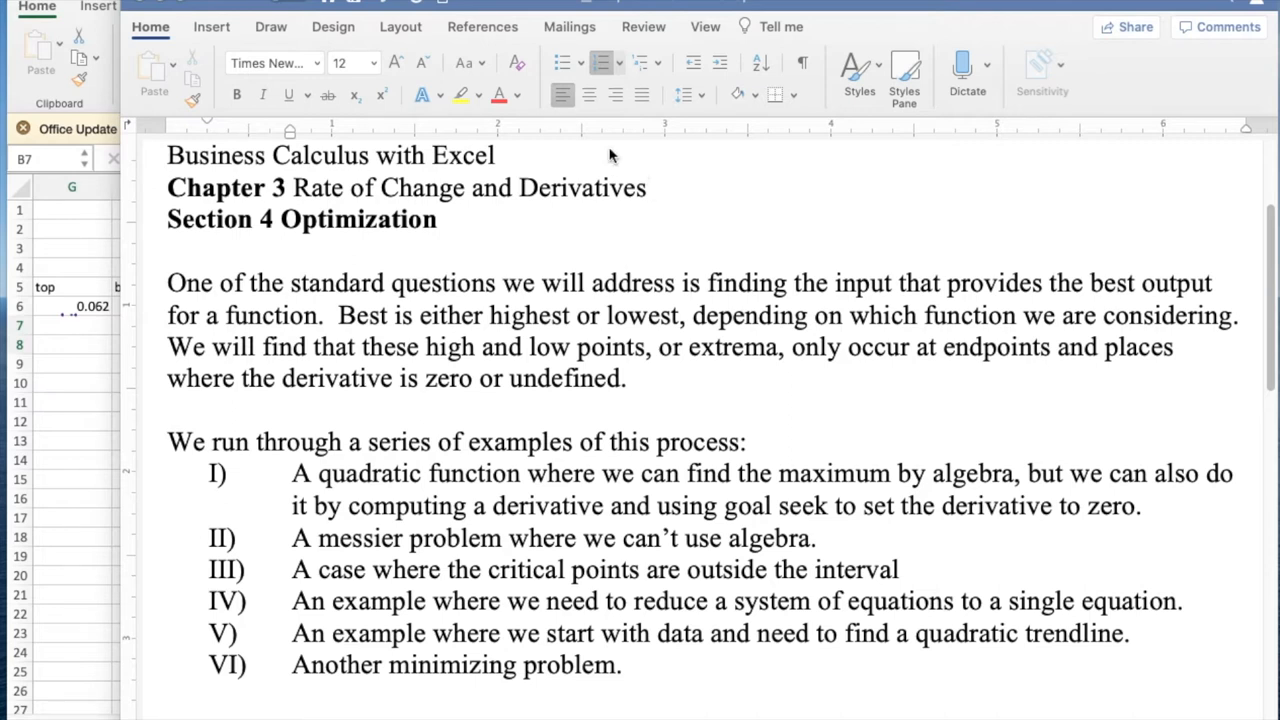
pyautogui.moveTo(384, 308)
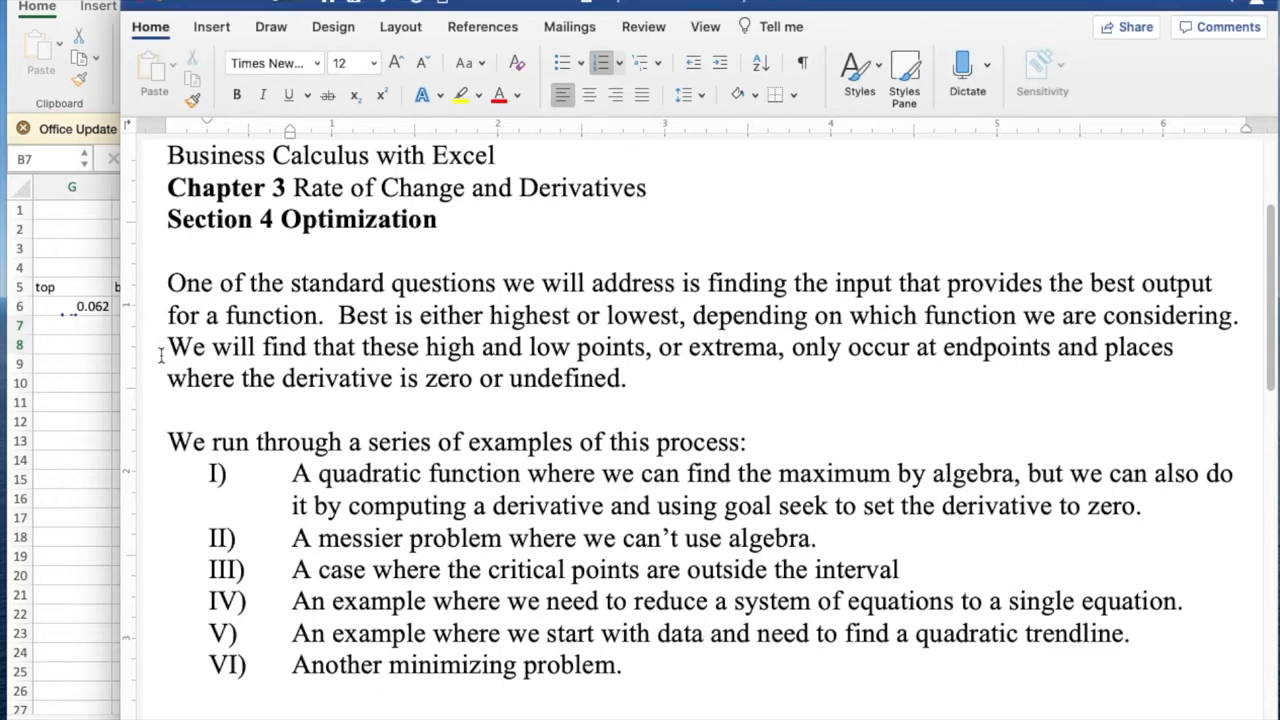
# Edit the note's -b/(2a) line so the vertex reads x=31/4=7.75, then return to the workbook
pyautogui.moveTo(168, 284); pyautogui.dragTo(628, 378)
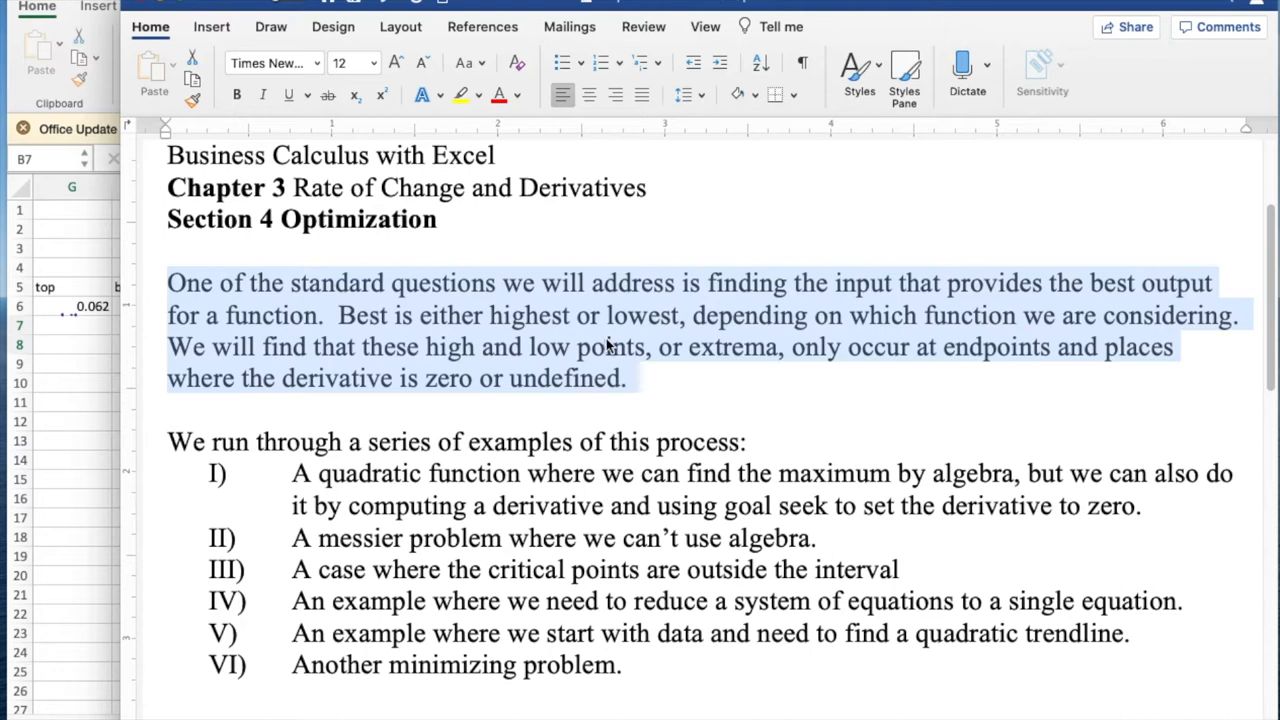
pyautogui.moveTo(648, 324)
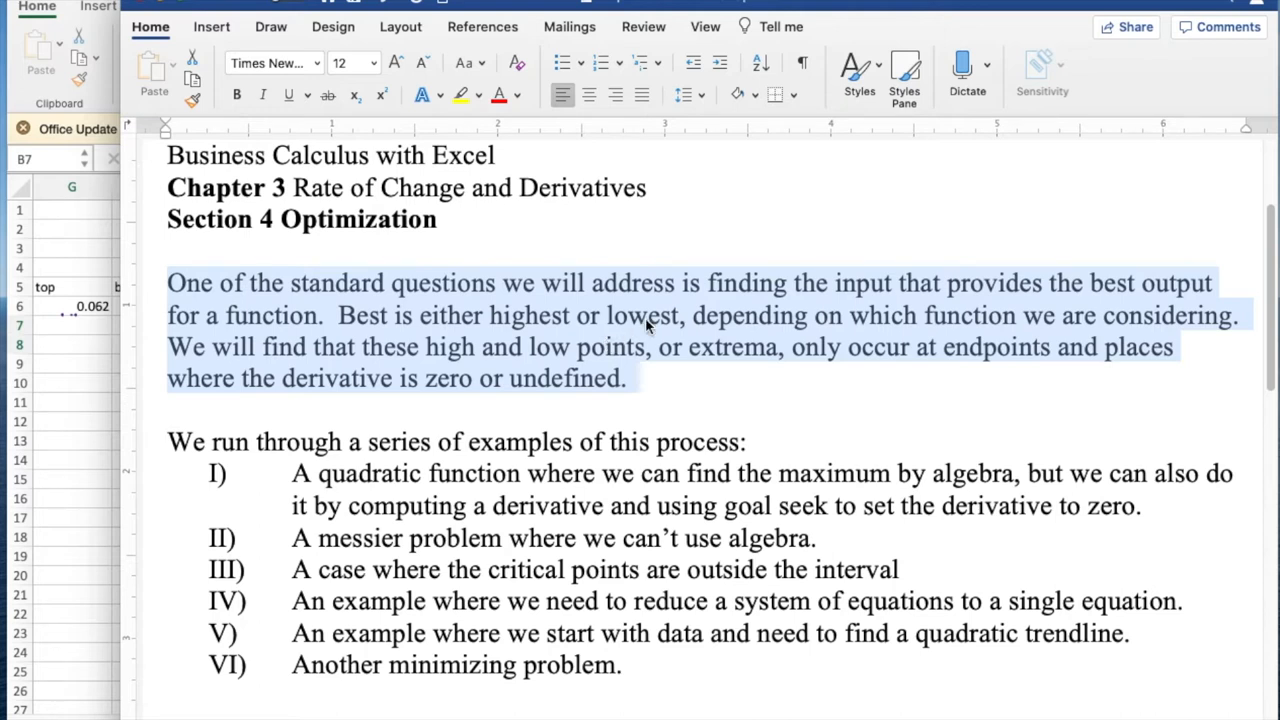
pyautogui.click(628, 378)
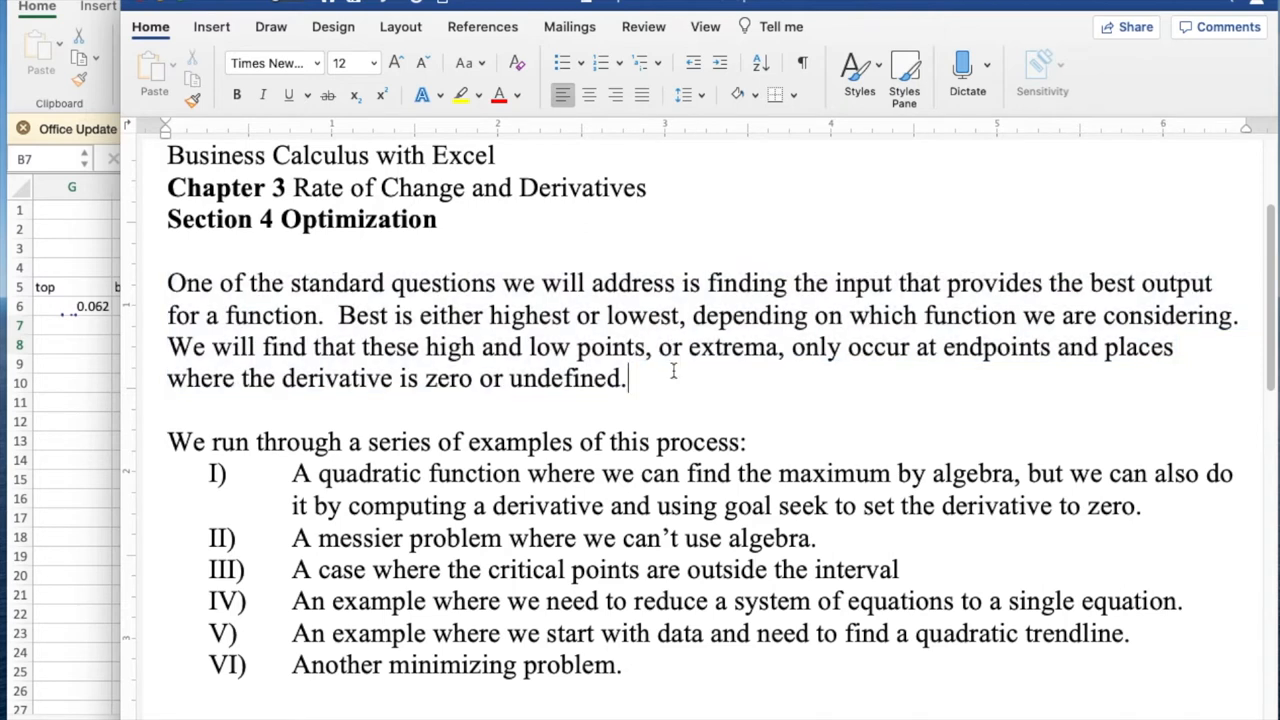
pyautogui.moveTo(616, 448)
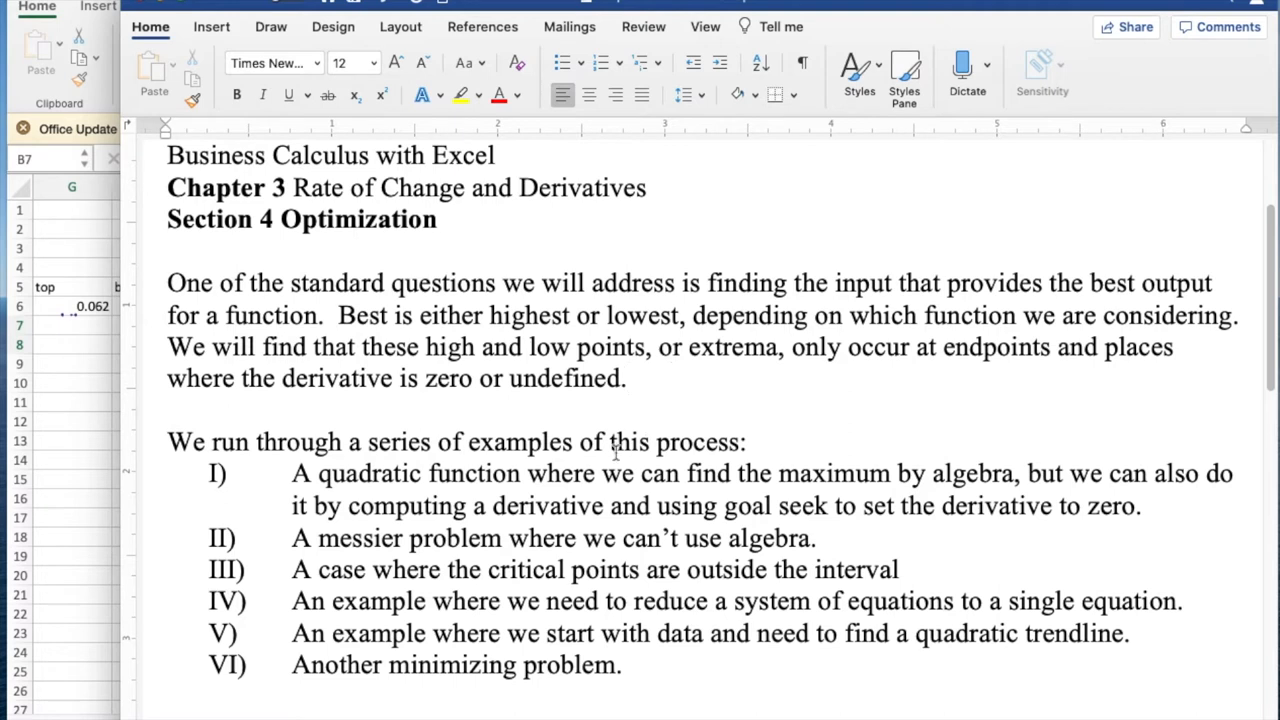
pyautogui.click(628, 378)
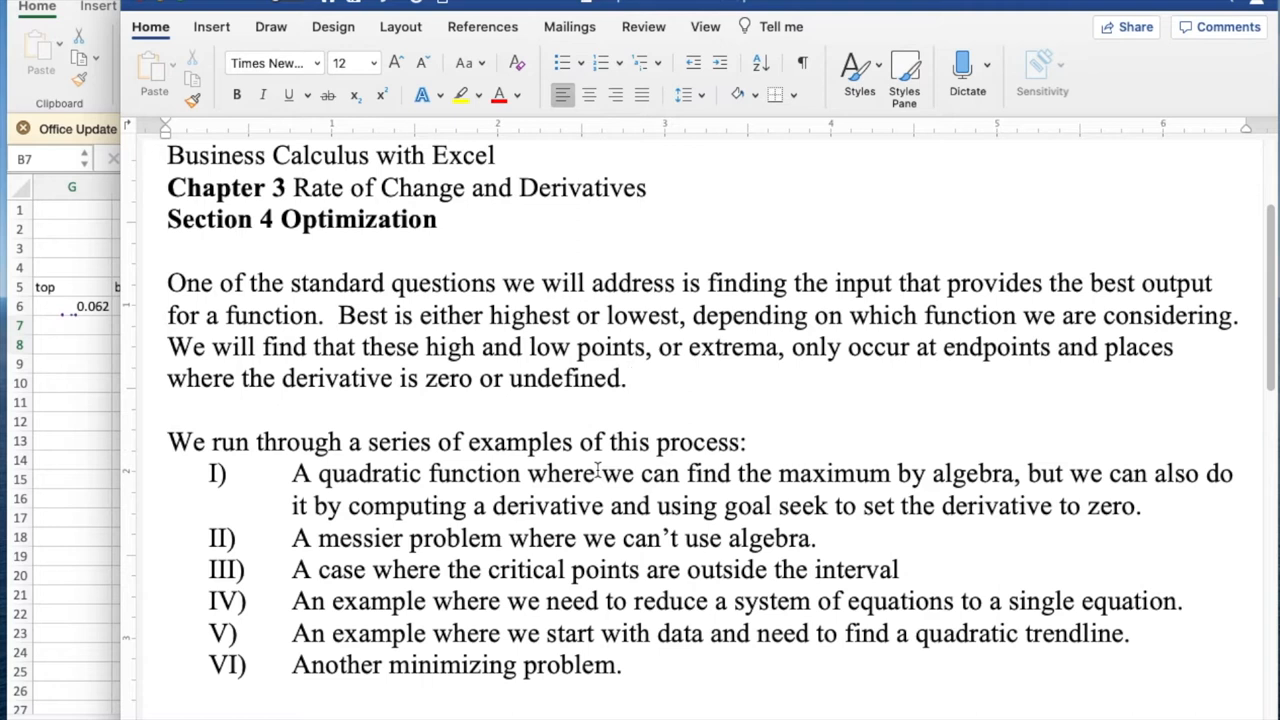
pyautogui.click(628, 378)
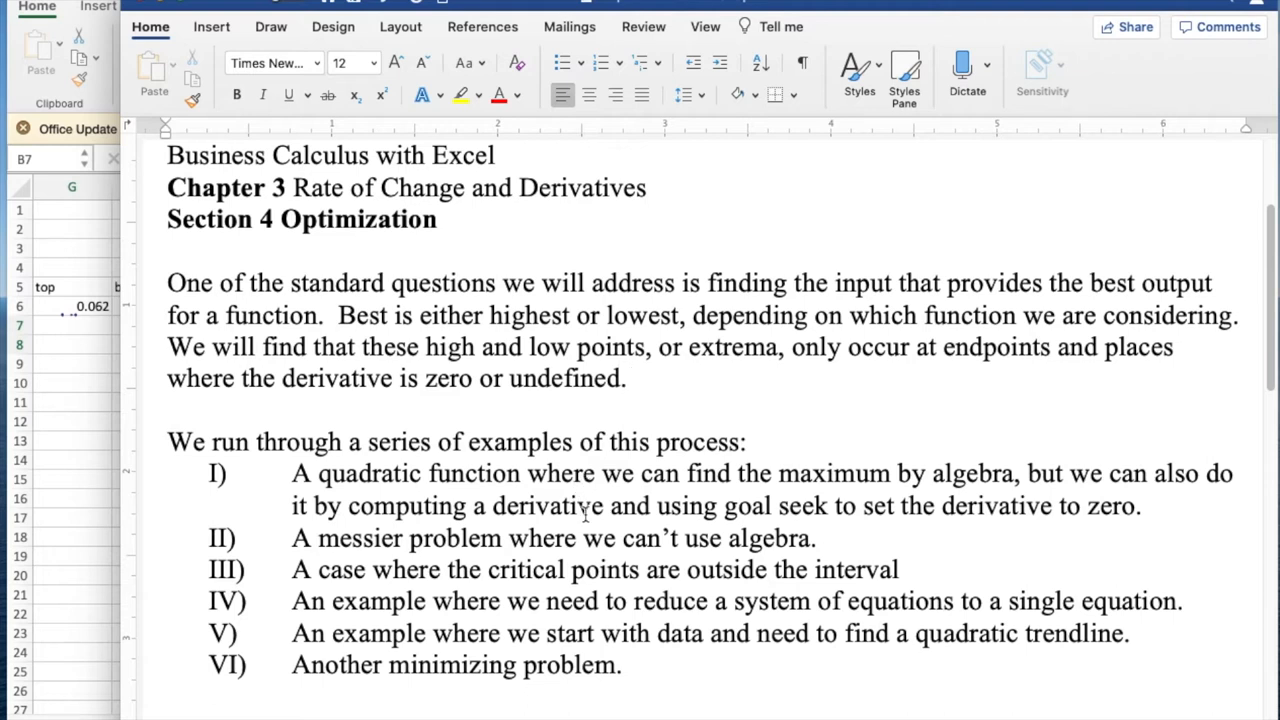
pyautogui.click(628, 378)
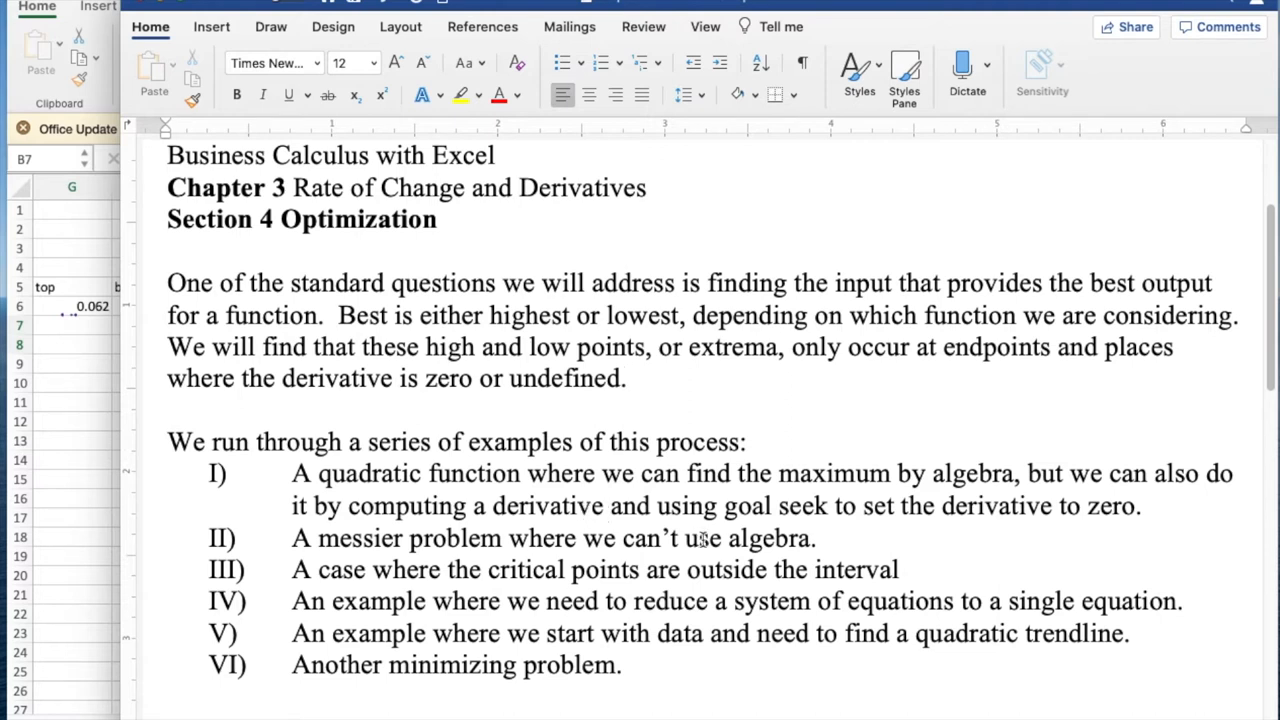
pyautogui.click(628, 378)
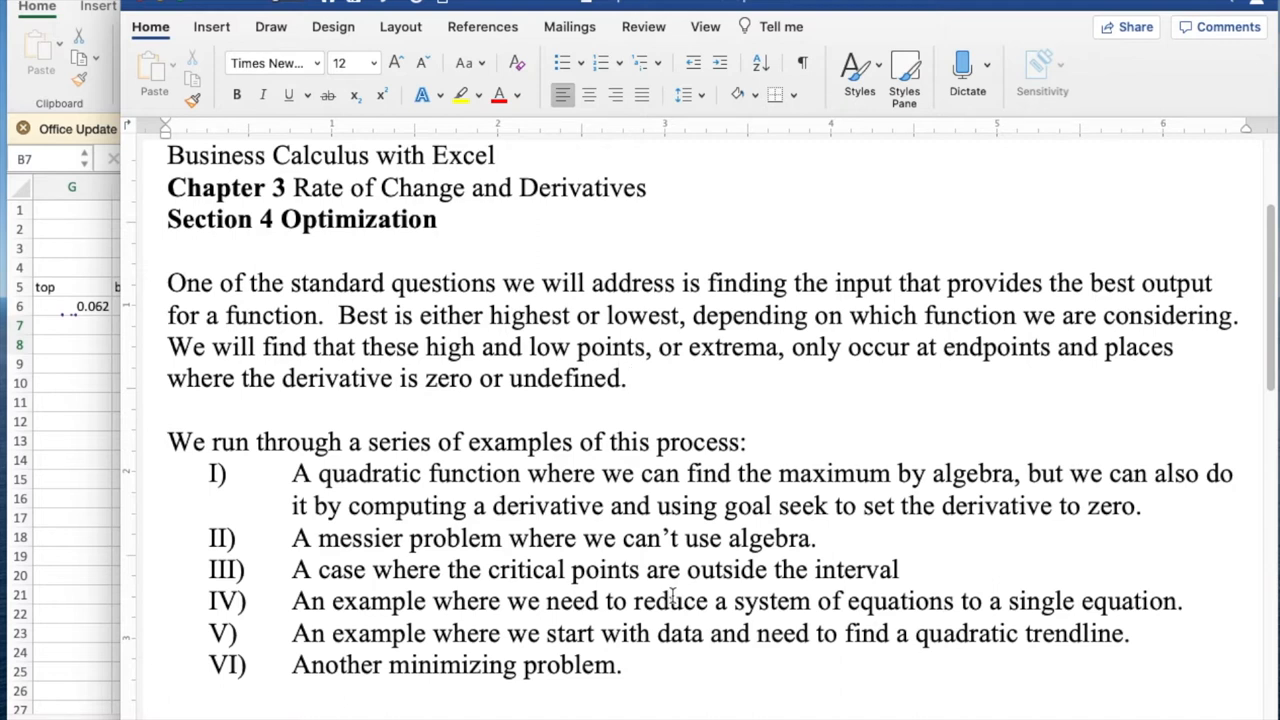
pyautogui.click(628, 378)
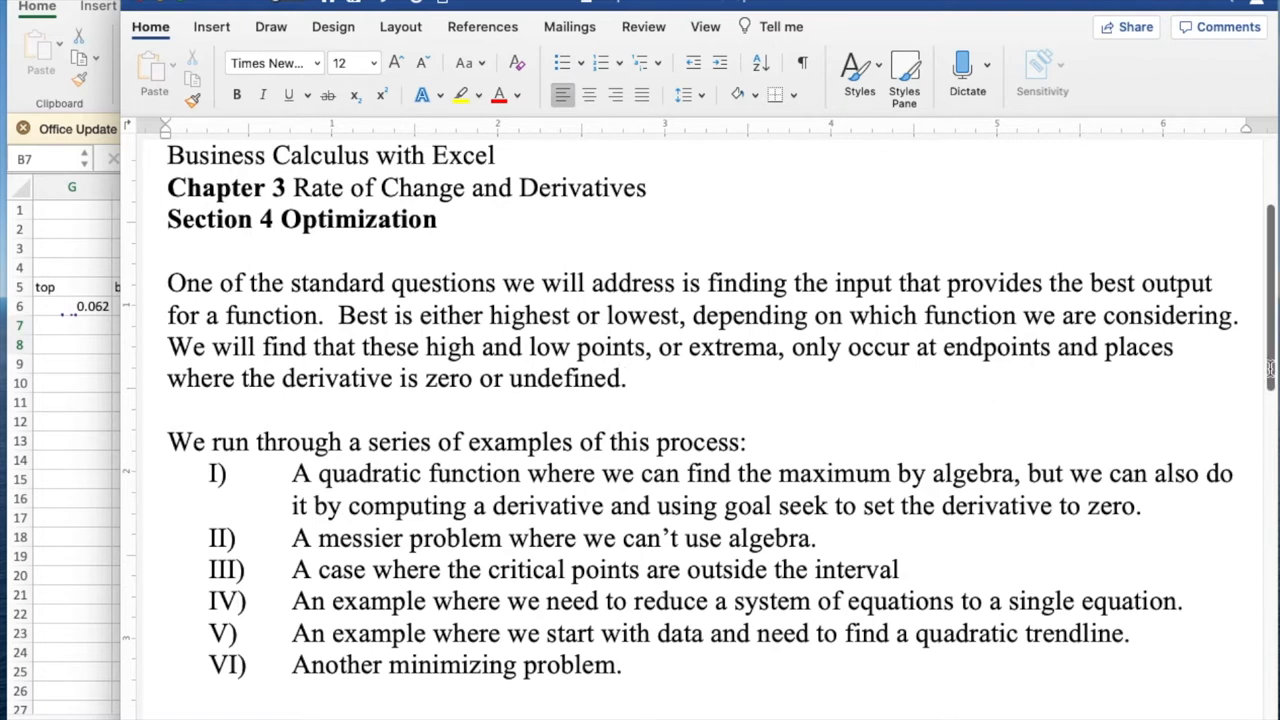
pyautogui.scroll(-3)
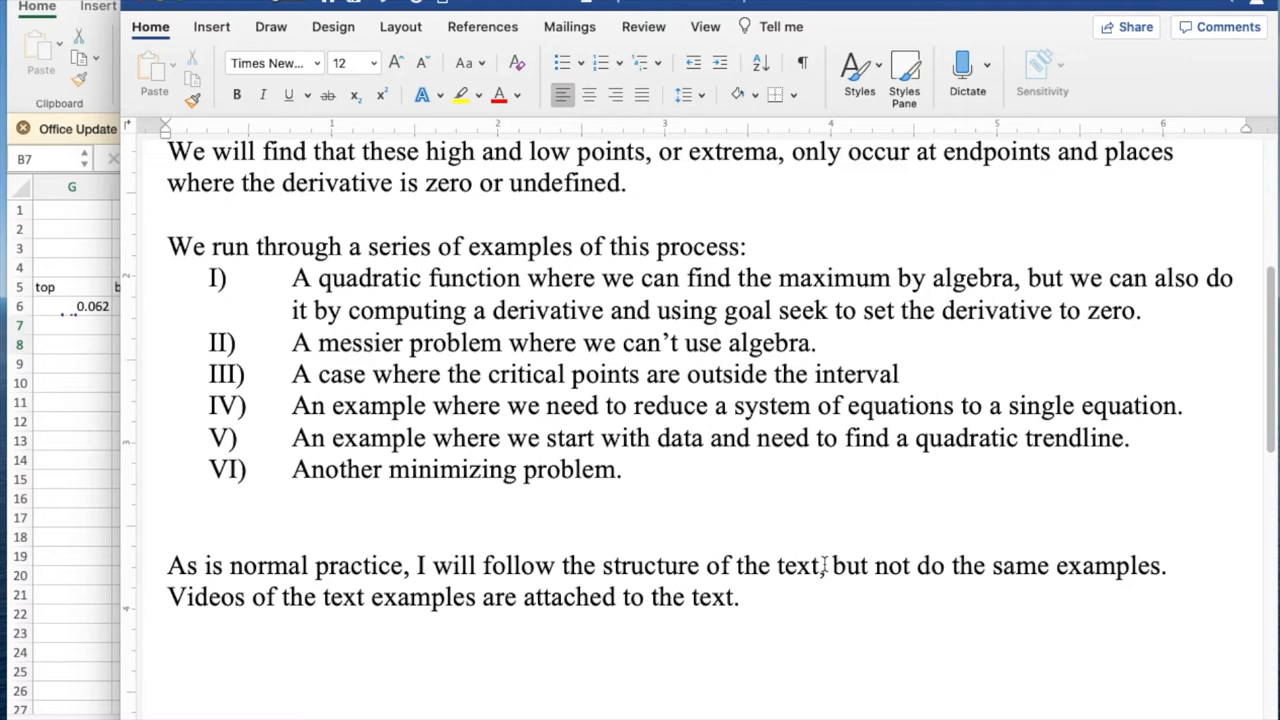
pyautogui.click(628, 182)
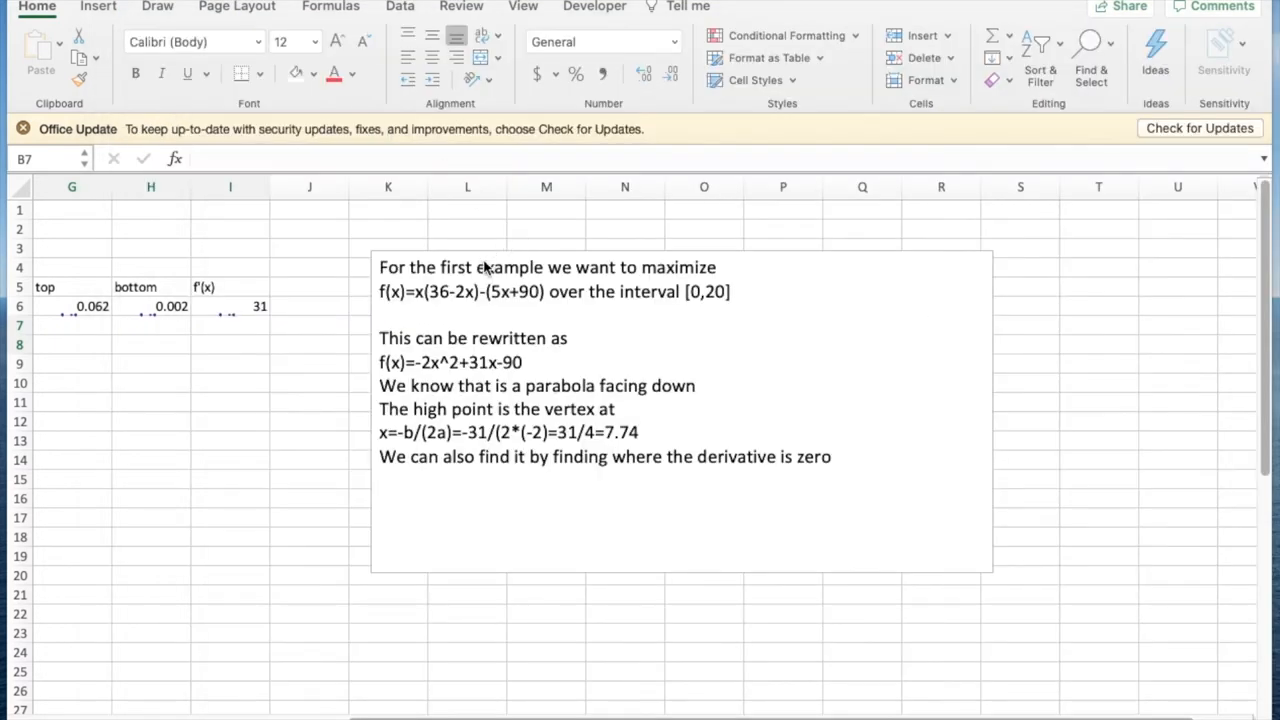
pyautogui.moveTo(432, 308)
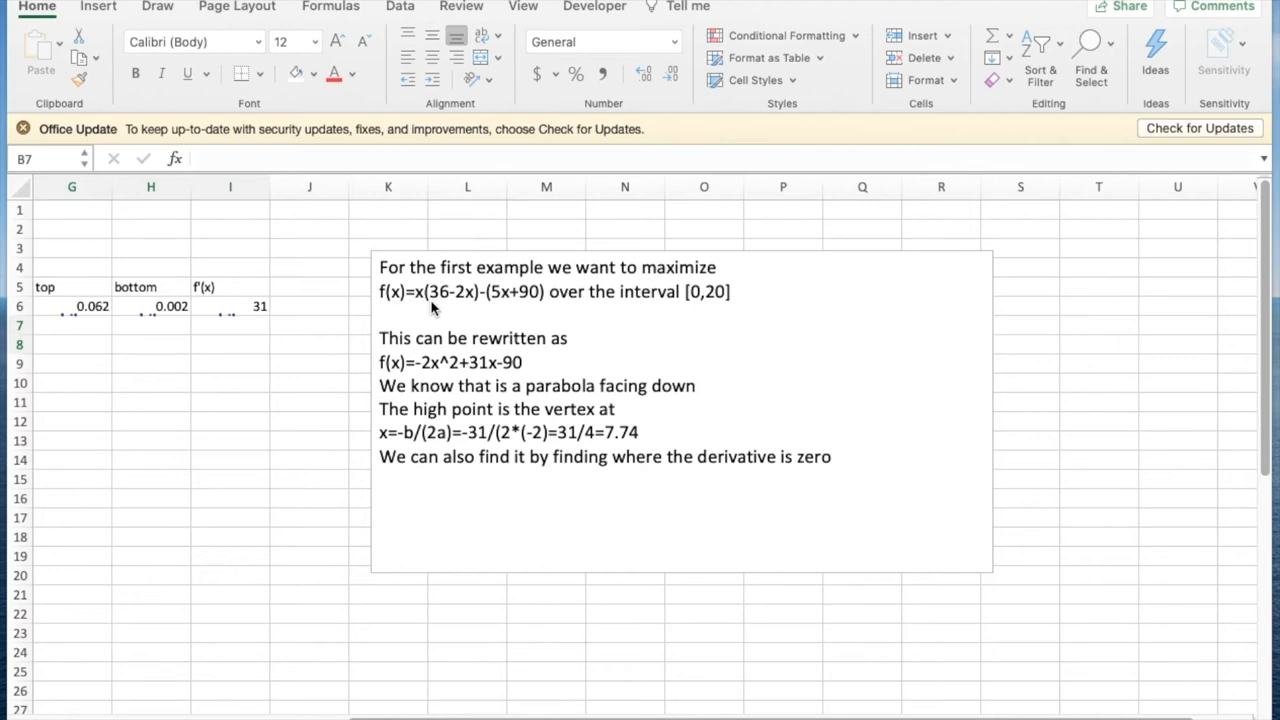
pyautogui.moveTo(464, 308)
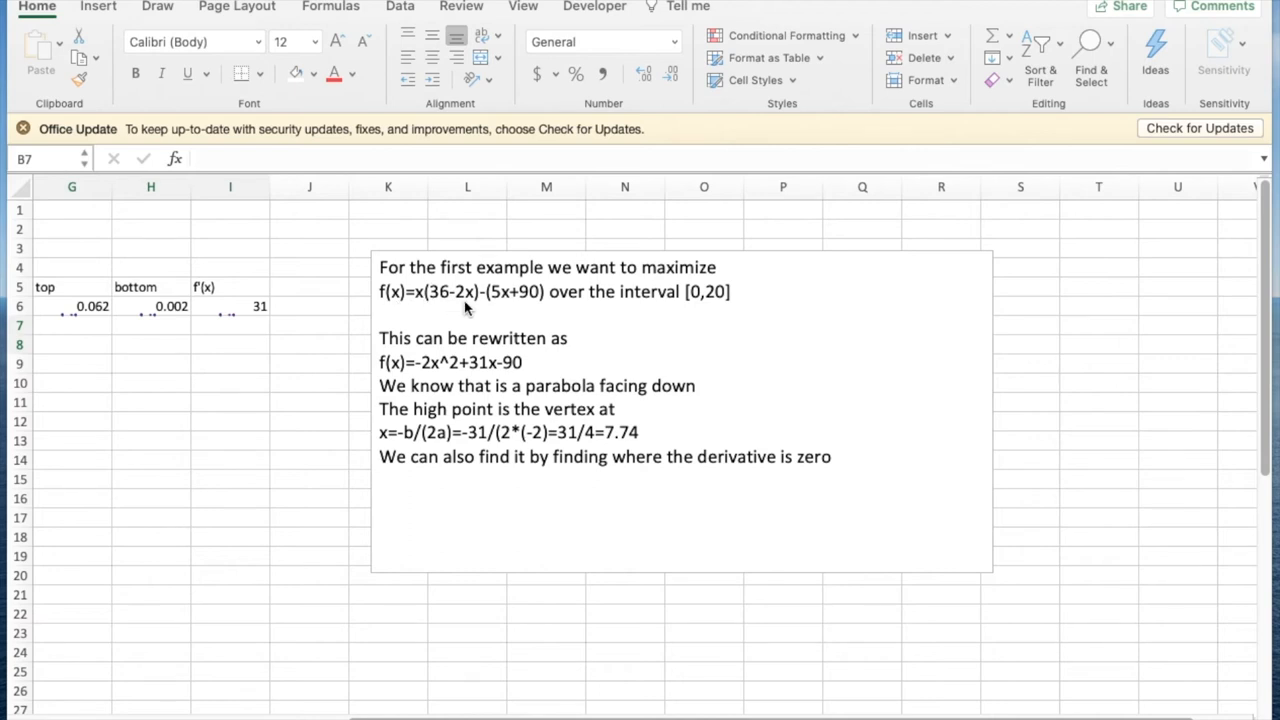
pyautogui.moveTo(528, 308)
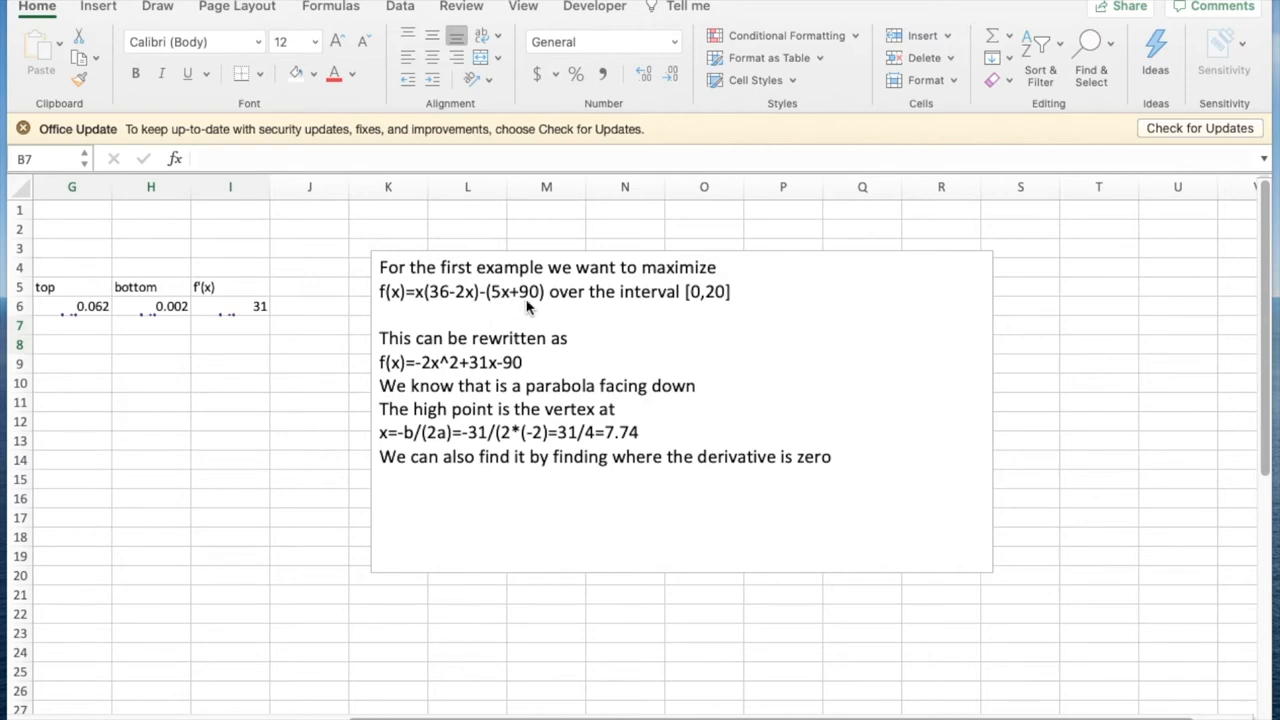
pyautogui.moveTo(416, 312)
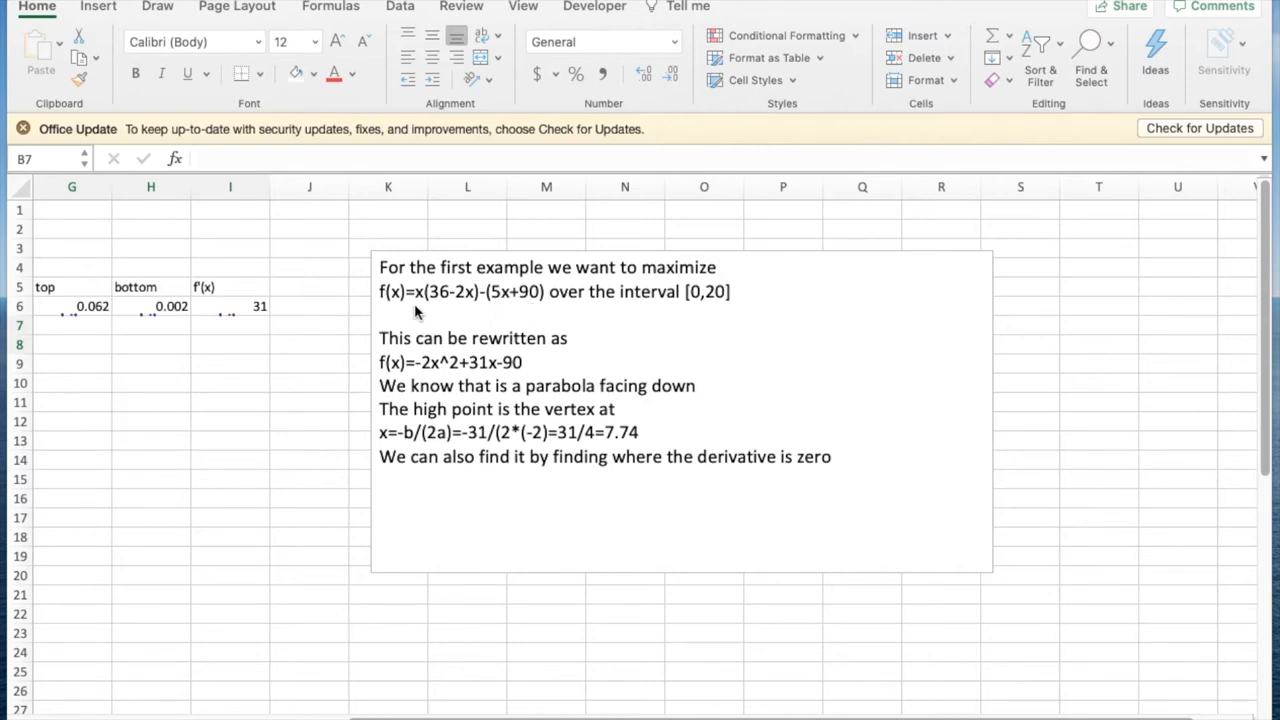
pyautogui.moveTo(444, 308)
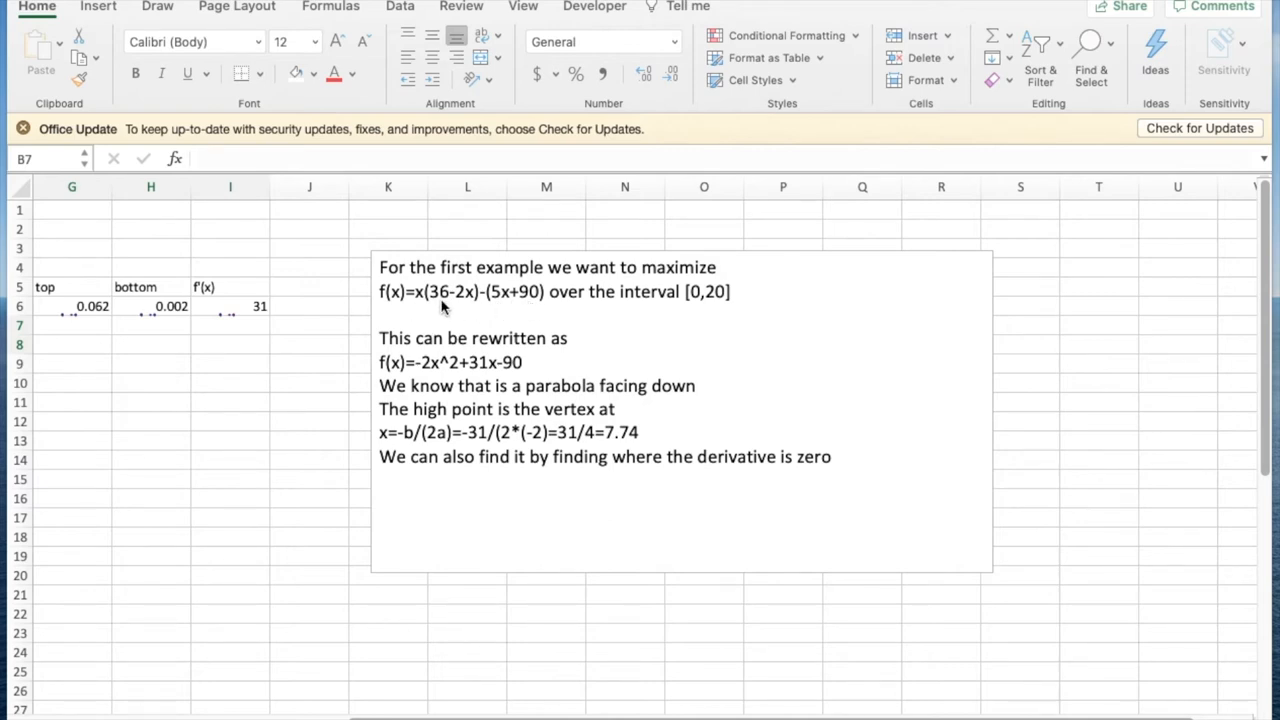
pyautogui.moveTo(472, 308)
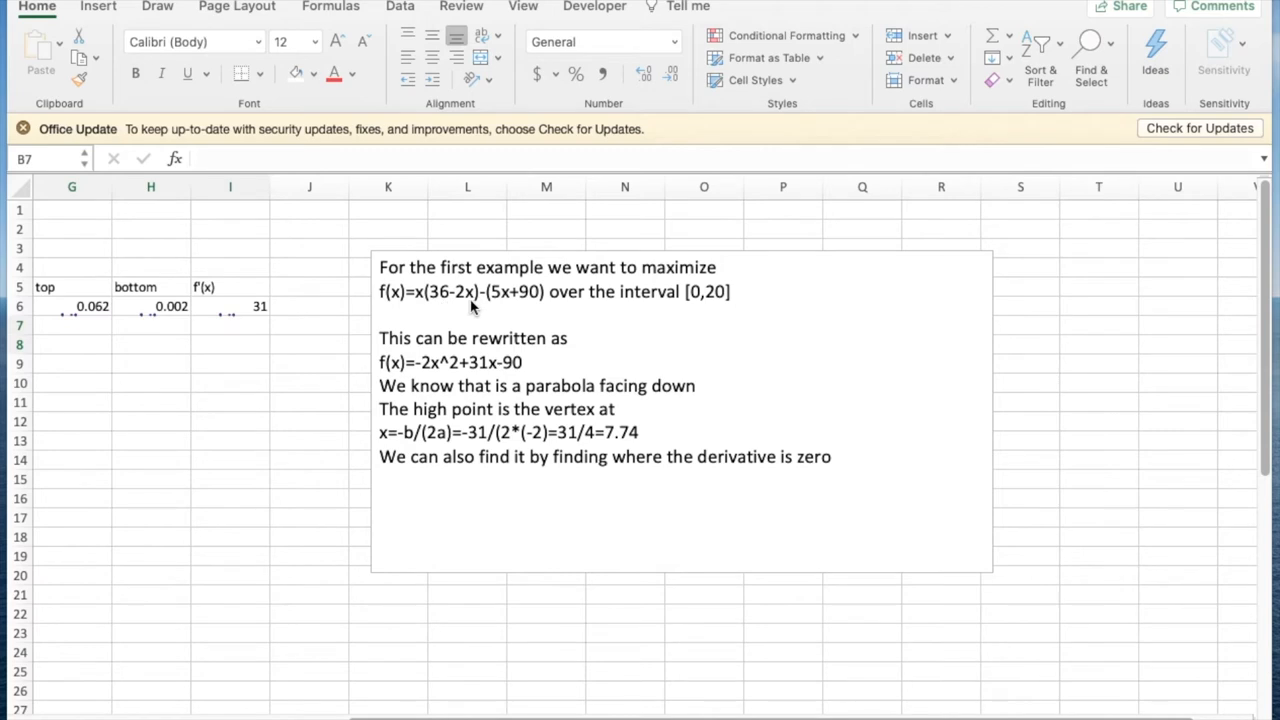
pyautogui.moveTo(496, 308)
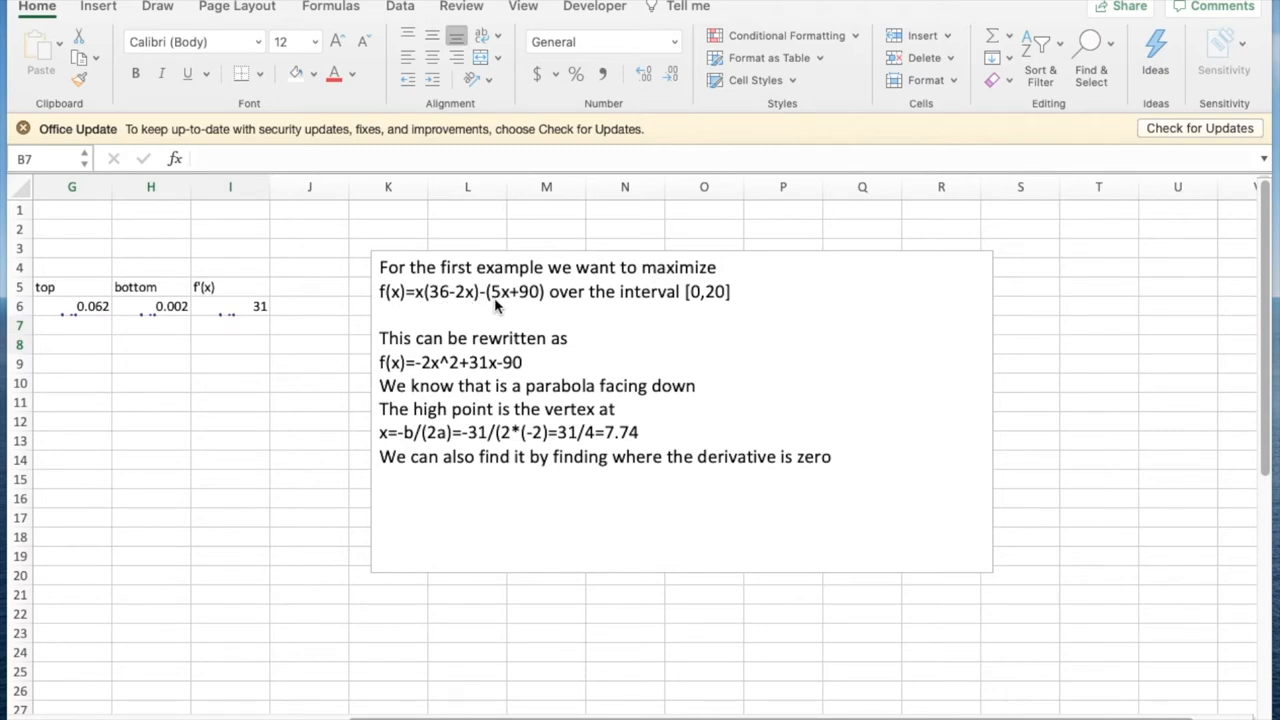
pyautogui.moveTo(528, 306)
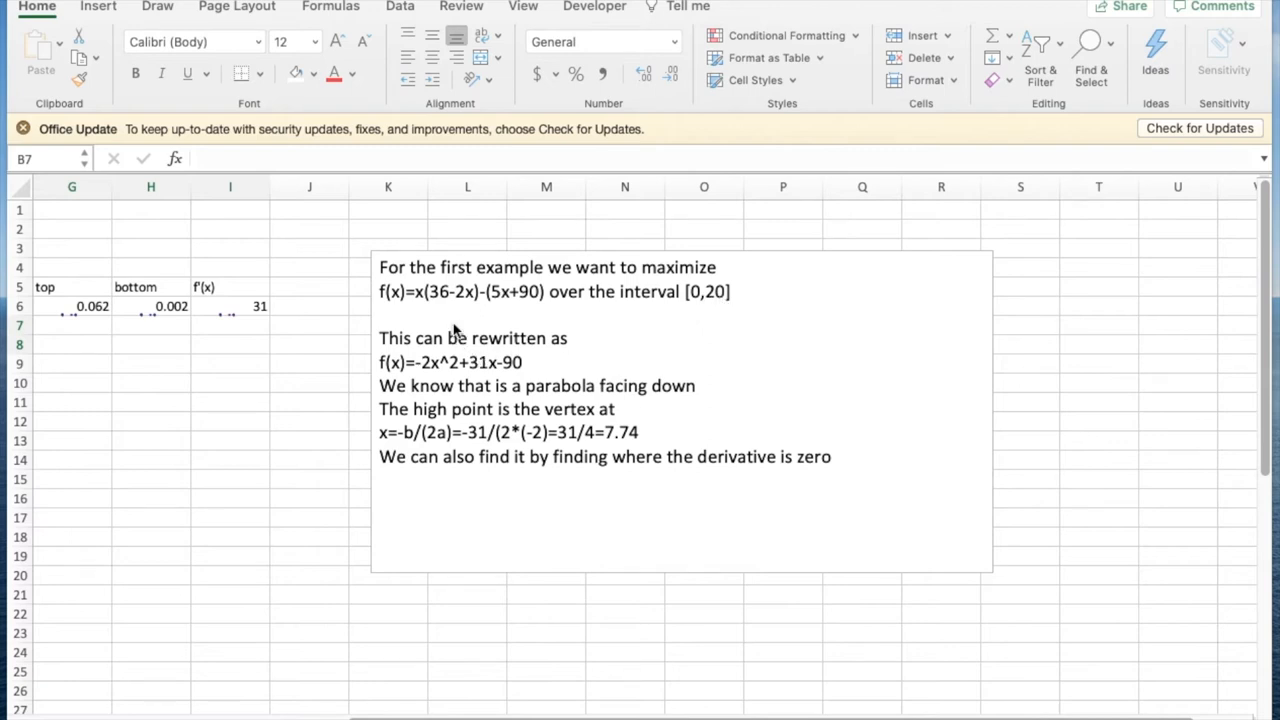
pyautogui.moveTo(460, 308)
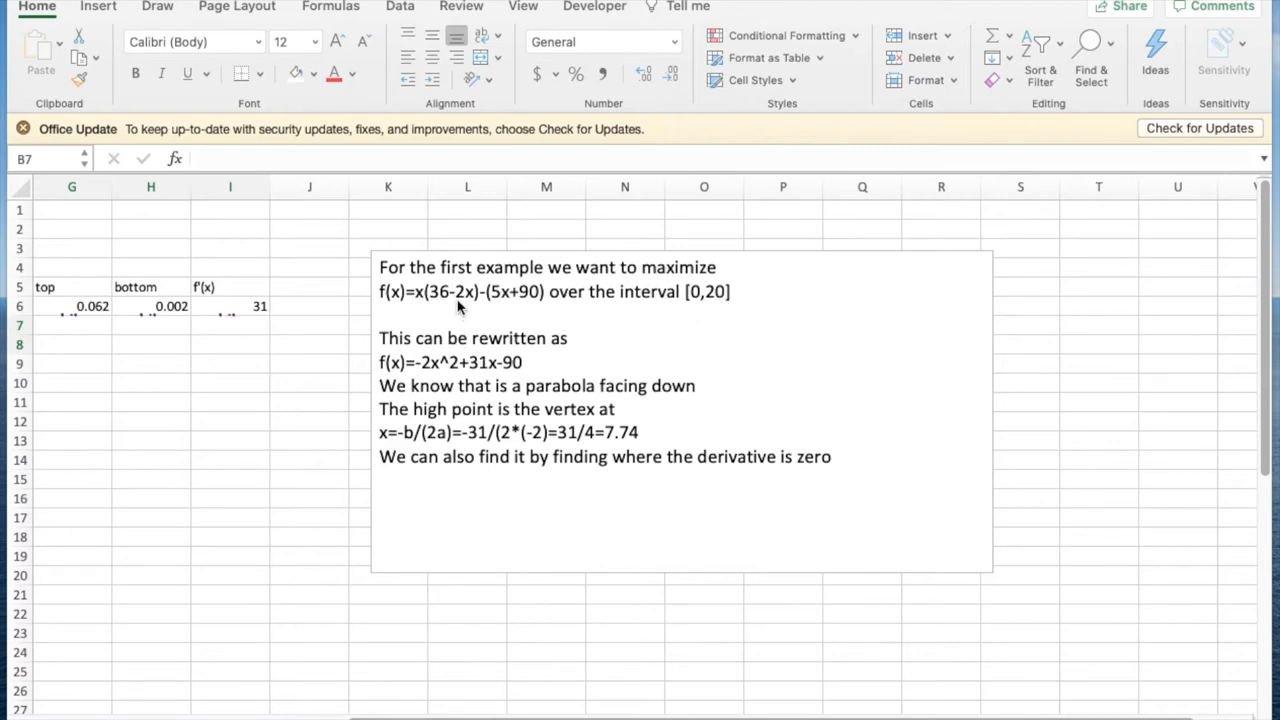
pyautogui.moveTo(456, 304)
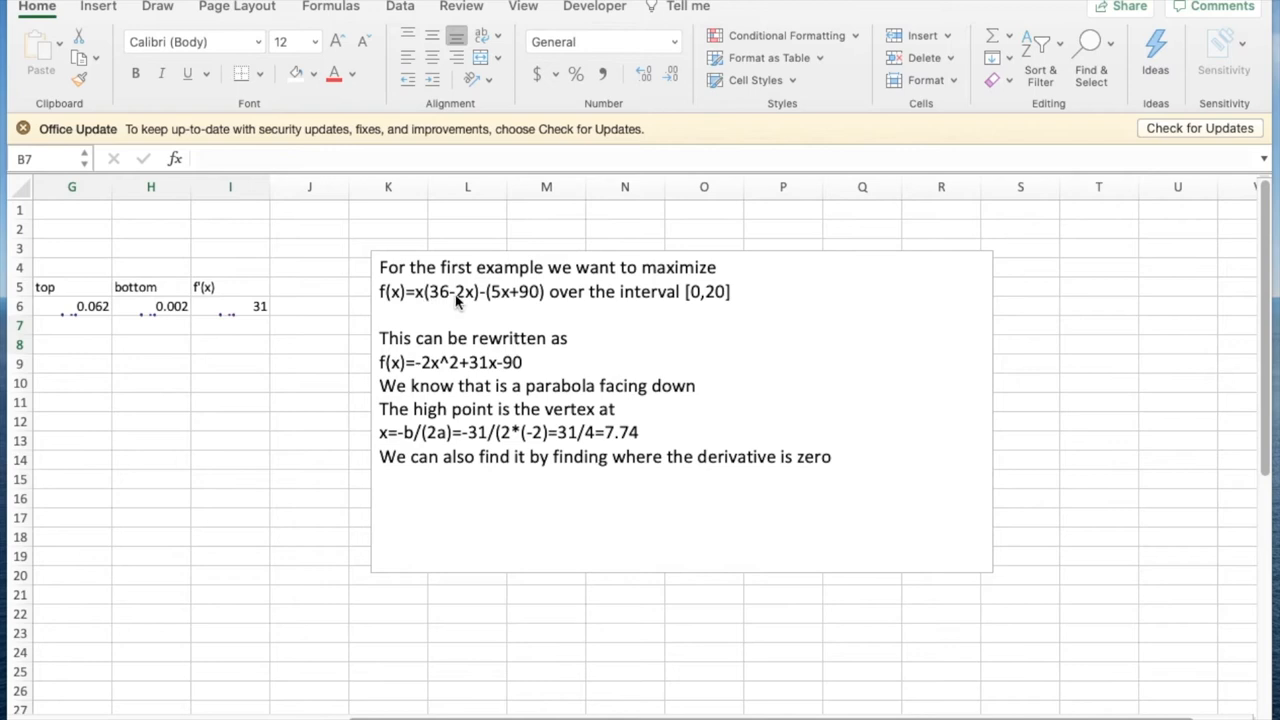
pyautogui.moveTo(438, 378)
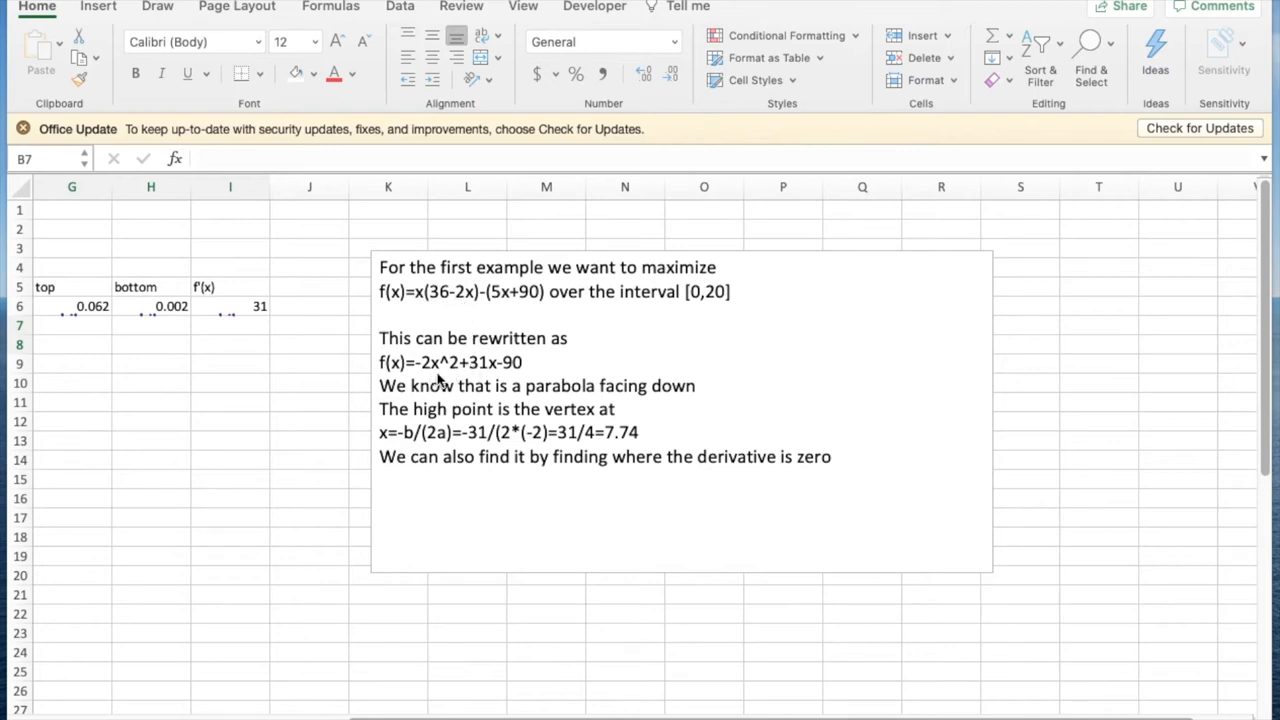
pyautogui.moveTo(478, 380)
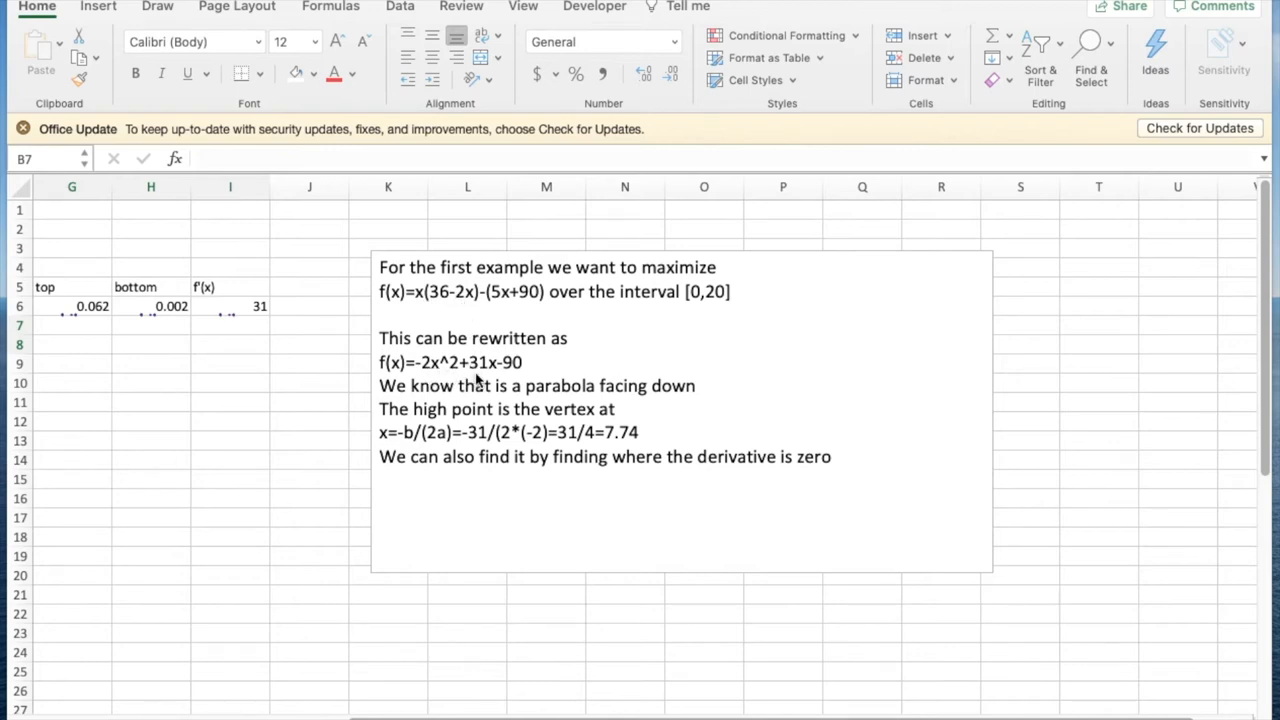
pyautogui.moveTo(510, 378)
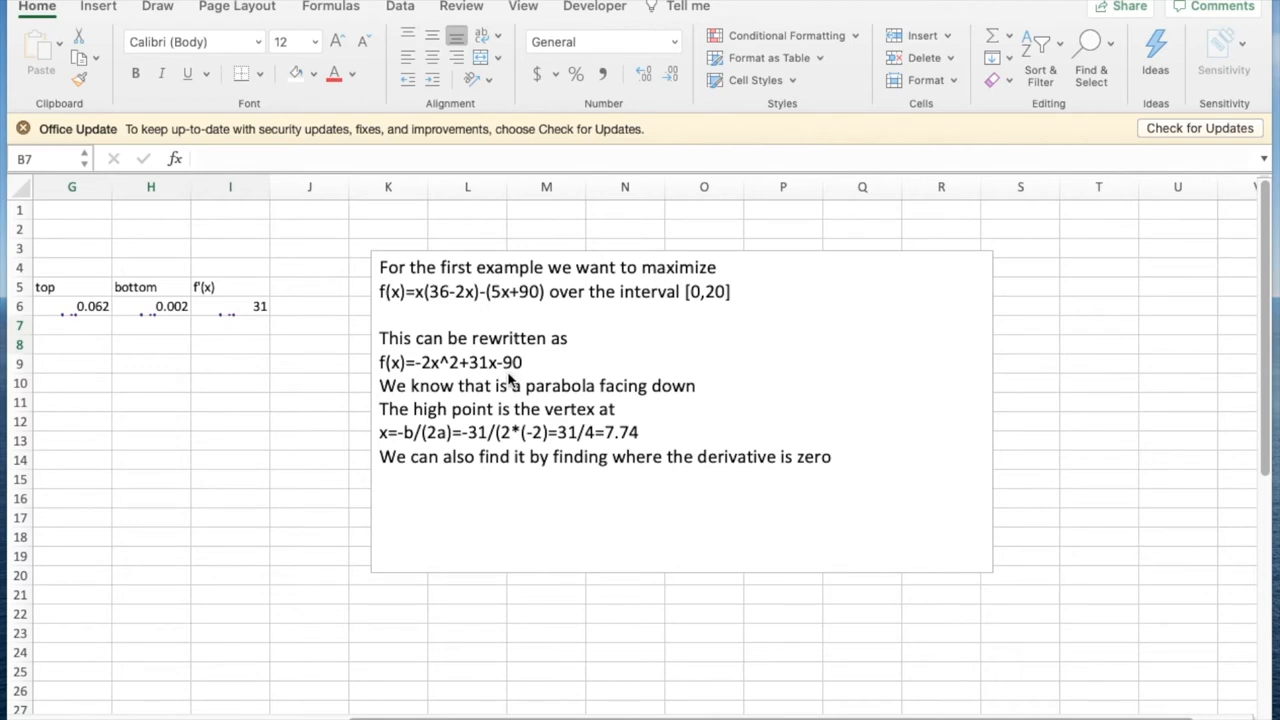
pyautogui.moveTo(462, 392)
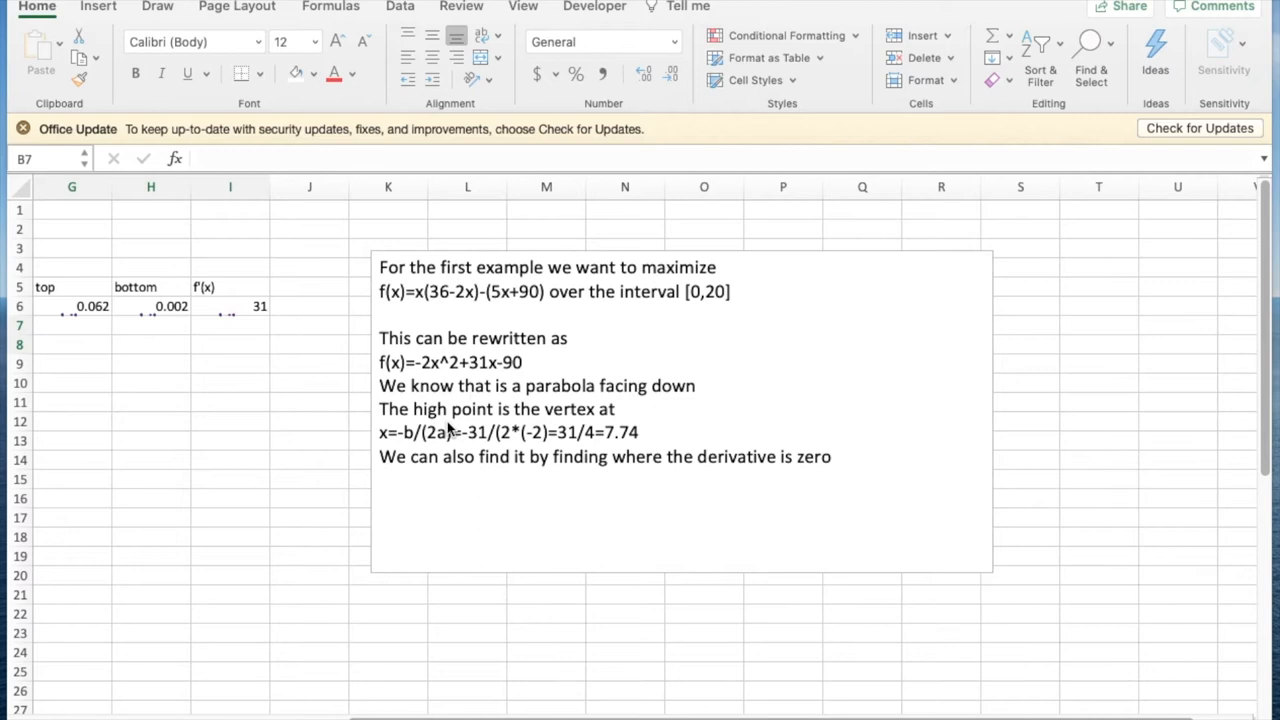
pyautogui.moveTo(388, 448)
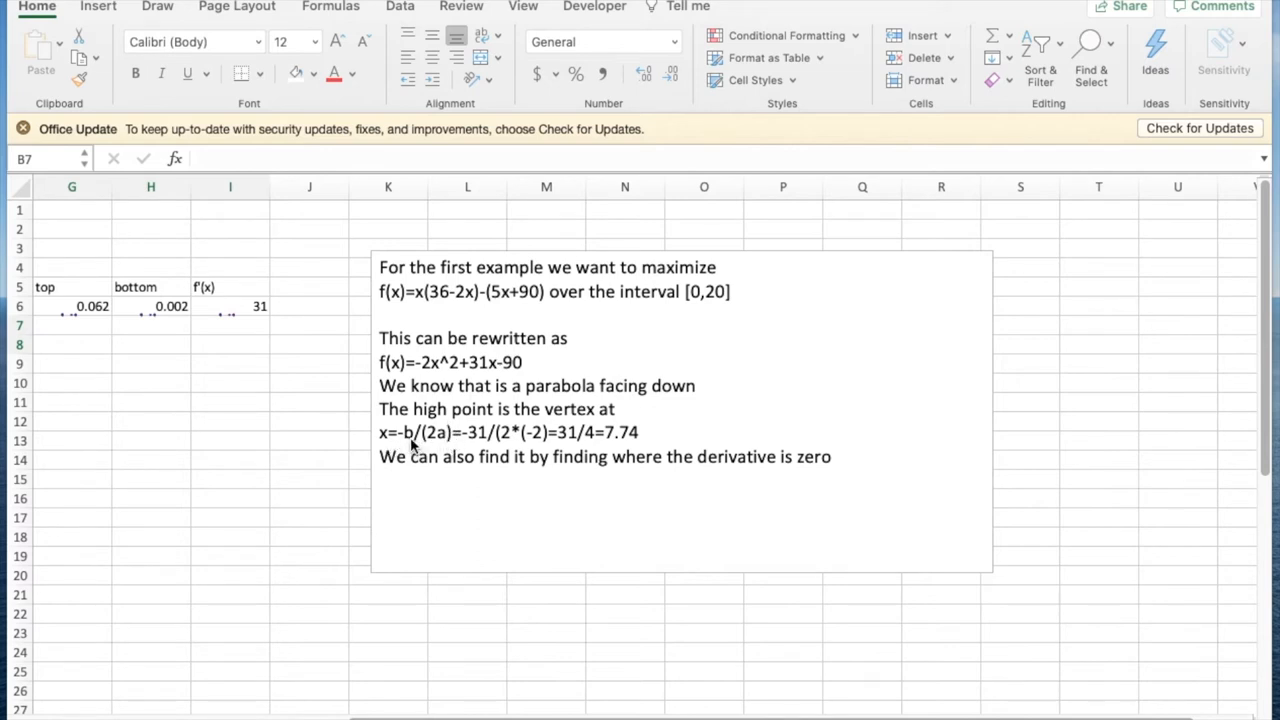
pyautogui.moveTo(604, 452)
pyautogui.write('5')
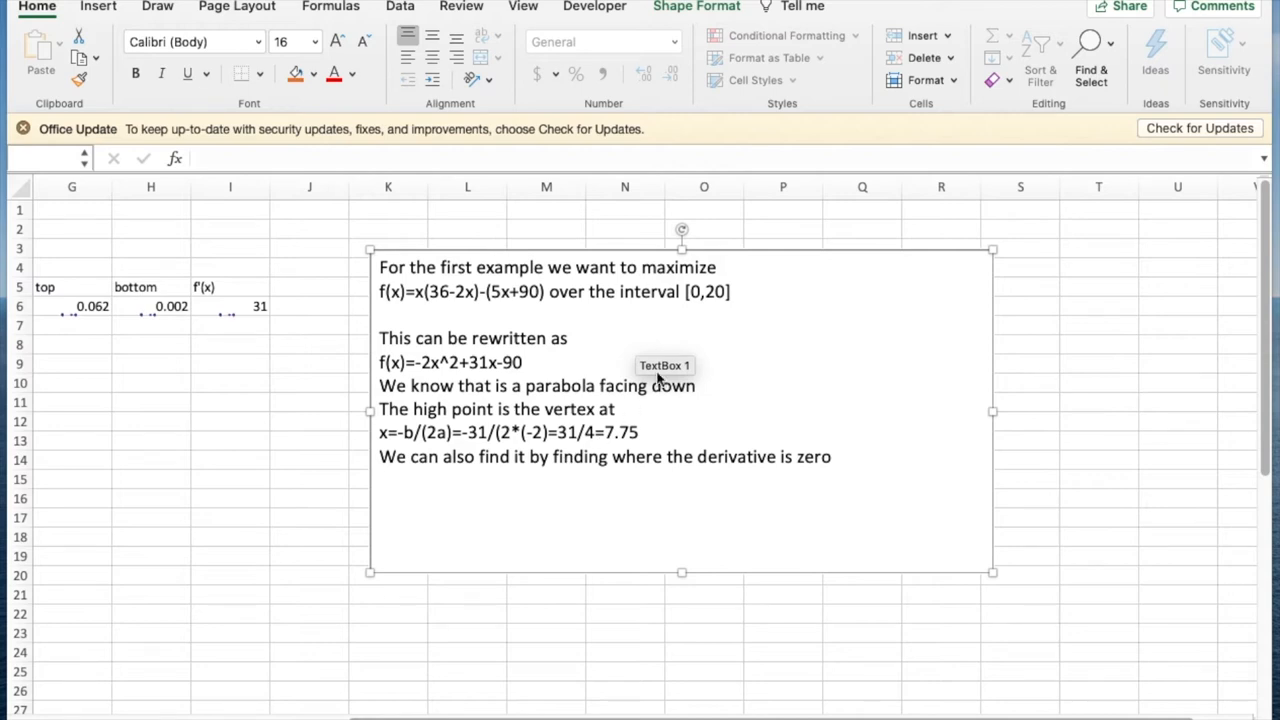
pyautogui.moveTo(582, 338)
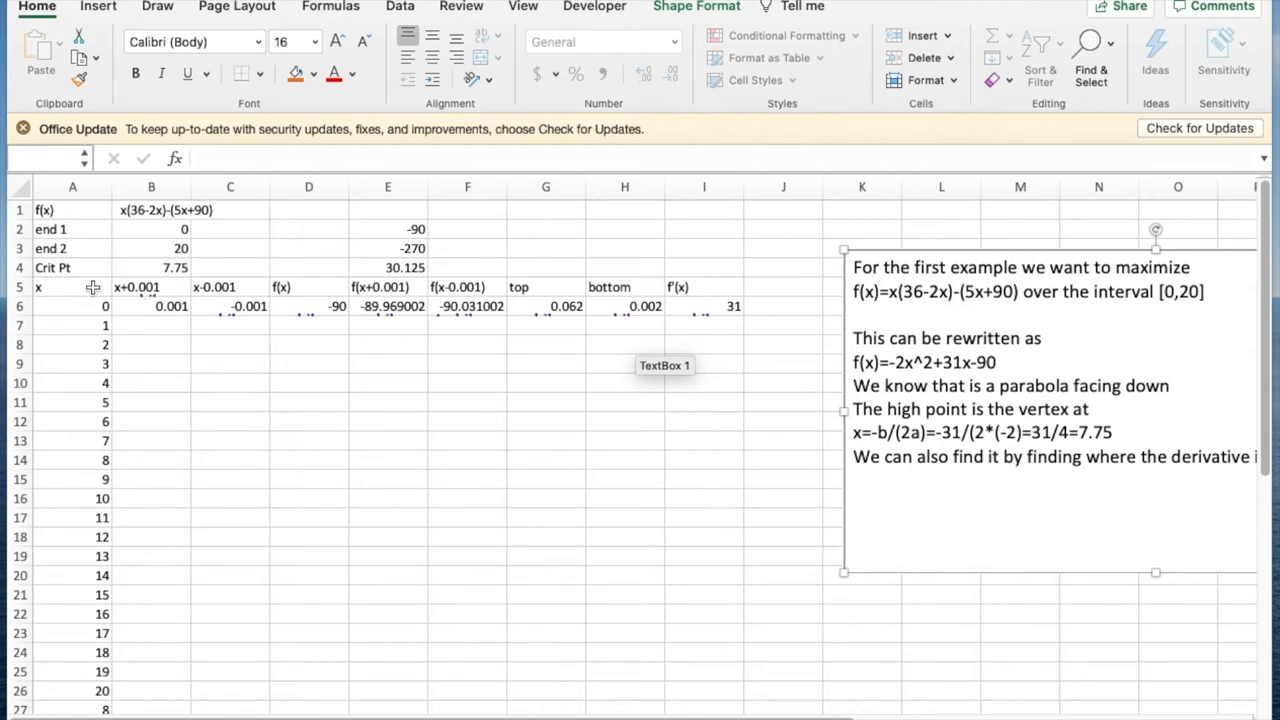
pyautogui.moveTo(170, 216)
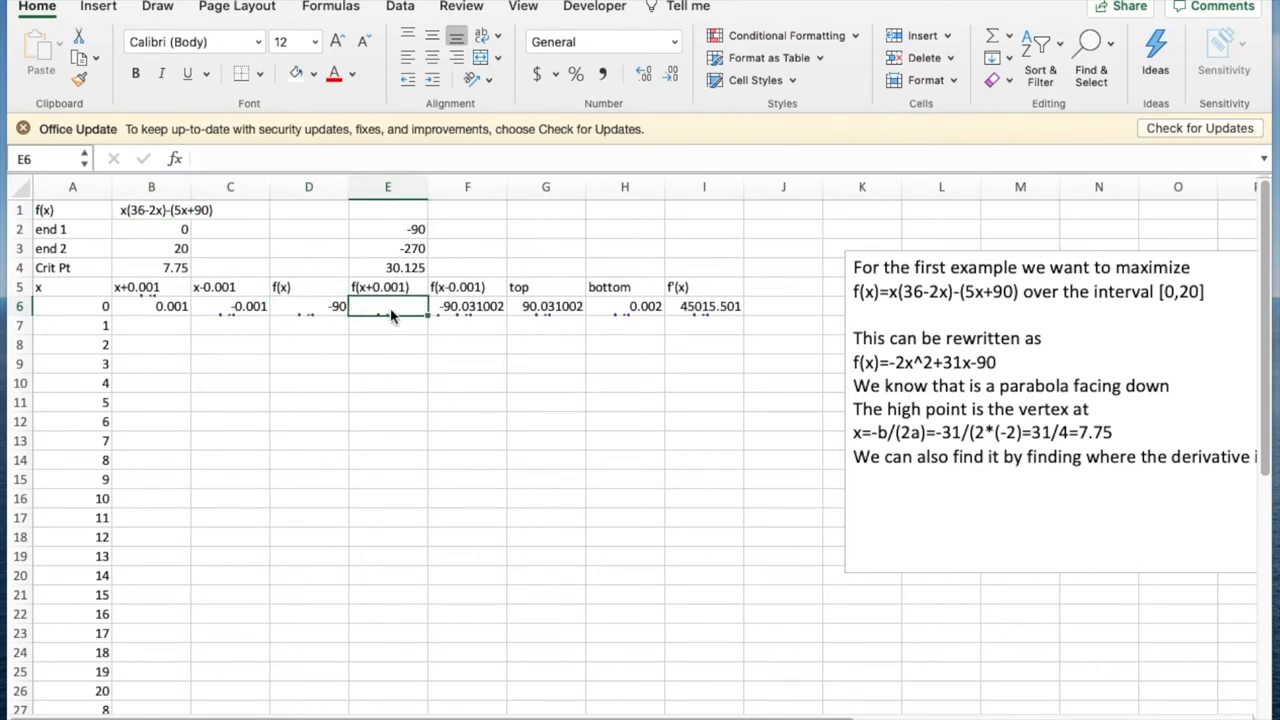
# Fill the row-6 x±0.001 and f(x) formulas down for x from 0 to 20
pyautogui.click(468, 306)
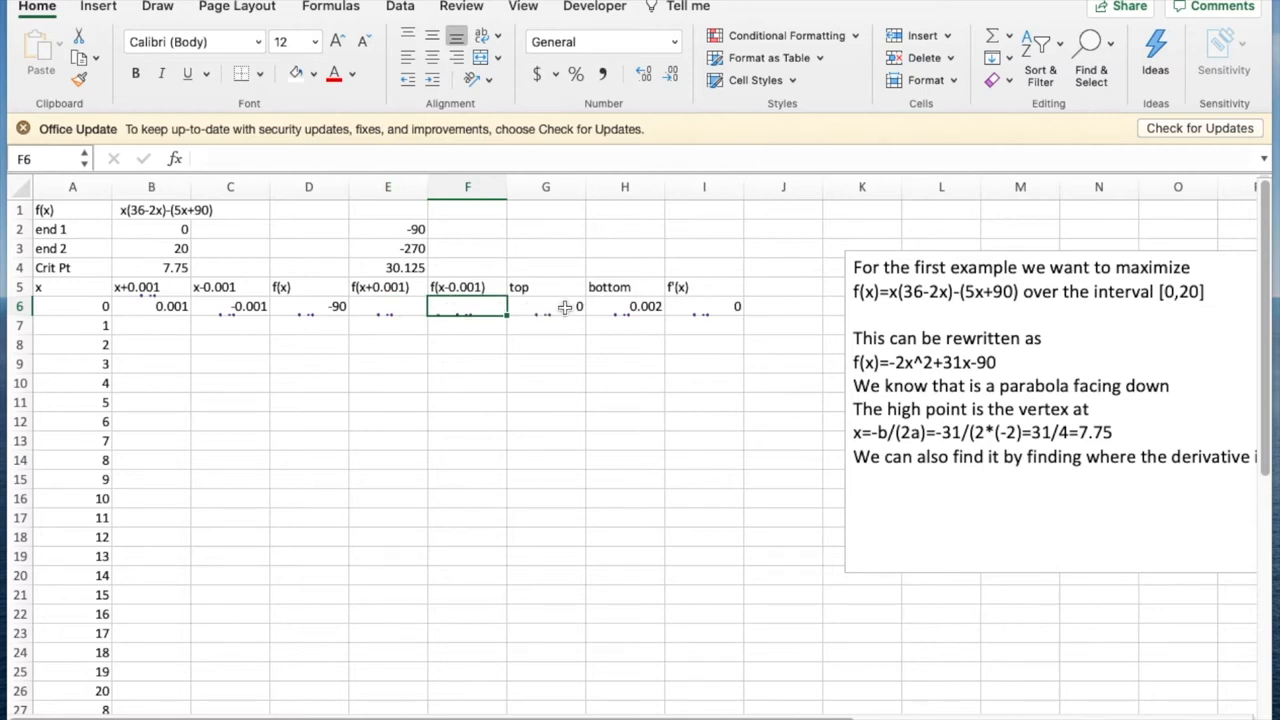
pyautogui.click(544, 306)
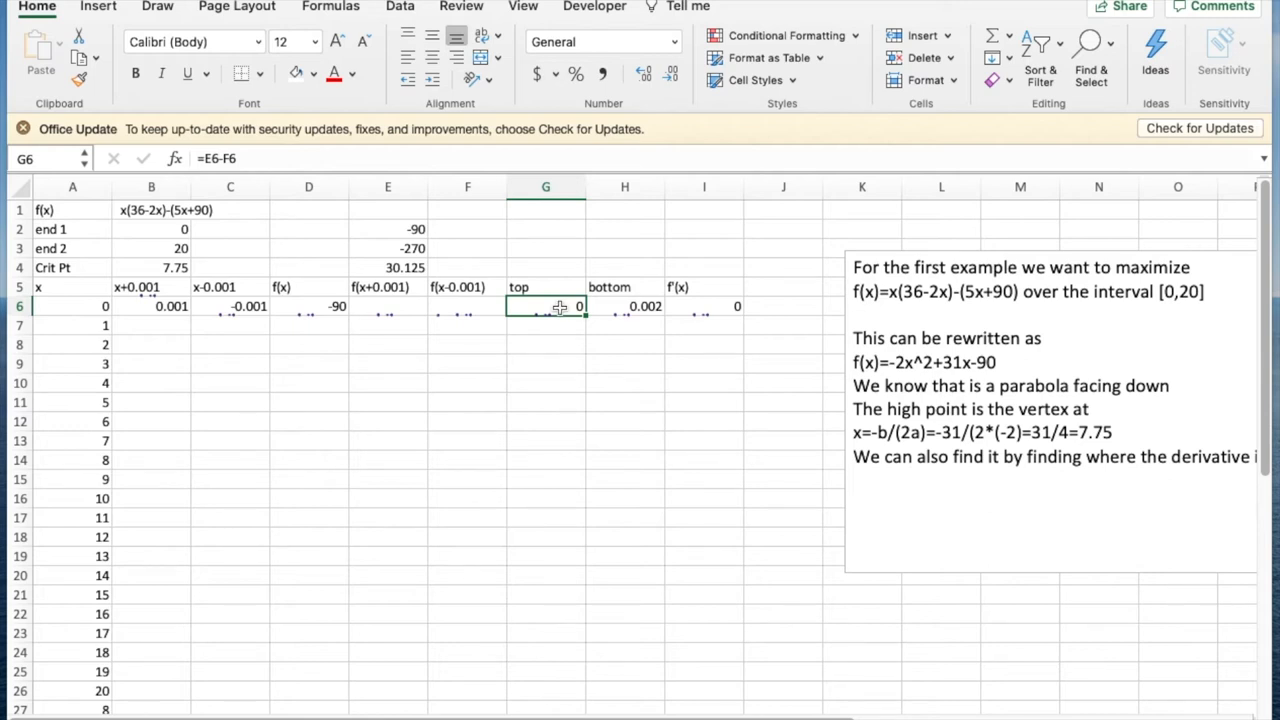
pyautogui.click(624, 306)
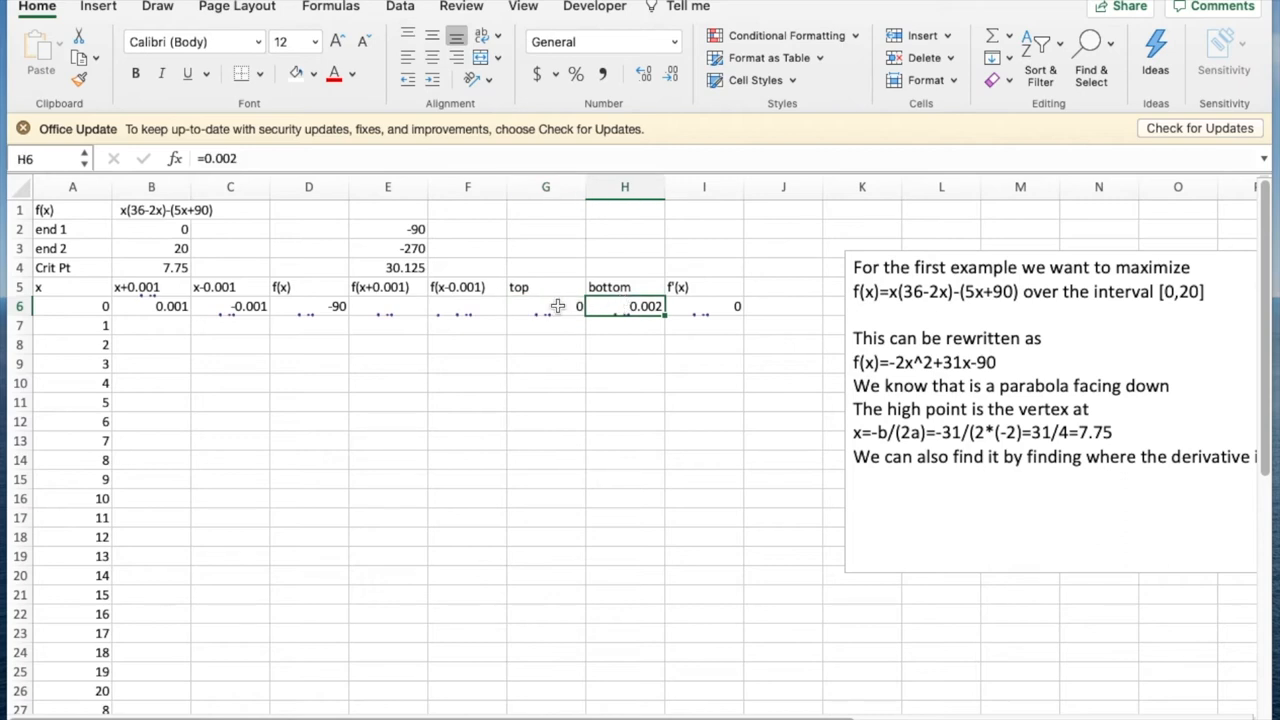
pyautogui.click(544, 324)
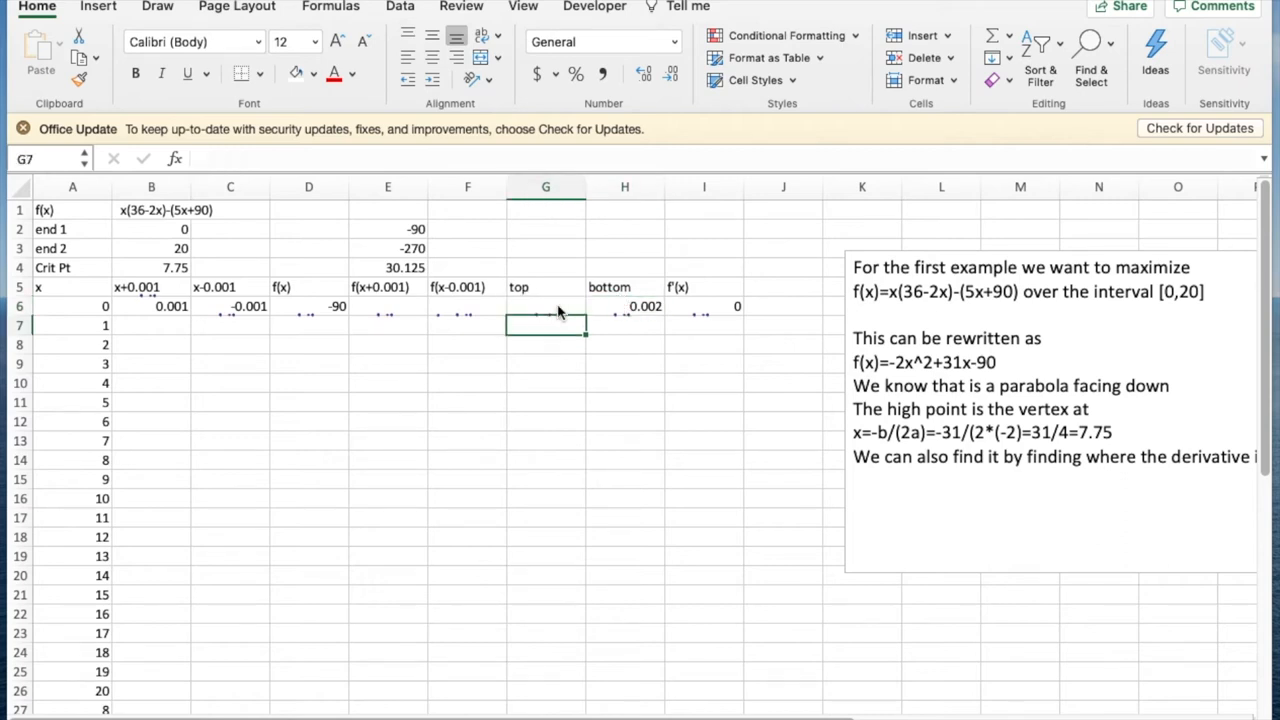
pyautogui.moveTo(104, 534)
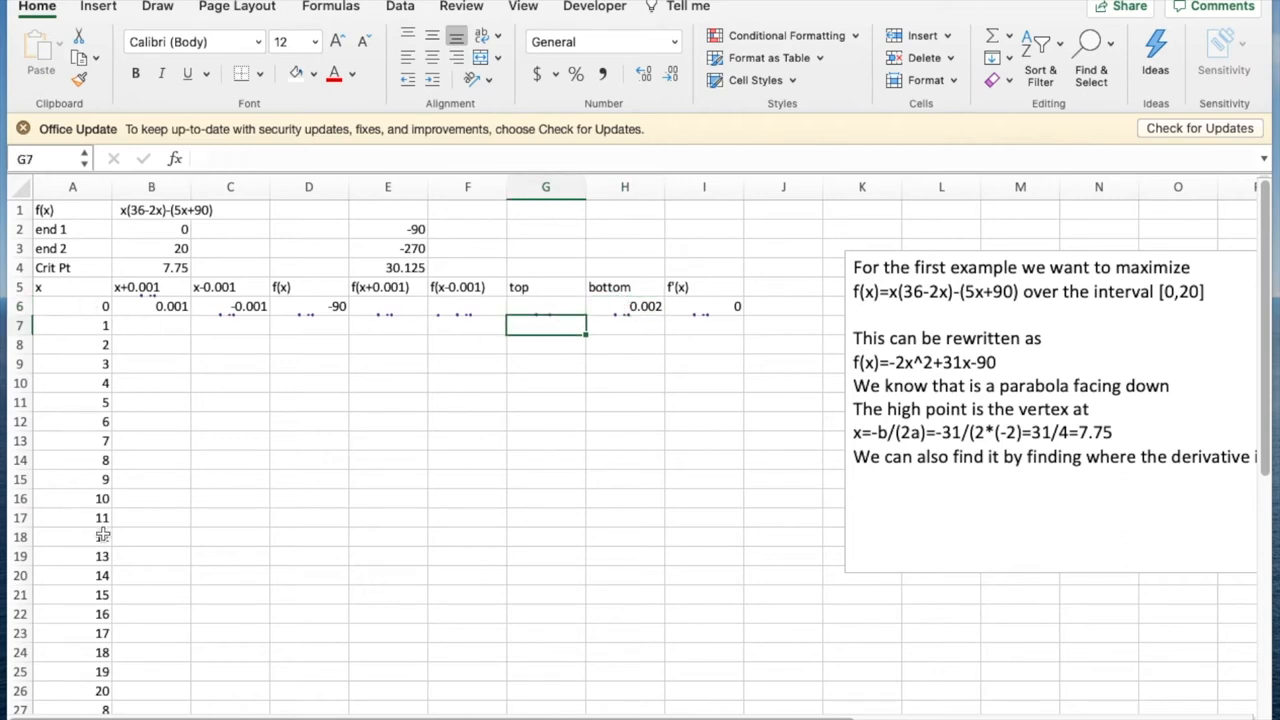
pyautogui.click(152, 306)
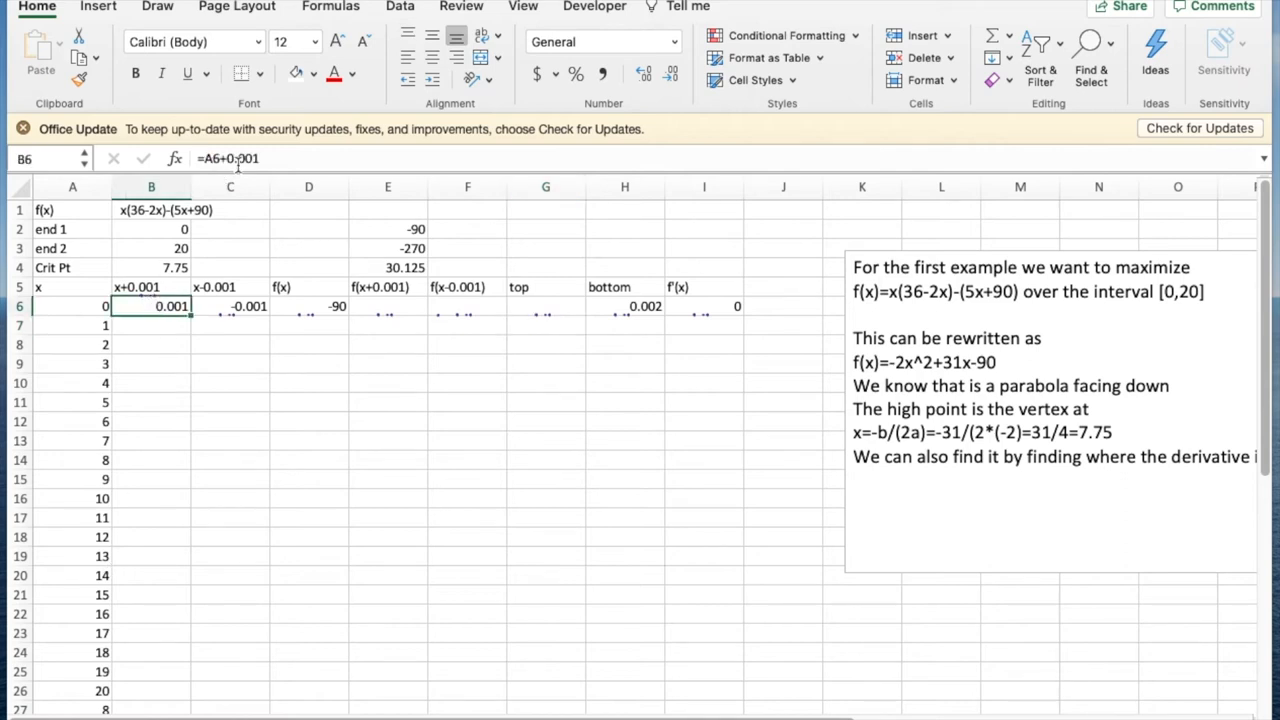
pyautogui.click(308, 306)
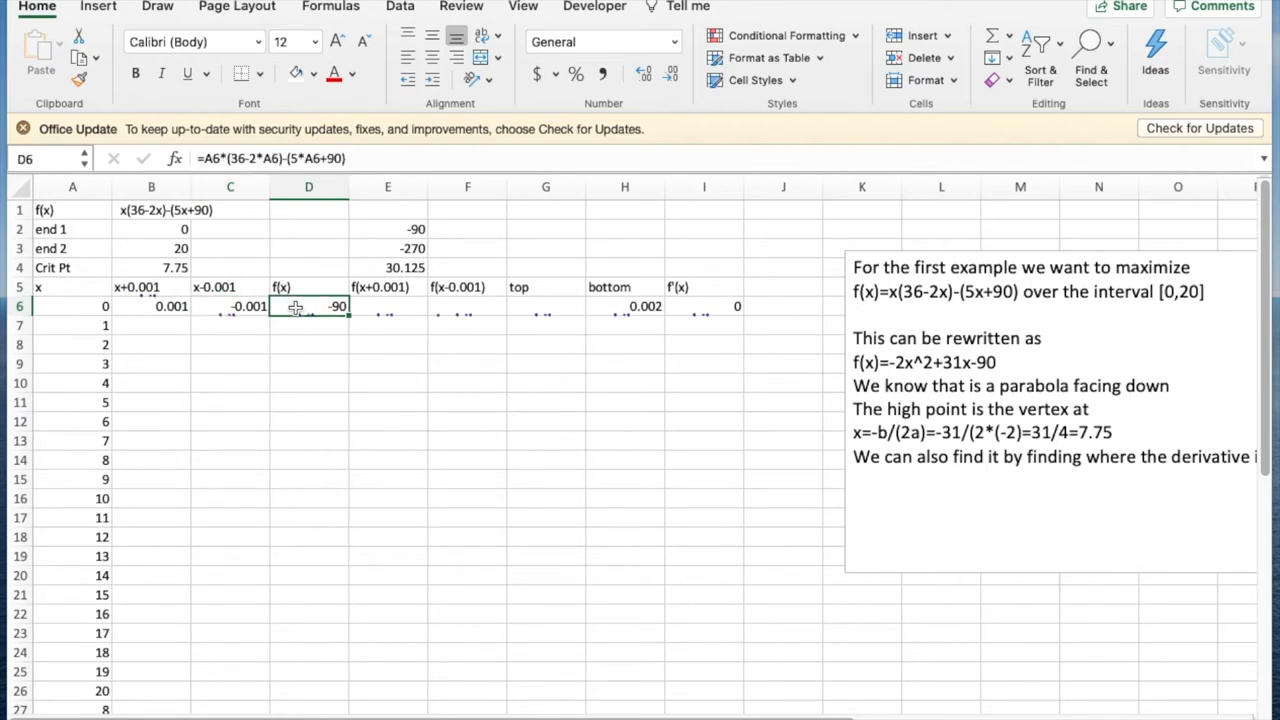
pyautogui.click(152, 306)
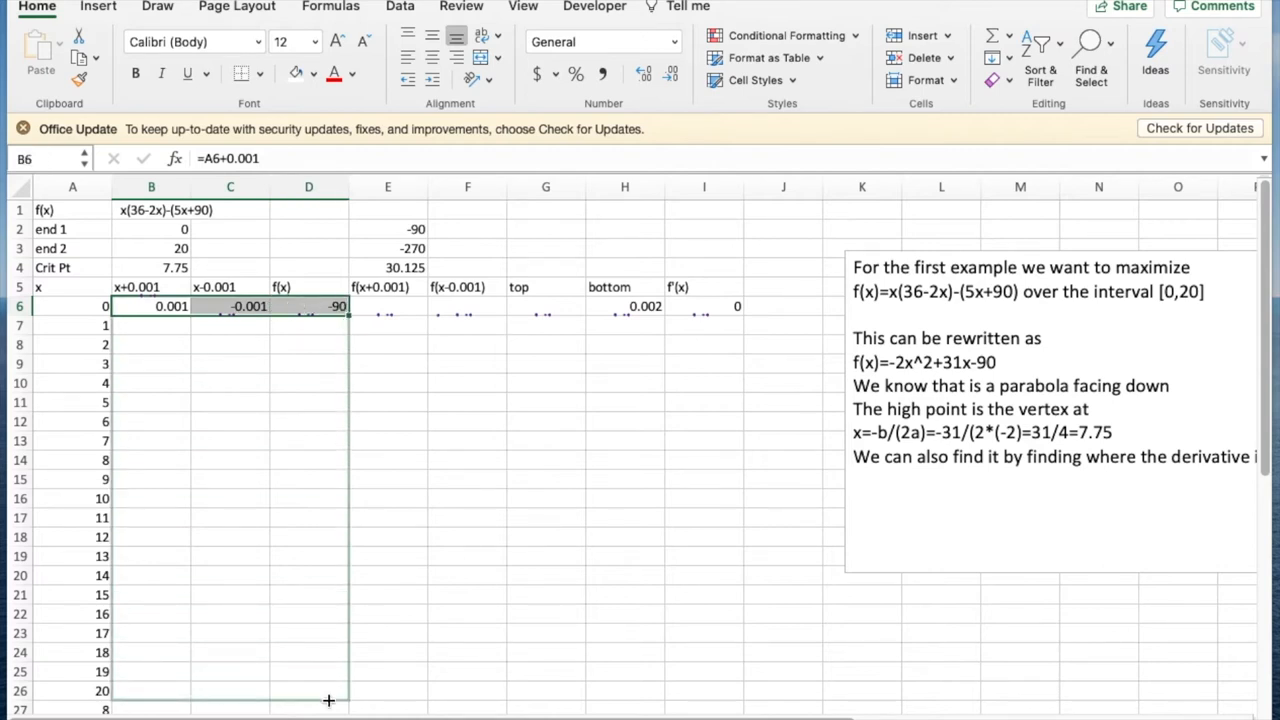
pyautogui.moveTo(328, 306); pyautogui.dragTo(328, 692)
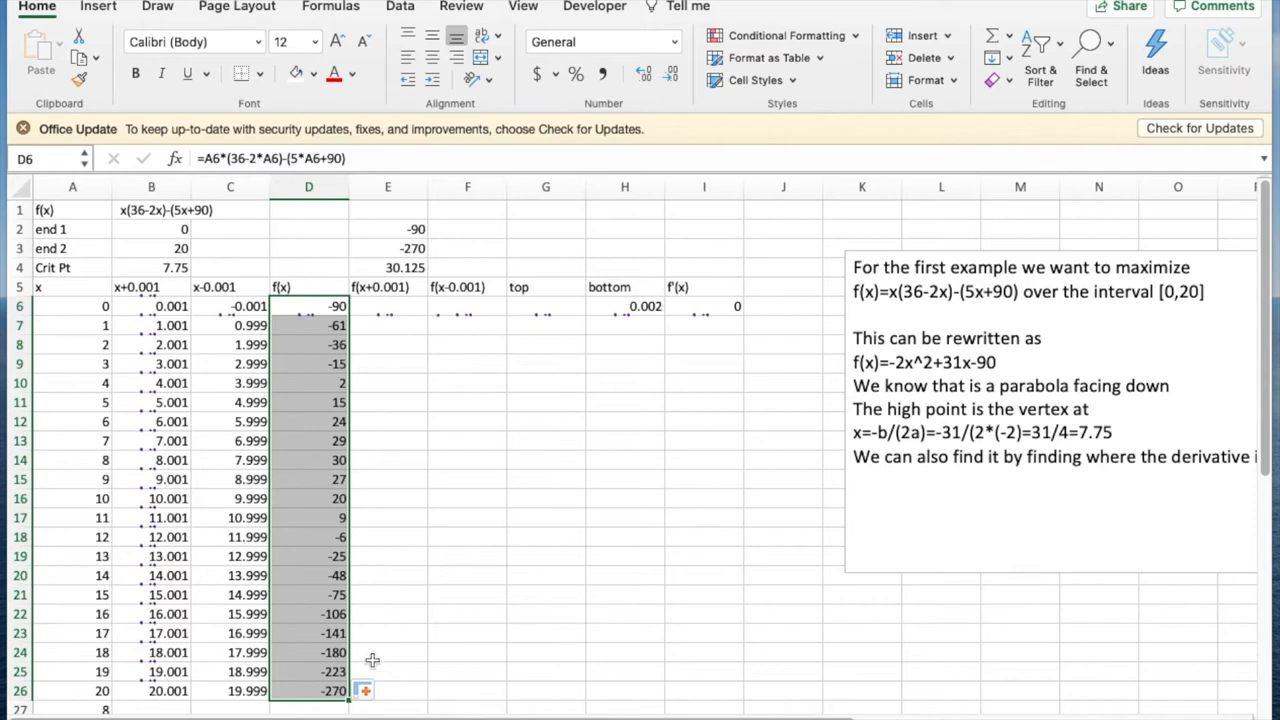
pyautogui.moveTo(348, 698)
pyautogui.write('=')
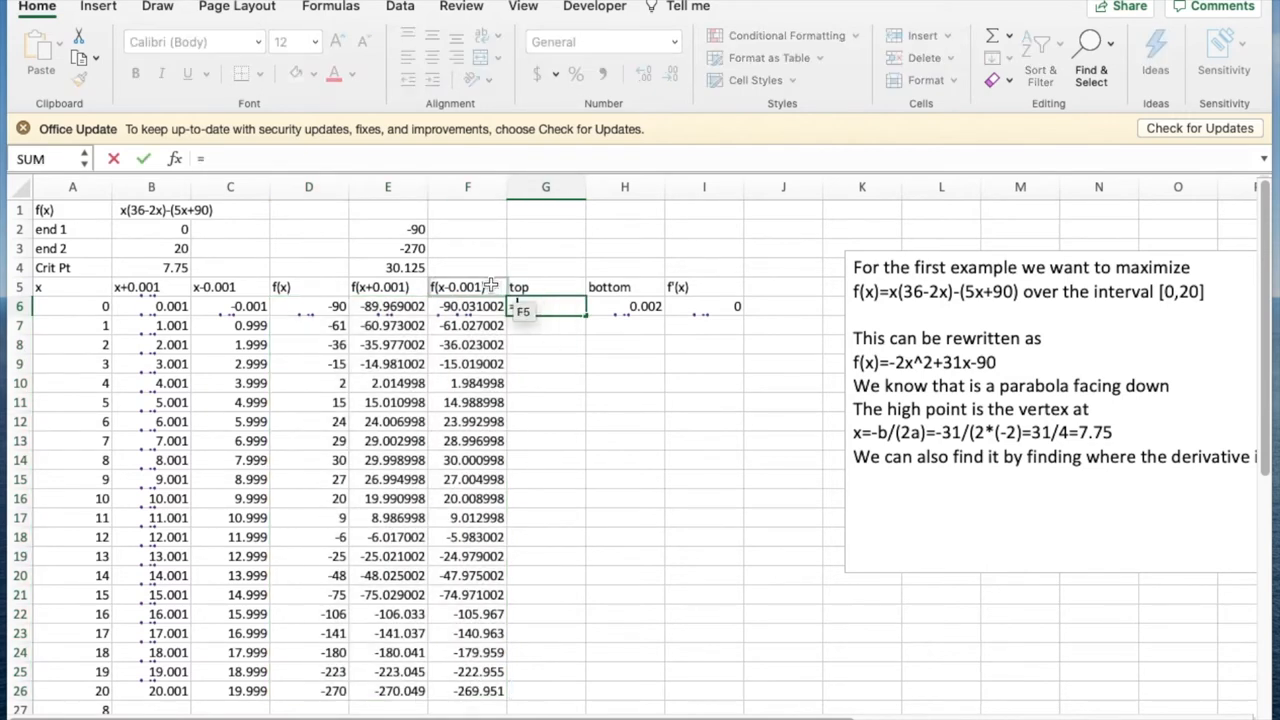
# Fill the top, bottom and f'(x) derivative columns down to x = 20 and start the extra rows near x = 8
pyautogui.click(388, 306)
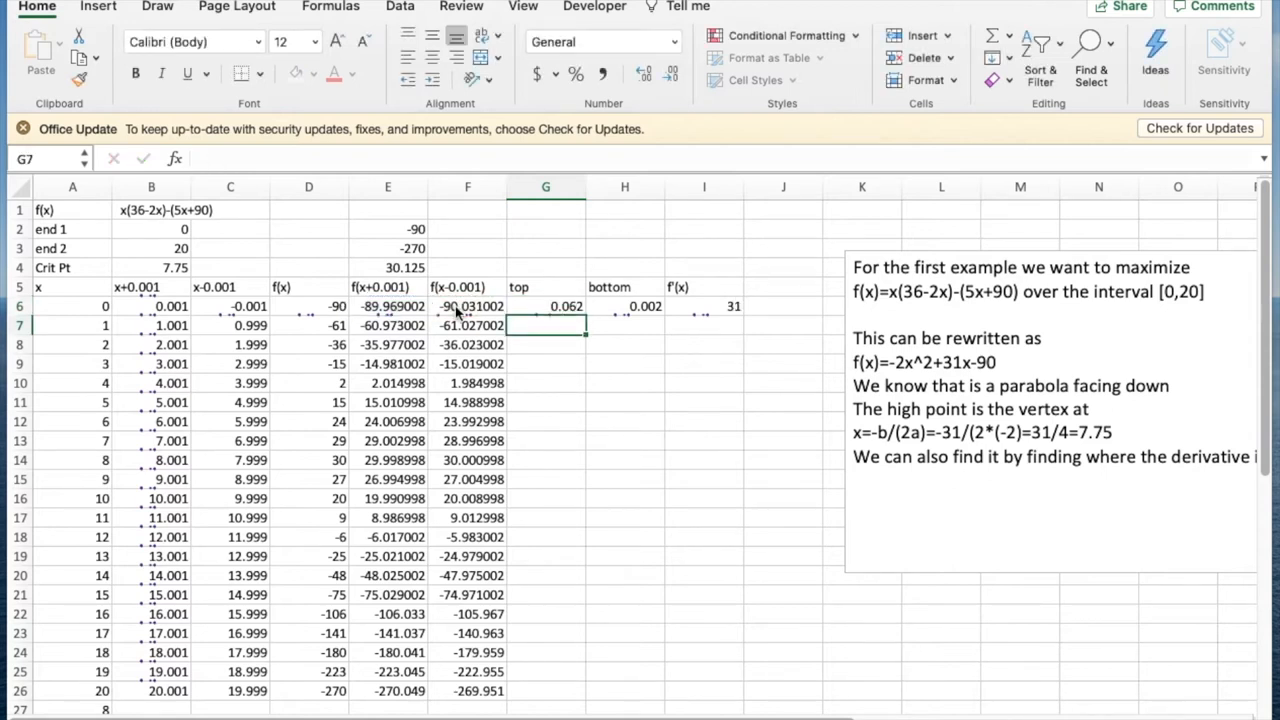
pyautogui.click(544, 306)
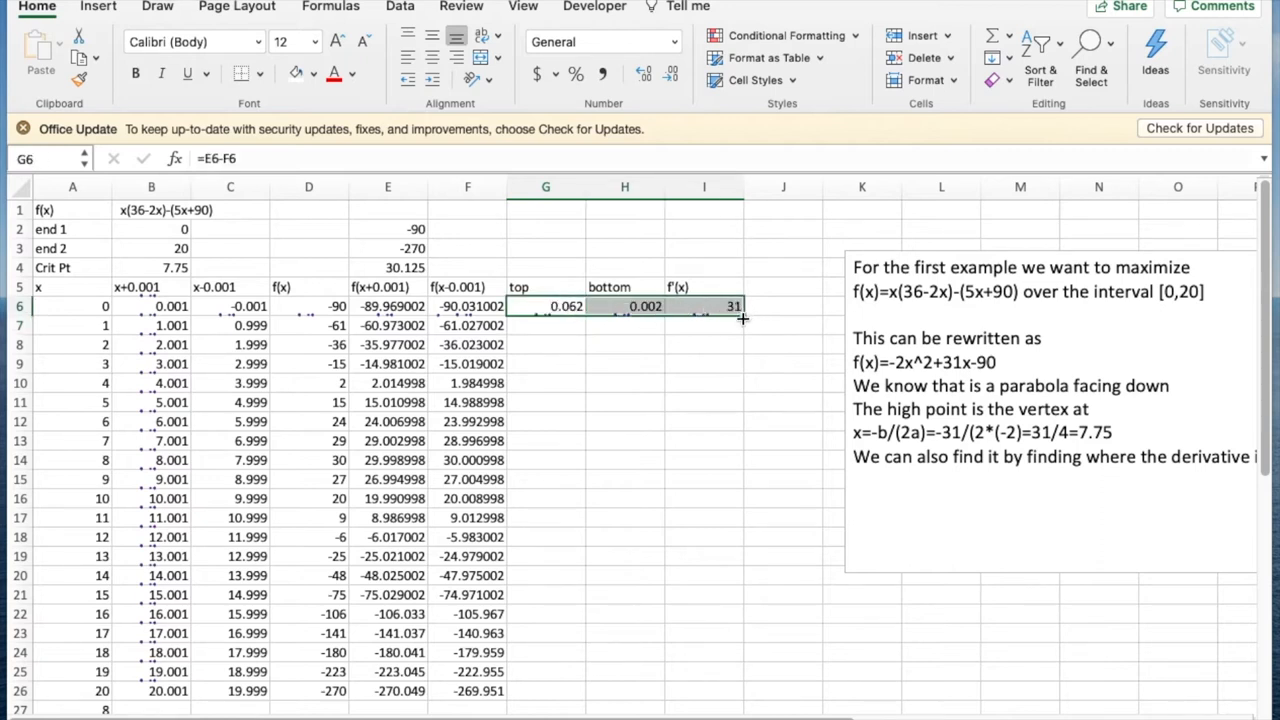
pyautogui.moveTo(744, 318); pyautogui.dragTo(698, 696)
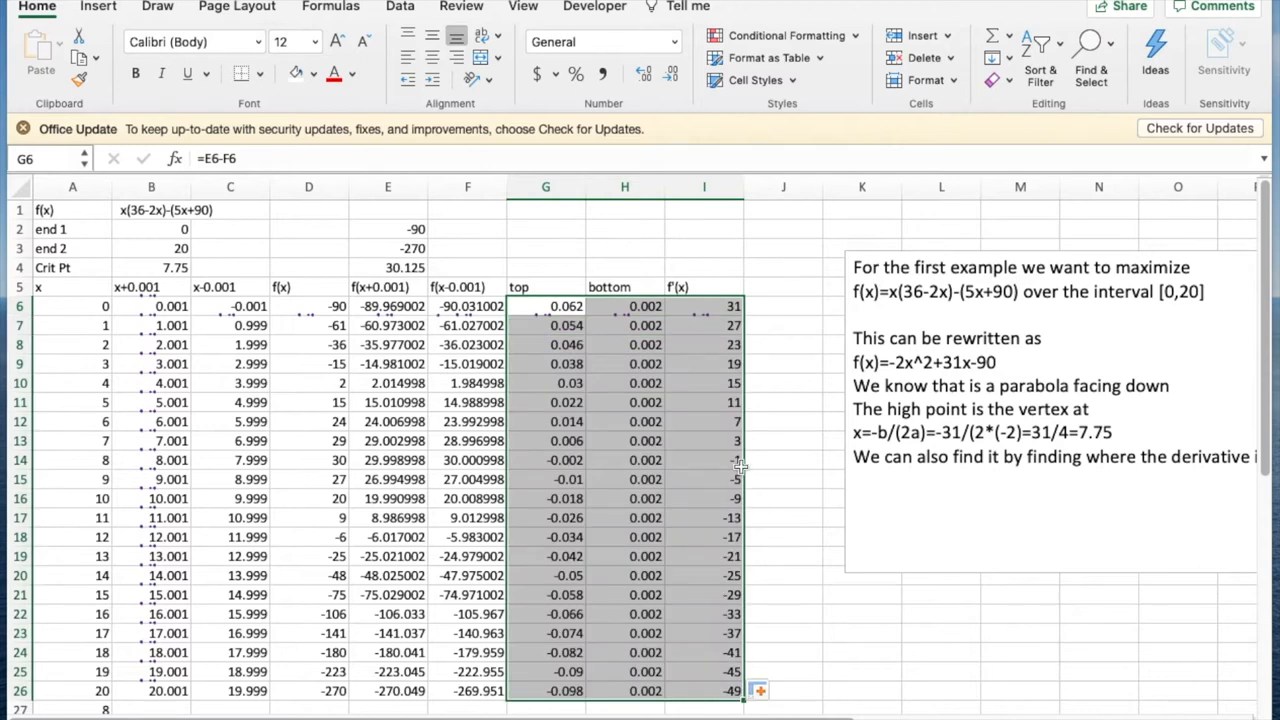
pyautogui.moveTo(740, 436)
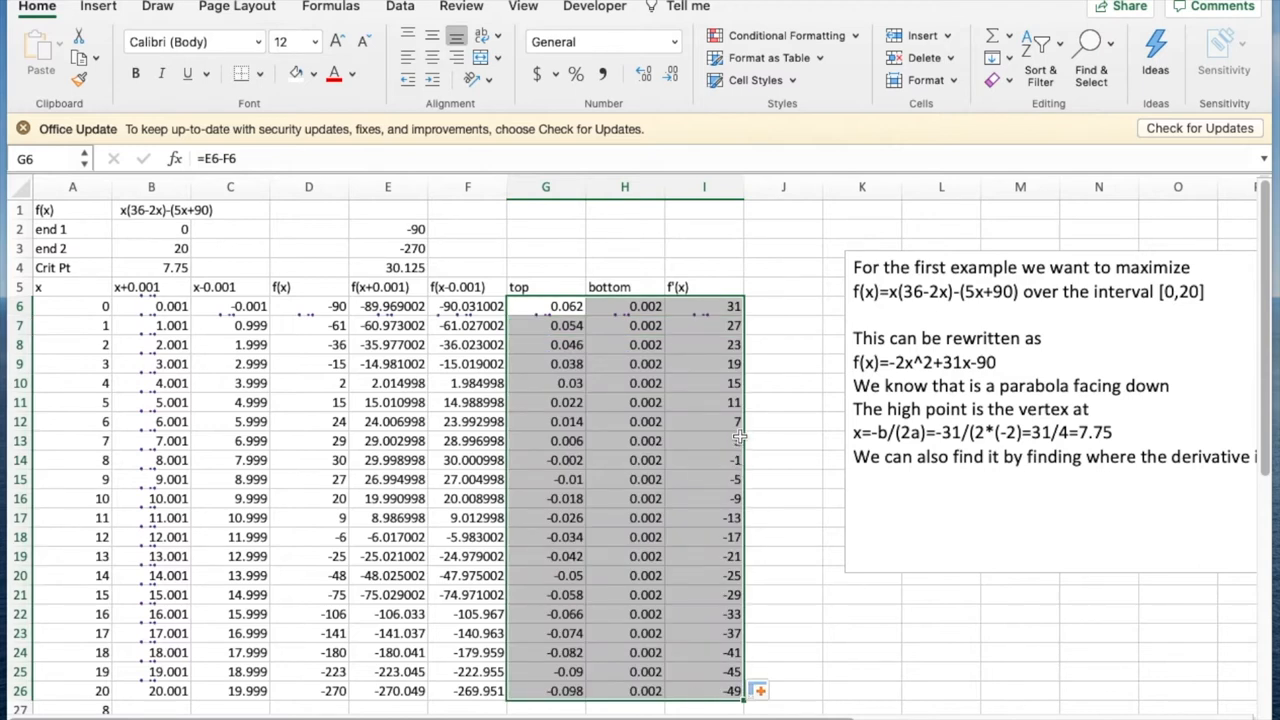
pyautogui.click(704, 458)
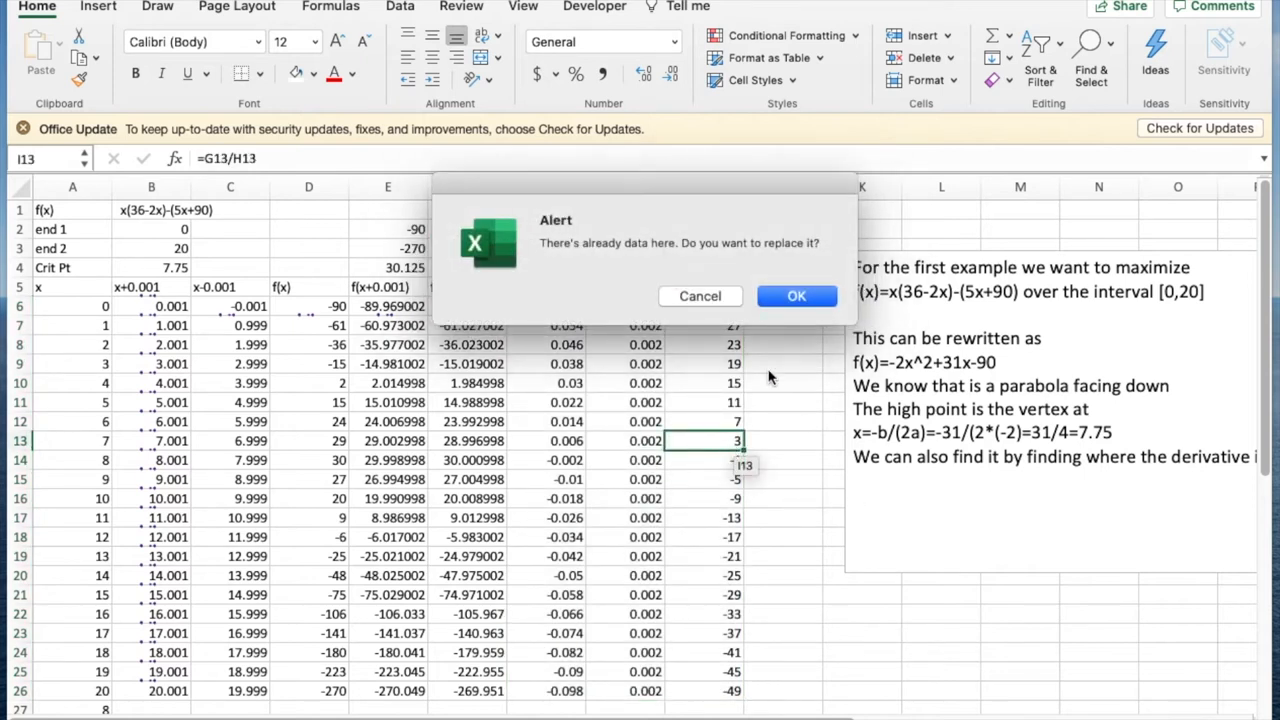
pyautogui.click(796, 296)
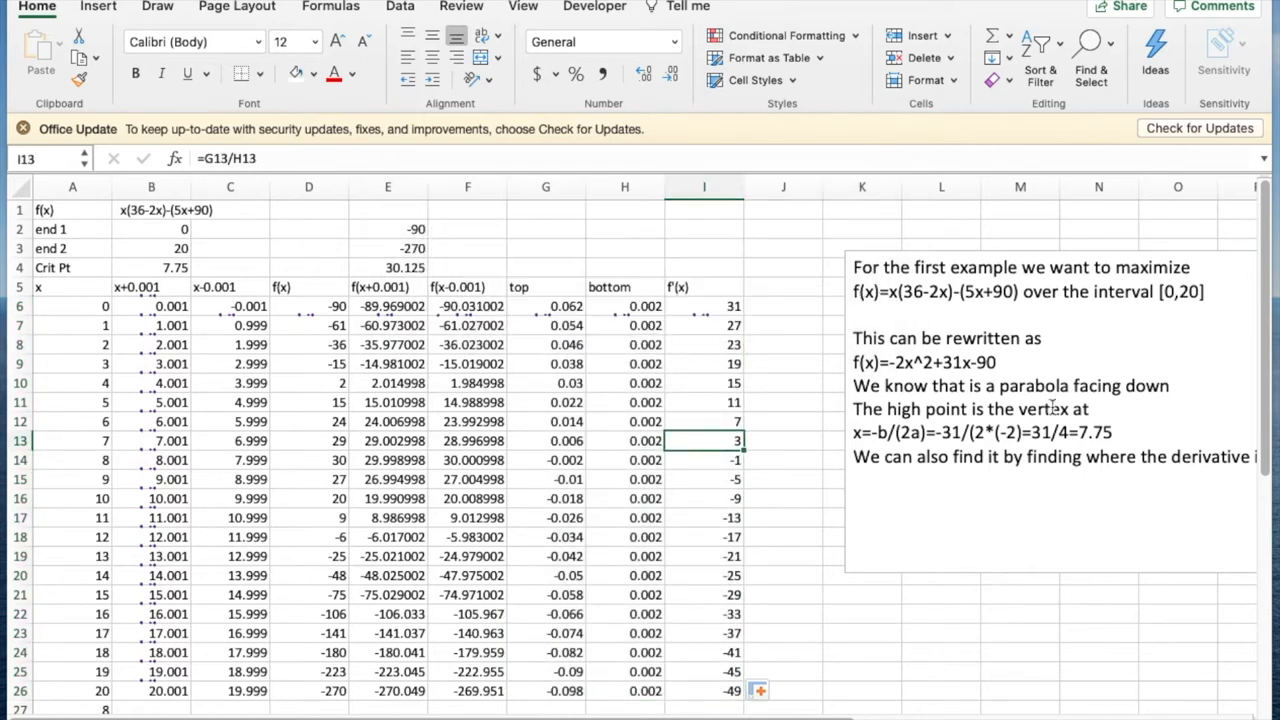
pyautogui.scroll(-3)
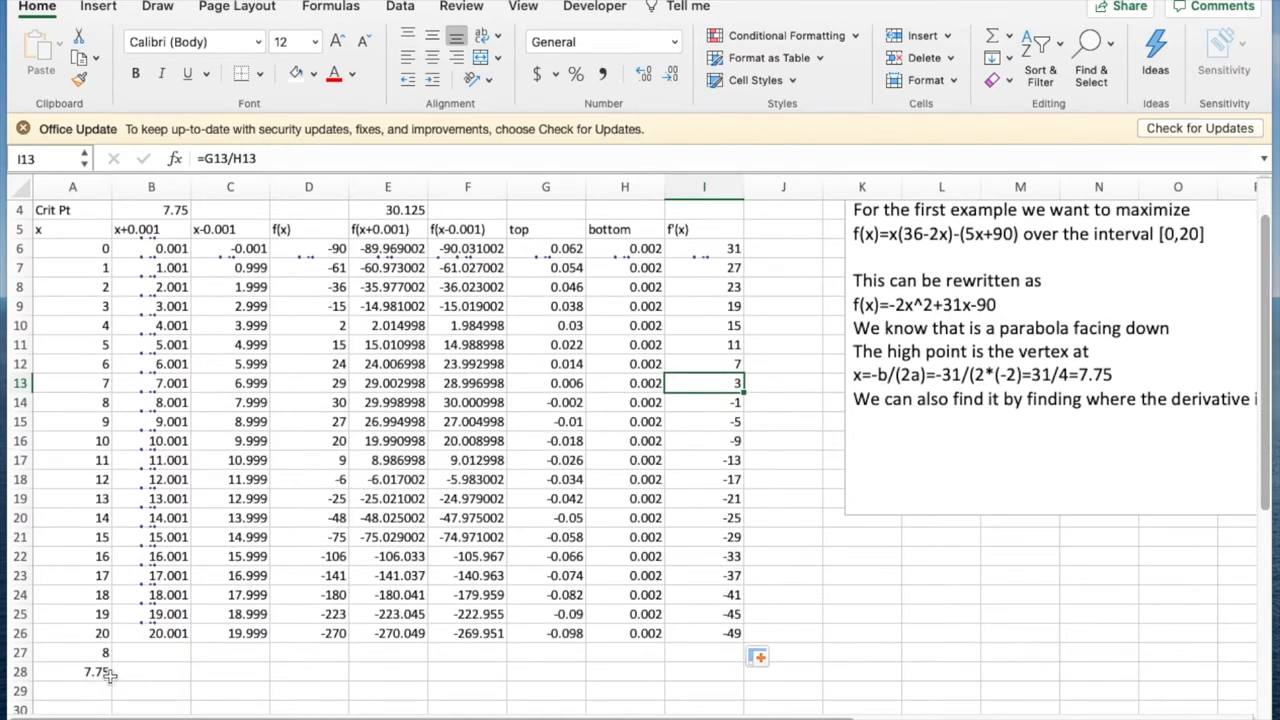
pyautogui.write('9')
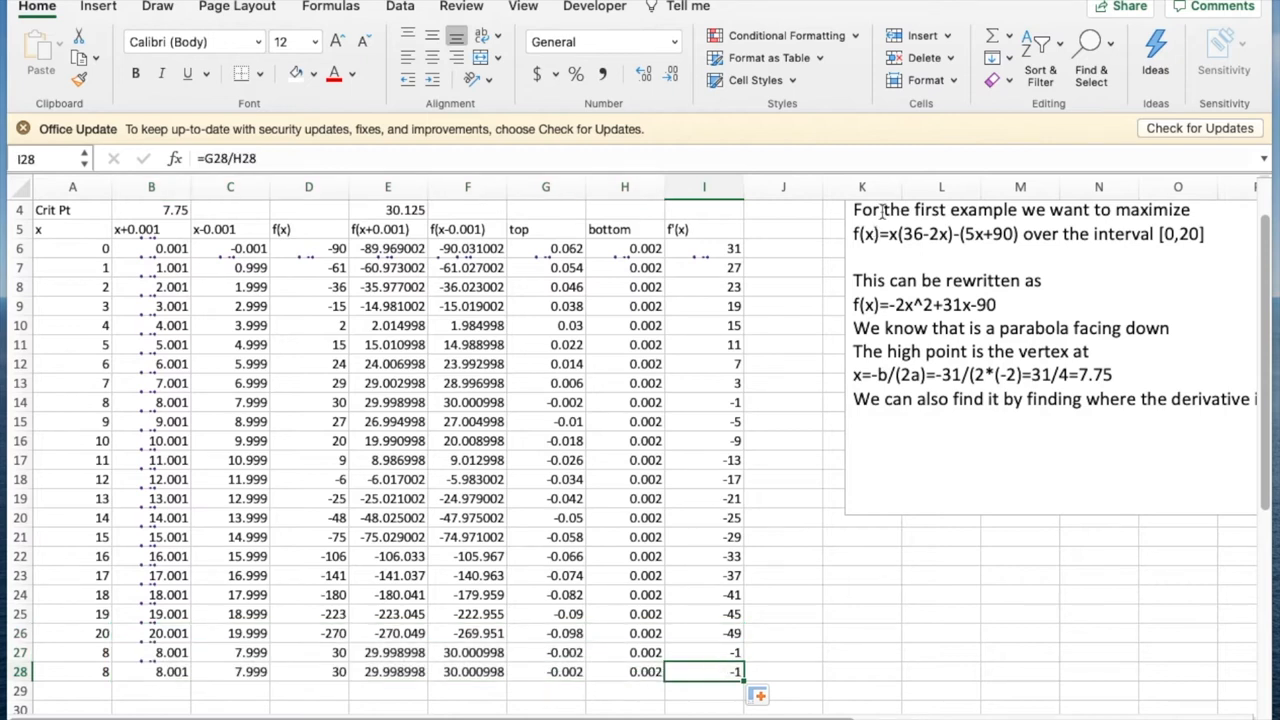
pyautogui.moveTo(676, 228)
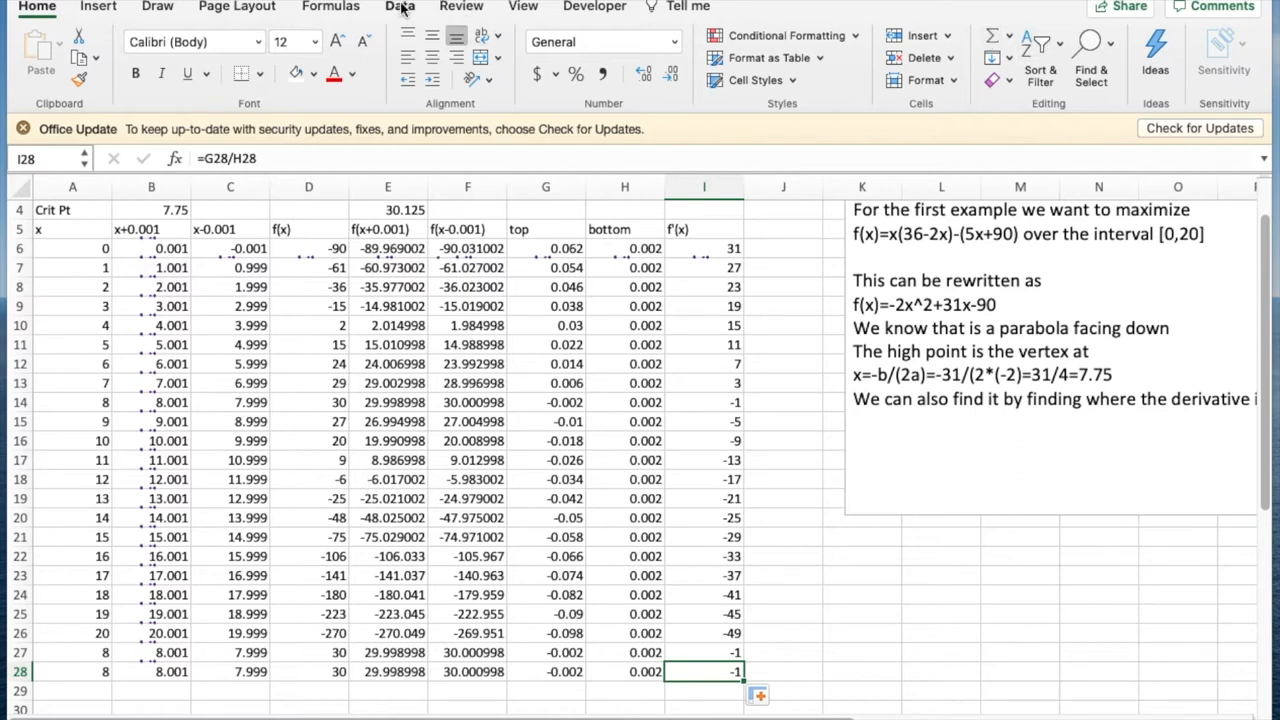
# Goal Seek the last row's f'(x) to 0 by changing its x, landing at x = 7.75 with f(x) = 30.125
pyautogui.click(400, 8)
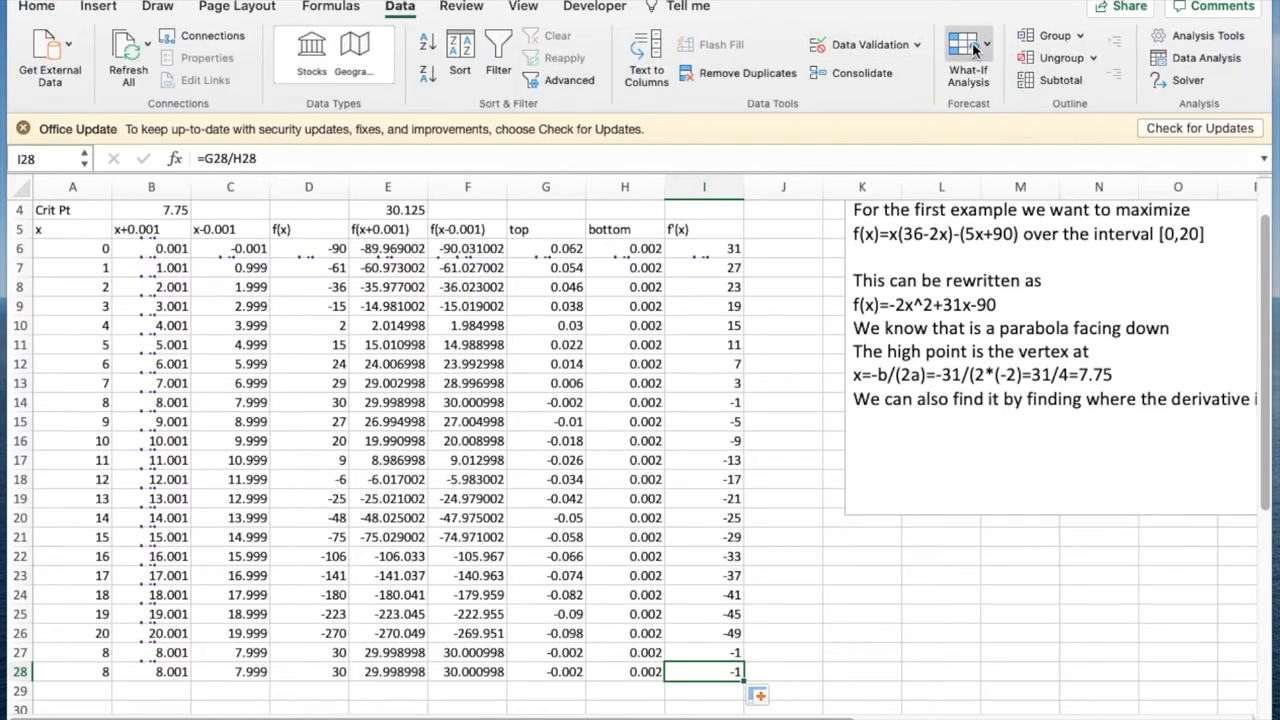
pyautogui.click(968, 56)
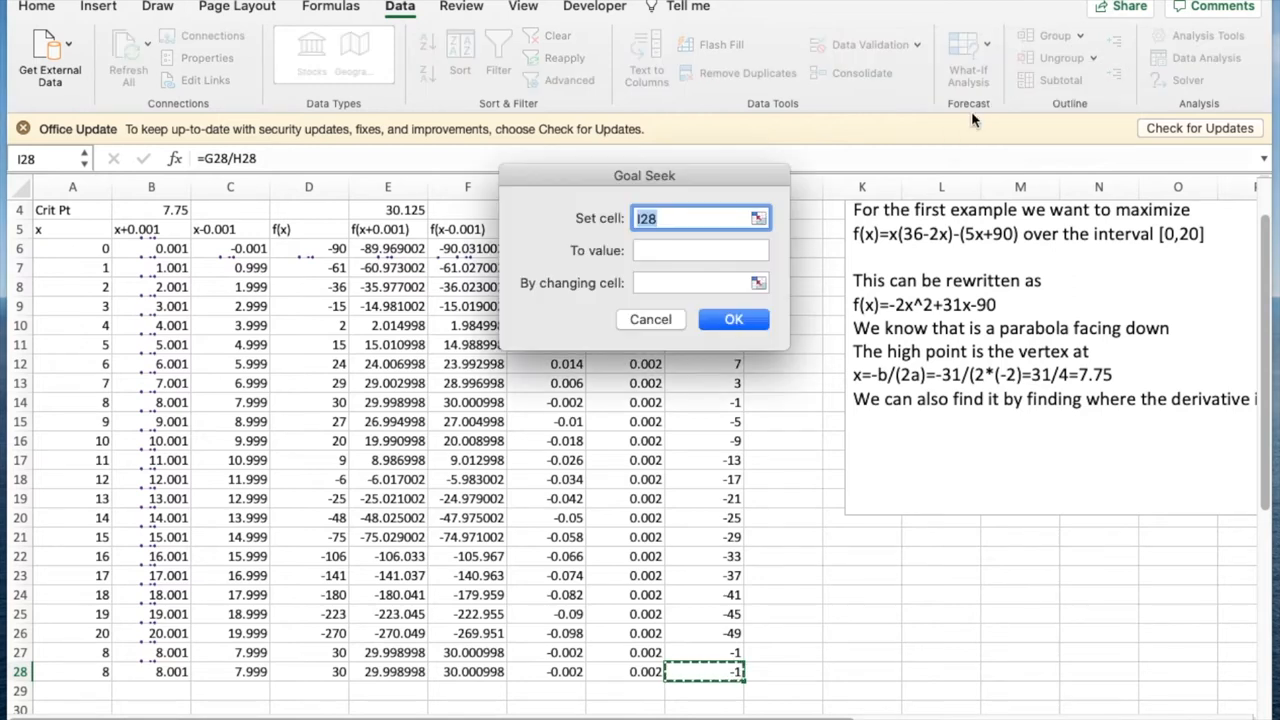
pyautogui.click(700, 250)
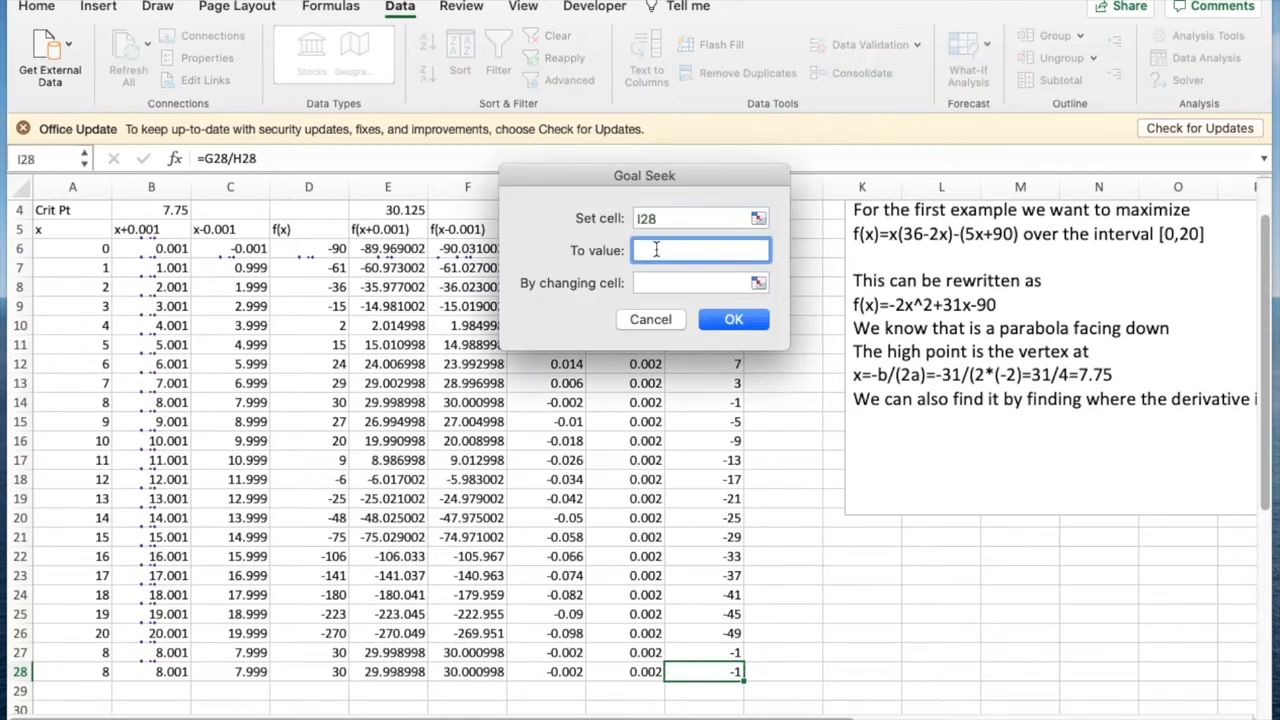
pyautogui.write('0')
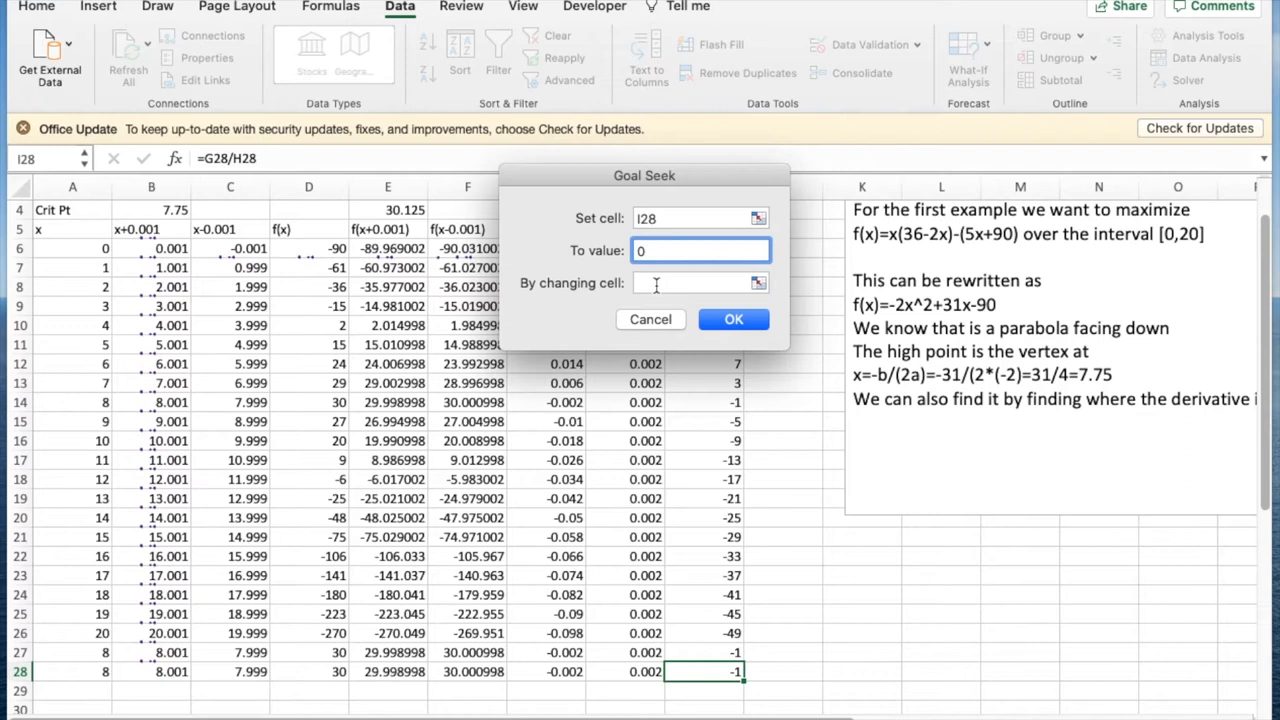
pyautogui.write('a')
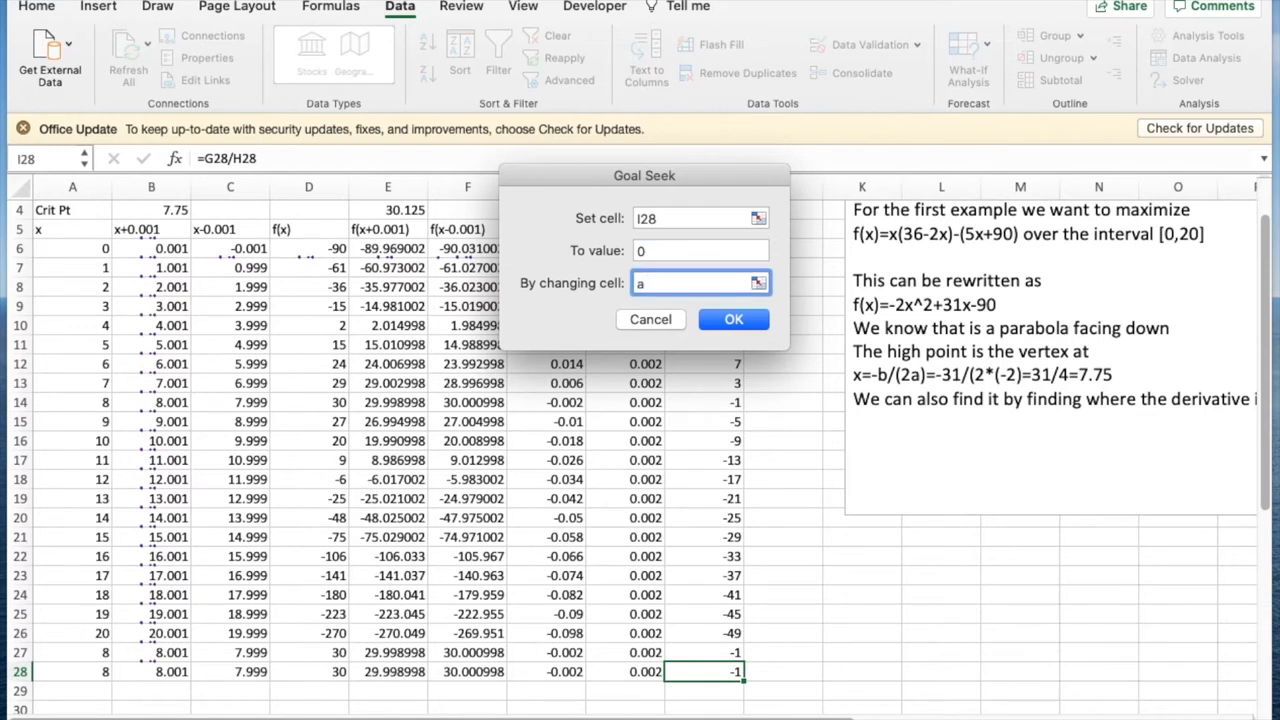
pyautogui.click(732, 320)
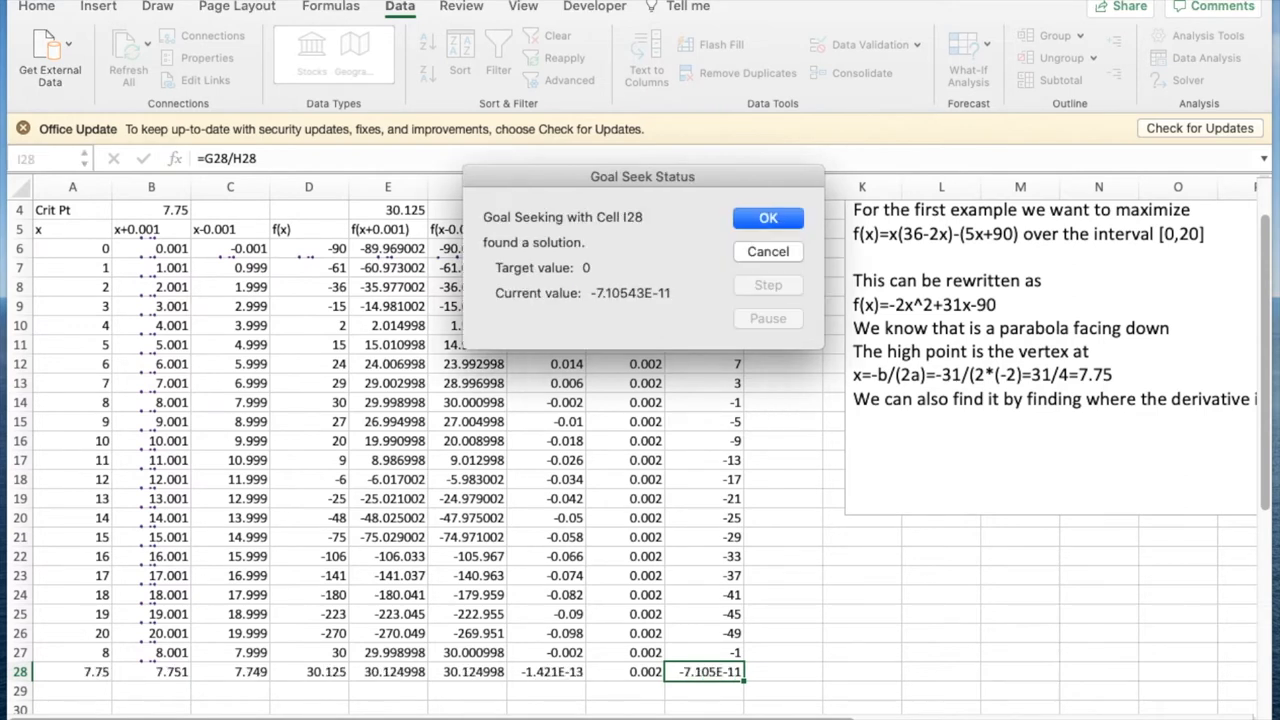
pyautogui.click(768, 218)
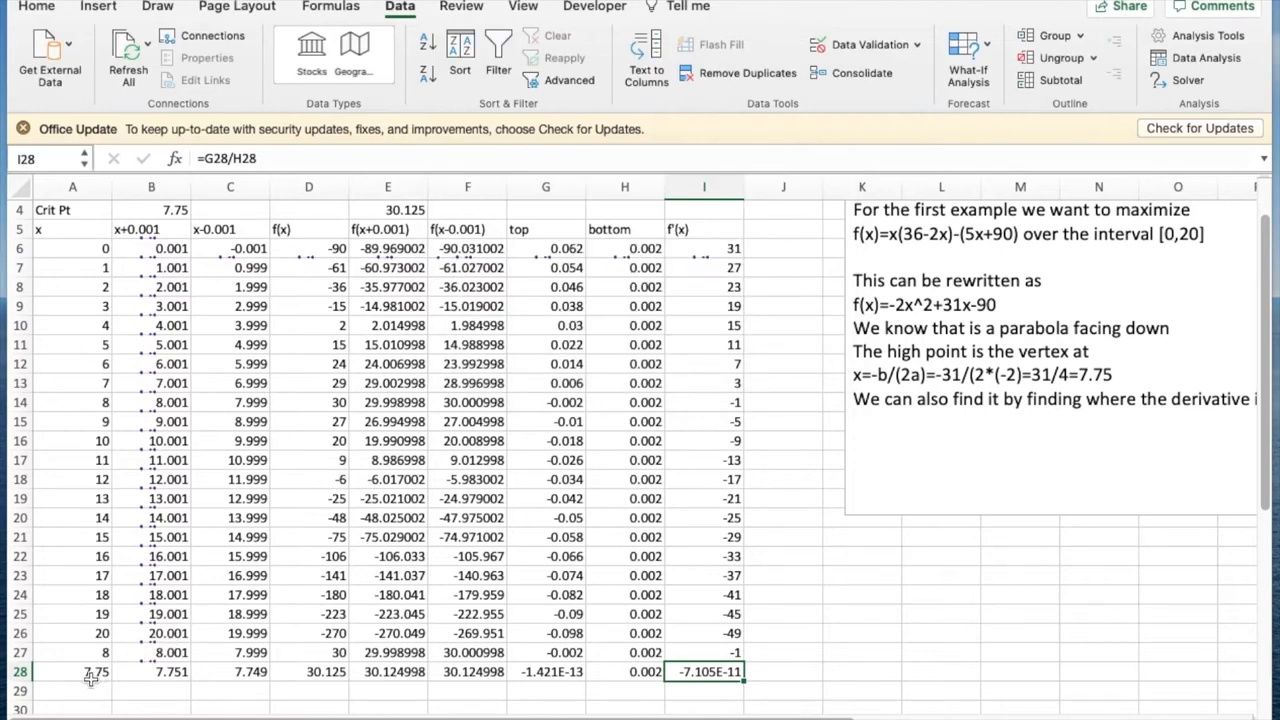
pyautogui.moveTo(804, 336)
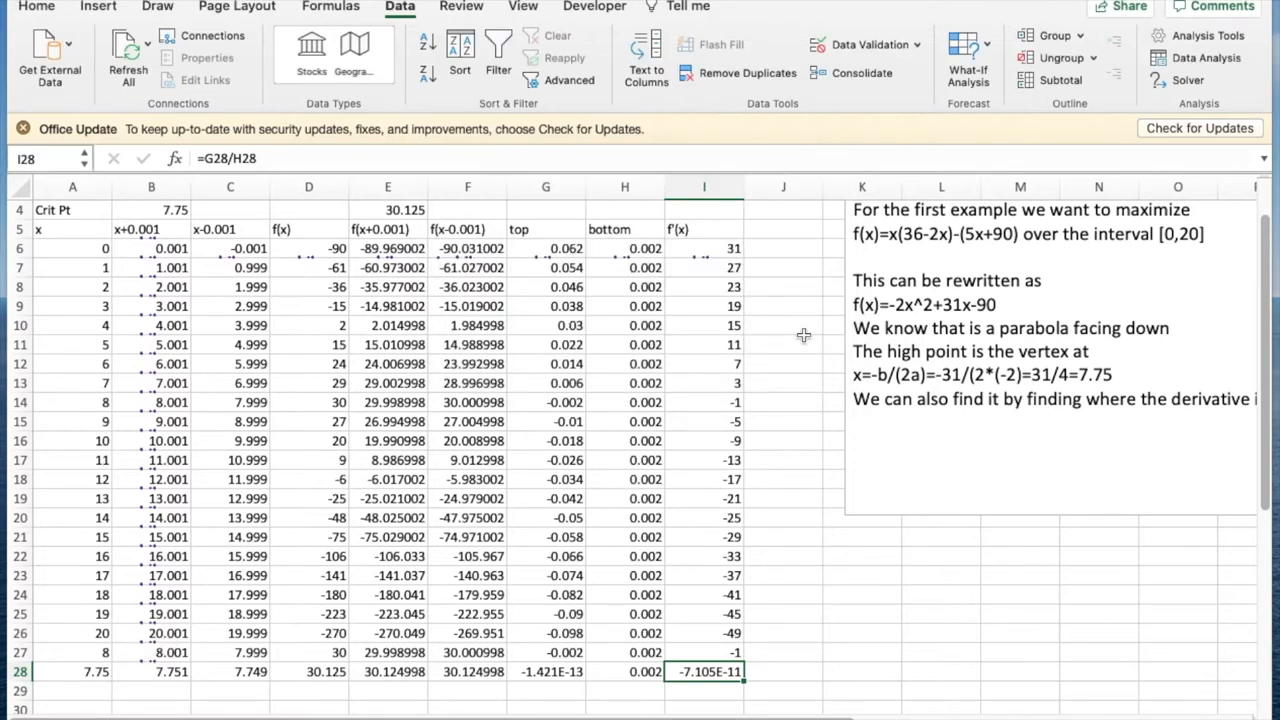
pyautogui.moveTo(1068, 340)
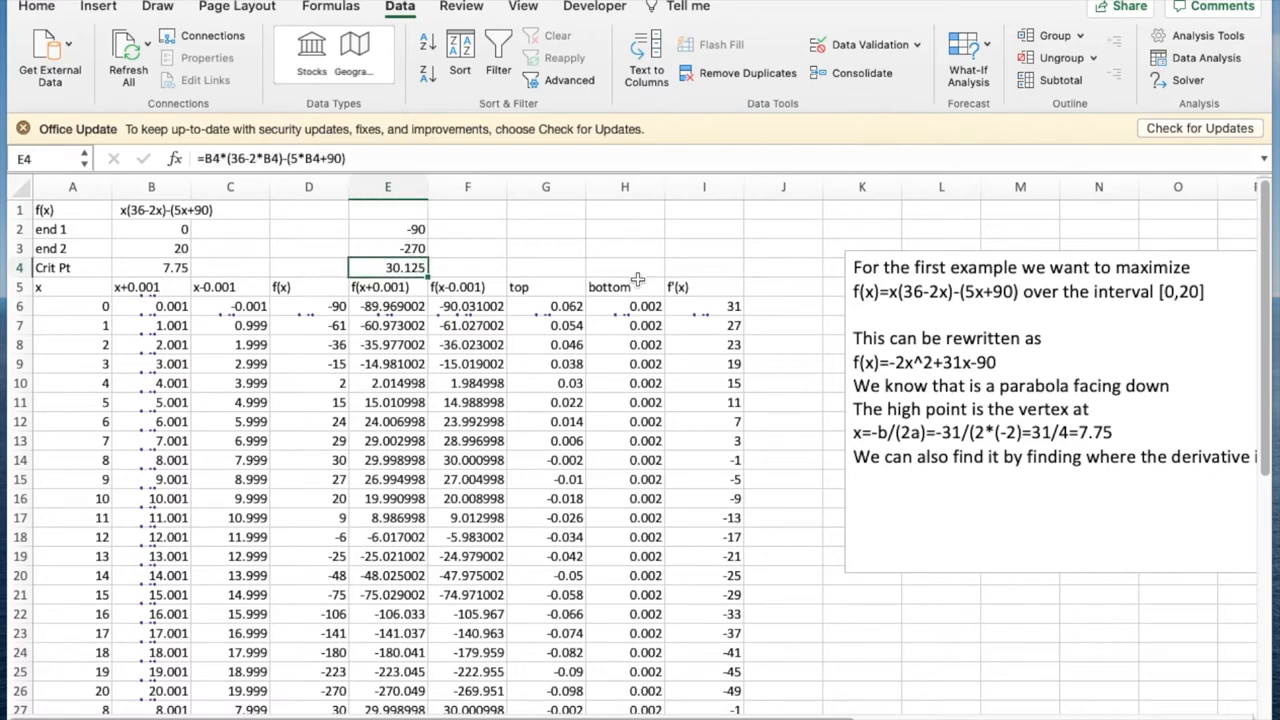
pyautogui.moveTo(640, 278)
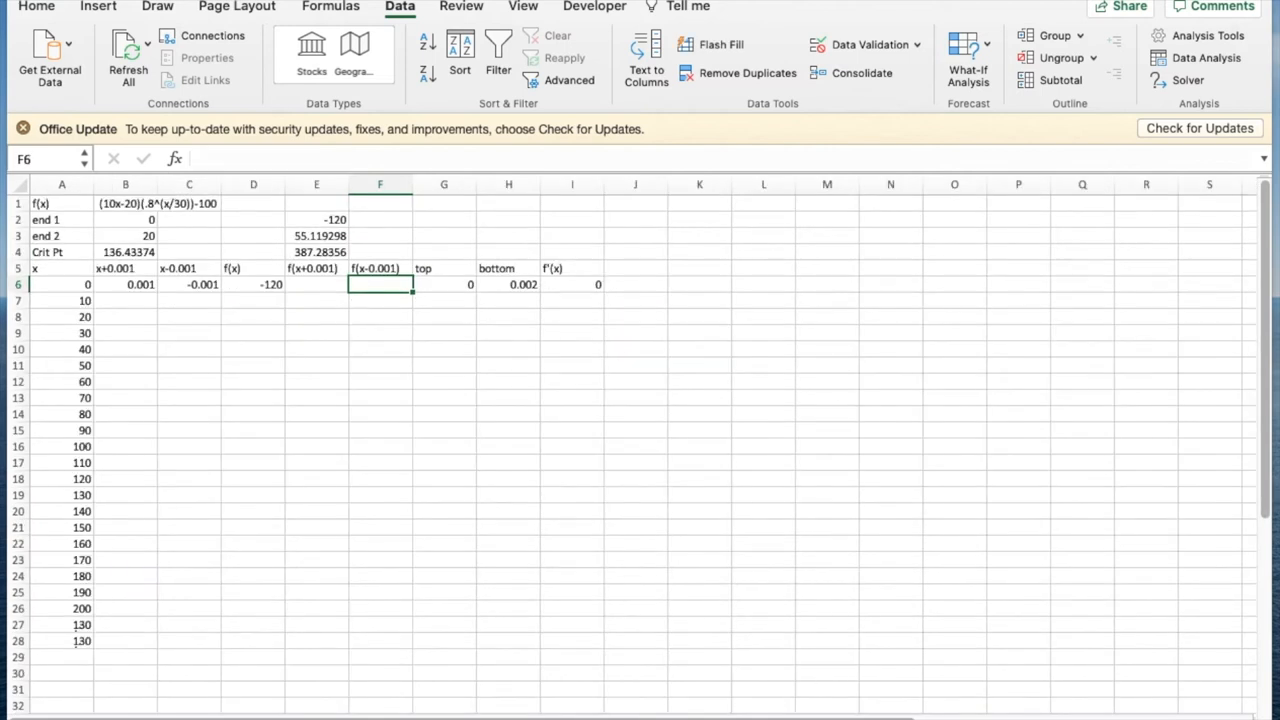
pyautogui.moveTo(114, 302)
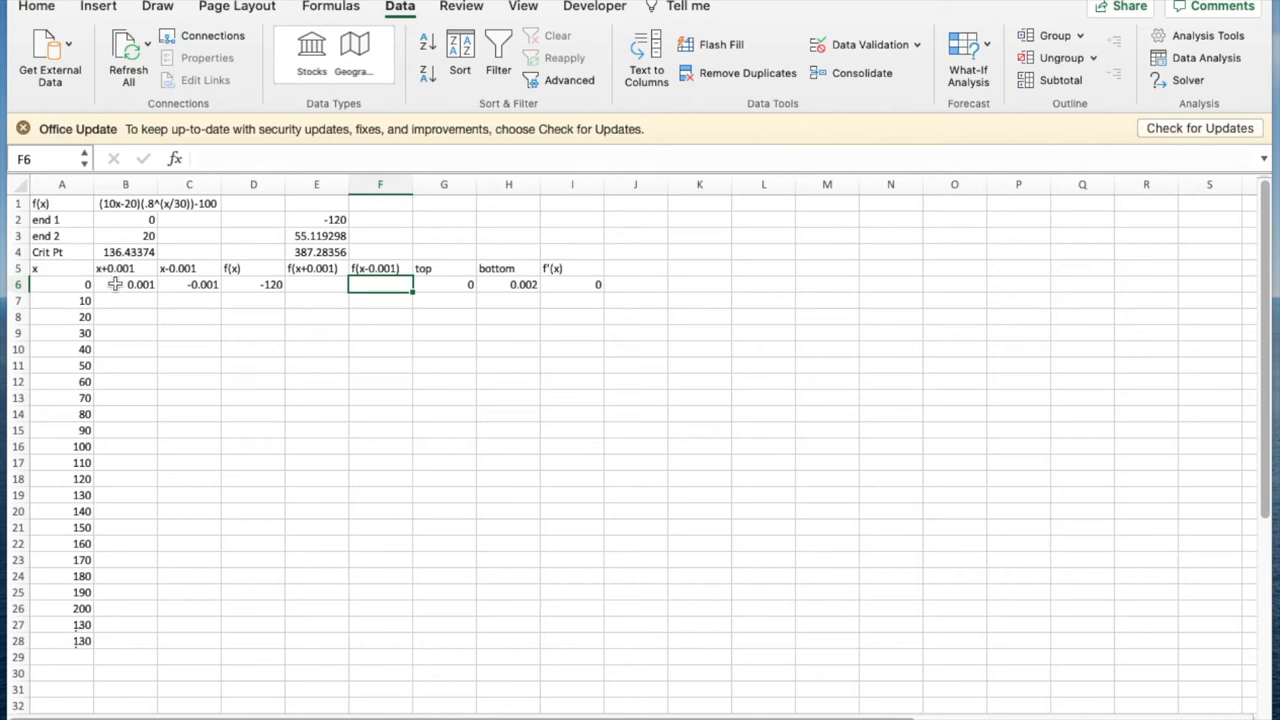
pyautogui.moveTo(358, 340)
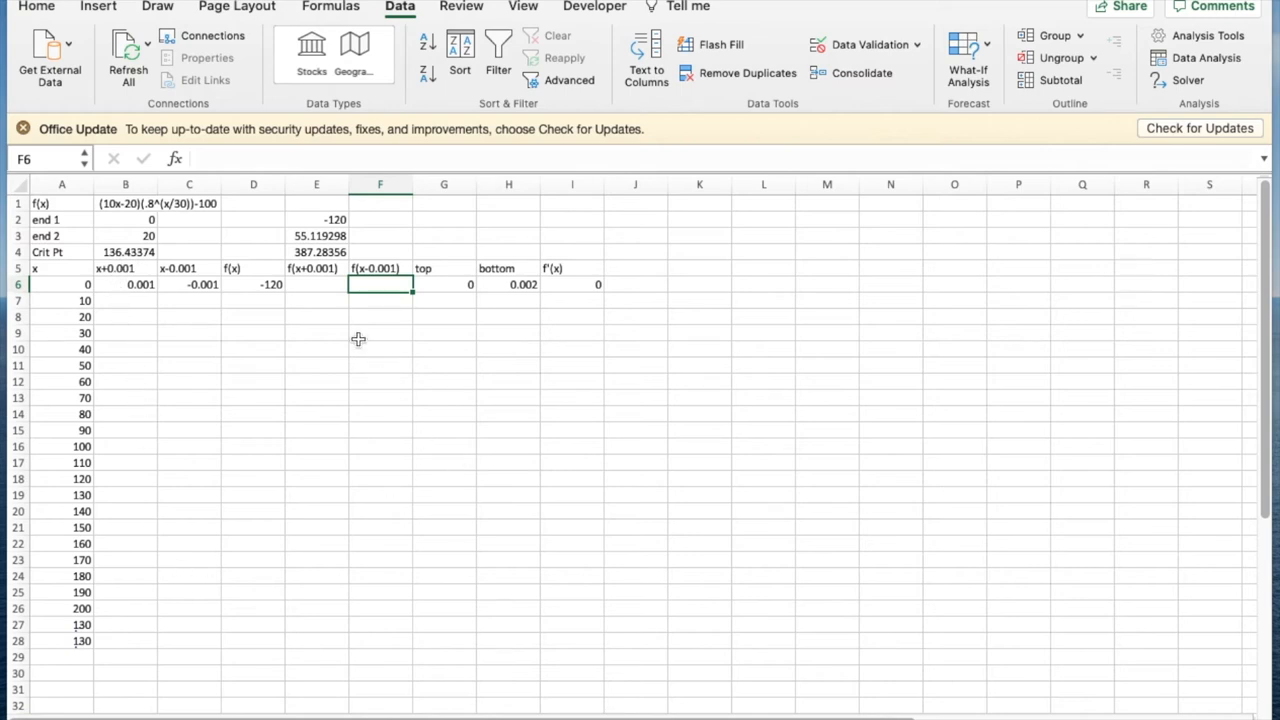
pyautogui.moveTo(252, 288)
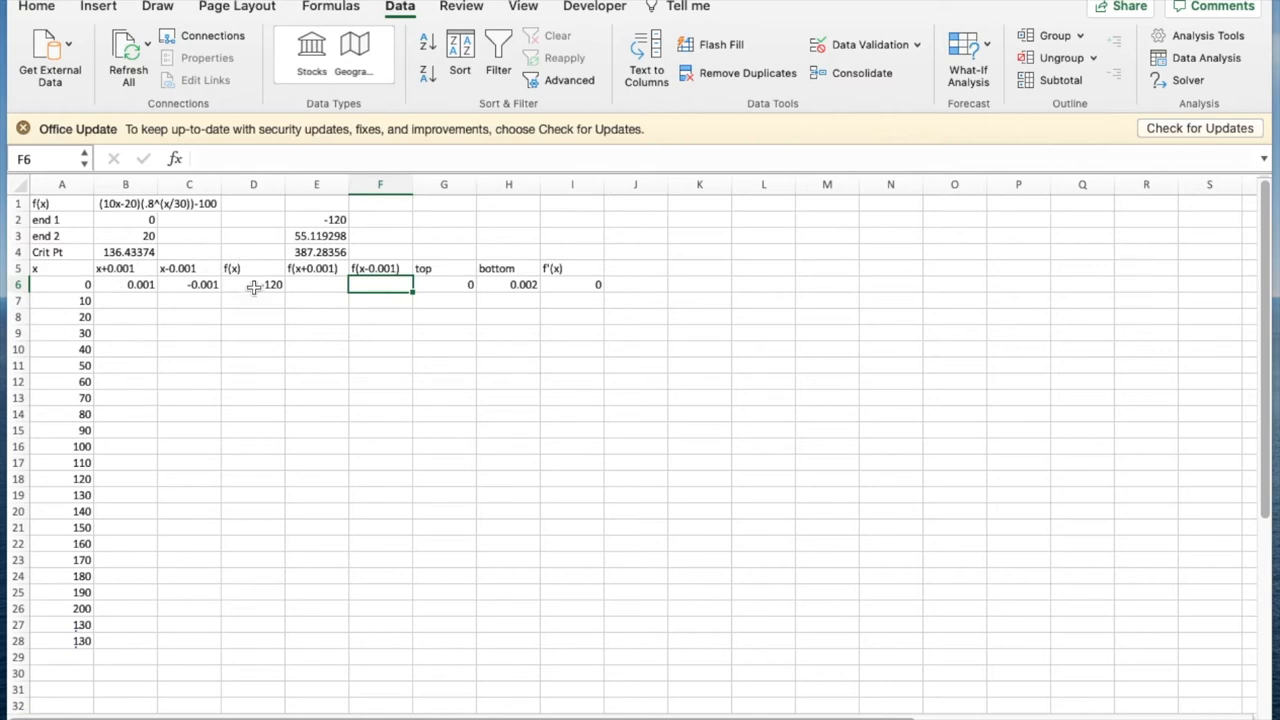
# Check the f(x) formula in D6 and select the row-6 formulas in B:D for filling down to x = 200
pyautogui.click(252, 284)
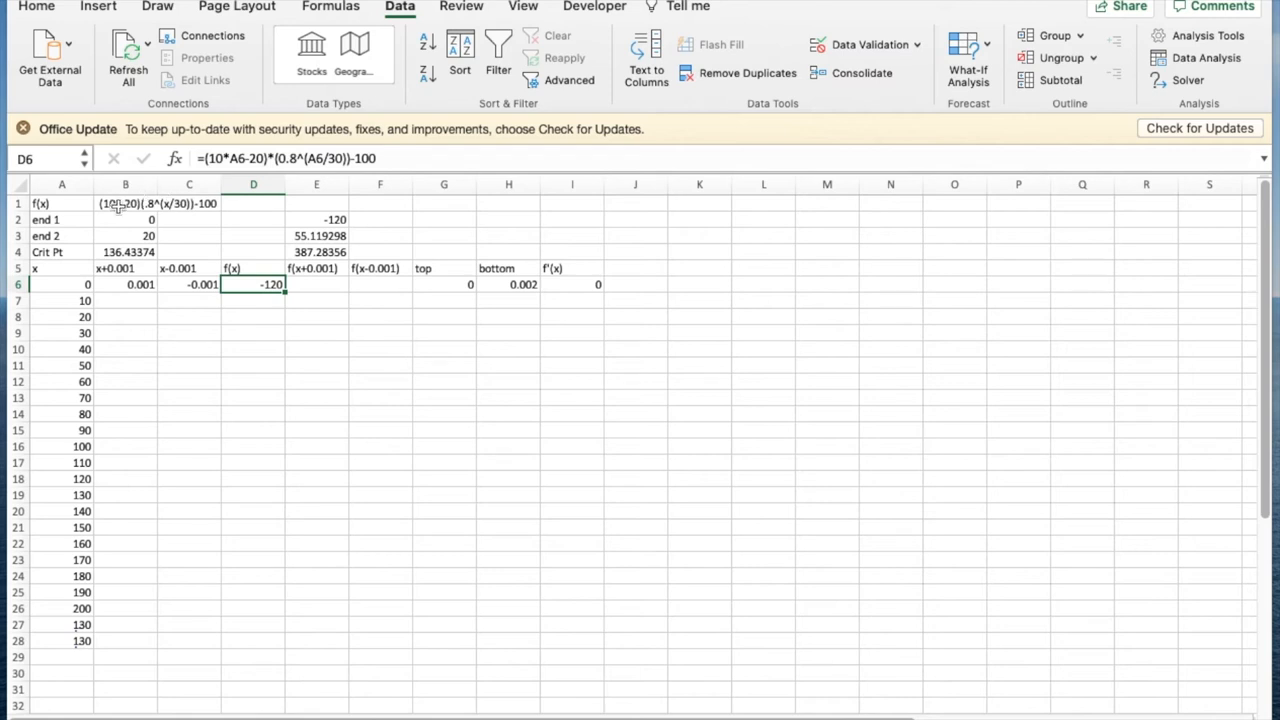
pyautogui.moveTo(236, 148)
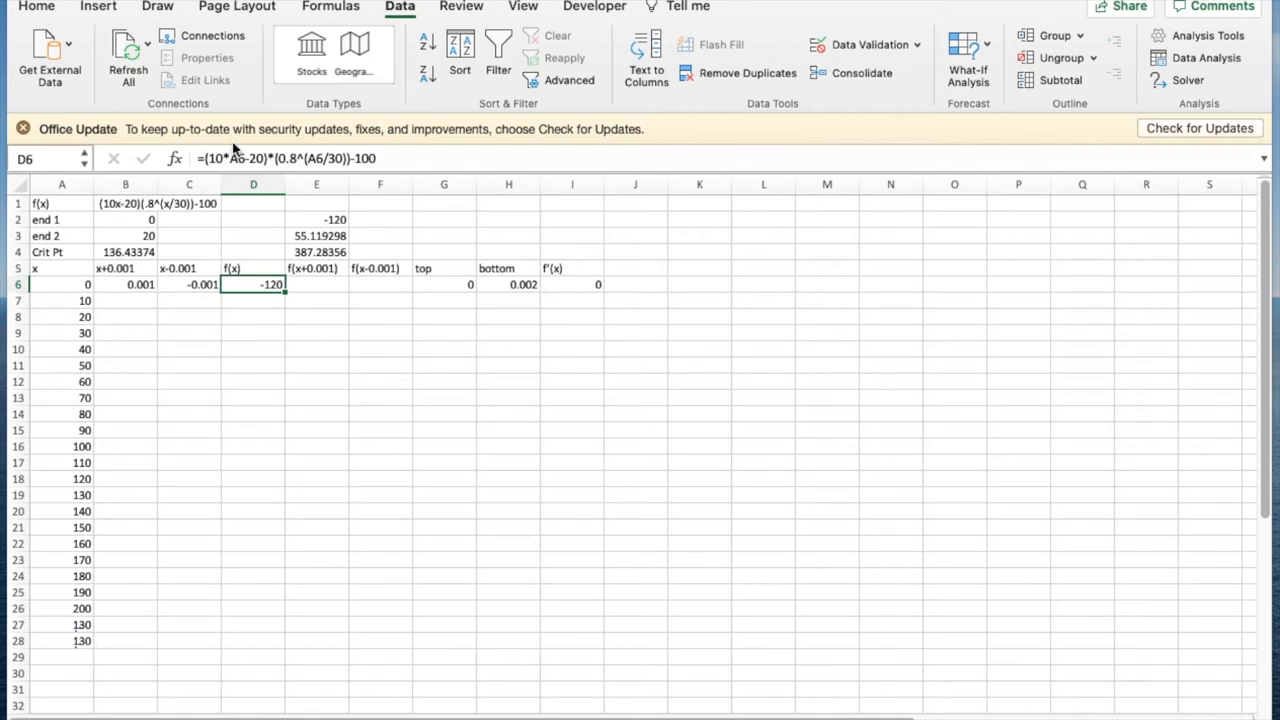
pyautogui.moveTo(212, 174)
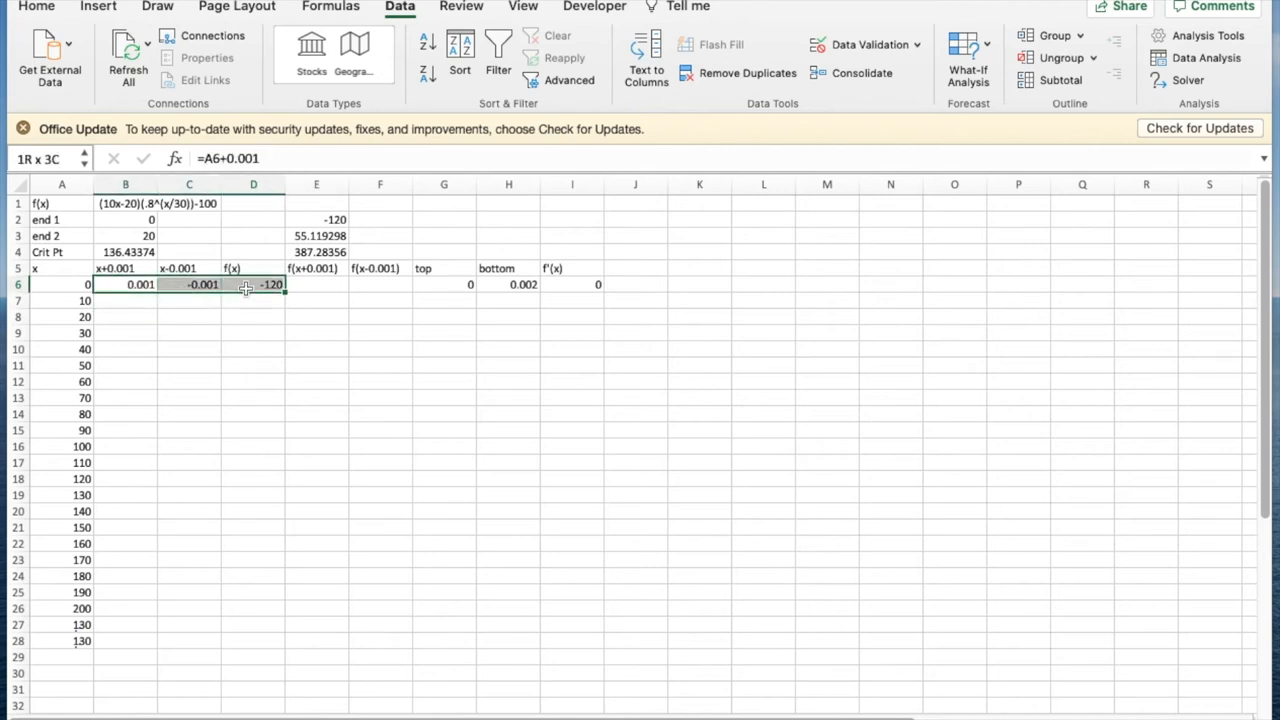
pyautogui.moveTo(244, 288); pyautogui.dragTo(278, 454)
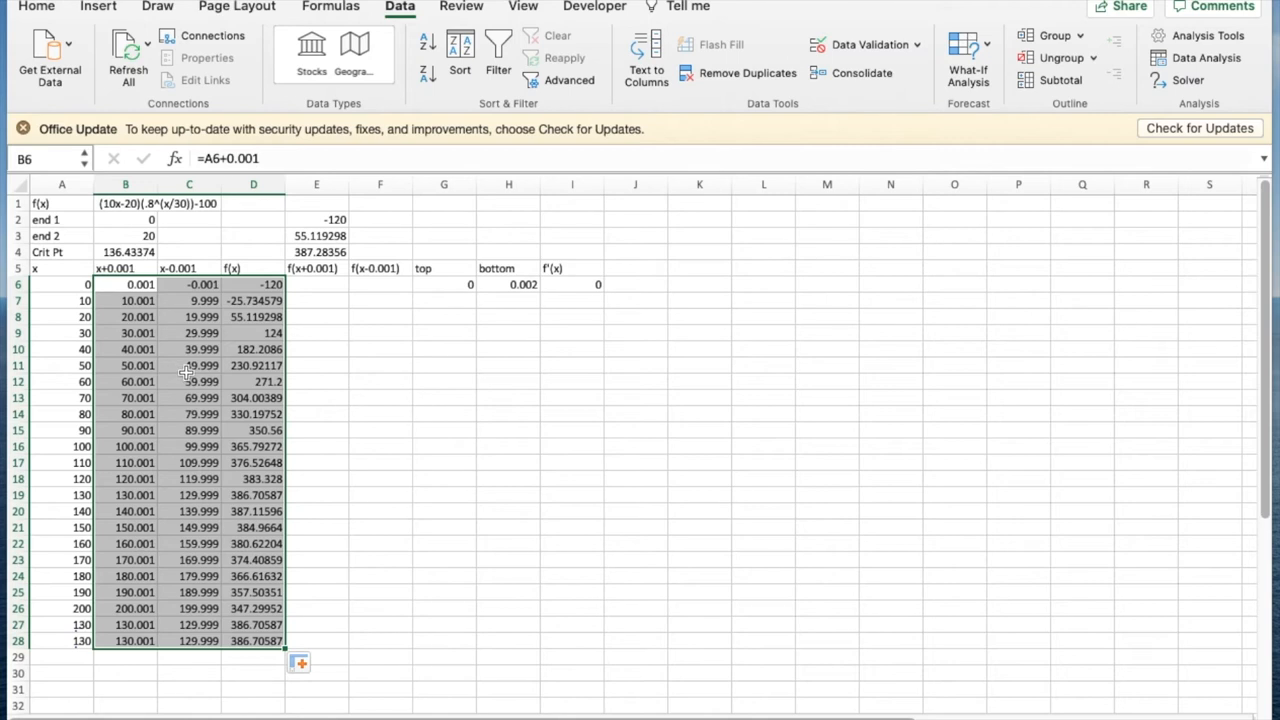
pyautogui.moveTo(244, 332)
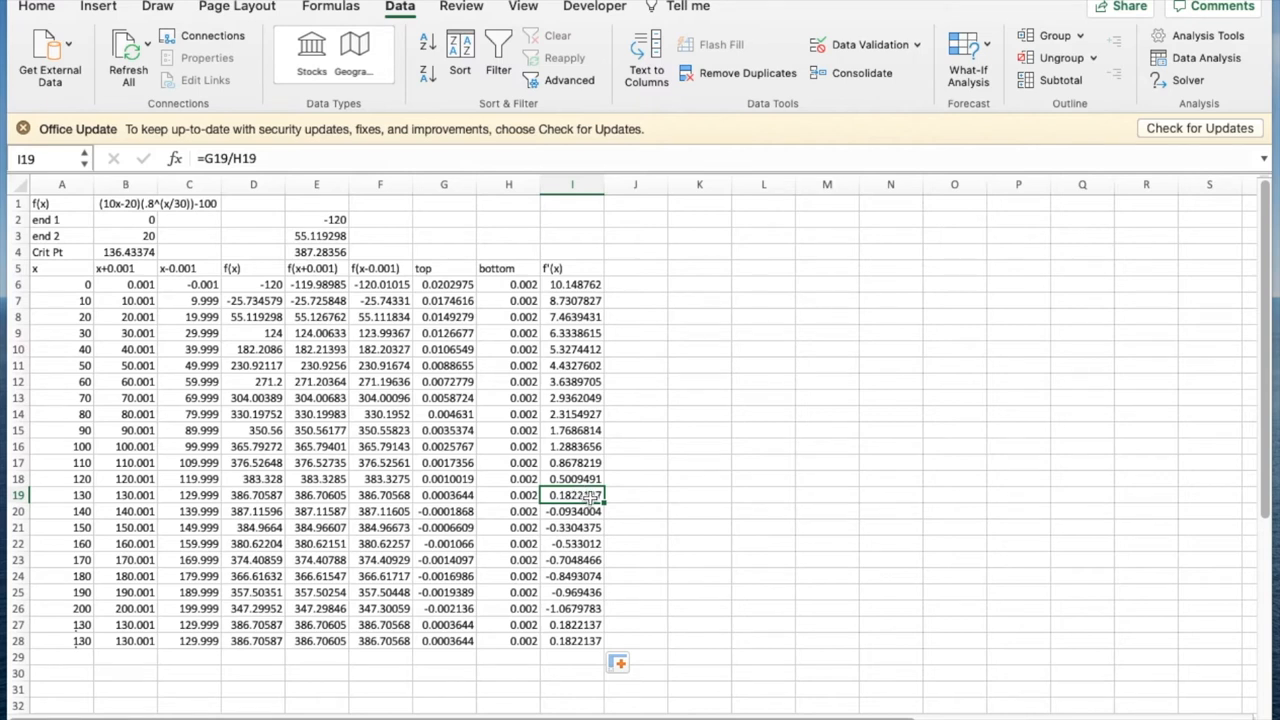
# Goal Seek the row-28 f'(x) to 0 by changing A28, giving the critical point x ≈ 136.434
pyautogui.click(572, 512)
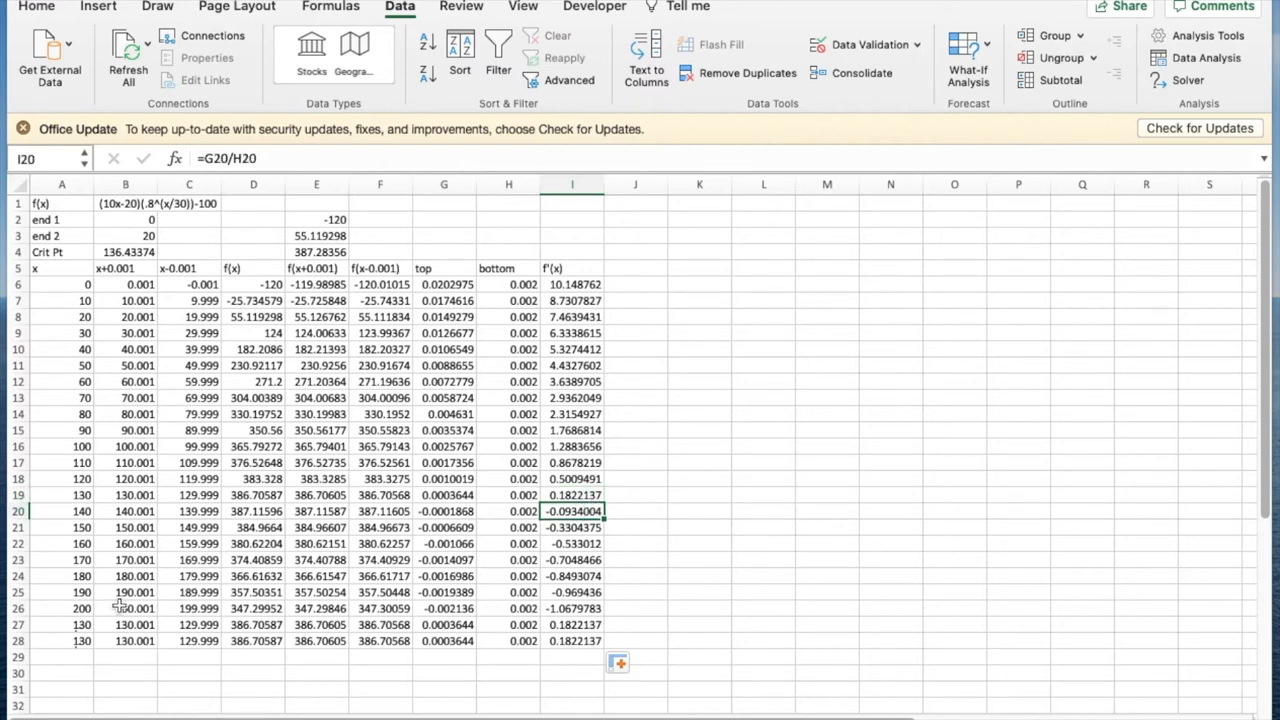
pyautogui.click(62, 624)
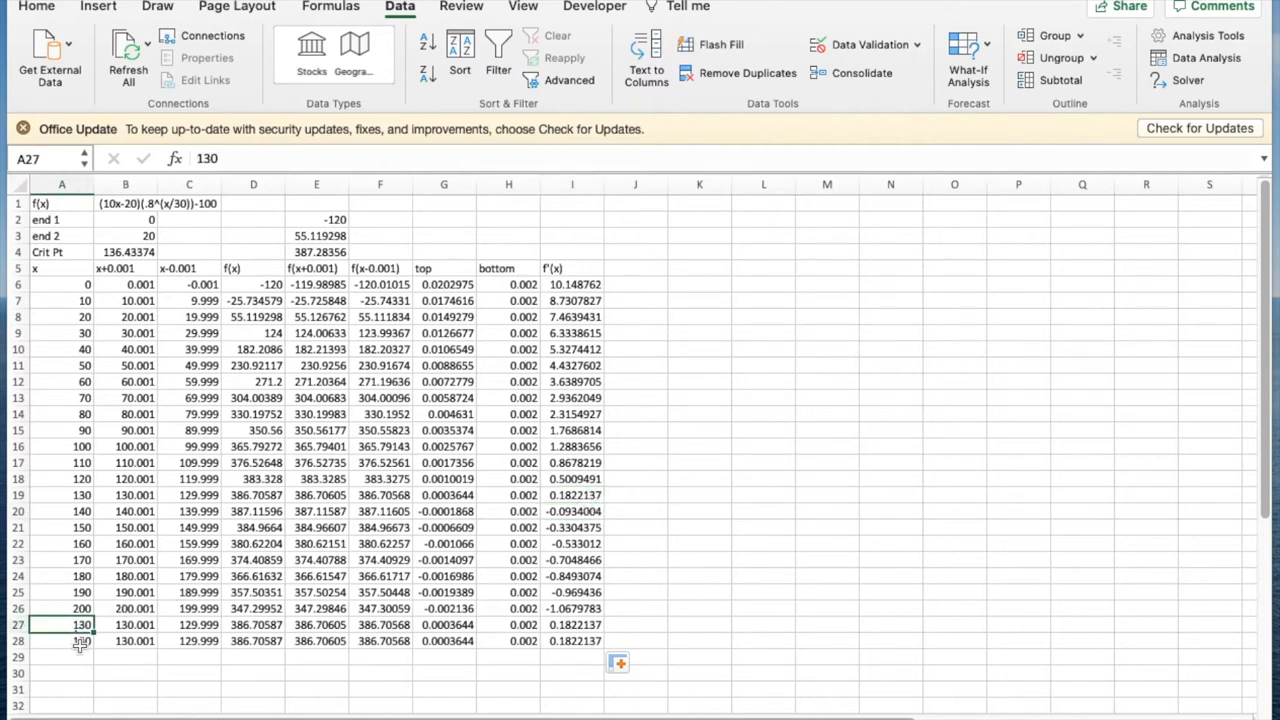
pyautogui.click(572, 640)
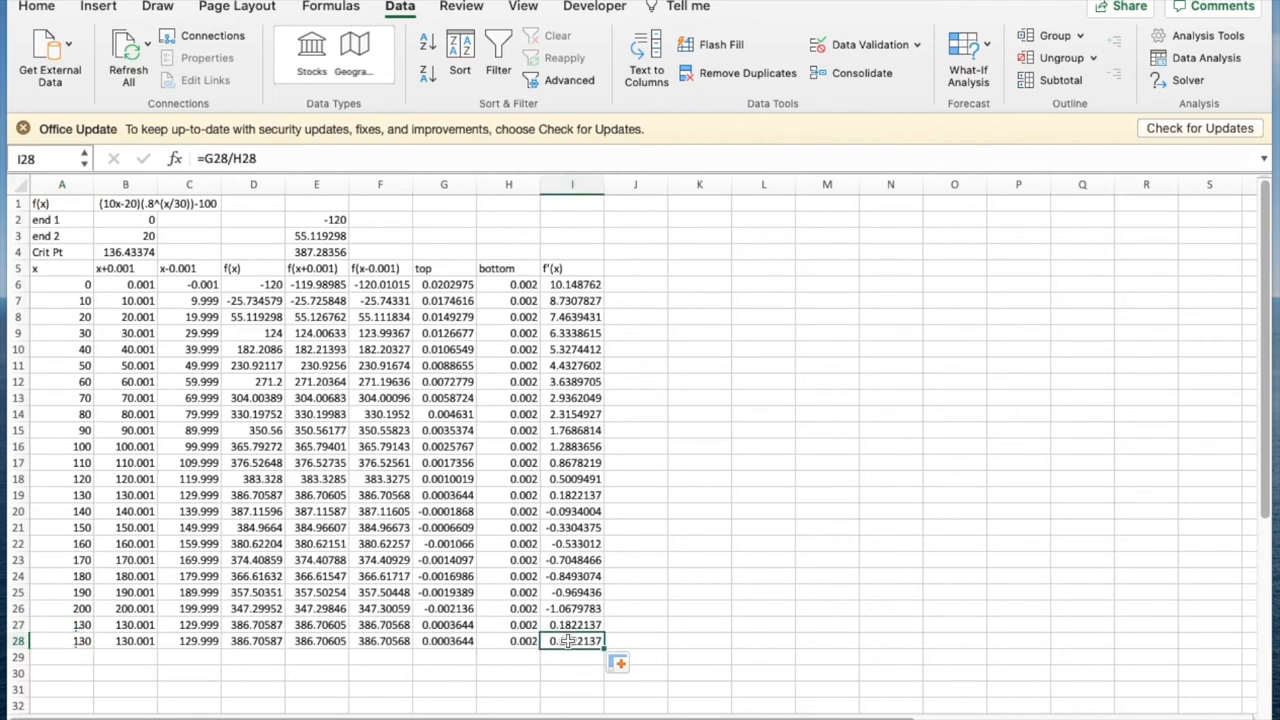
pyautogui.moveTo(968, 56)
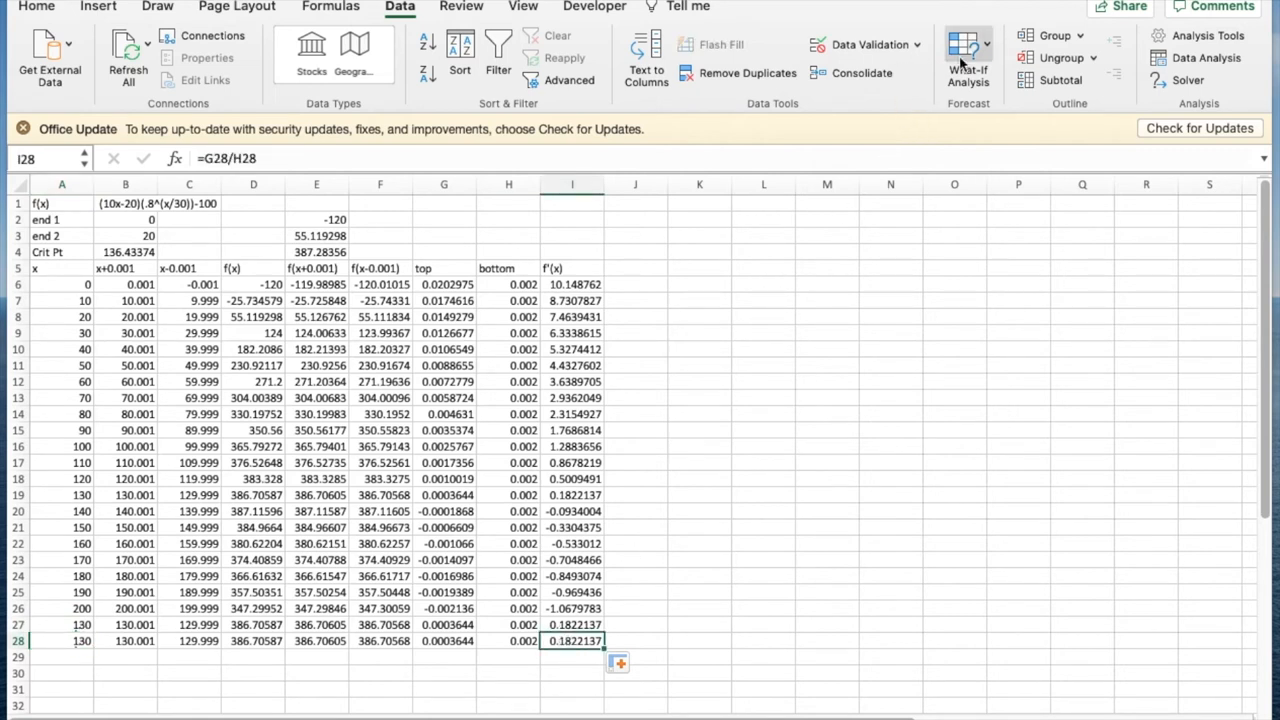
pyautogui.click(968, 56)
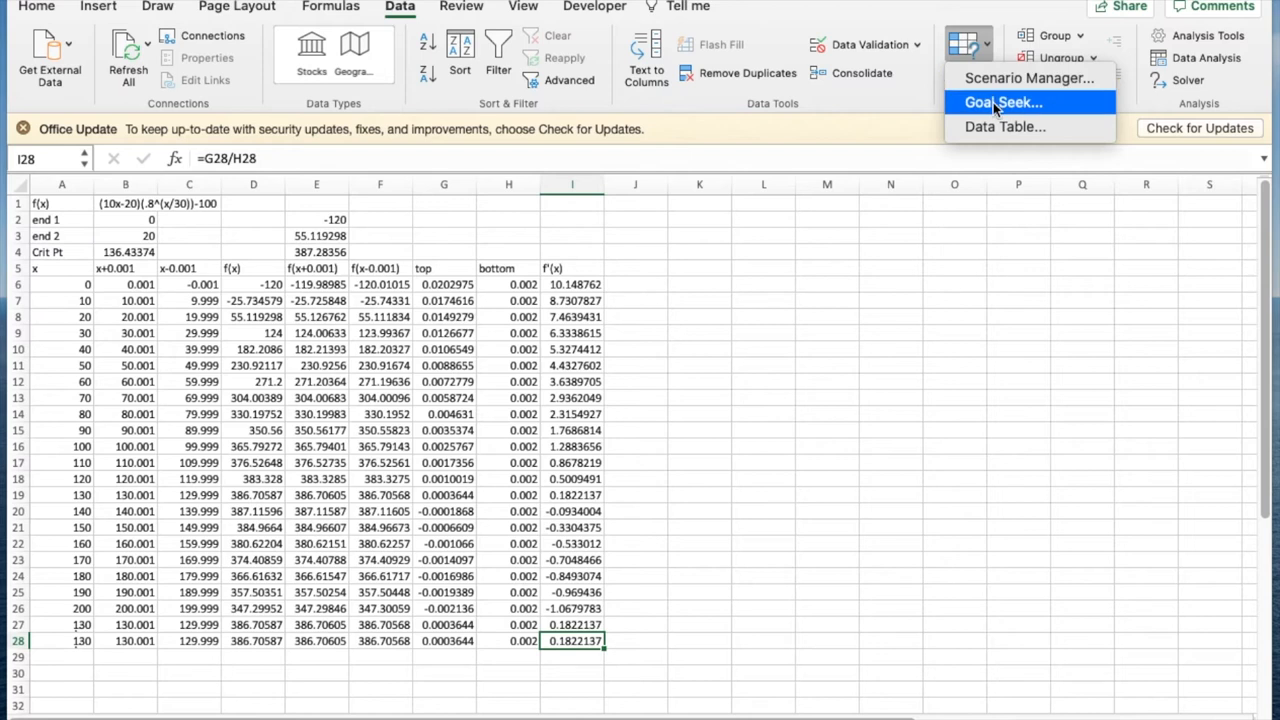
pyautogui.click(1002, 102)
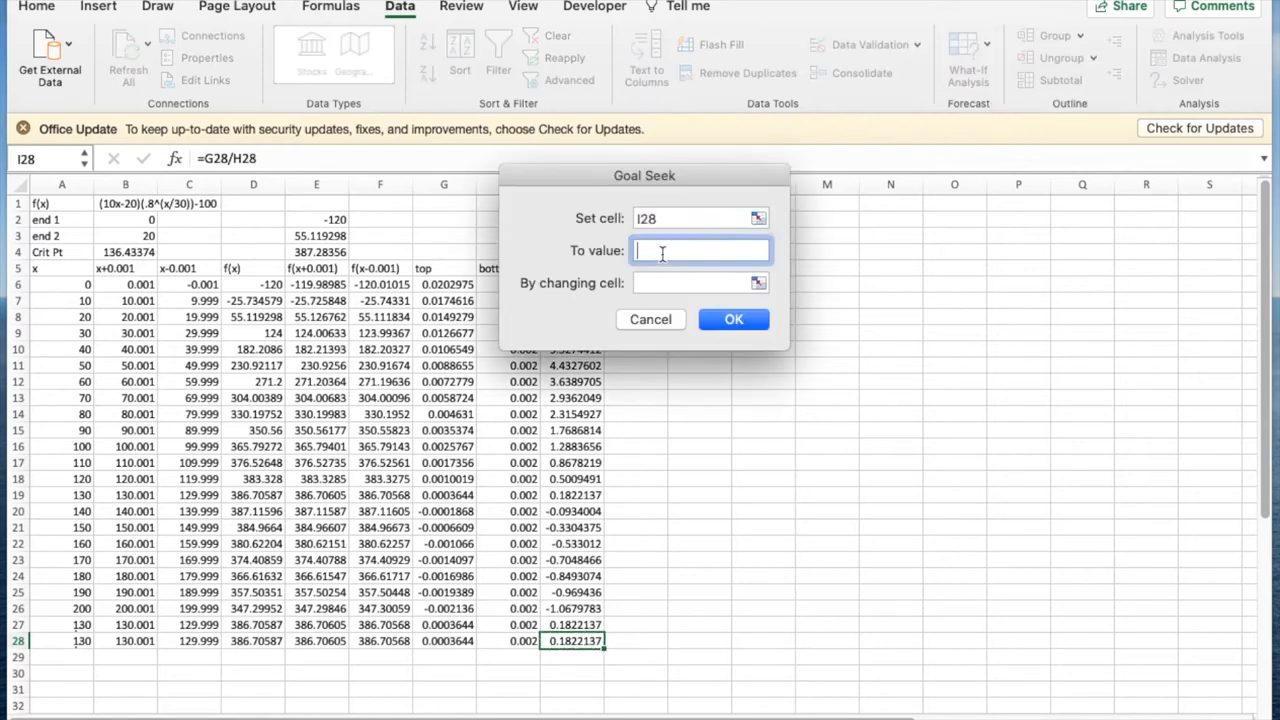
pyautogui.click(700, 250)
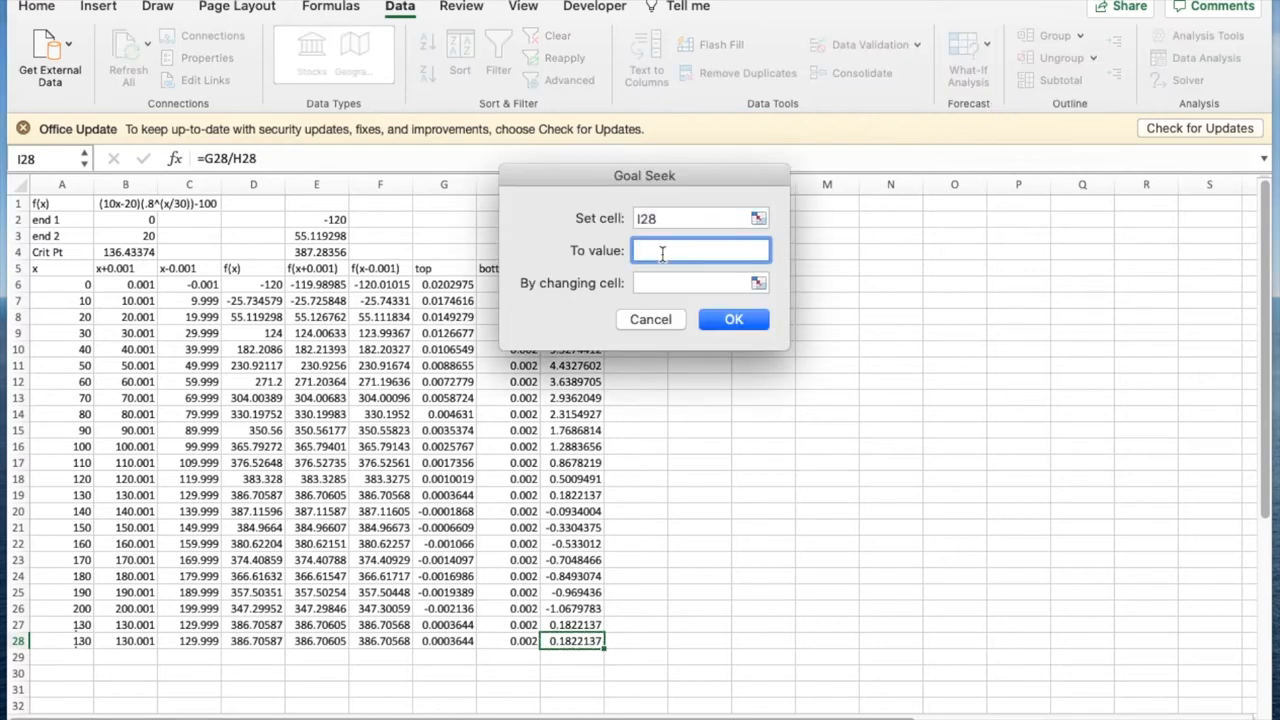
pyautogui.write('0')
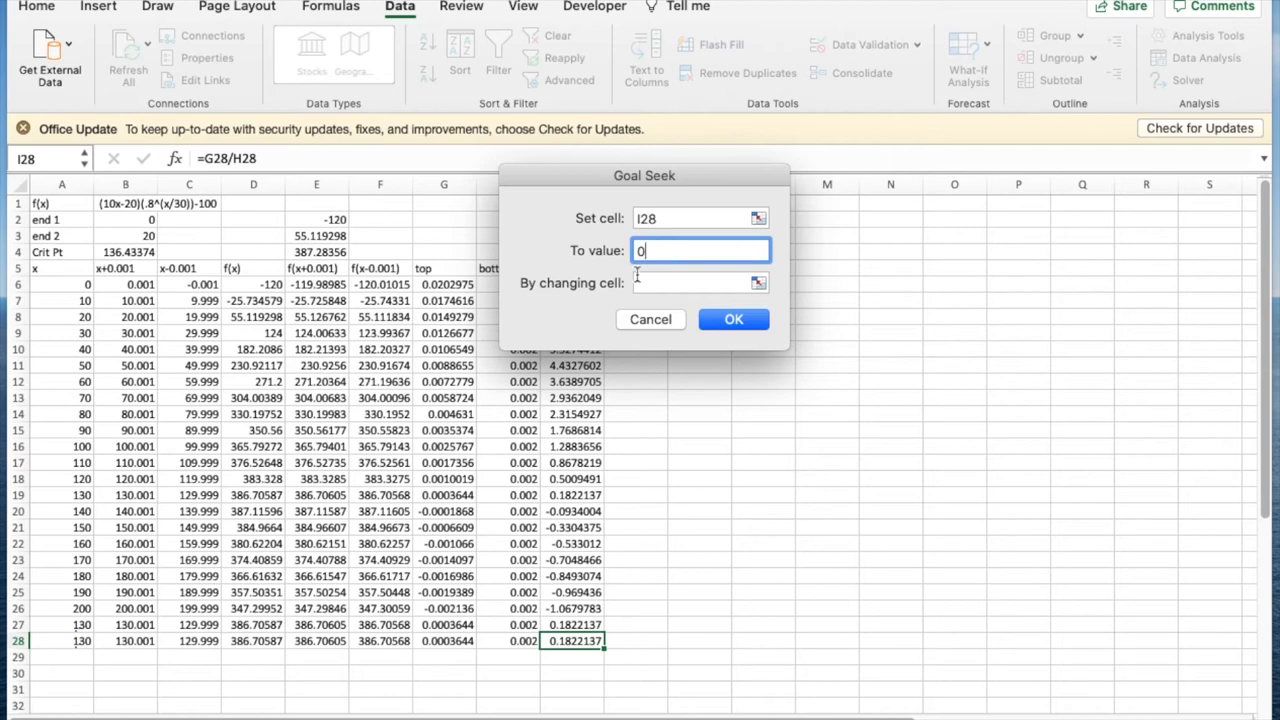
pyautogui.write('a')
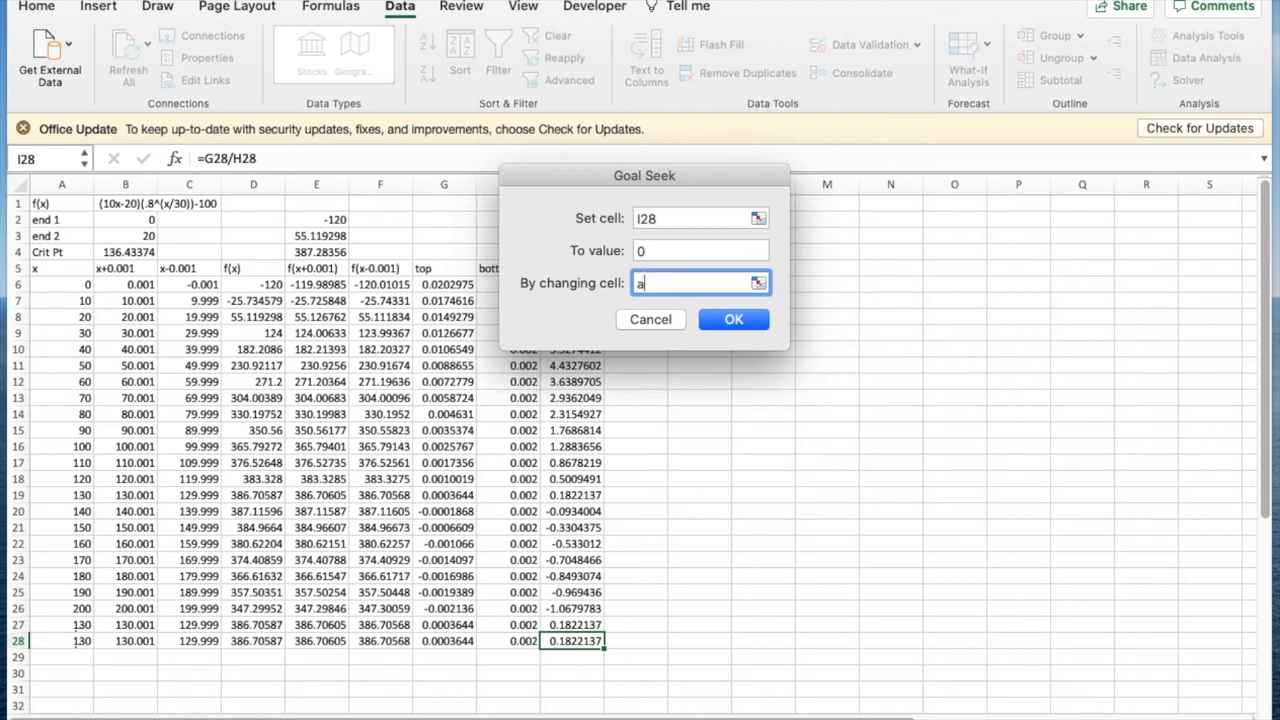
pyautogui.write('2')
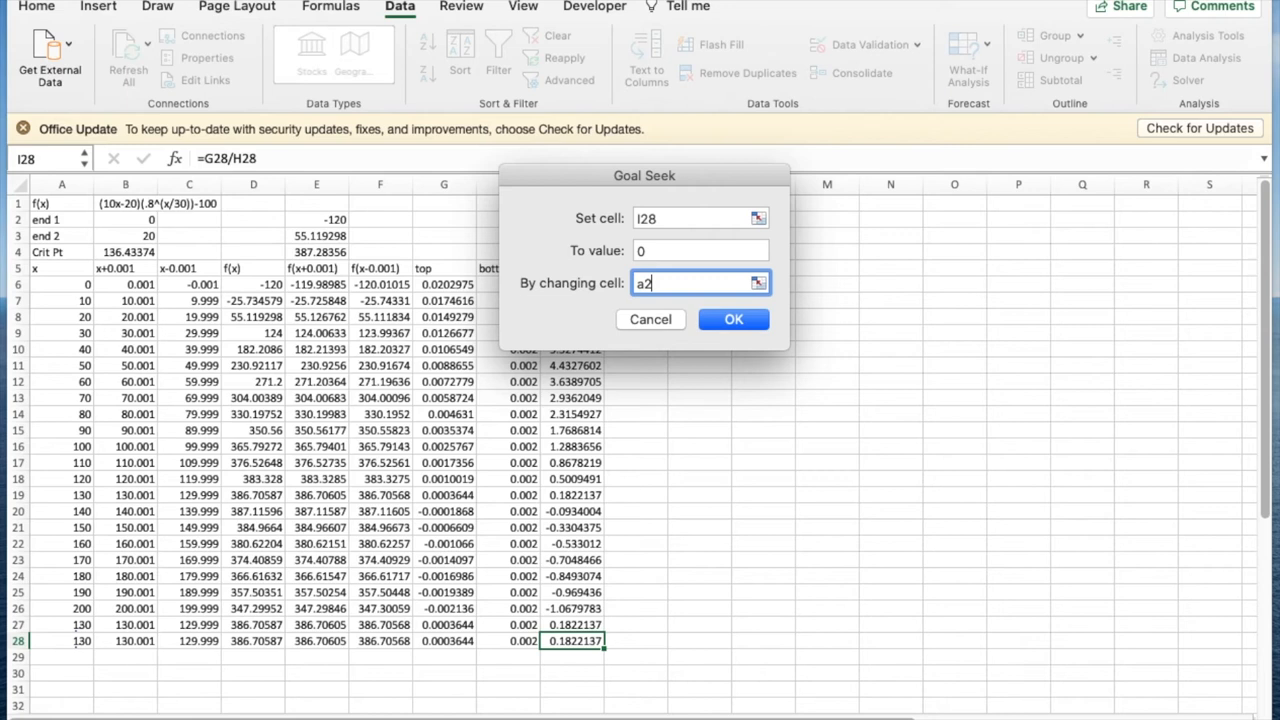
pyautogui.click(732, 320)
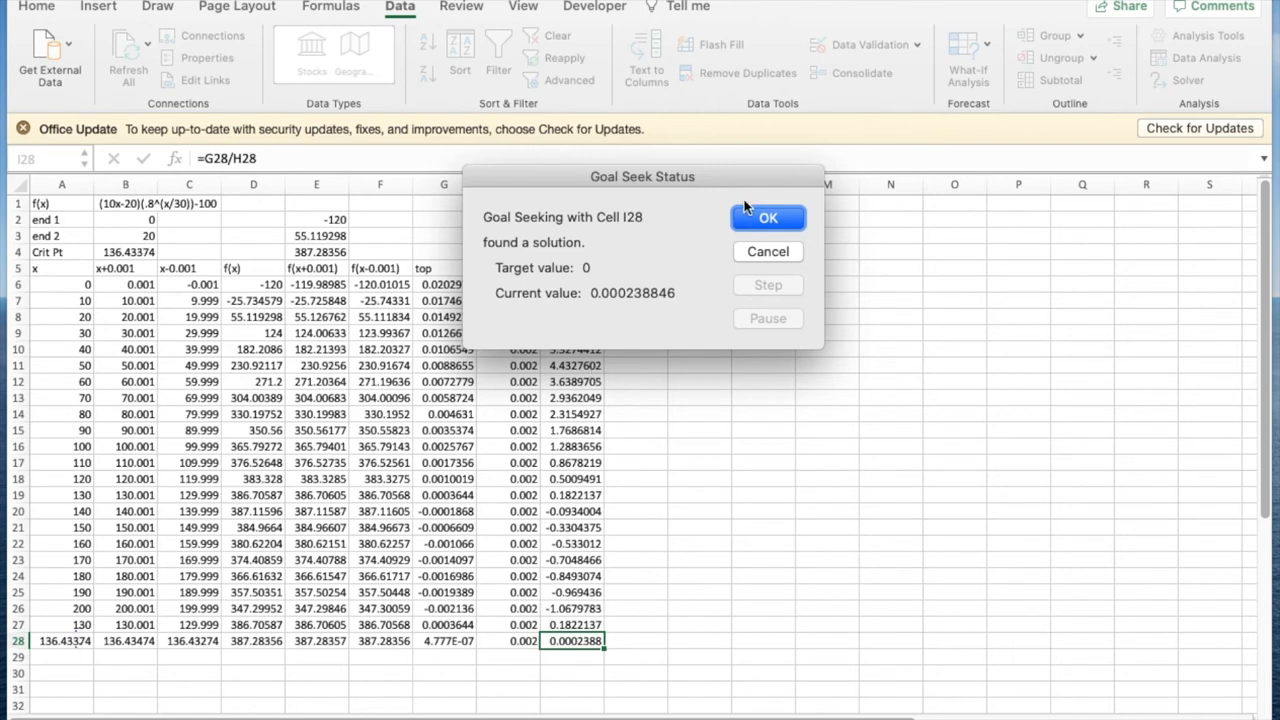
pyautogui.click(768, 218)
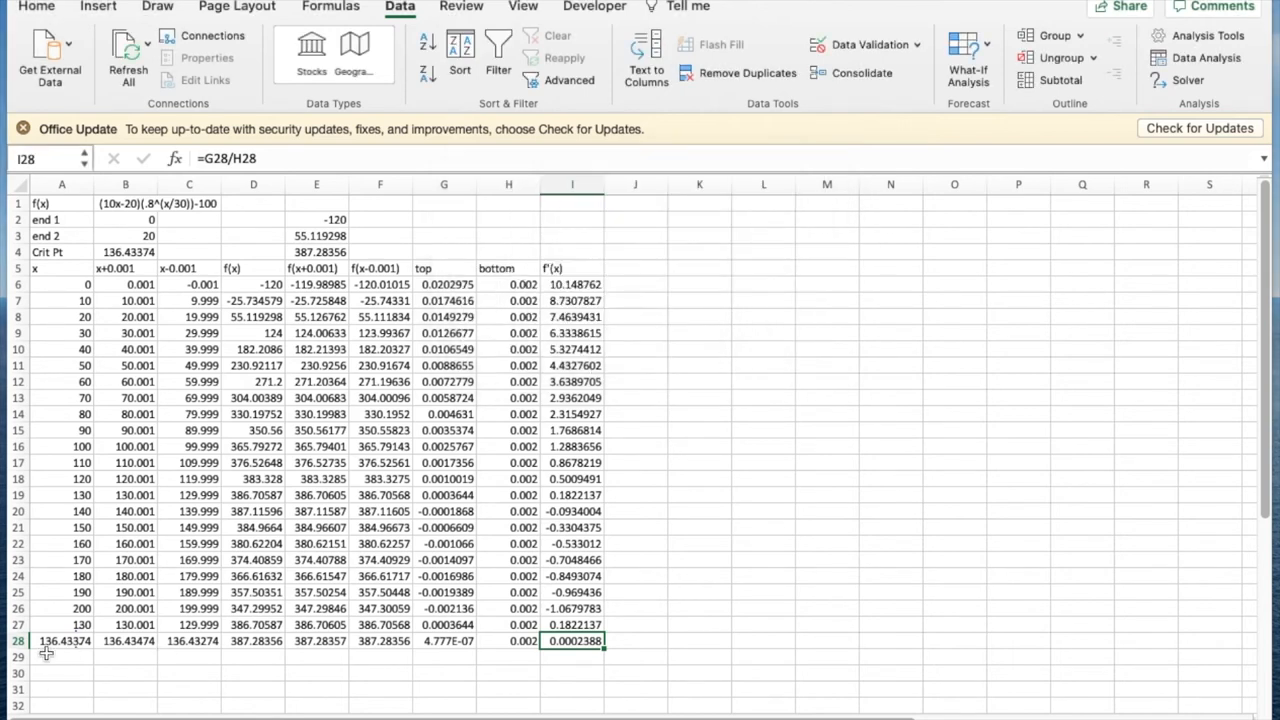
pyautogui.moveTo(300, 252)
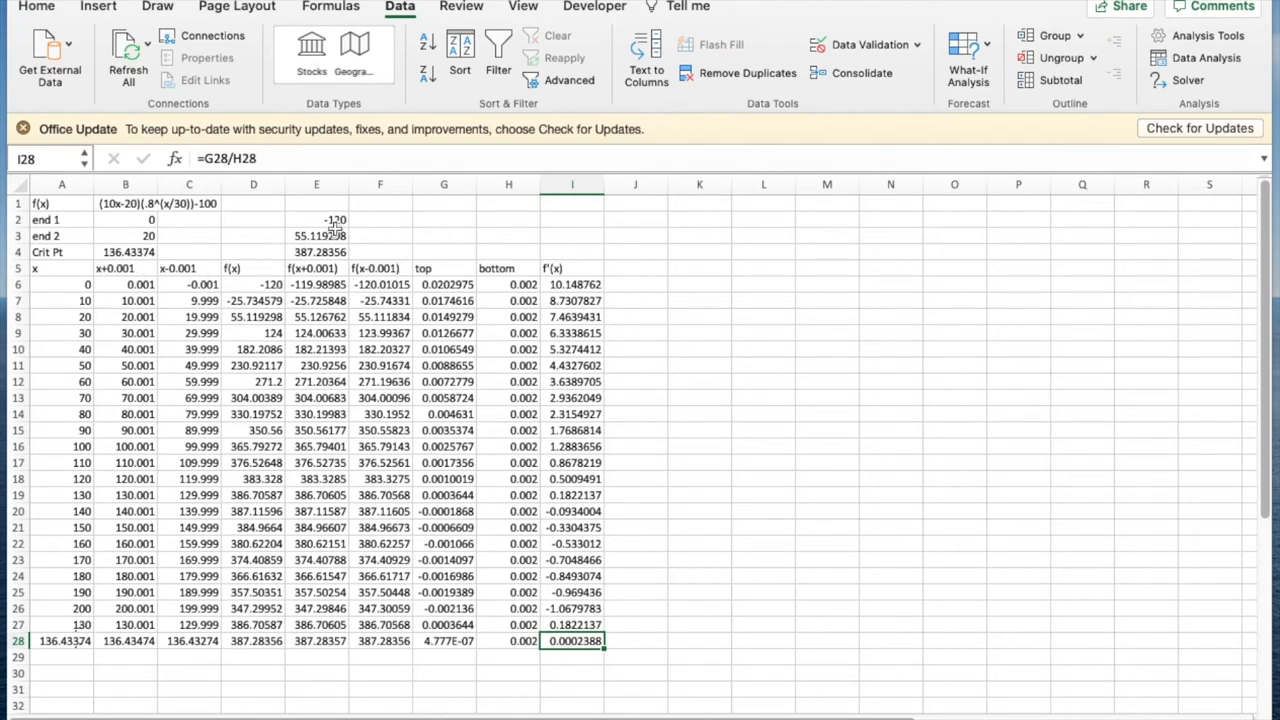
pyautogui.moveTo(328, 250)
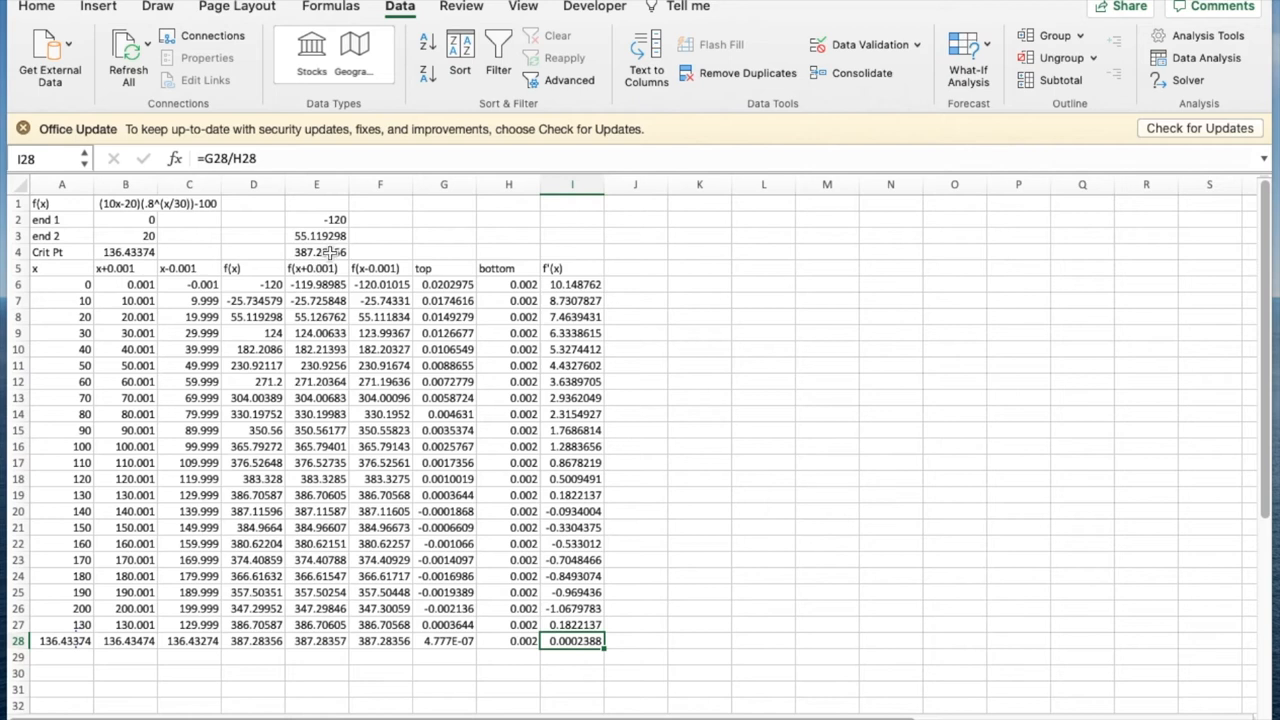
# Check the critical point 136.43 and its f value 387.28 in the summary cells B4 and E4
pyautogui.click(316, 252)
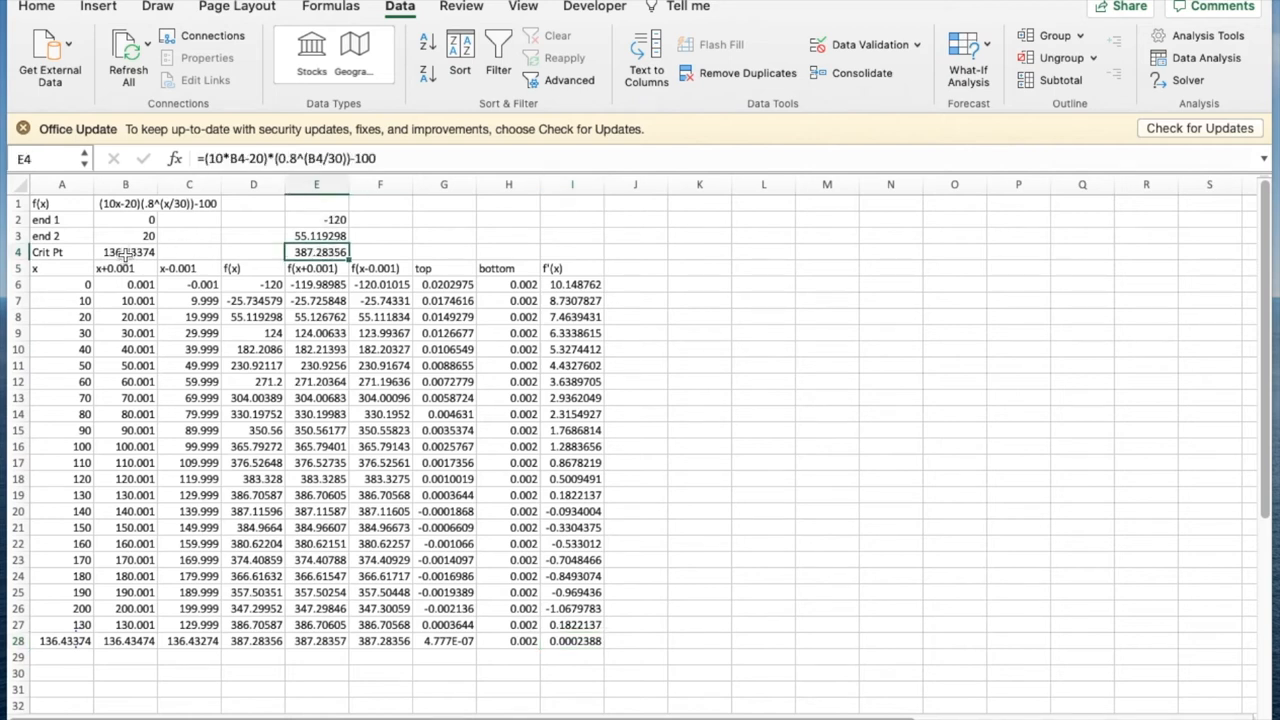
pyautogui.click(124, 252)
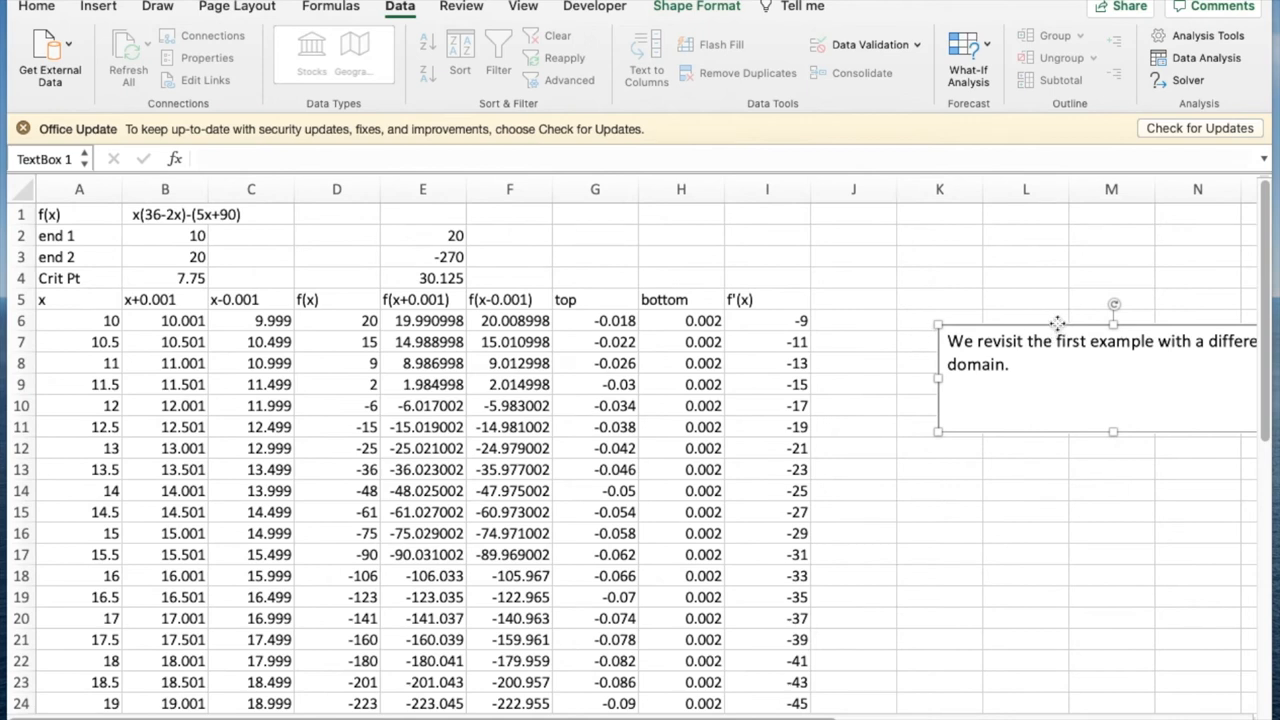
# Move the domain note into view and label end 1's value 20 as 'highest value in interval'
pyautogui.moveTo(1096, 340); pyautogui.dragTo(1036, 328)
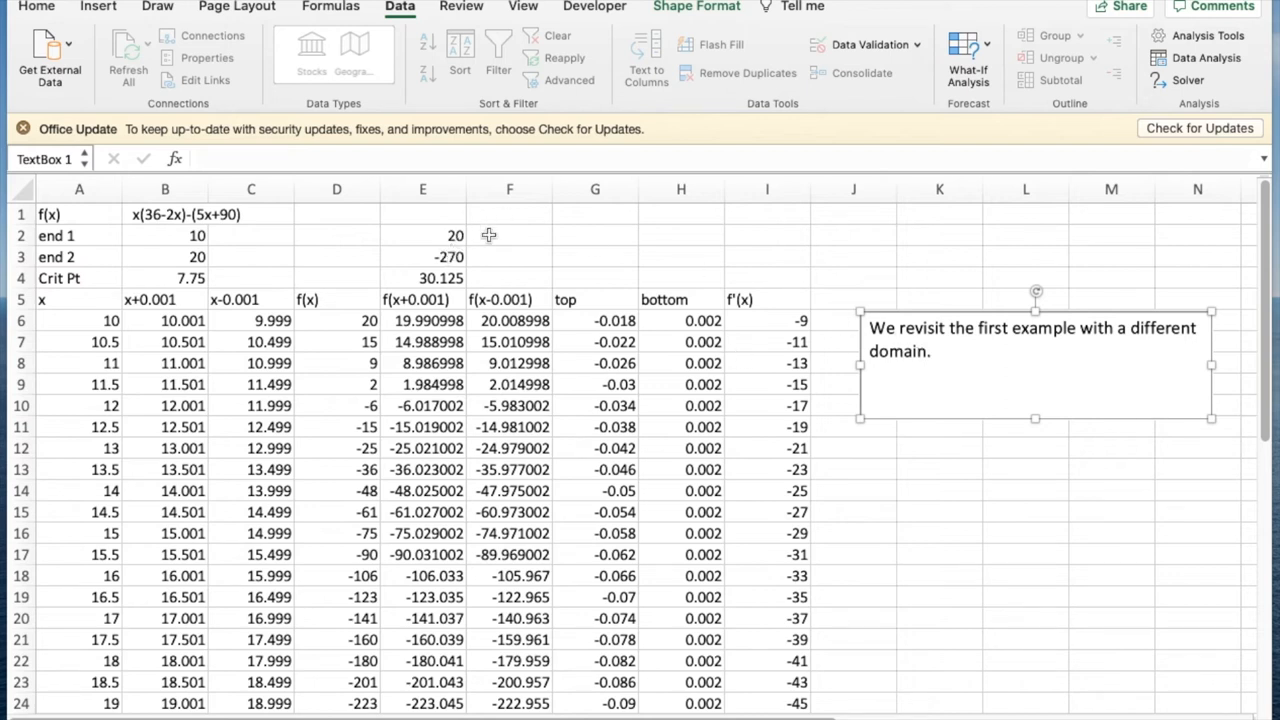
pyautogui.write('h')
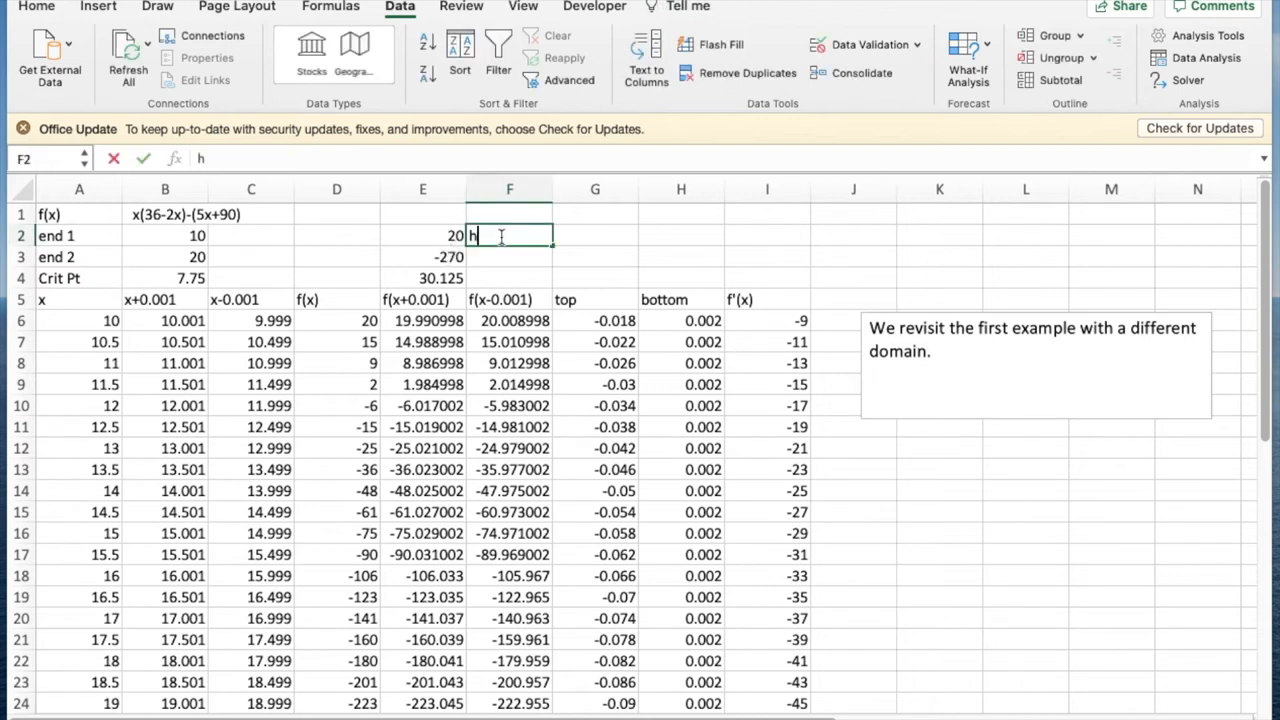
pyautogui.write('ighest')
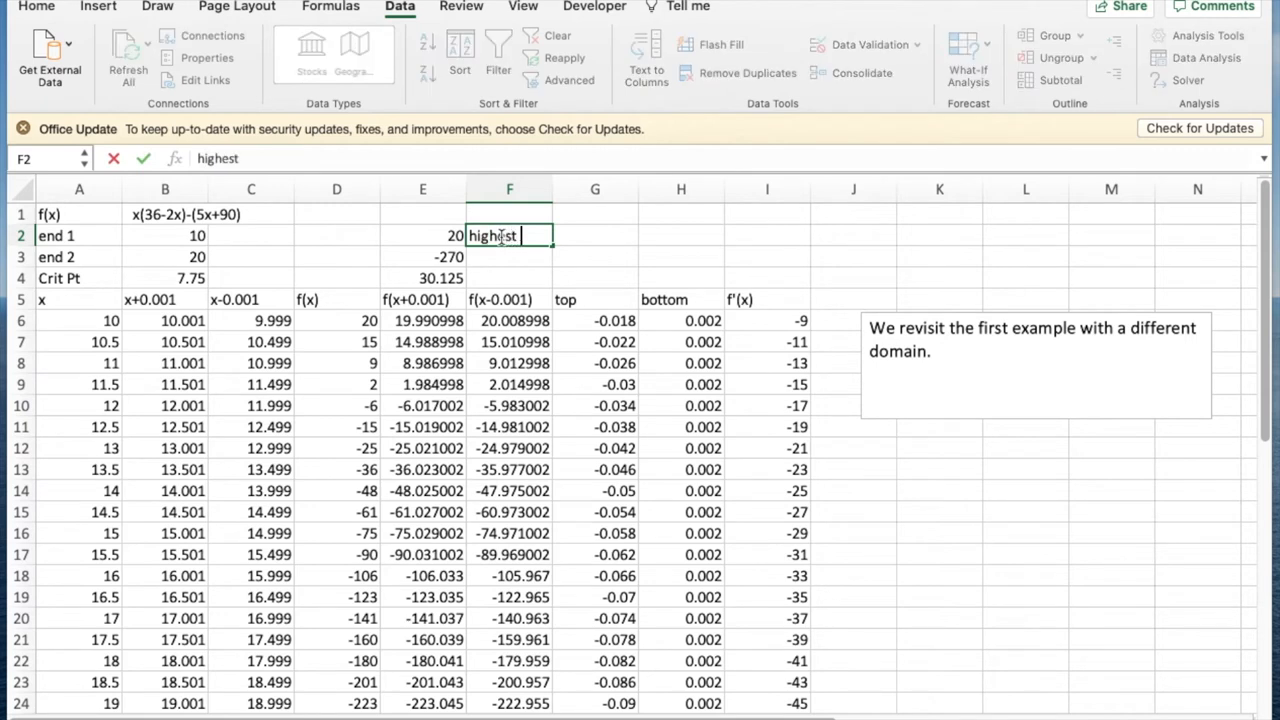
pyautogui.write('valeu')
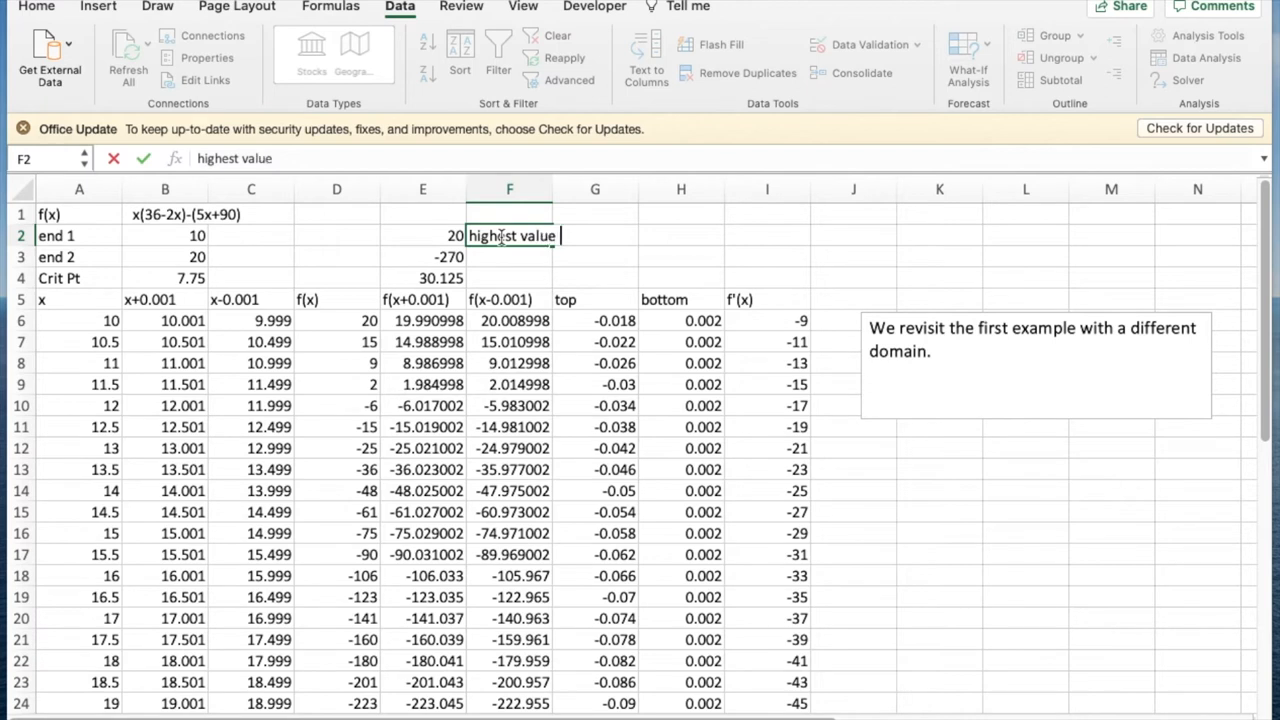
pyautogui.write('in interv')
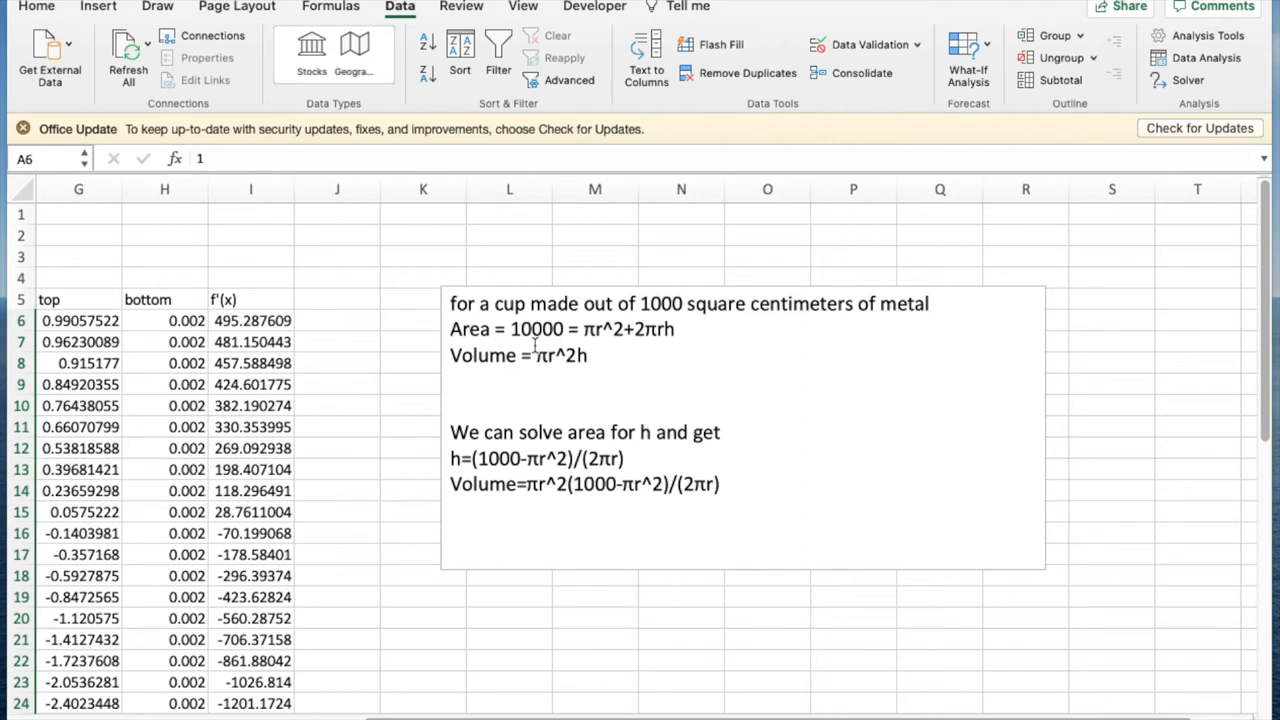
pyautogui.moveTo(590, 350)
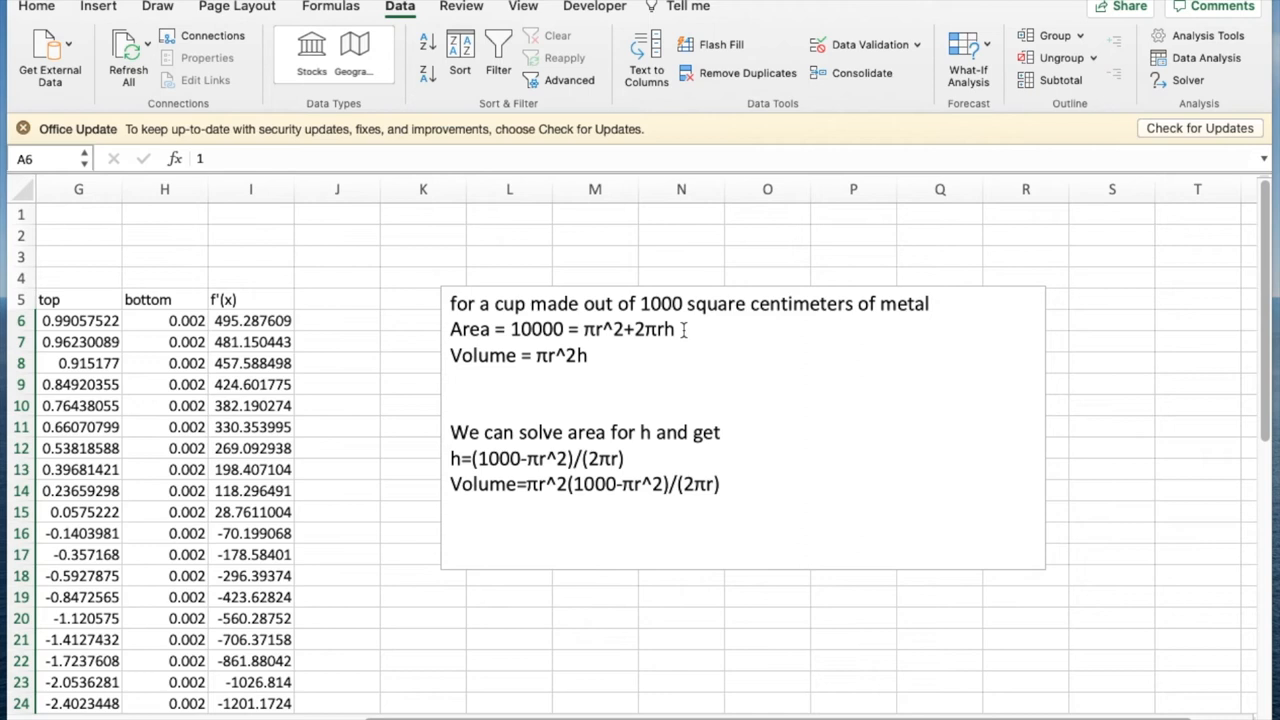
pyautogui.moveTo(598, 356)
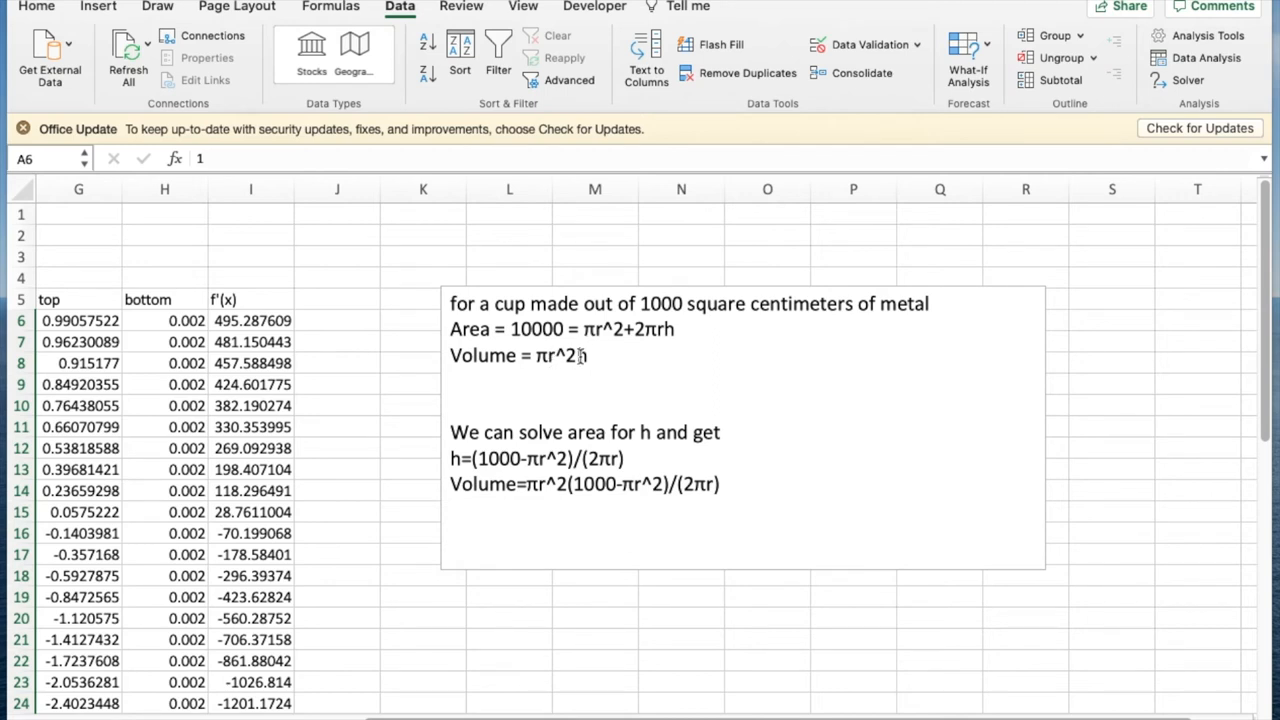
# Add the missing h so the cup note reads Volume = πr^2h and scroll back to the table
pyautogui.write('h')
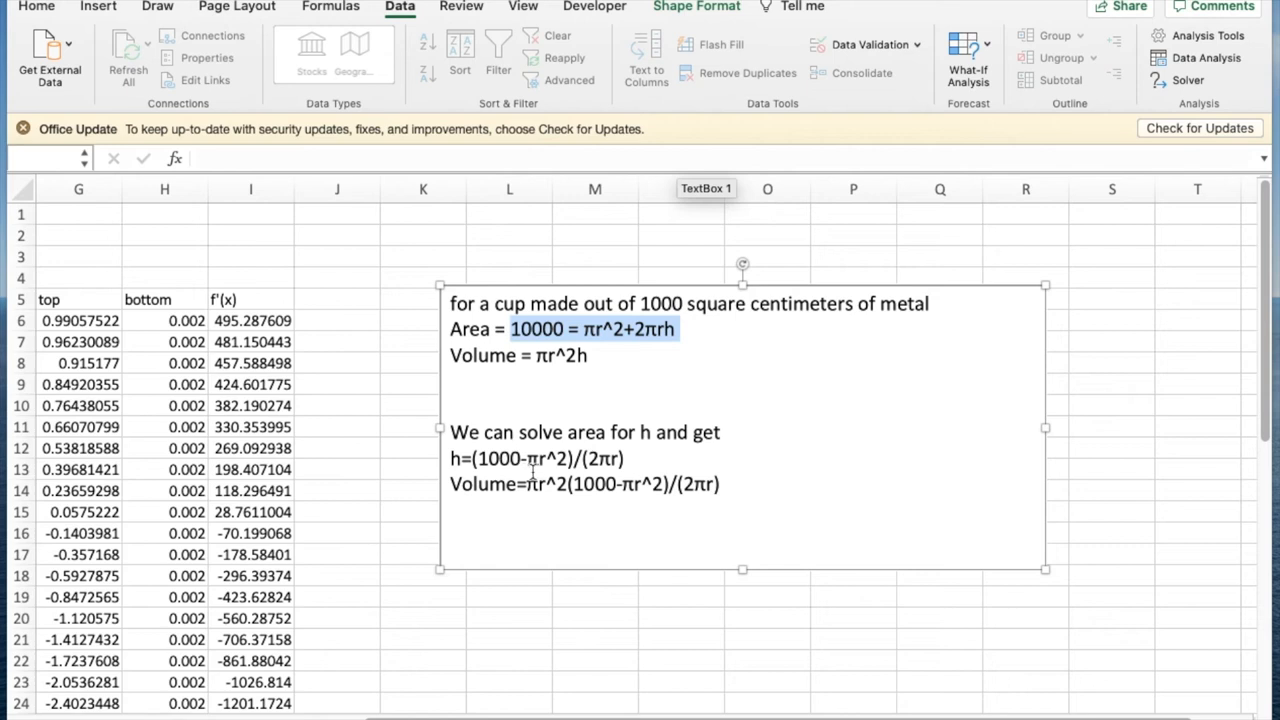
pyautogui.moveTo(590, 464)
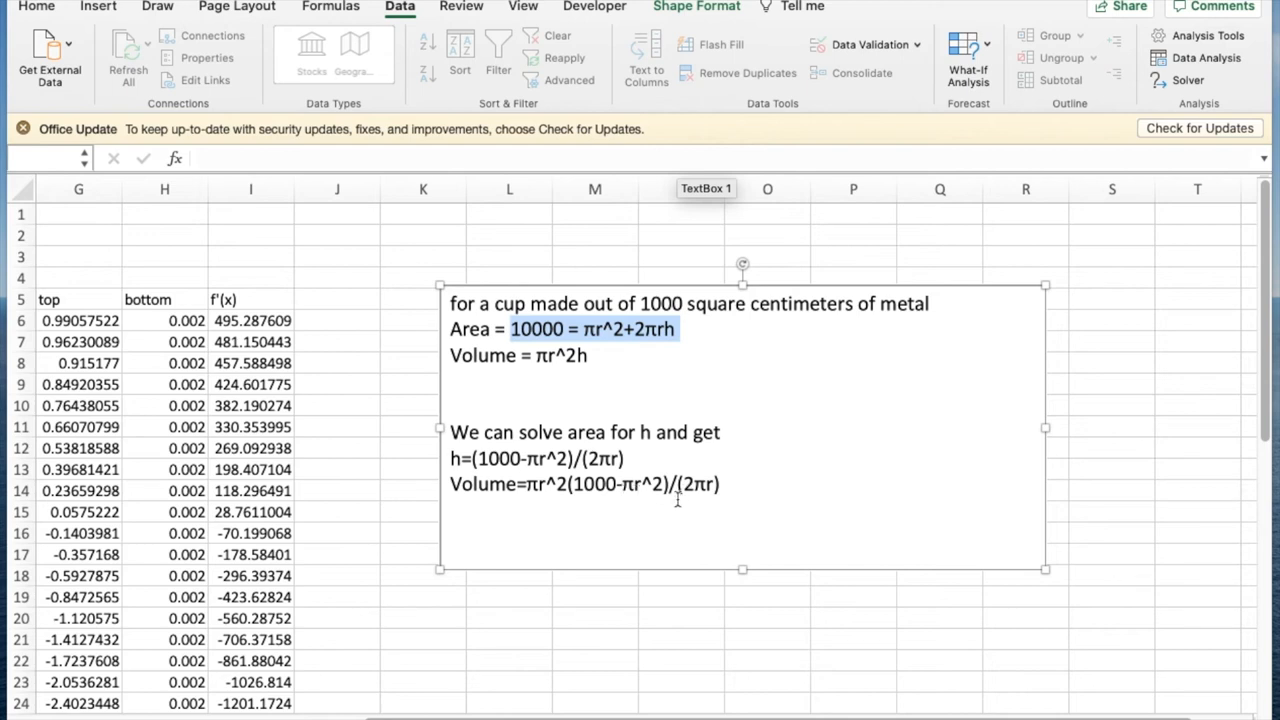
pyautogui.moveTo(678, 500)
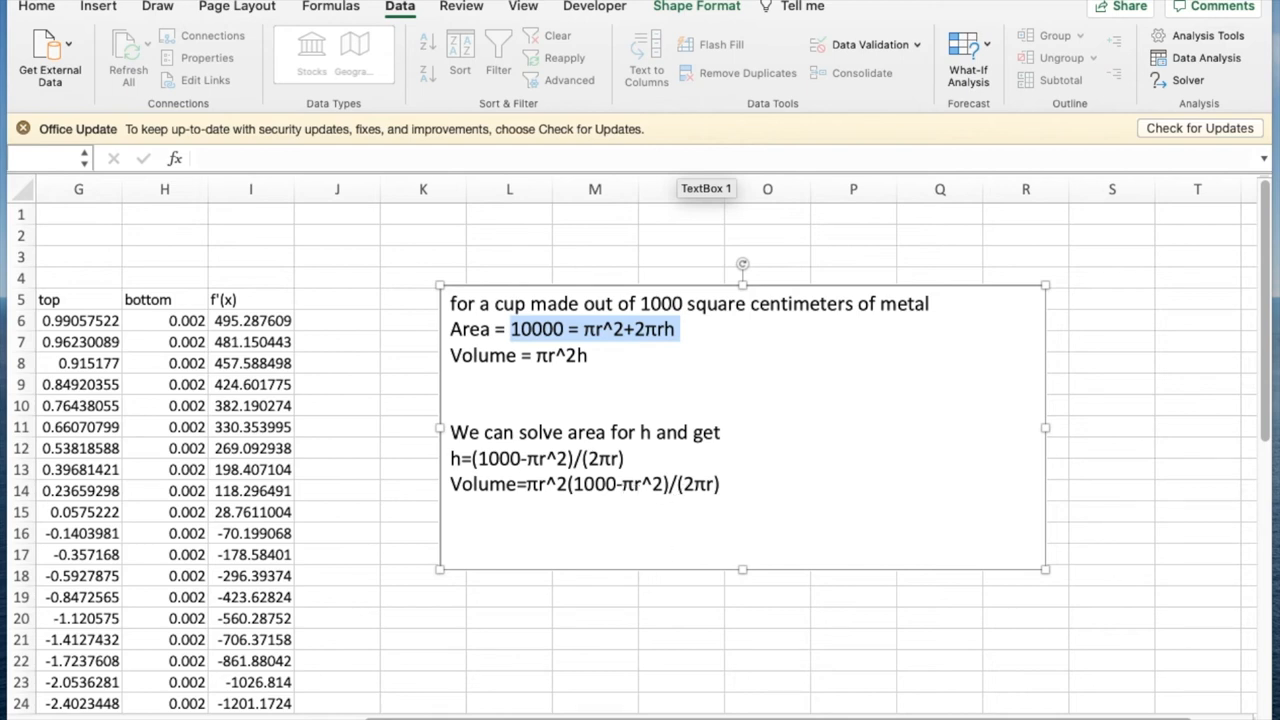
pyautogui.hscroll(-3)
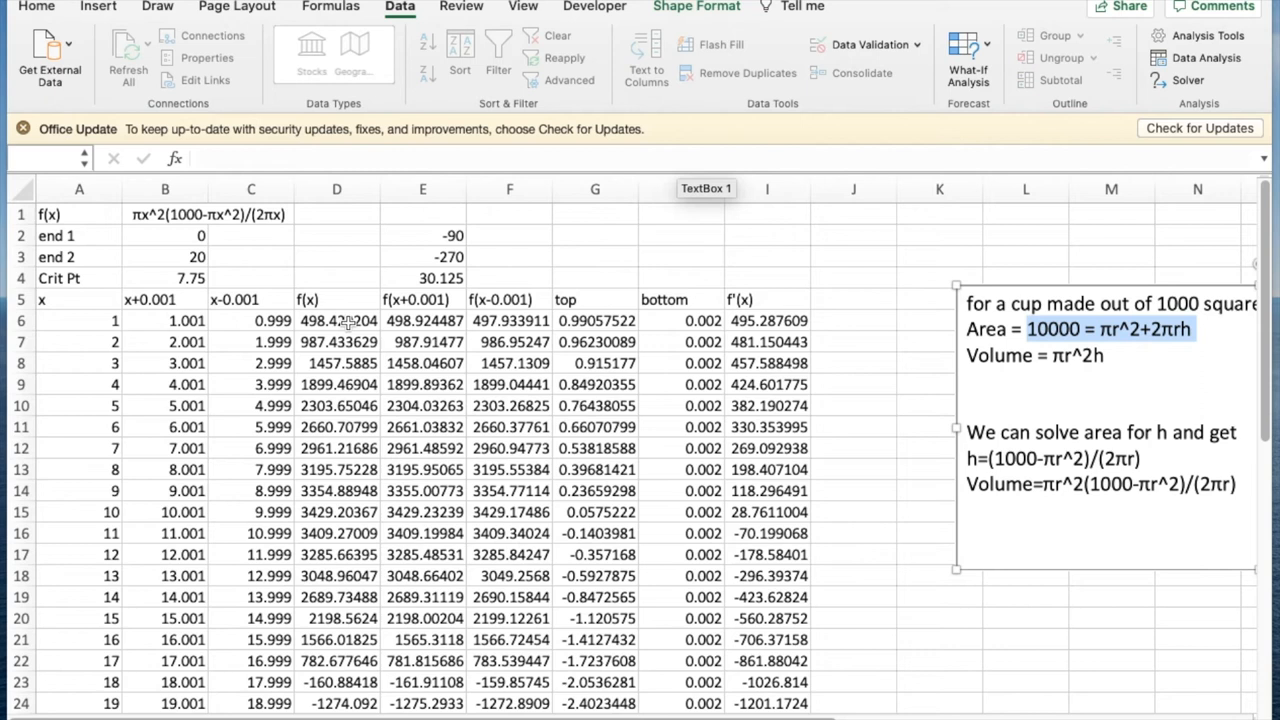
pyautogui.click(336, 320)
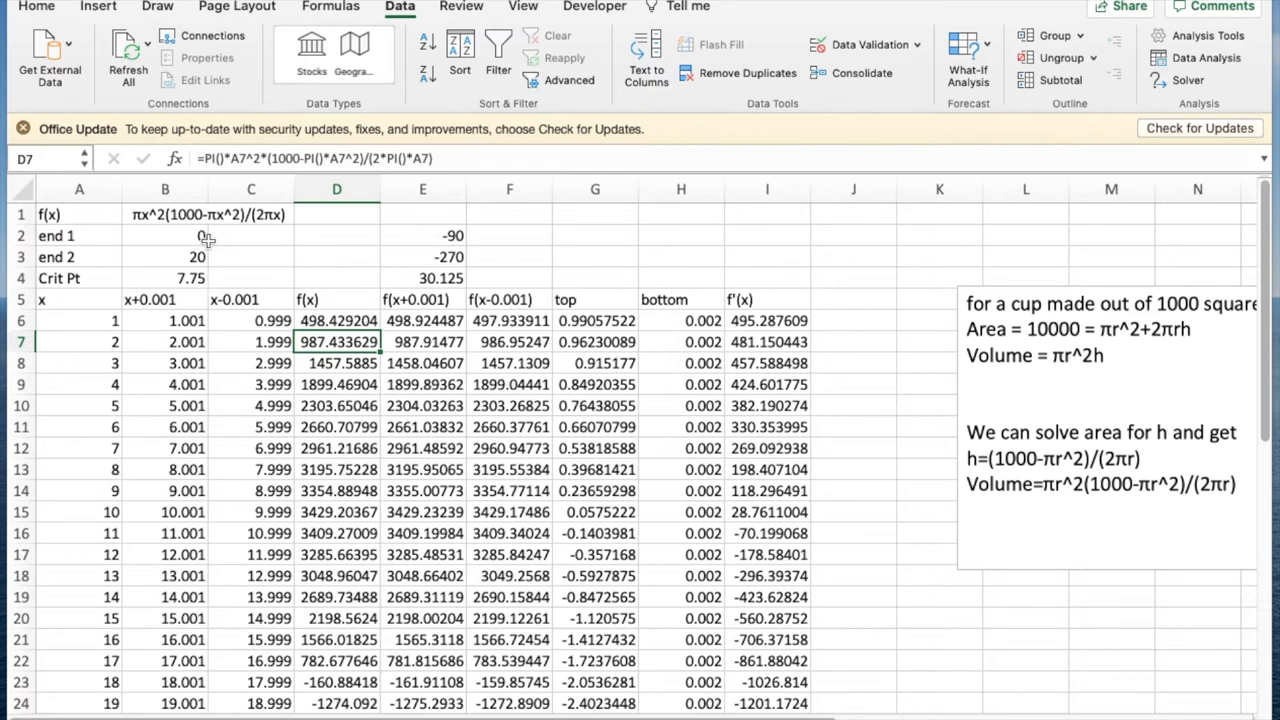
pyautogui.moveTo(764, 516)
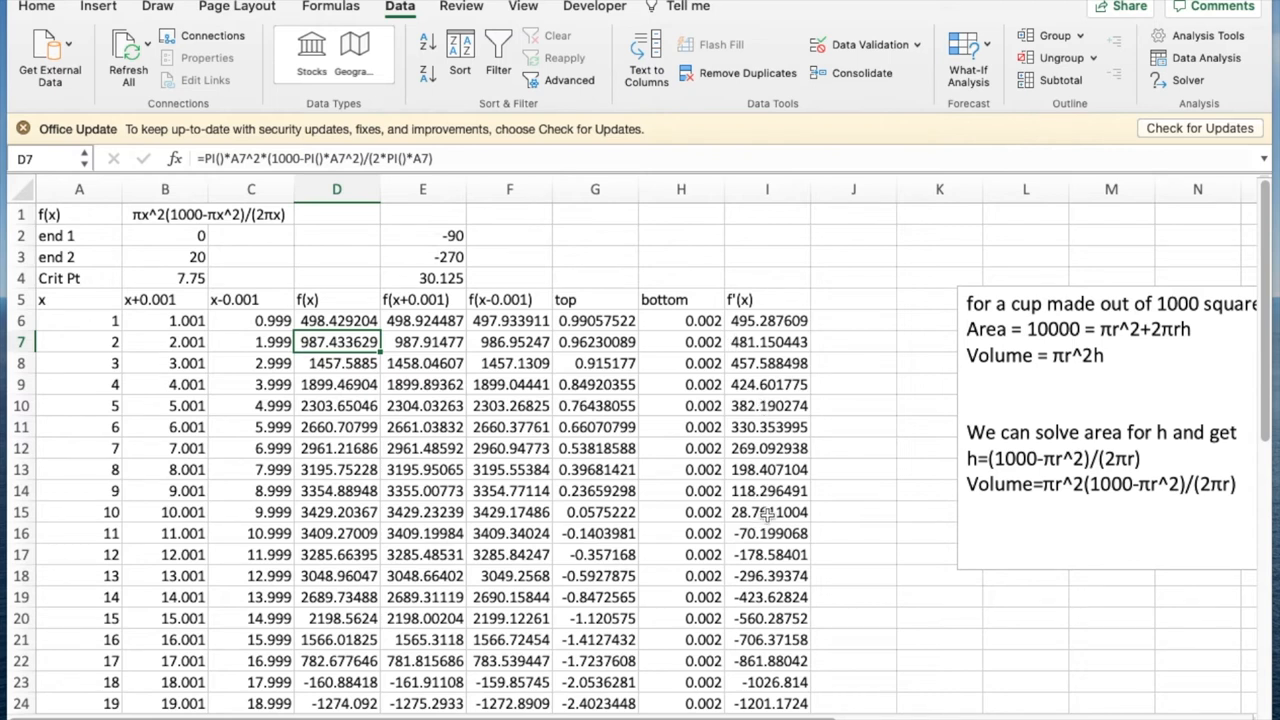
pyautogui.click(768, 512)
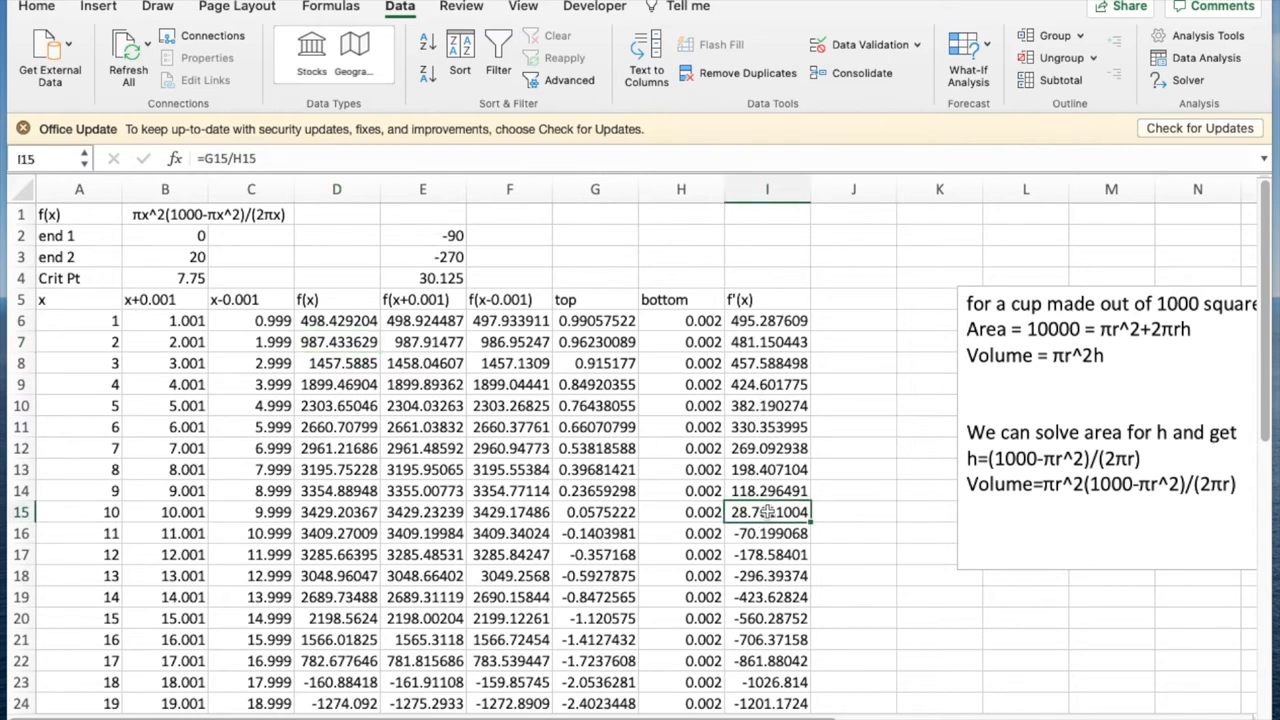
pyautogui.click(768, 512)
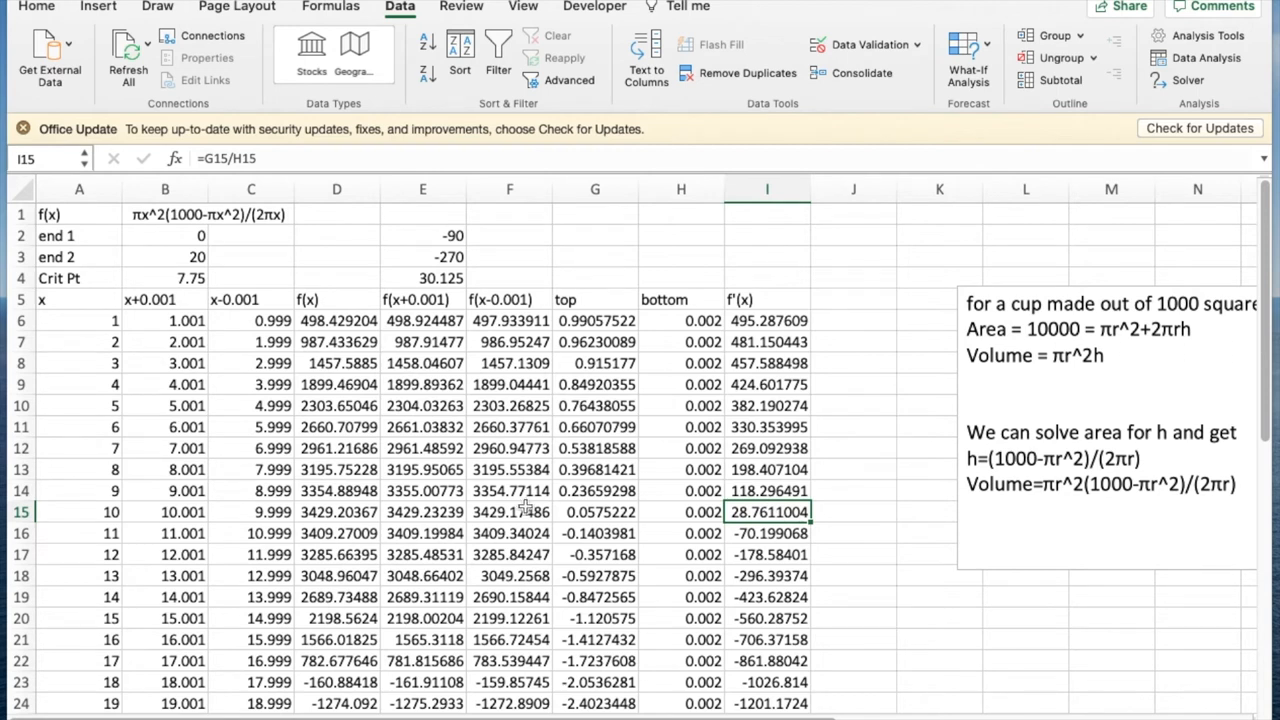
pyautogui.scroll(-3)
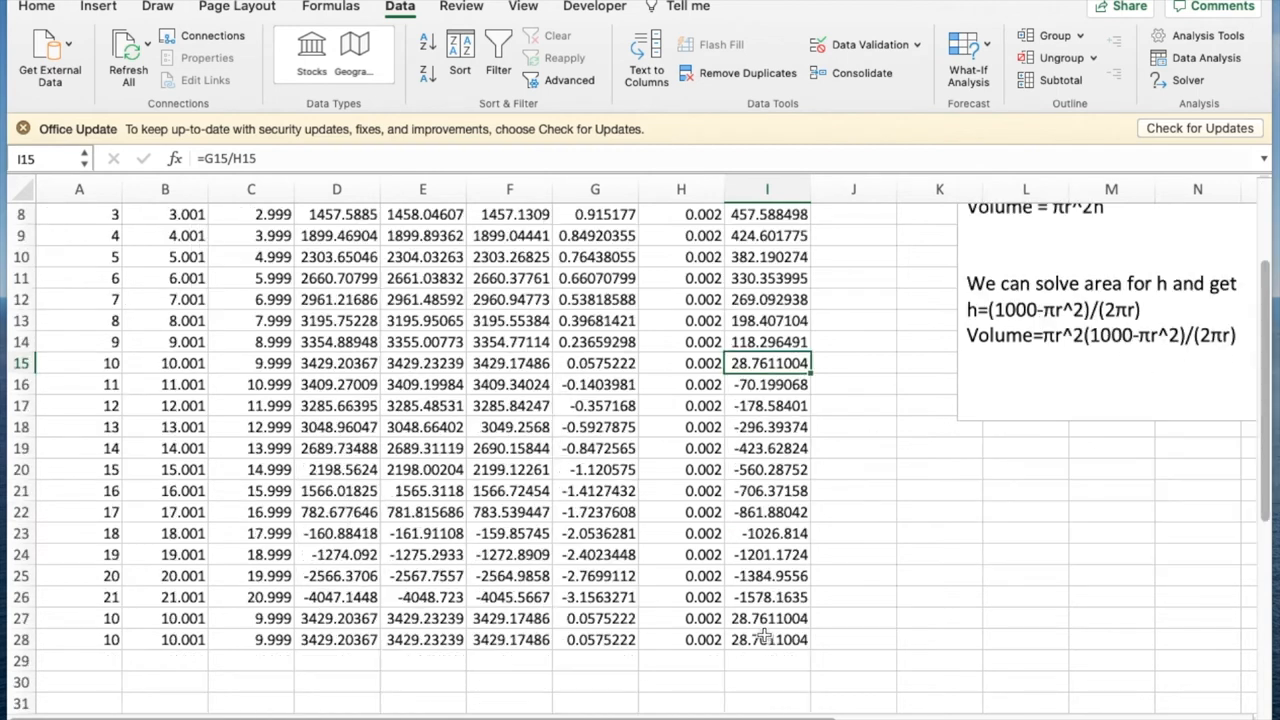
pyautogui.click(768, 640)
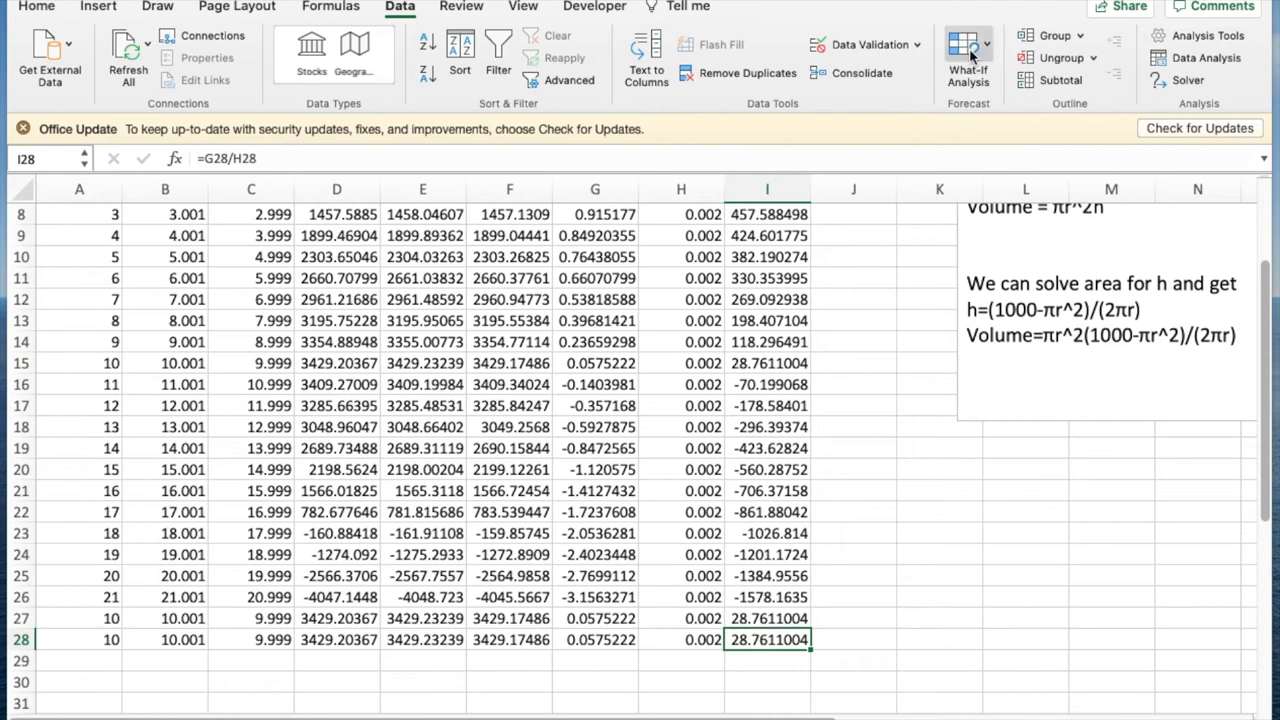
# Goal Seek the cup-volume derivative in I28 to 0 by changing A28, giving radius ≈ 10.3006
pyautogui.click(968, 56)
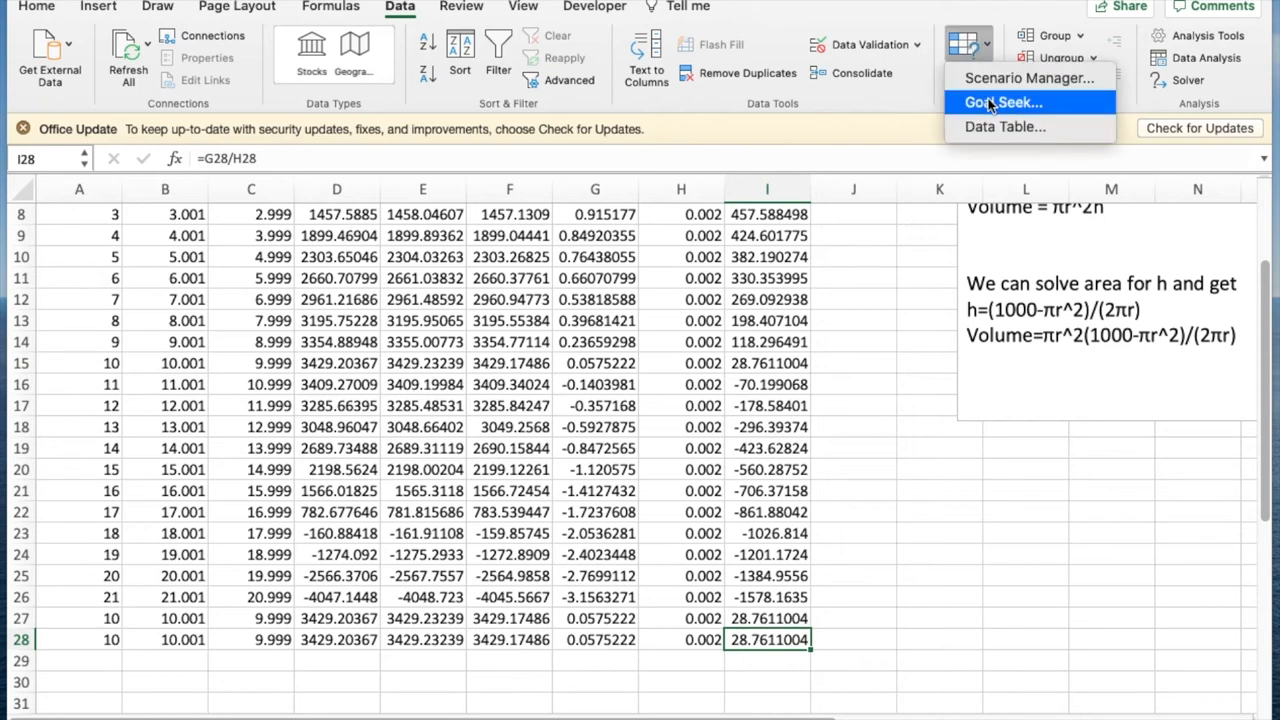
pyautogui.click(1004, 102)
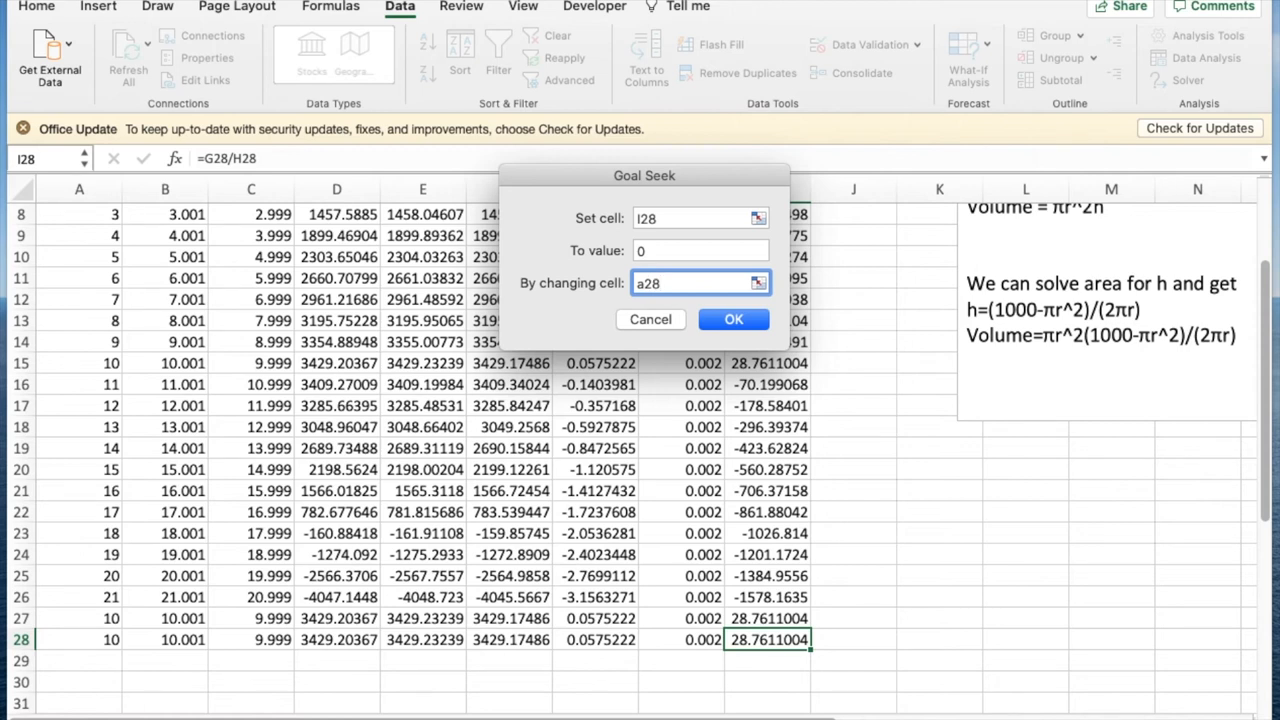
pyautogui.click(732, 320)
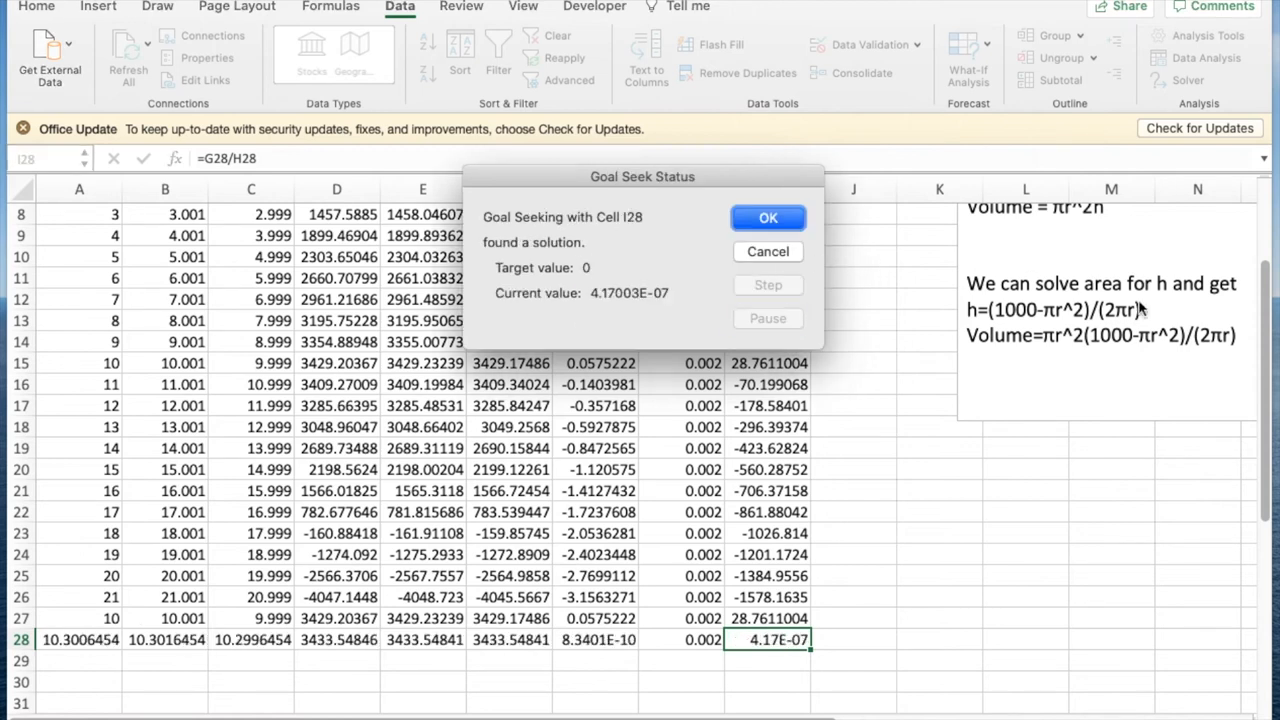
pyautogui.click(768, 218)
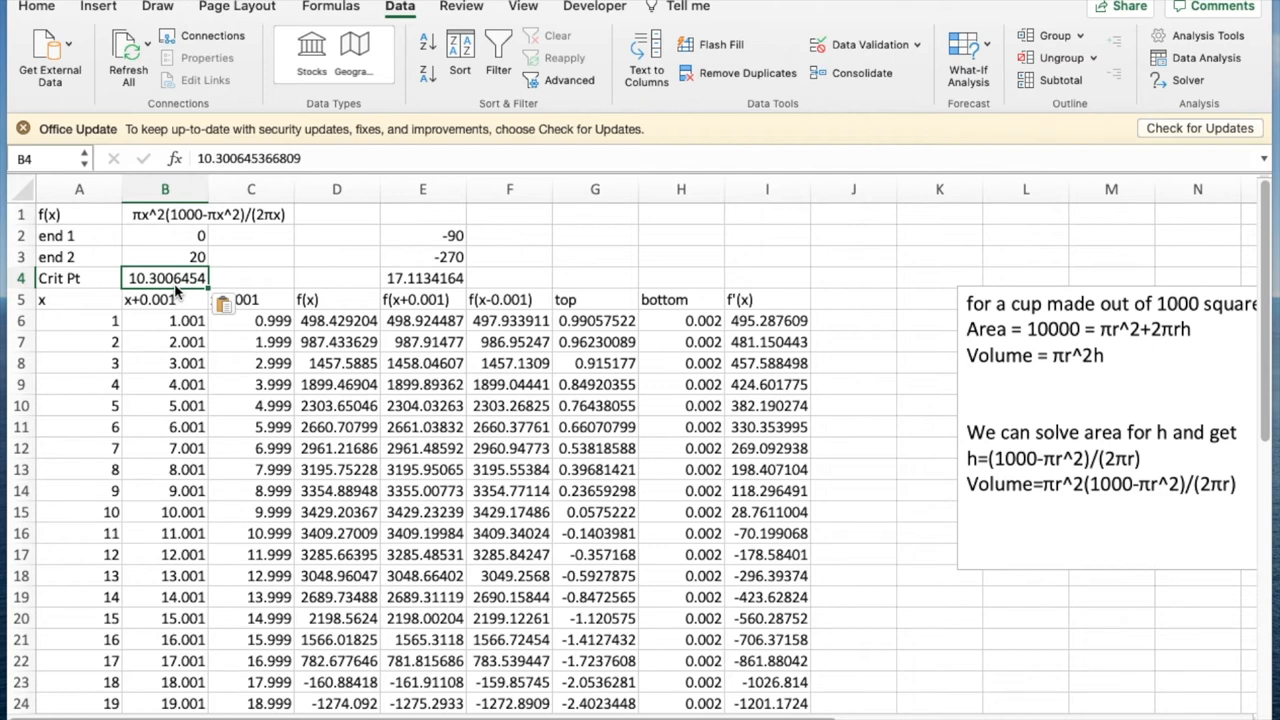
pyautogui.moveTo(776, 282)
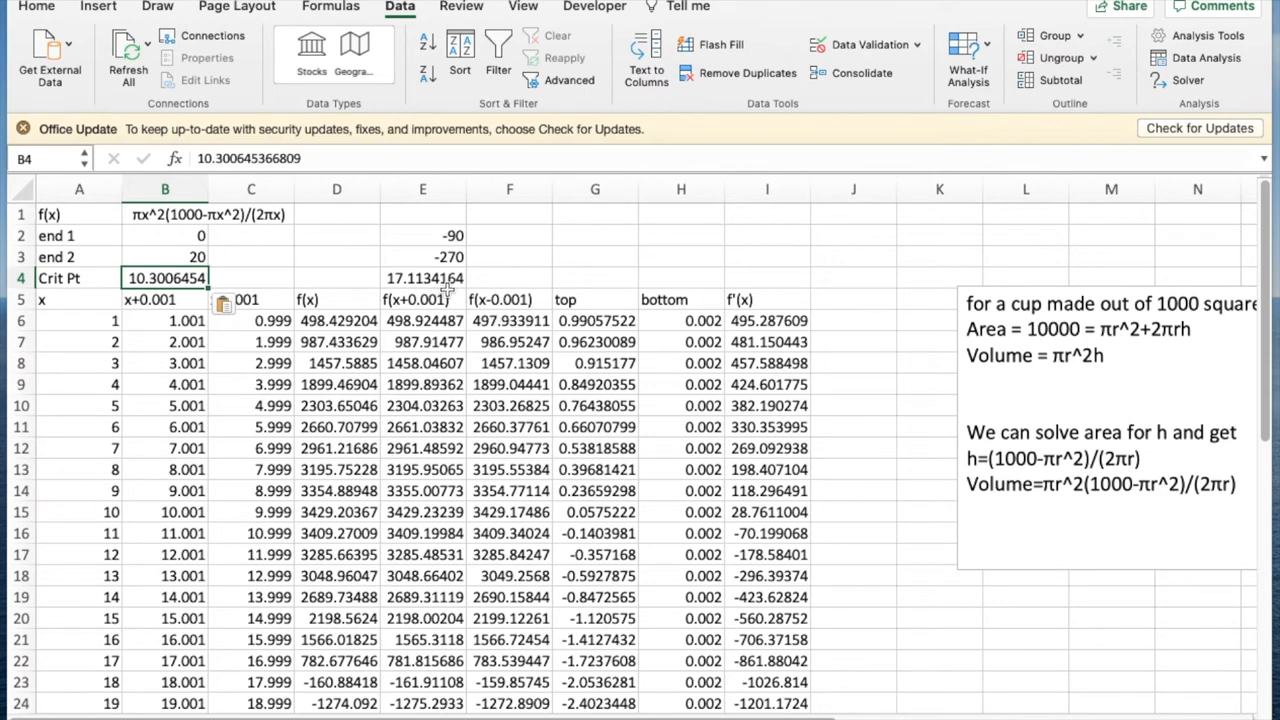
pyautogui.moveTo(524, 284)
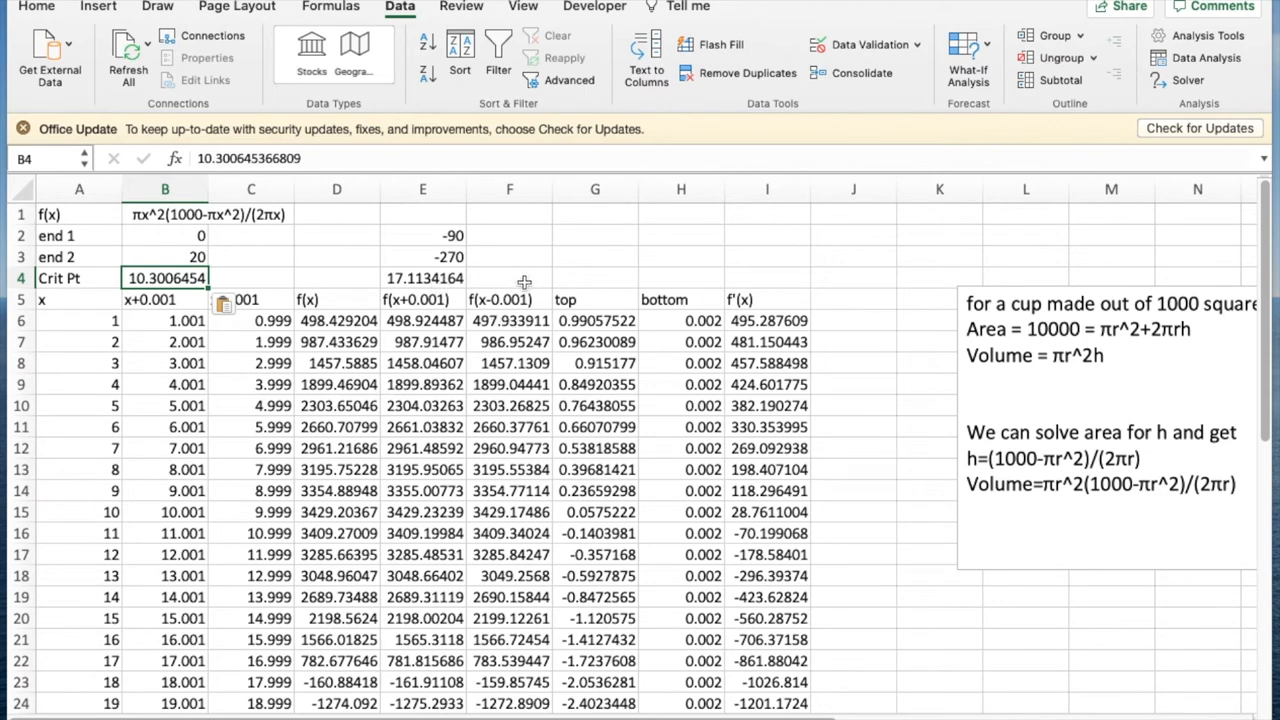
# Change the first endpoint from 0 to 1 so its volume evaluates to 498.43, and check the volume at x=10
pyautogui.click(422, 278)
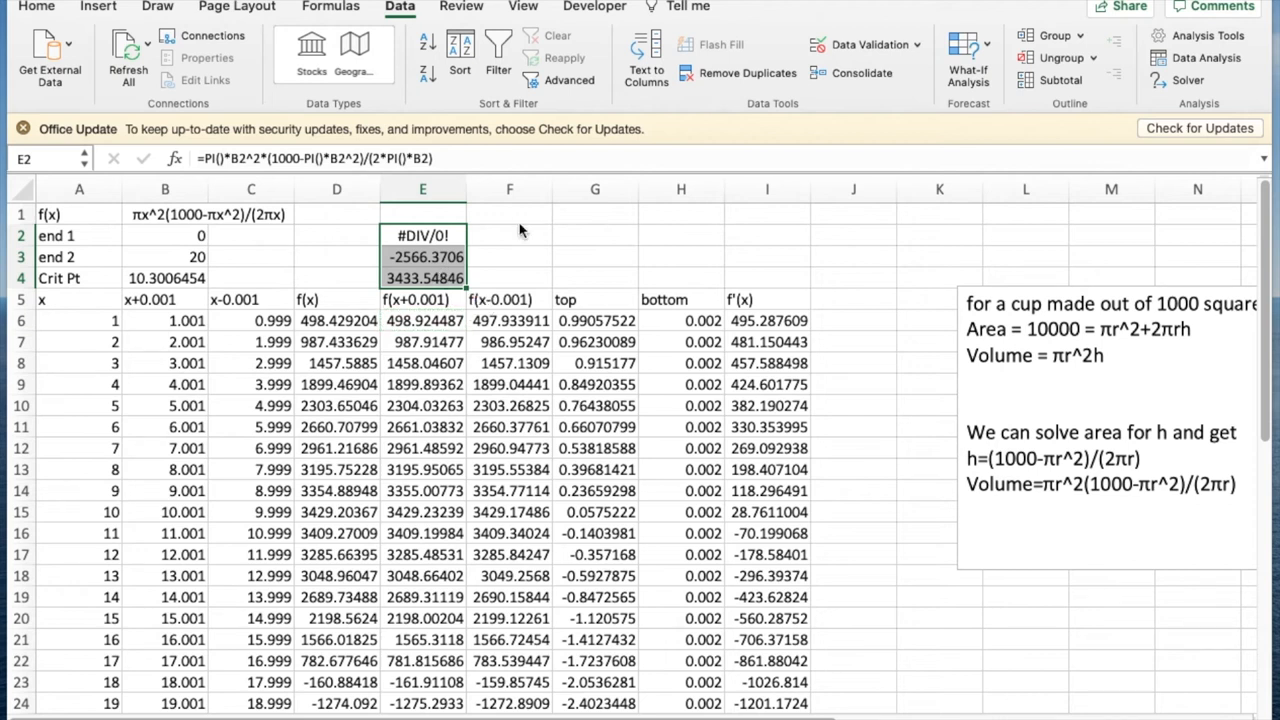
pyautogui.moveTo(220, 236)
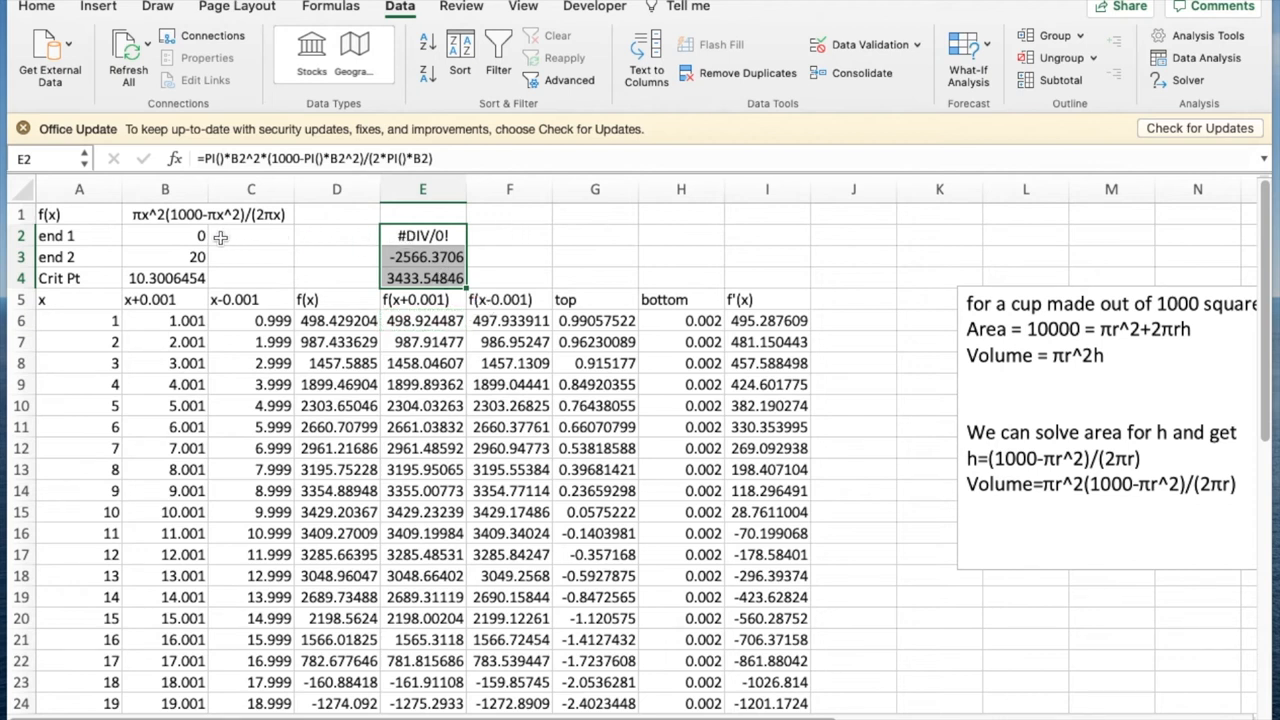
pyautogui.click(164, 236)
pyautogui.write('1')
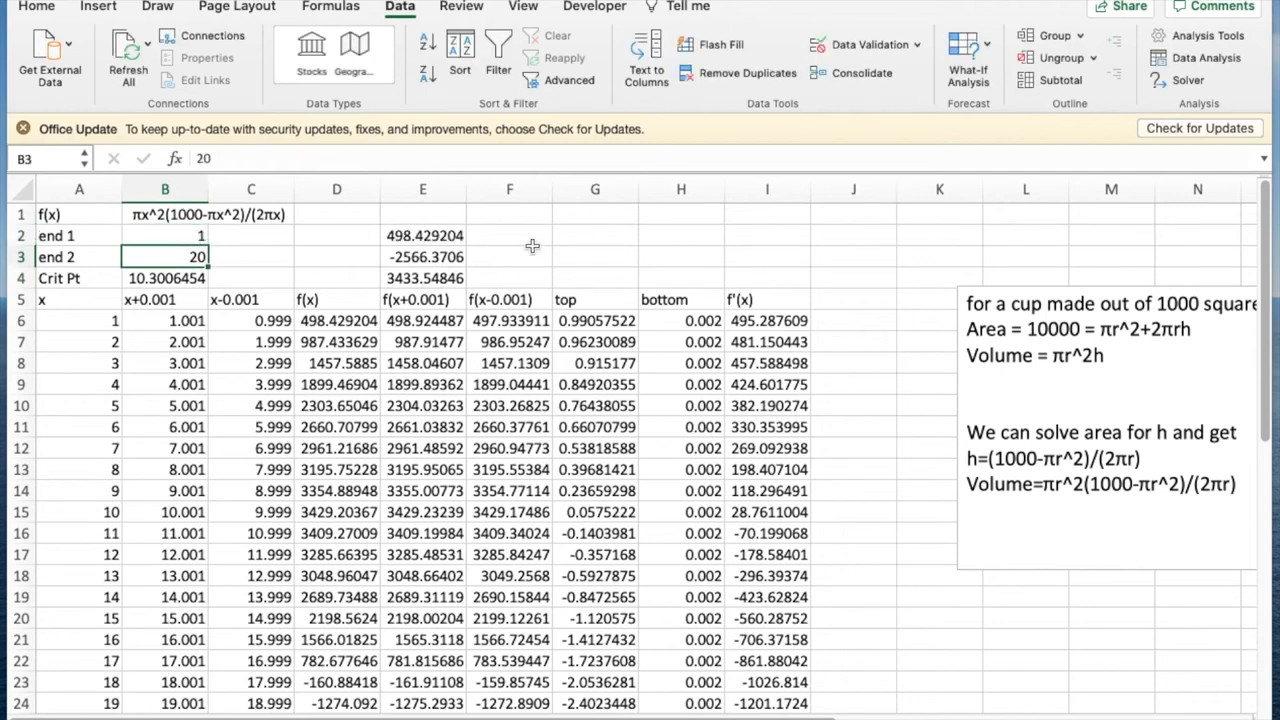
pyautogui.moveTo(508, 260)
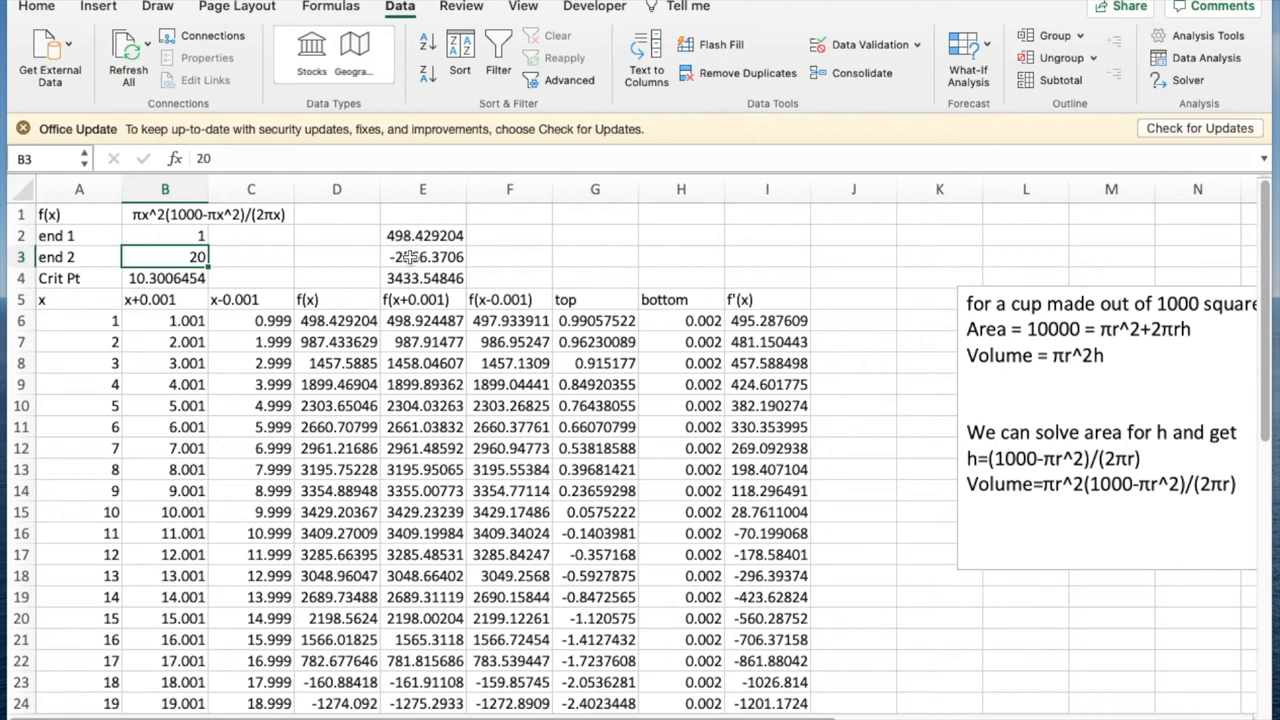
pyautogui.moveTo(400, 288)
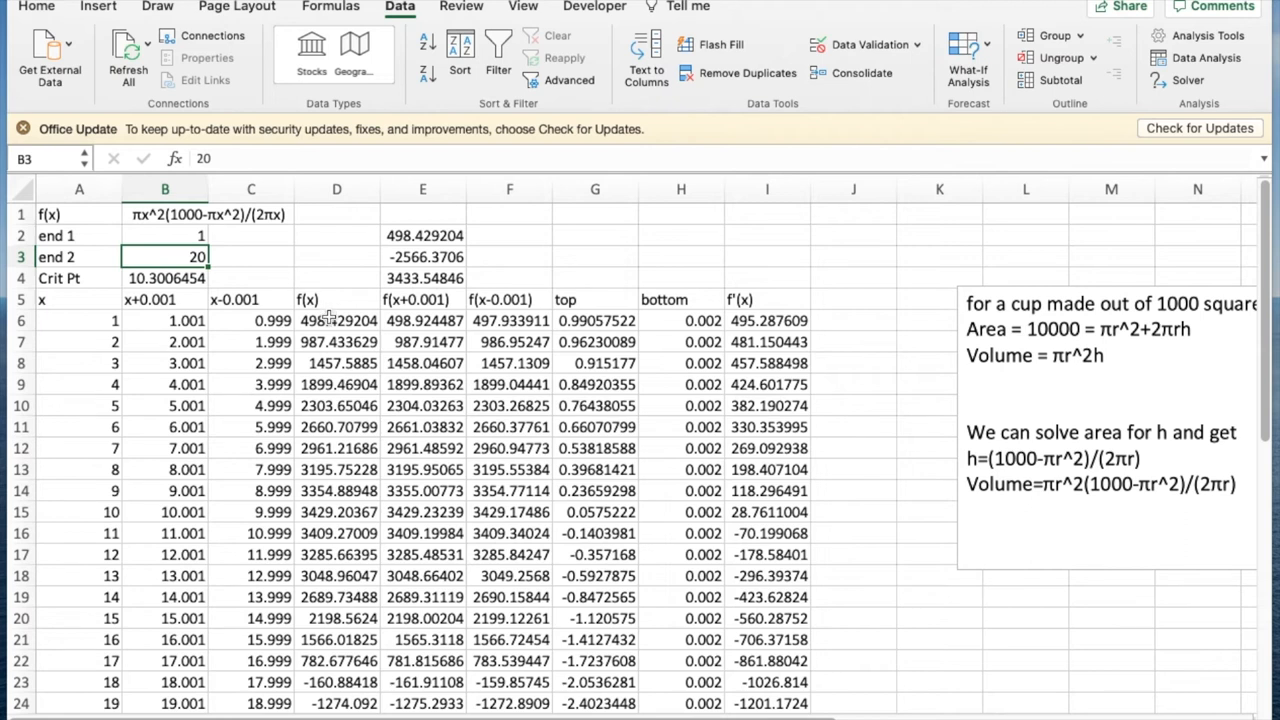
pyautogui.moveTo(328, 496)
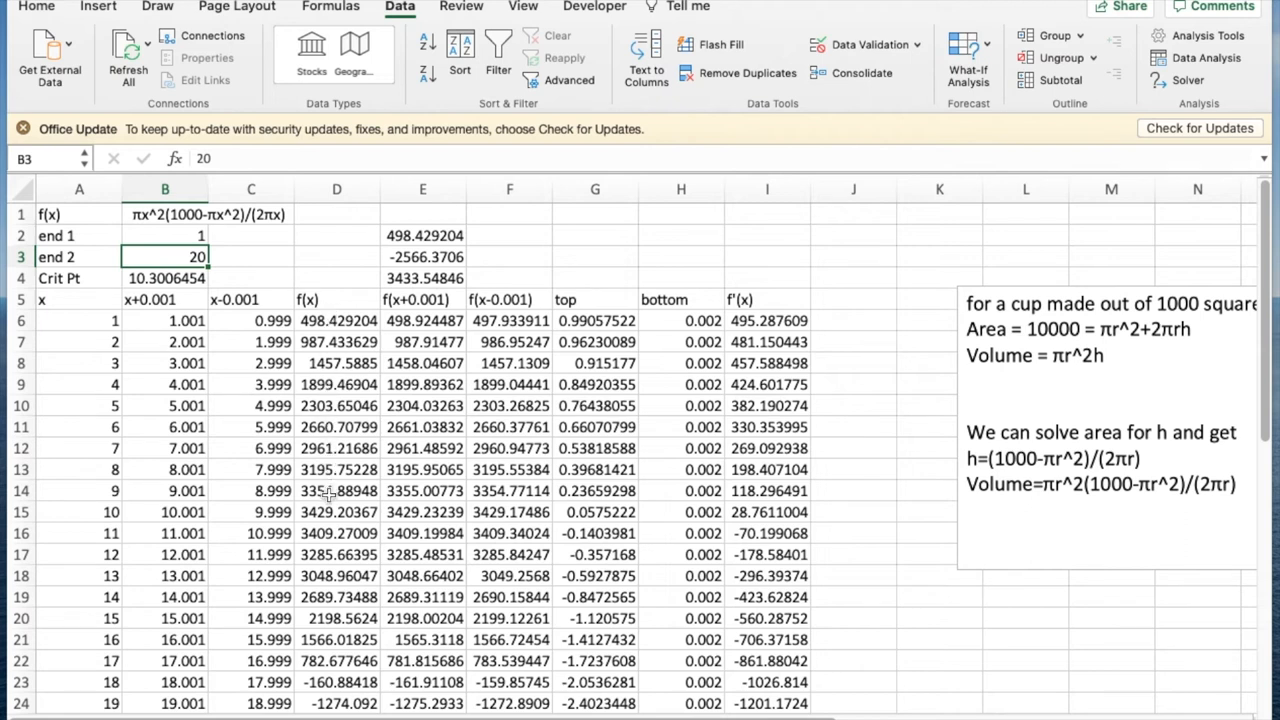
pyautogui.click(336, 490)
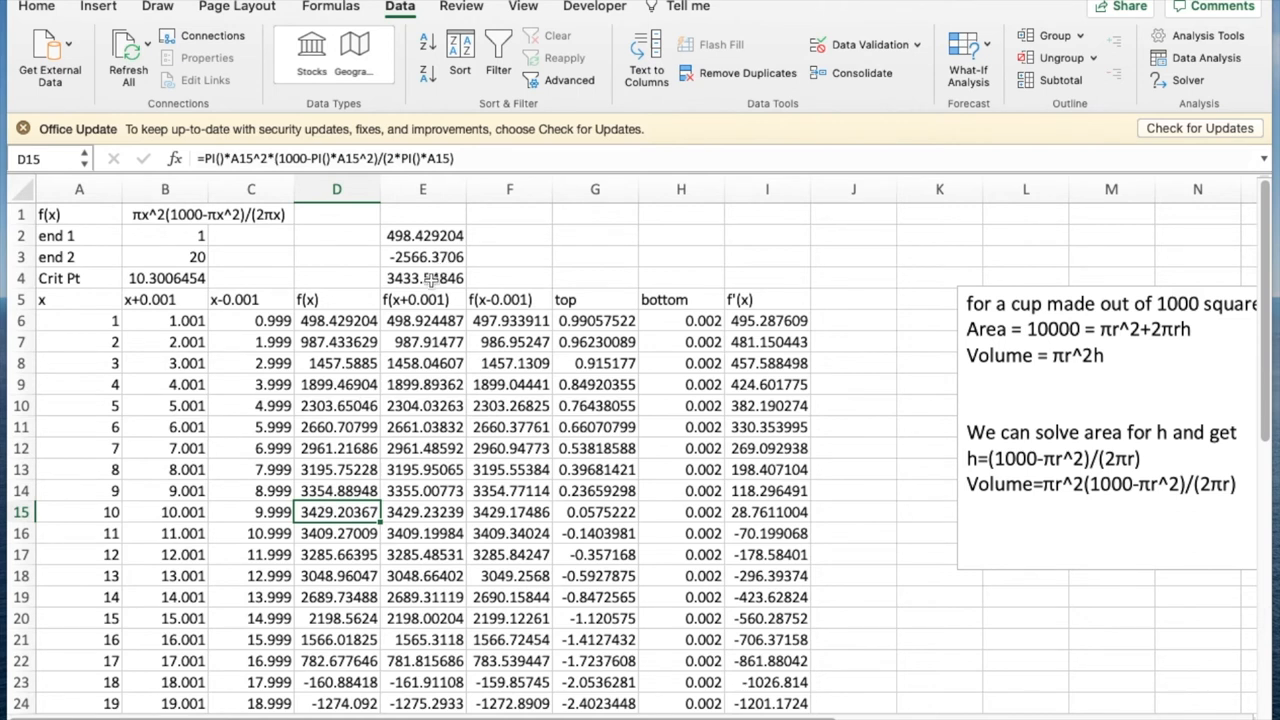
pyautogui.moveTo(358, 504)
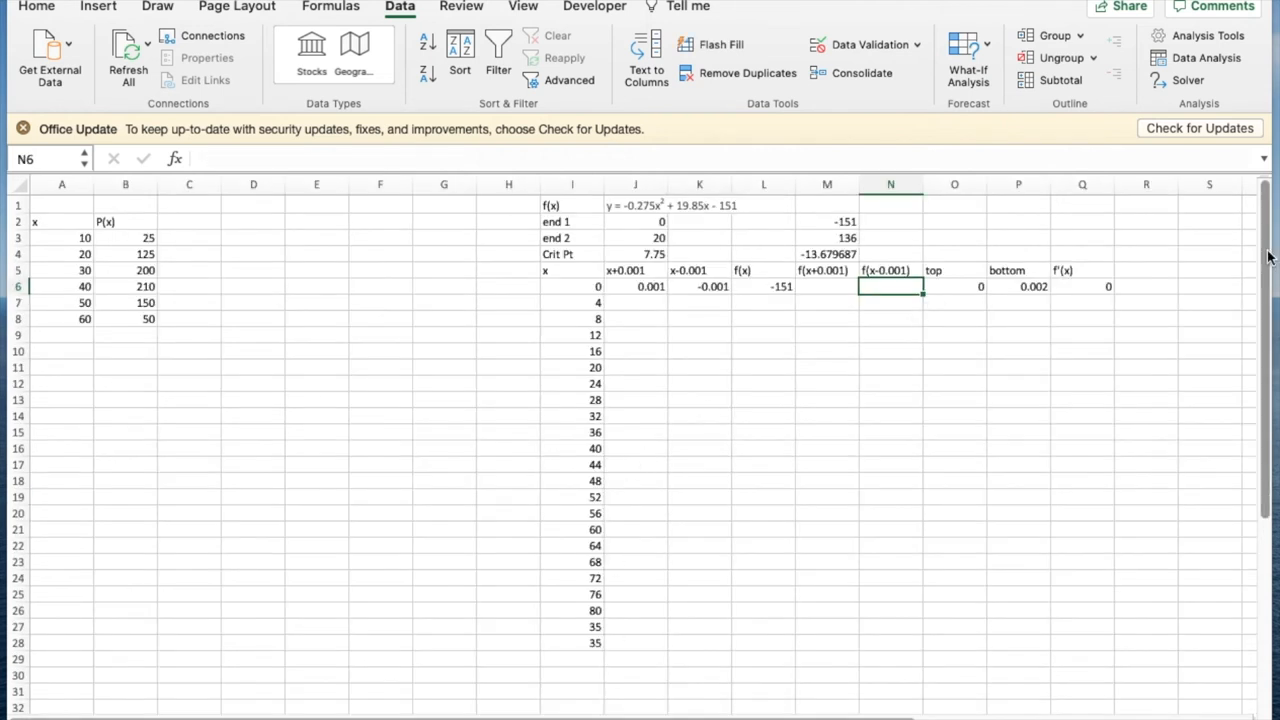
pyautogui.moveTo(128, 416)
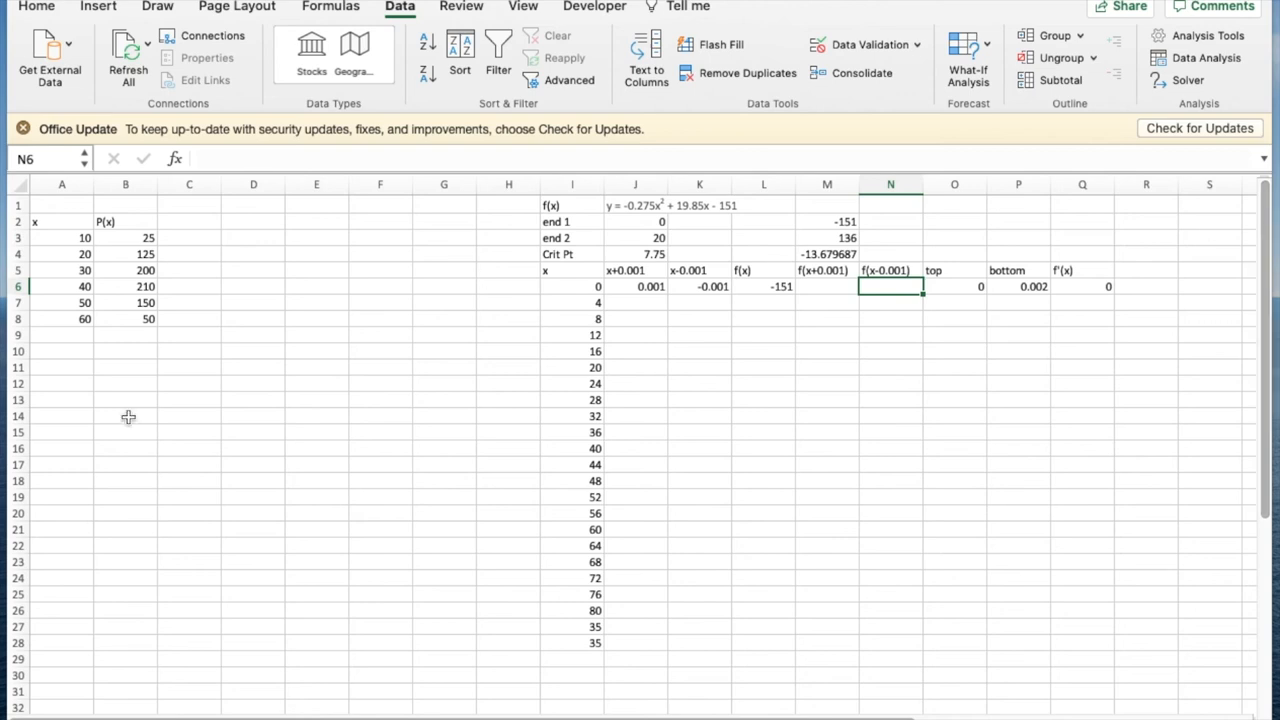
# Insert a markers-only scatter chart of the x, P(x) data in A2:B8
pyautogui.click(62, 220)
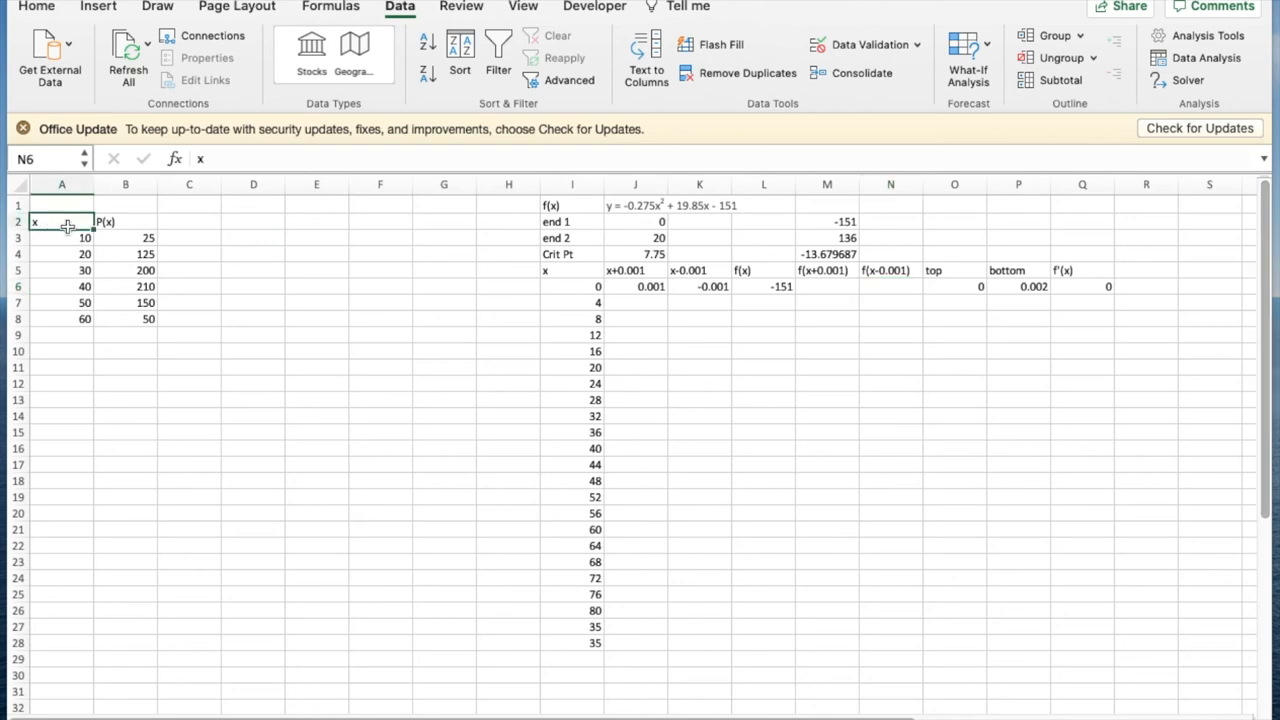
pyautogui.moveTo(62, 222); pyautogui.dragTo(124, 318)
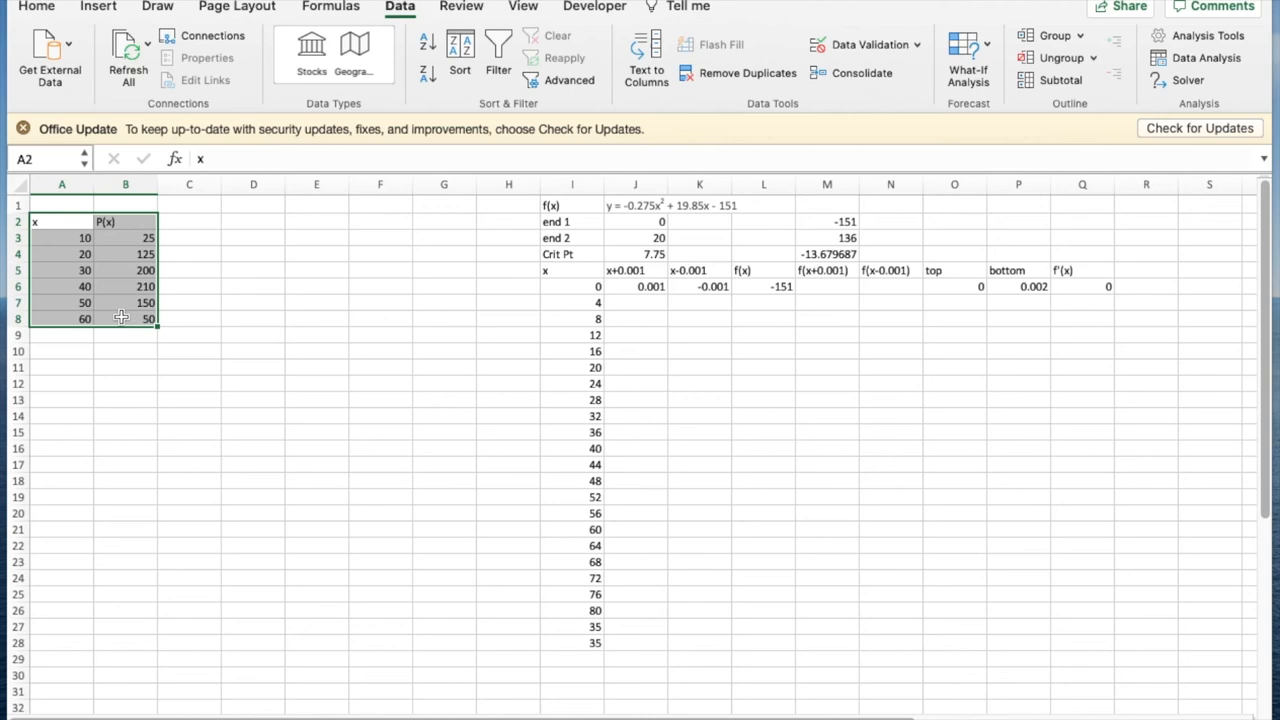
pyautogui.moveTo(490, 96)
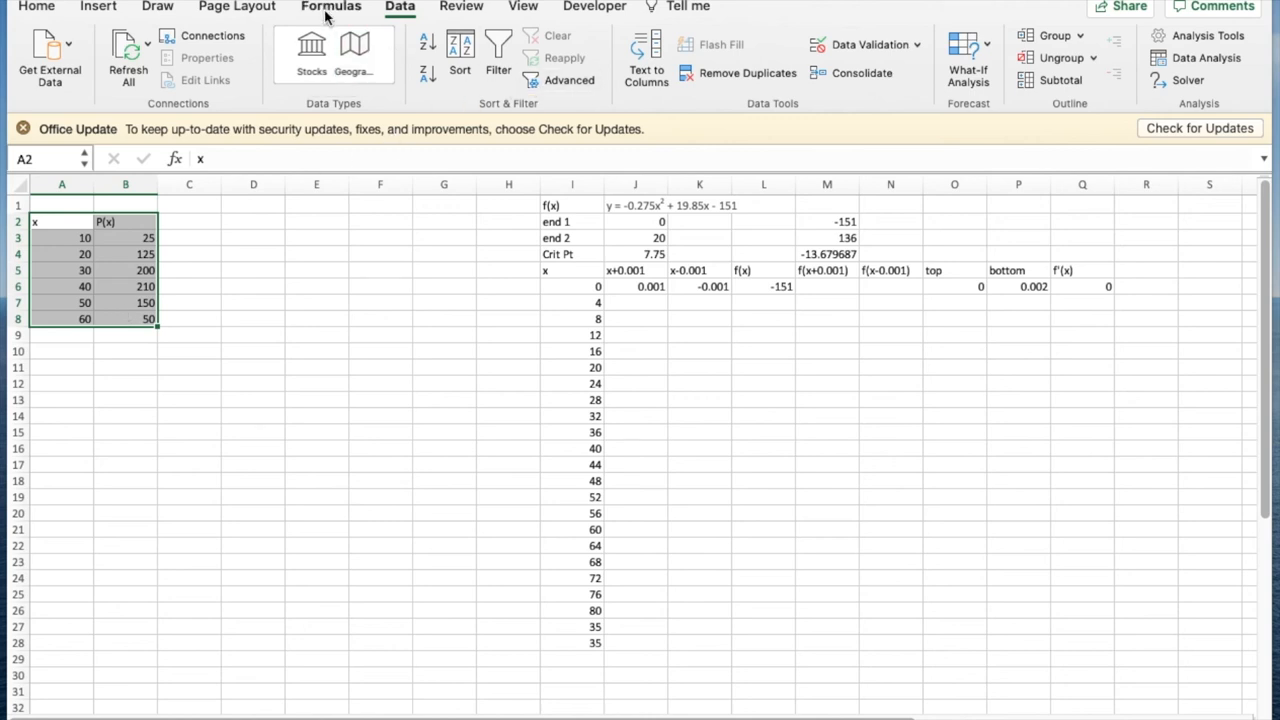
pyautogui.click(98, 8)
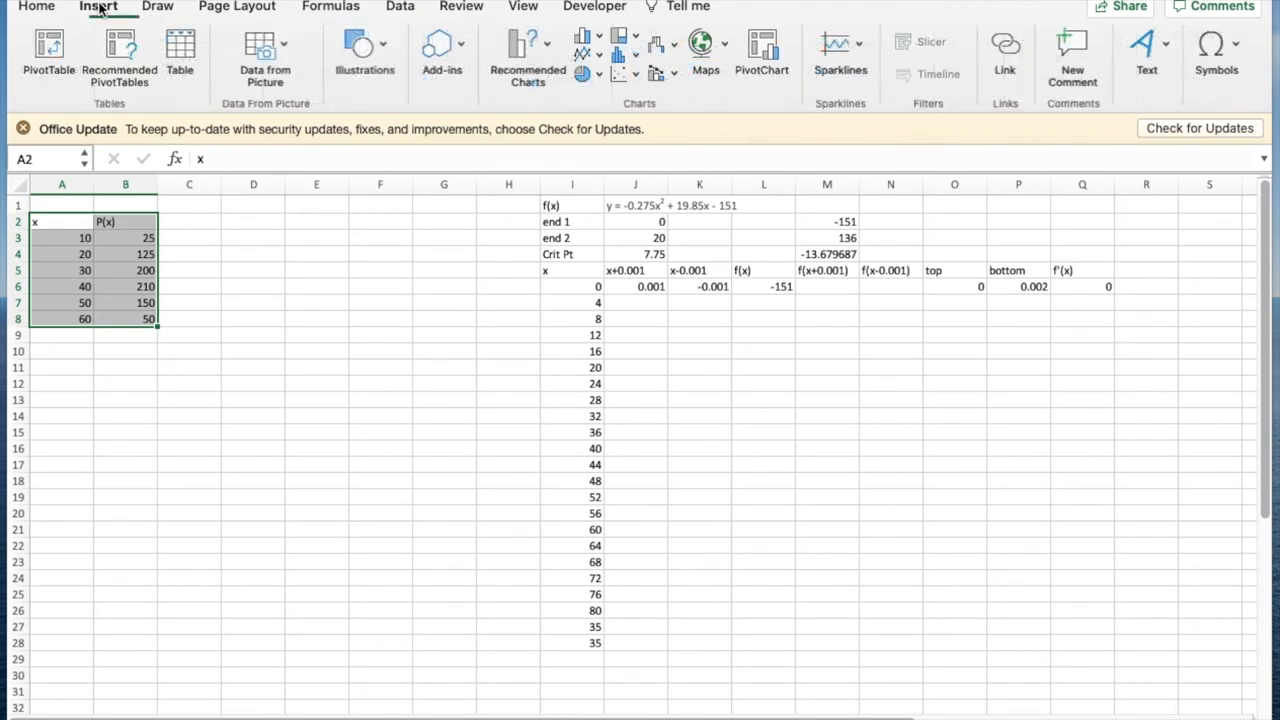
pyautogui.click(620, 72)
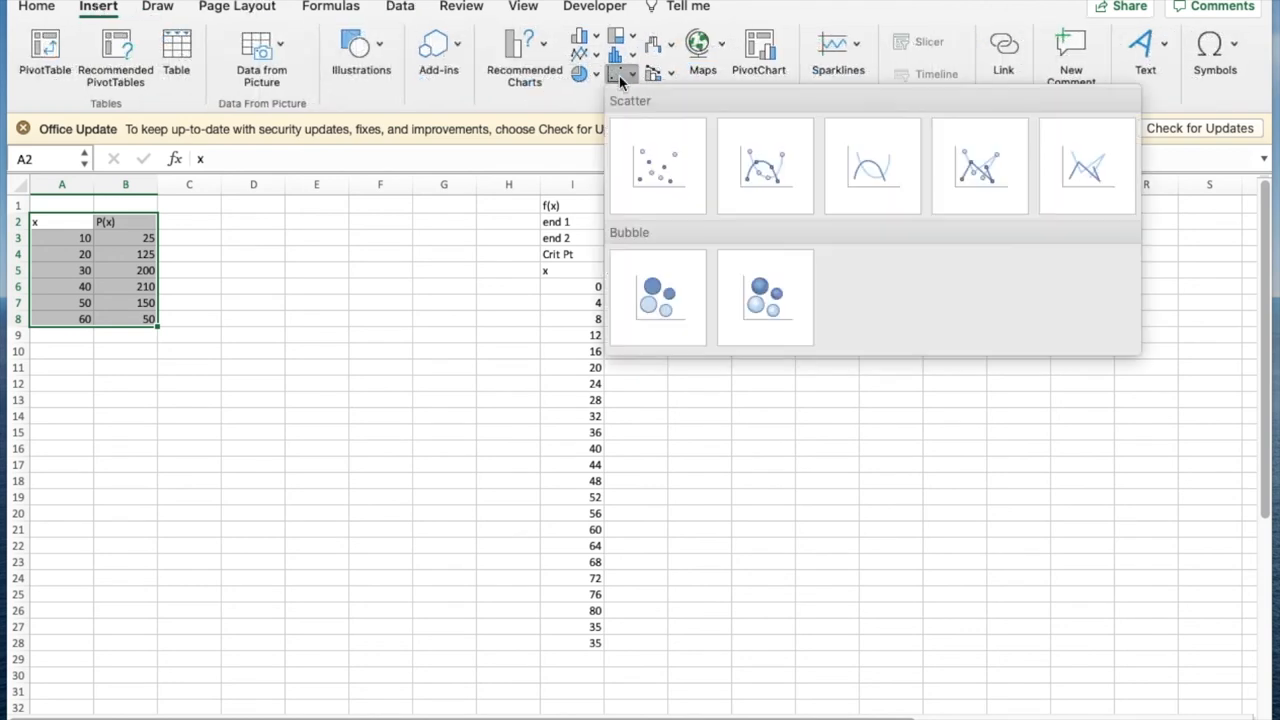
pyautogui.click(656, 164)
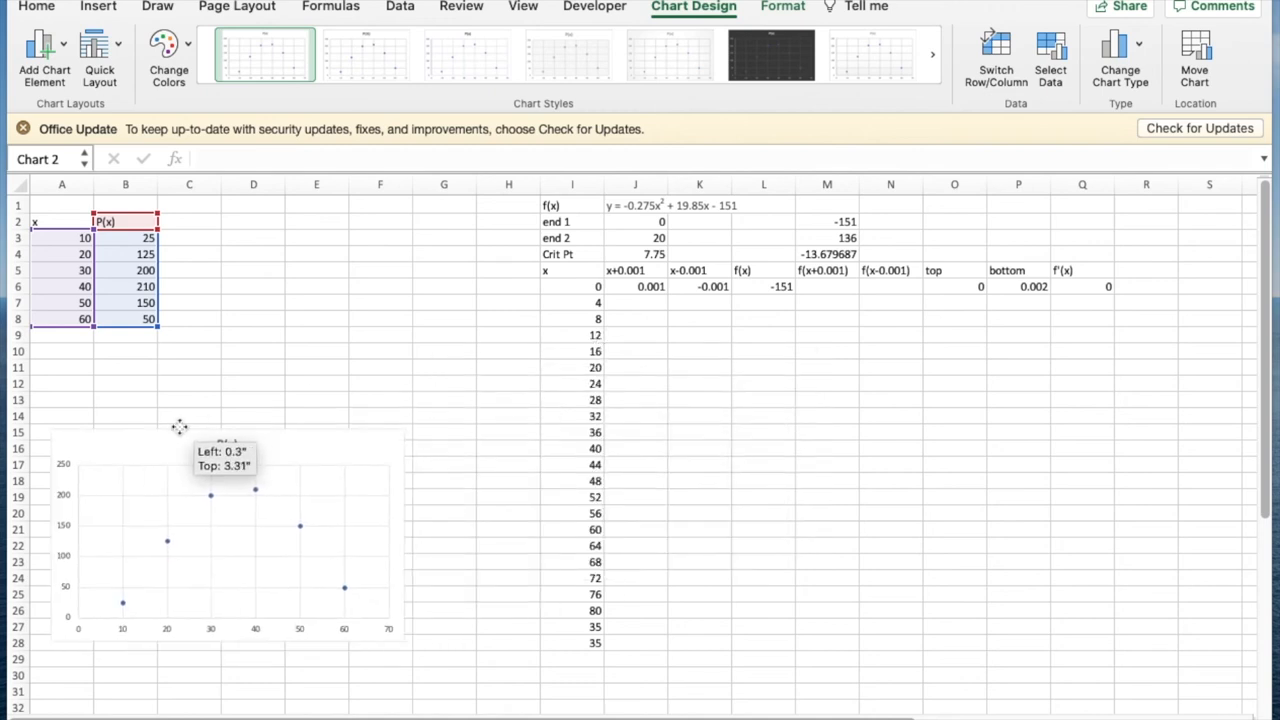
# Add an order-2 polynomial trendline to the P(x) series with its equation displayed on the chart
pyautogui.click(210, 496)
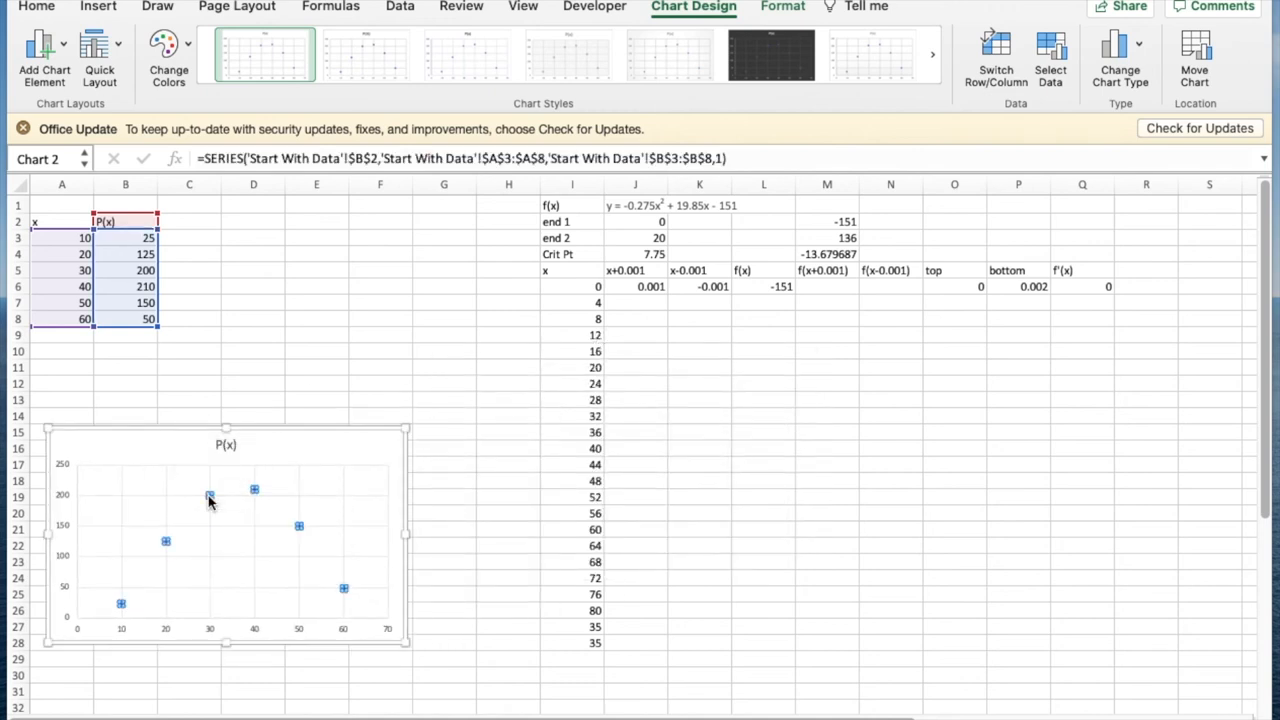
pyautogui.rightClick(210, 500)
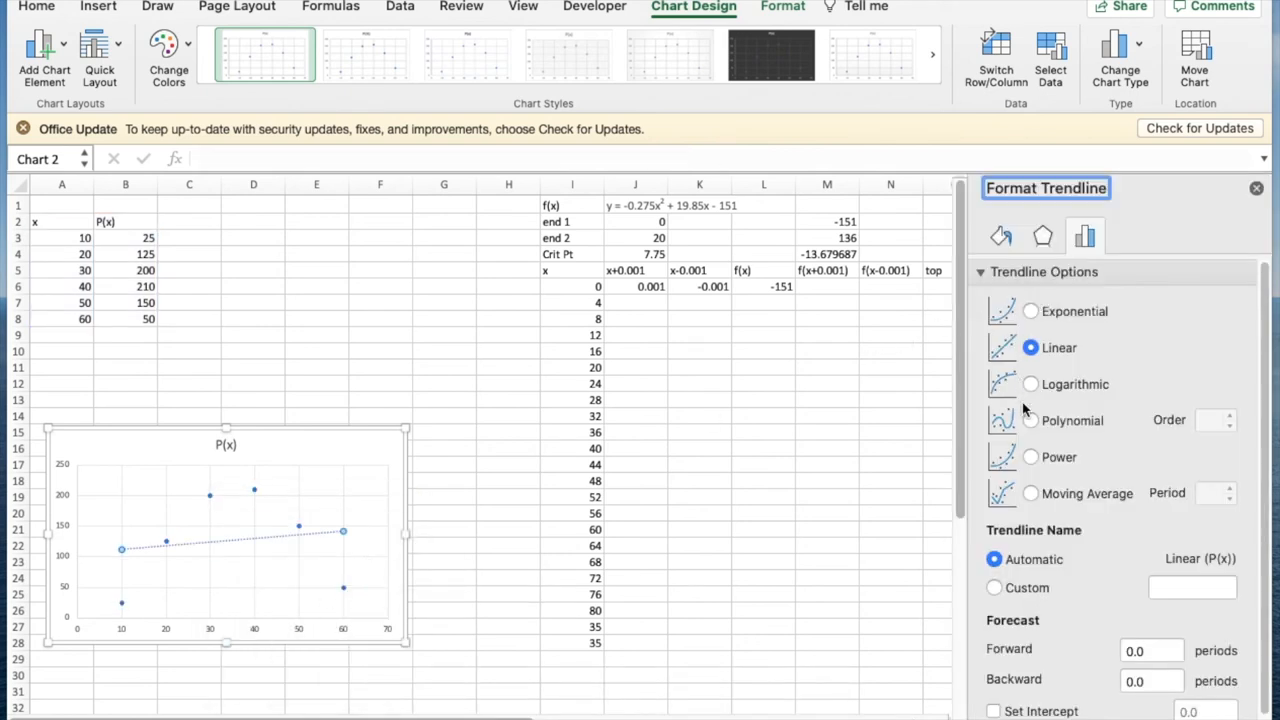
pyautogui.click(1032, 420)
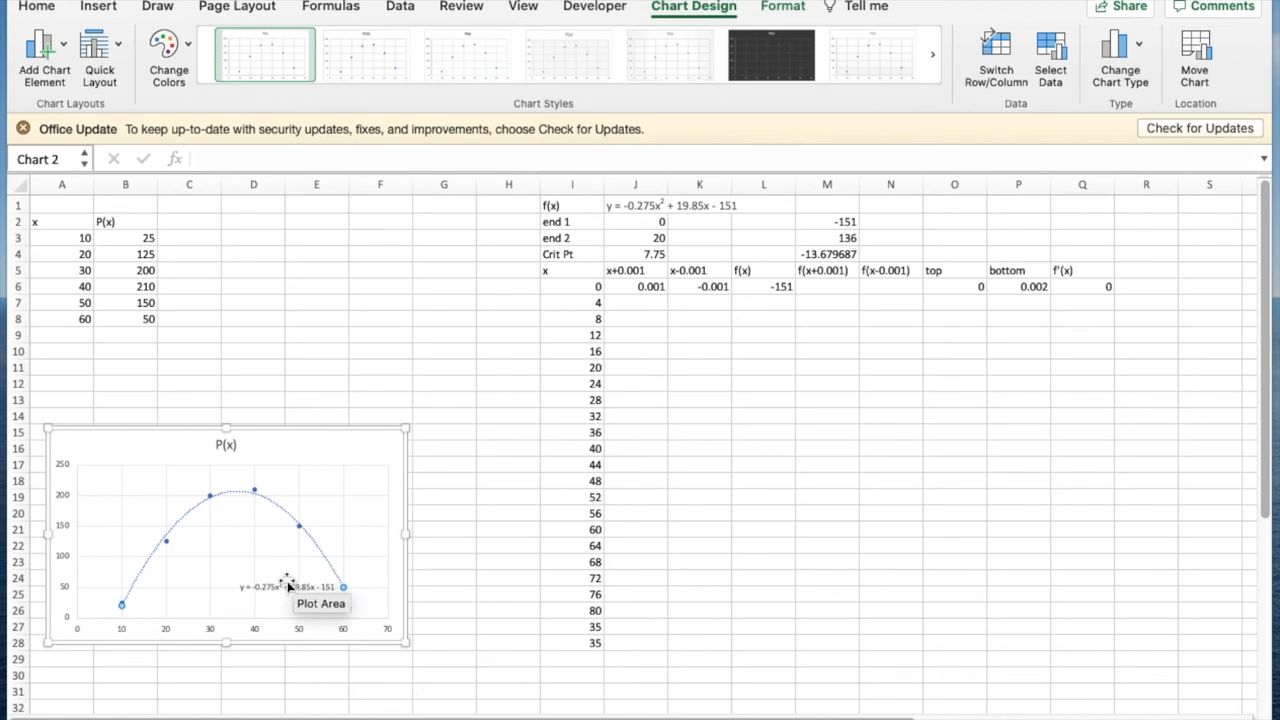
pyautogui.click(288, 588)
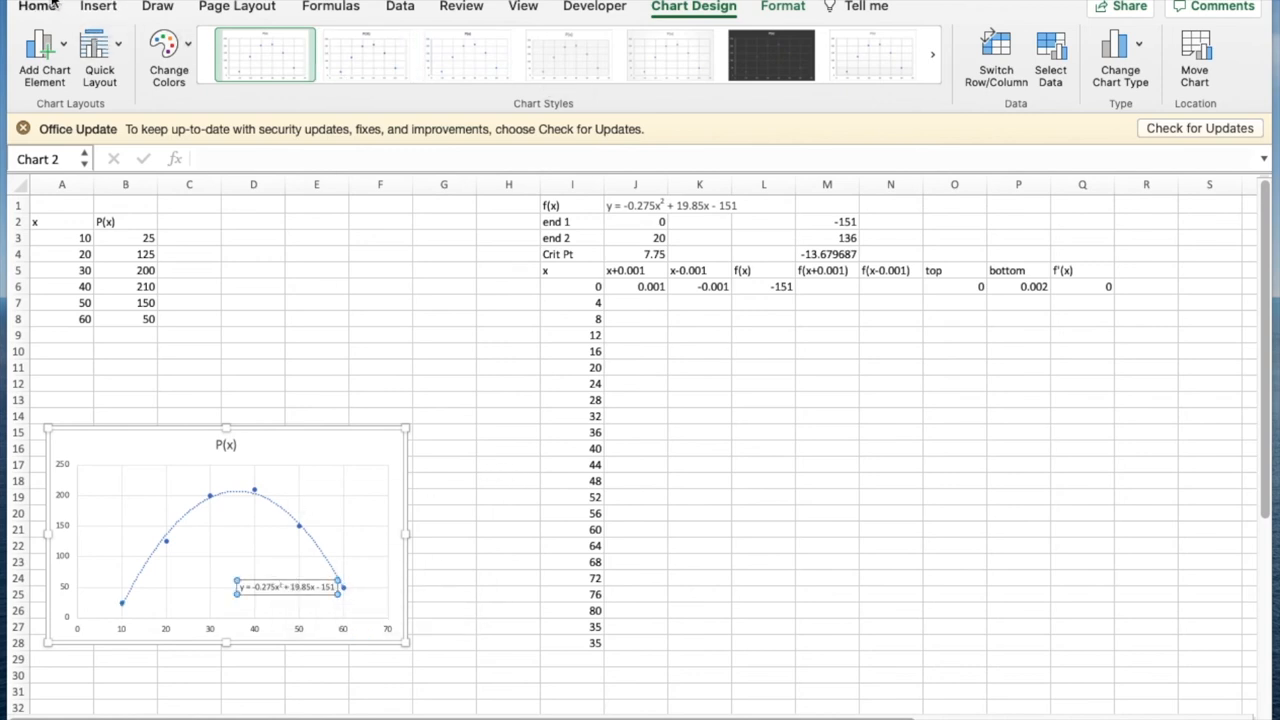
# Enlarge the trendline equation label to font size 14
pyautogui.click(36, 8)
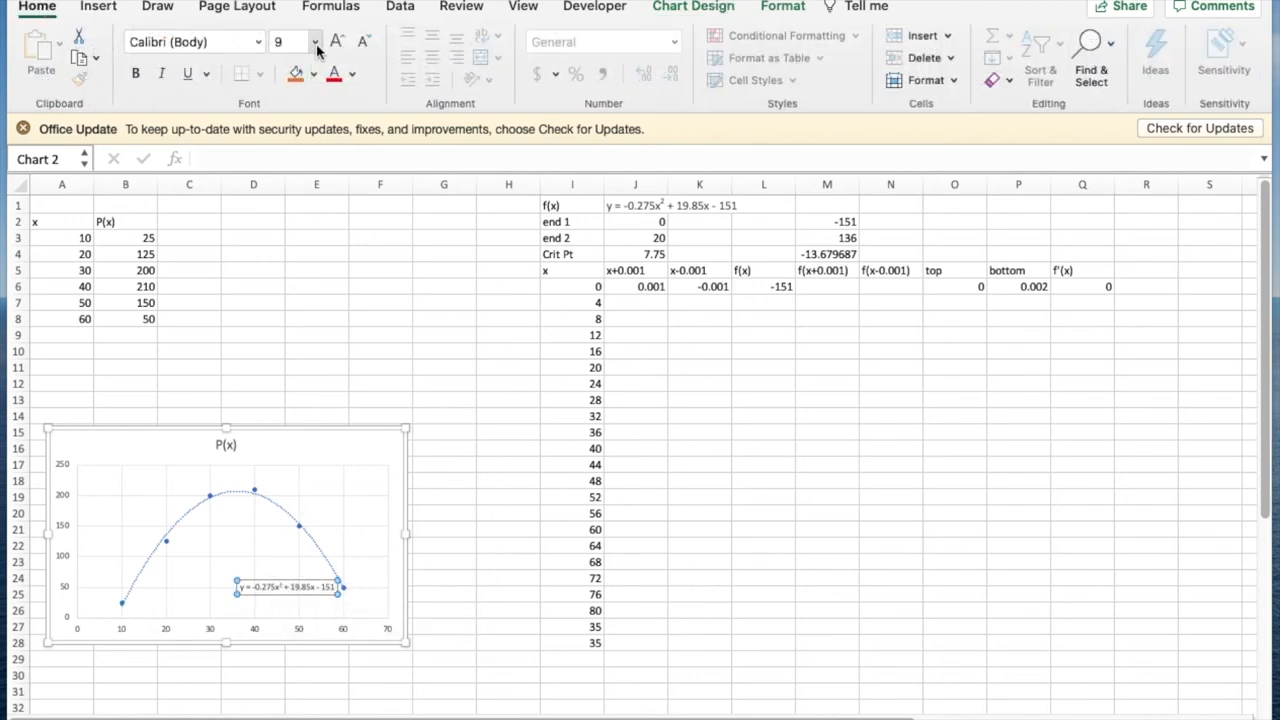
pyautogui.click(316, 42)
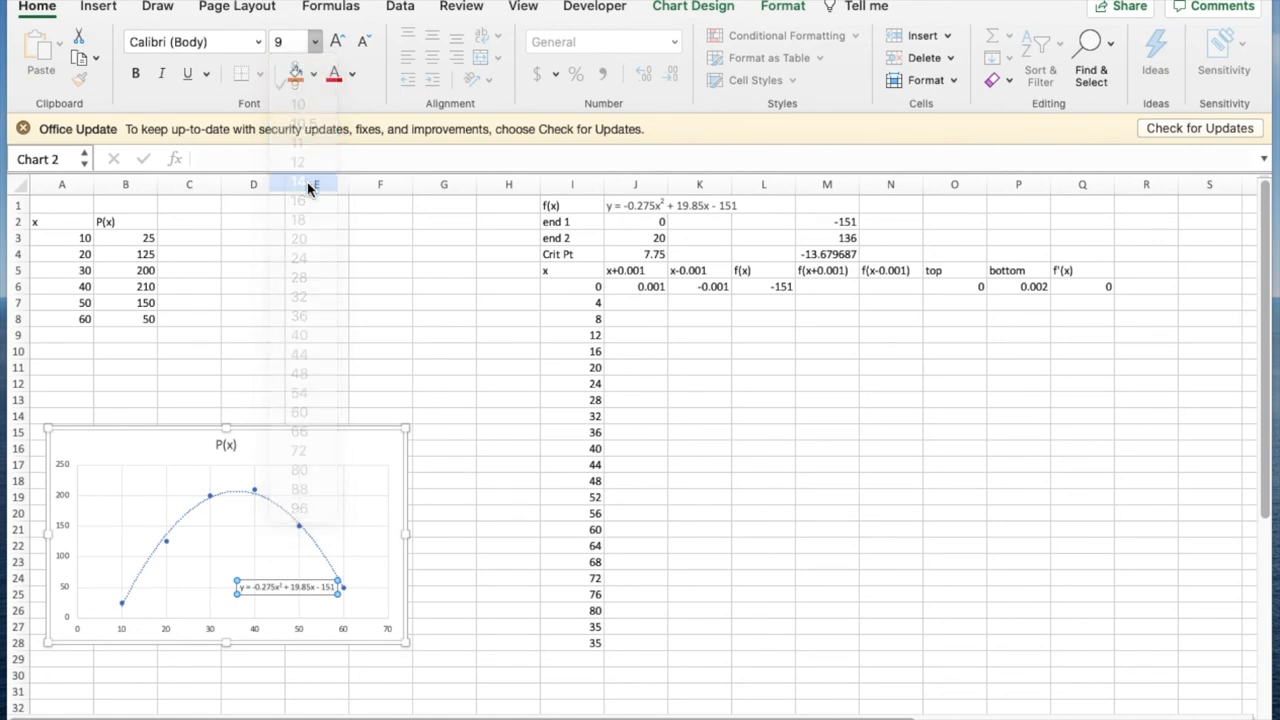
pyautogui.click(298, 180)
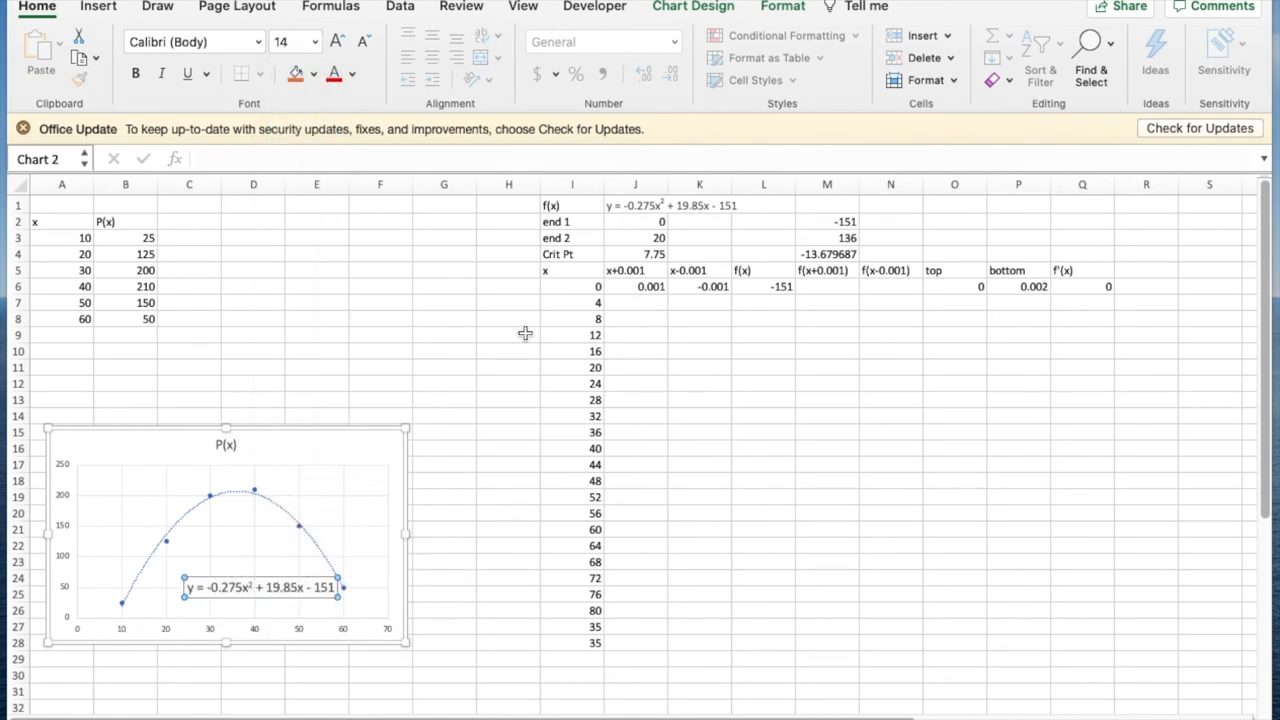
pyautogui.moveTo(732, 198)
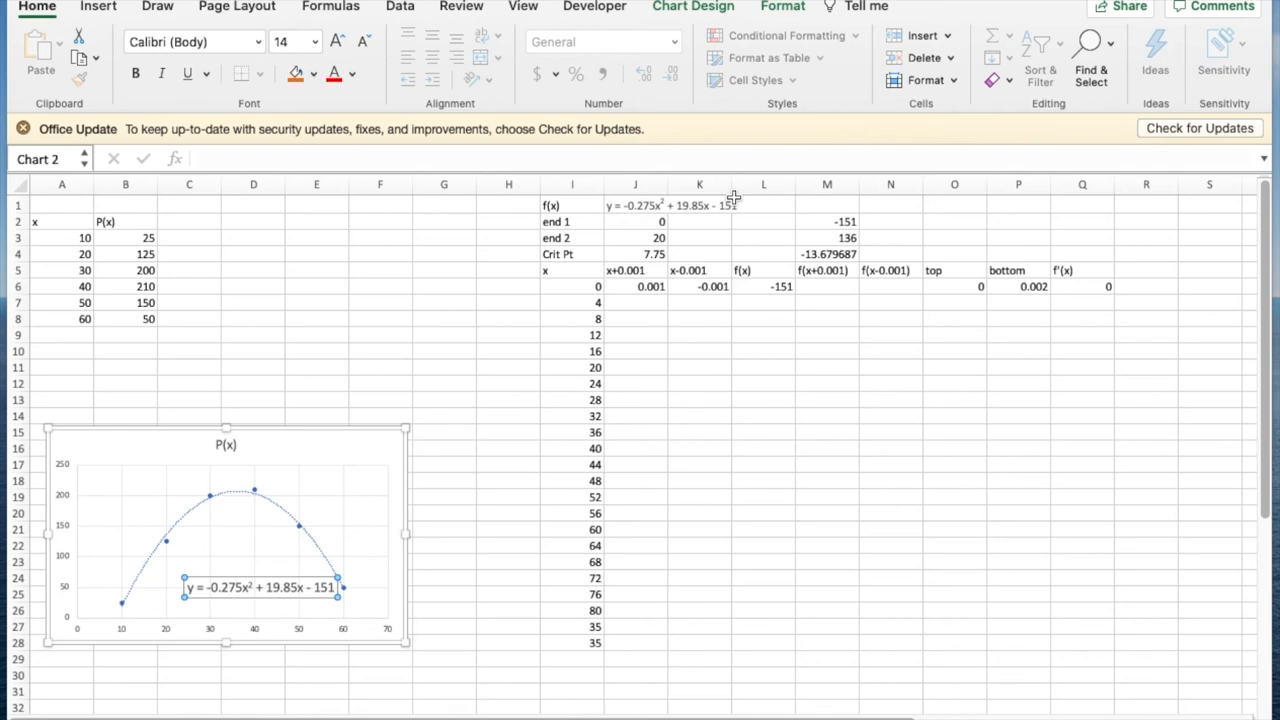
# Fill the fitted quadratic's f(x±0.001) and derivative columns down to row 28
pyautogui.click(764, 286)
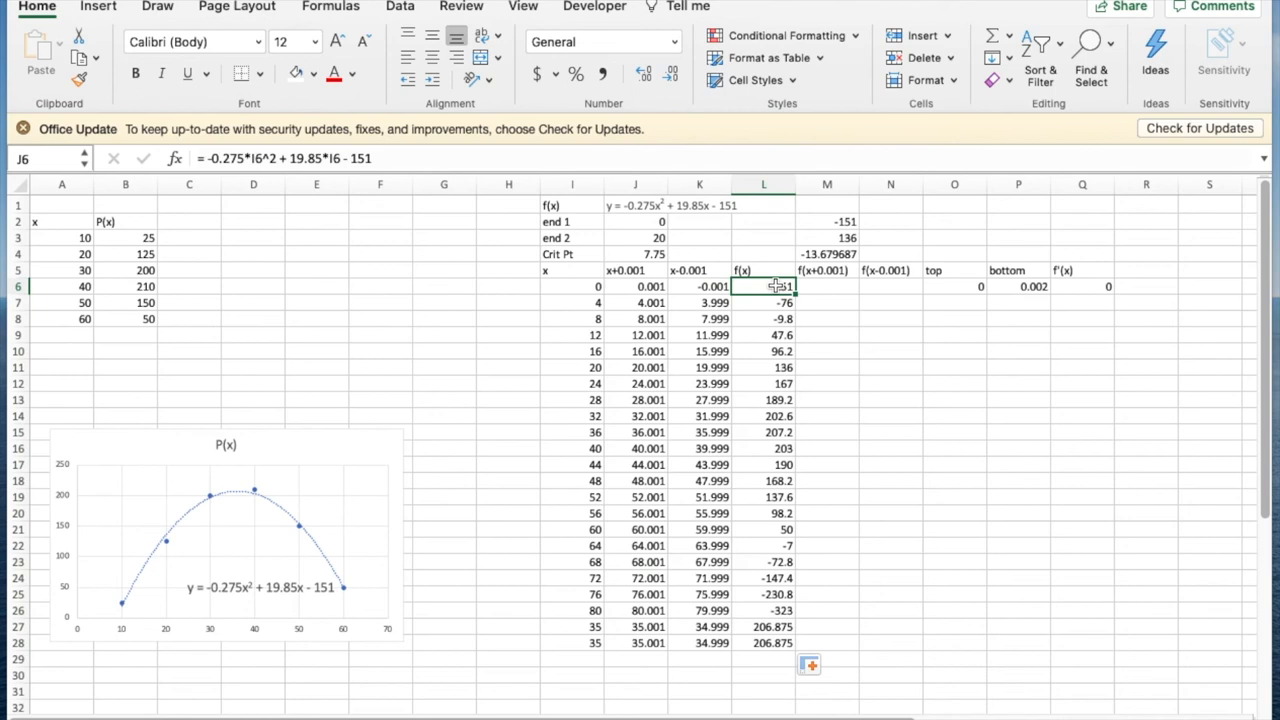
pyautogui.moveTo(764, 286); pyautogui.dragTo(764, 644)
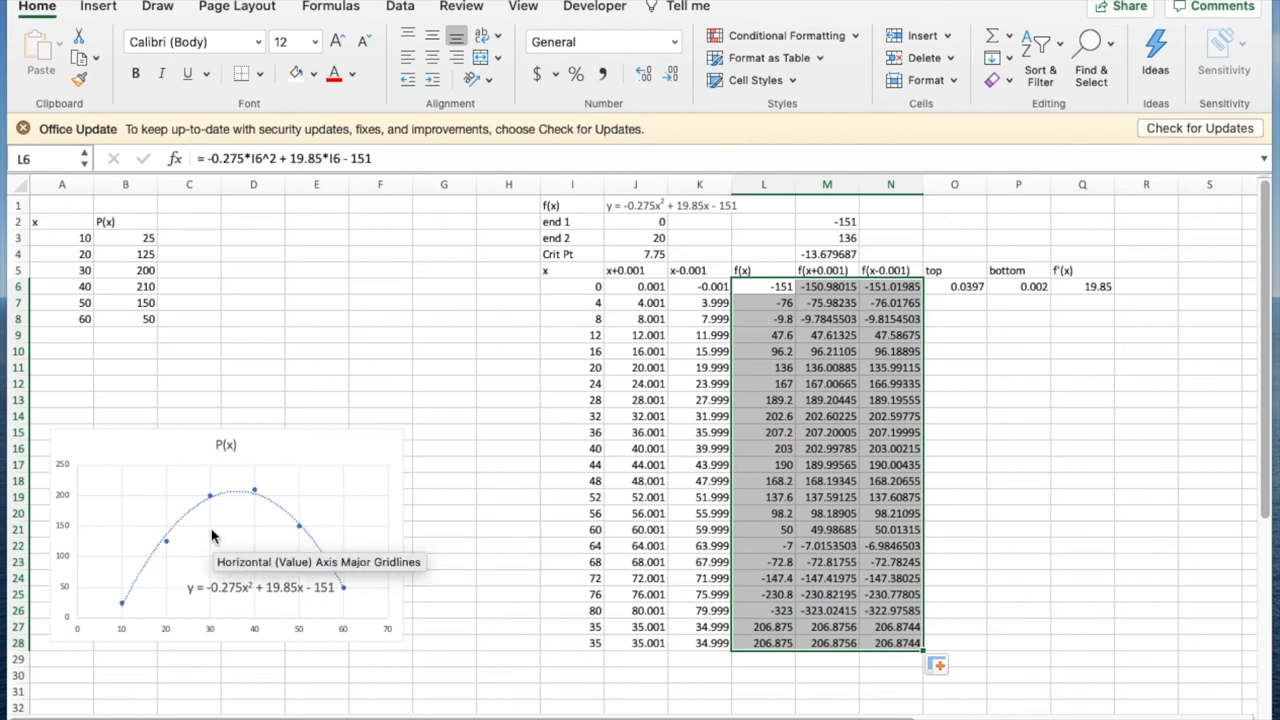
pyautogui.moveTo(242, 648)
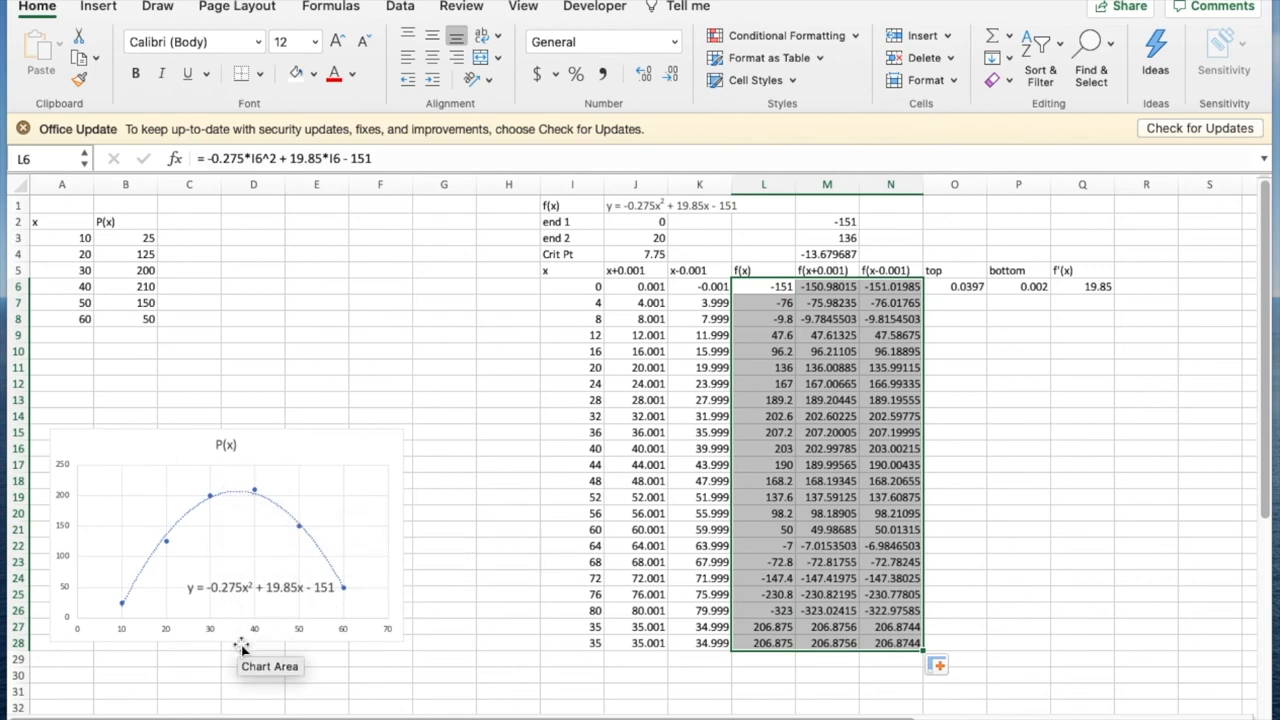
pyautogui.moveTo(236, 628)
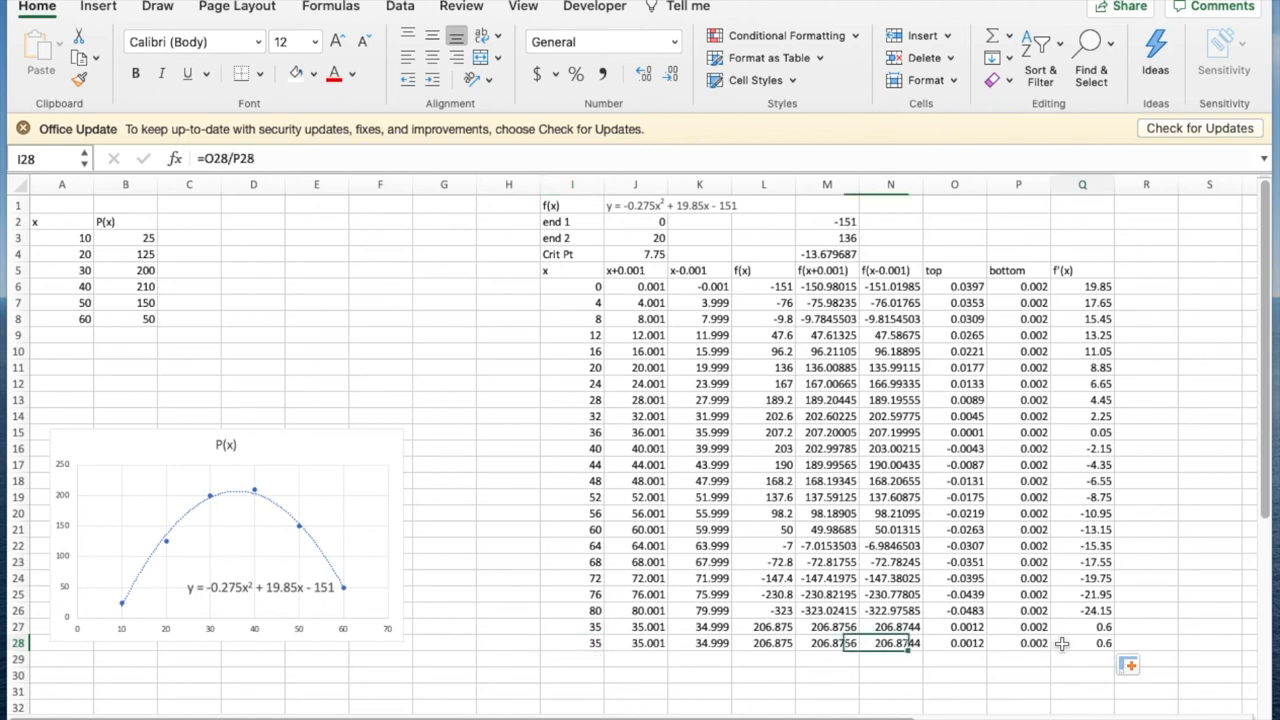
pyautogui.click(1082, 644)
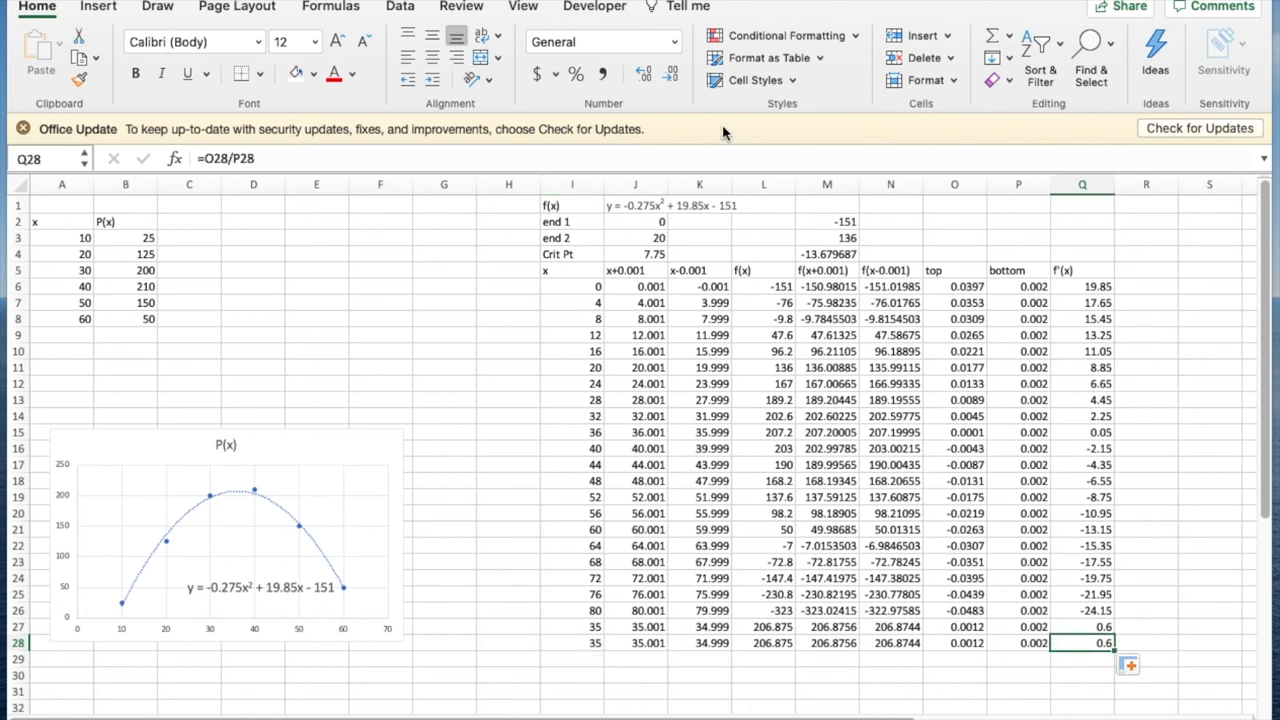
# Goal Seek Q28 to 0 by changing I28, landing x at about 36.09
pyautogui.click(968, 44)
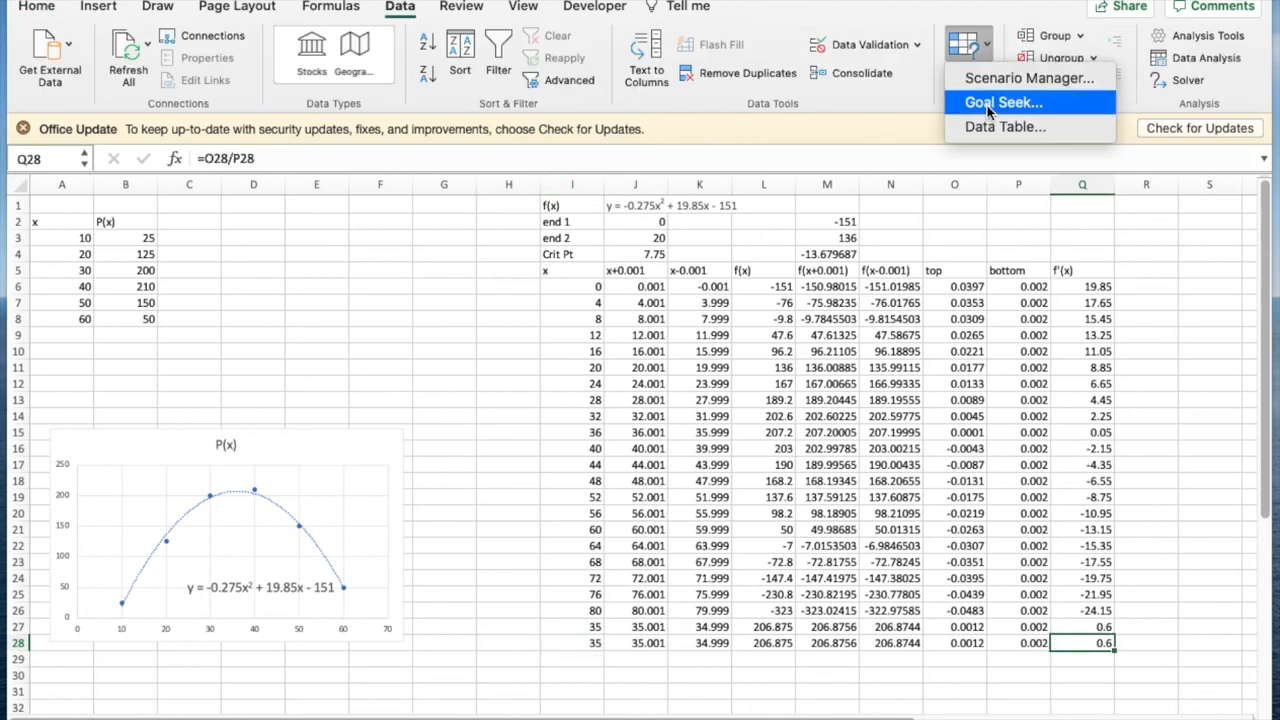
pyautogui.click(1002, 102)
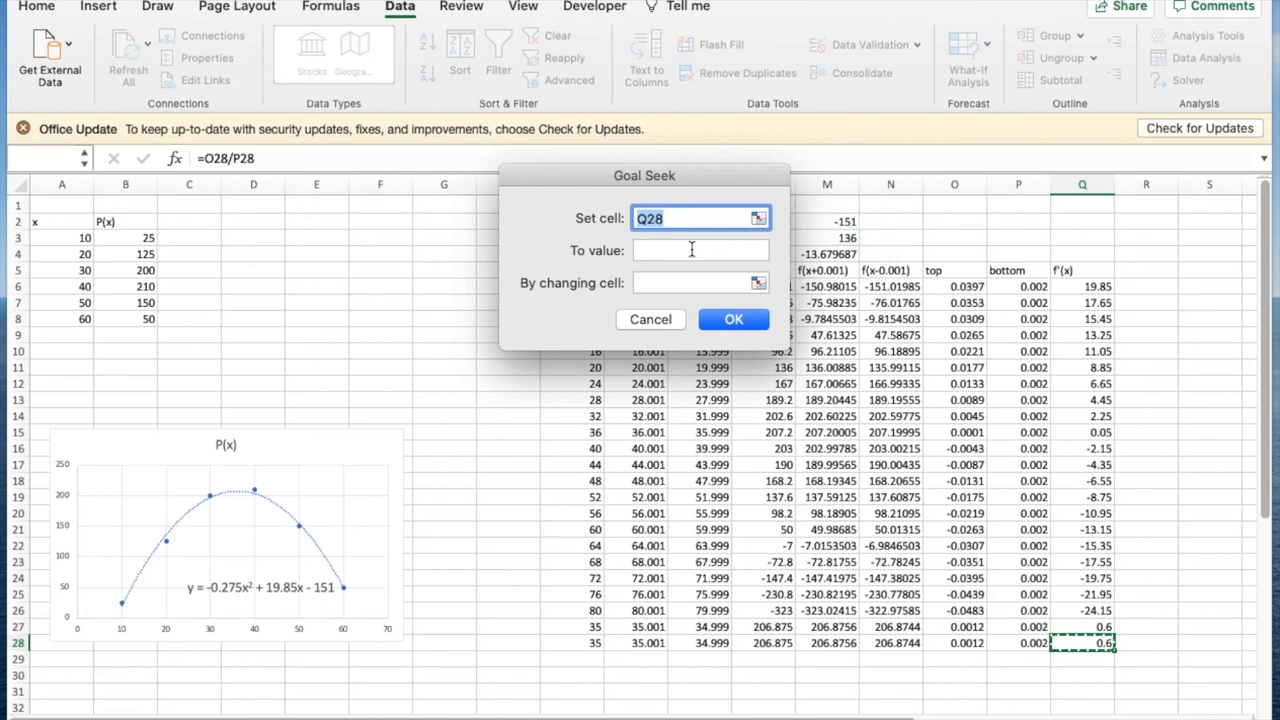
pyautogui.click(700, 250)
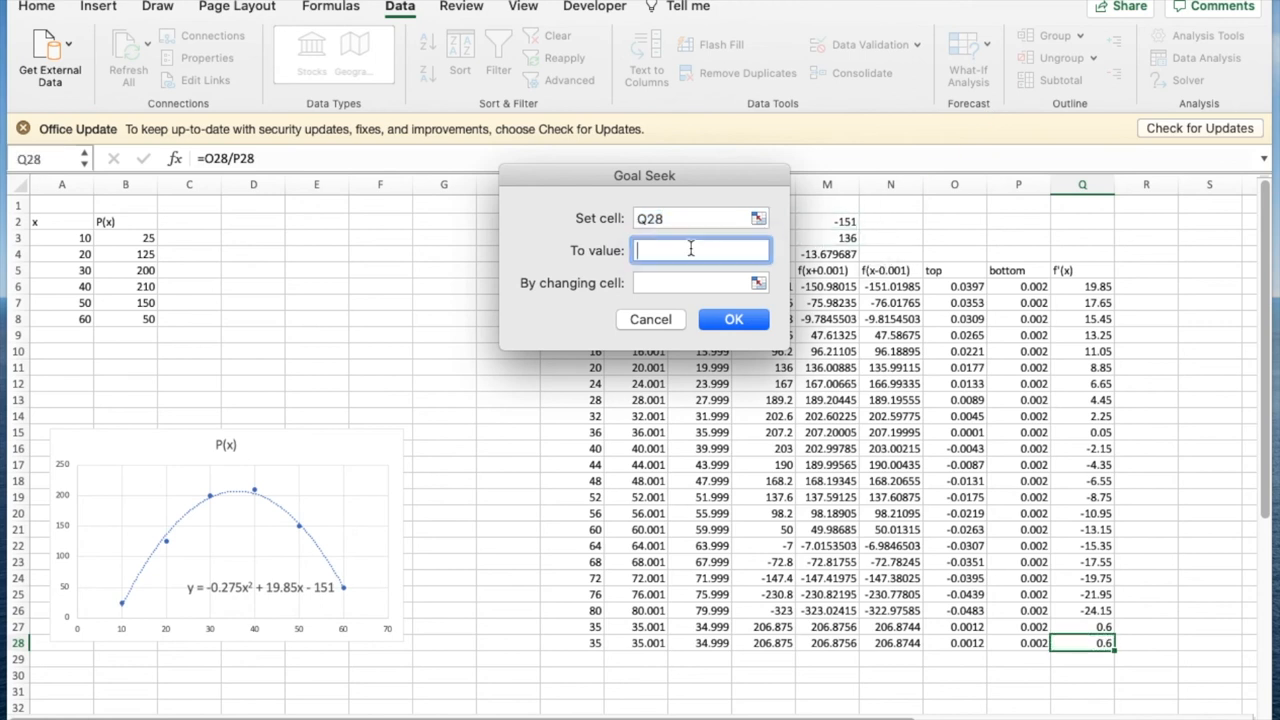
pyautogui.write('0')
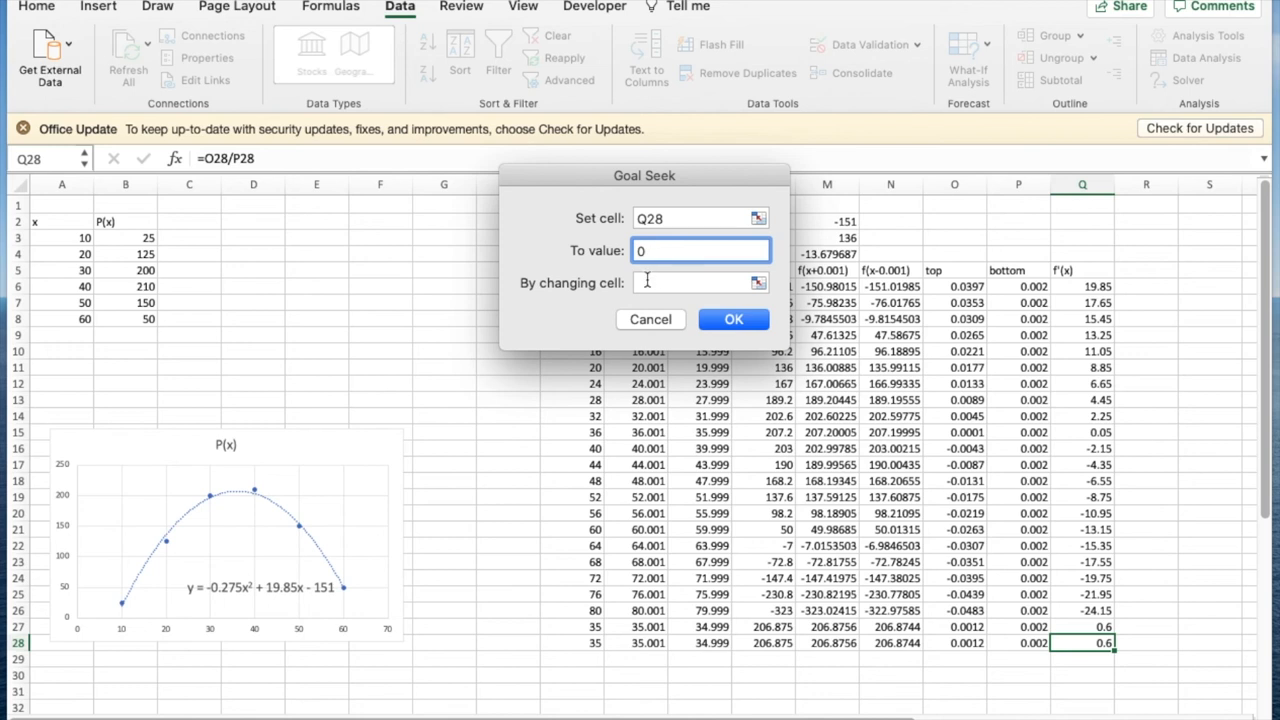
pyautogui.click(690, 284)
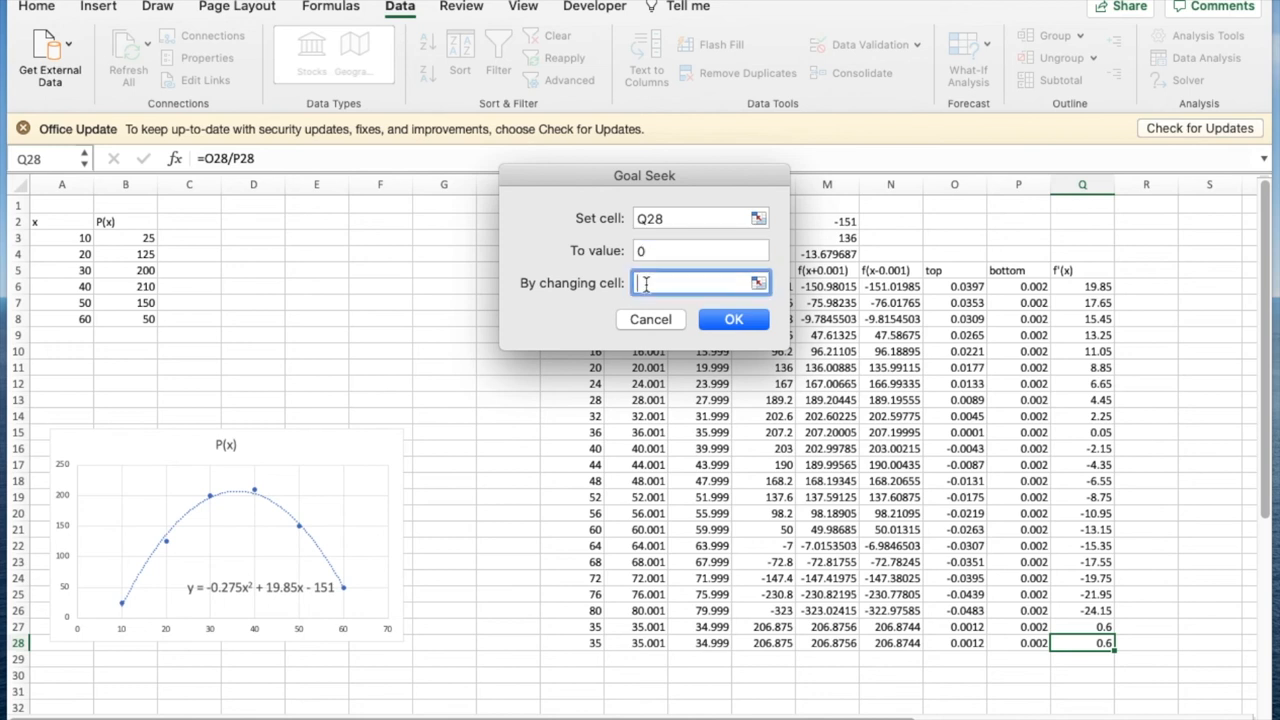
pyautogui.write('i28')
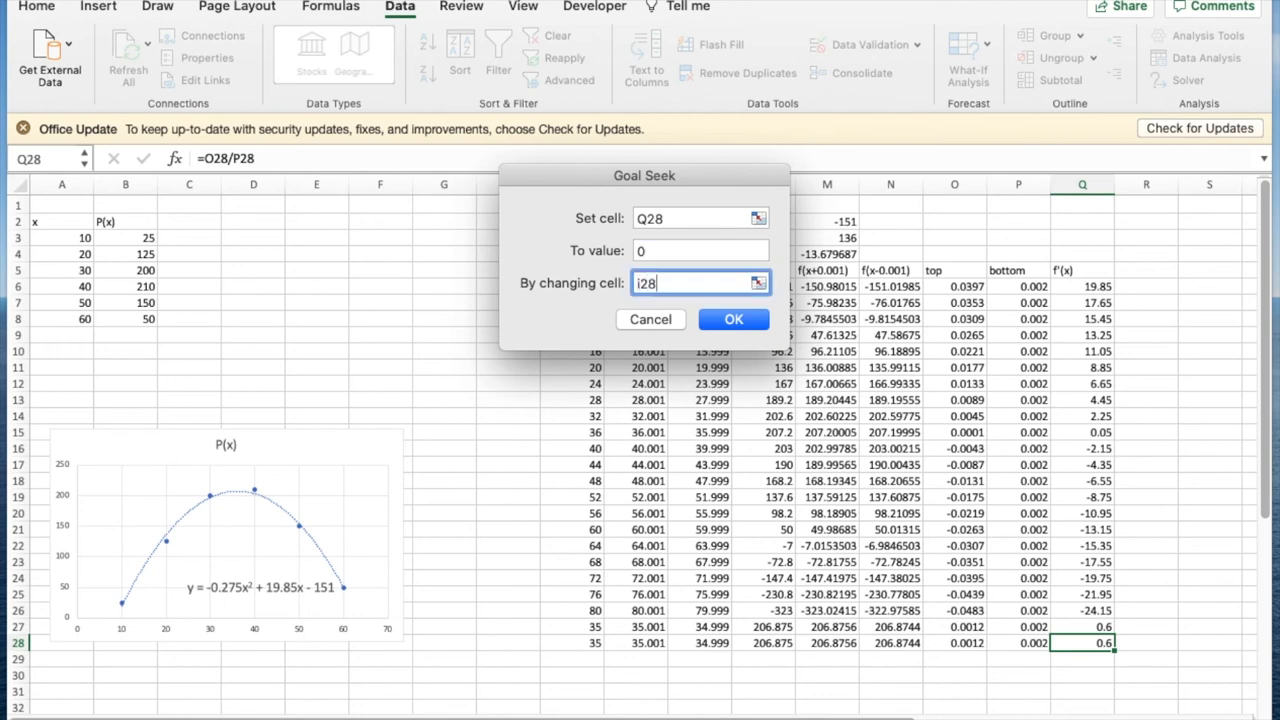
pyautogui.click(732, 320)
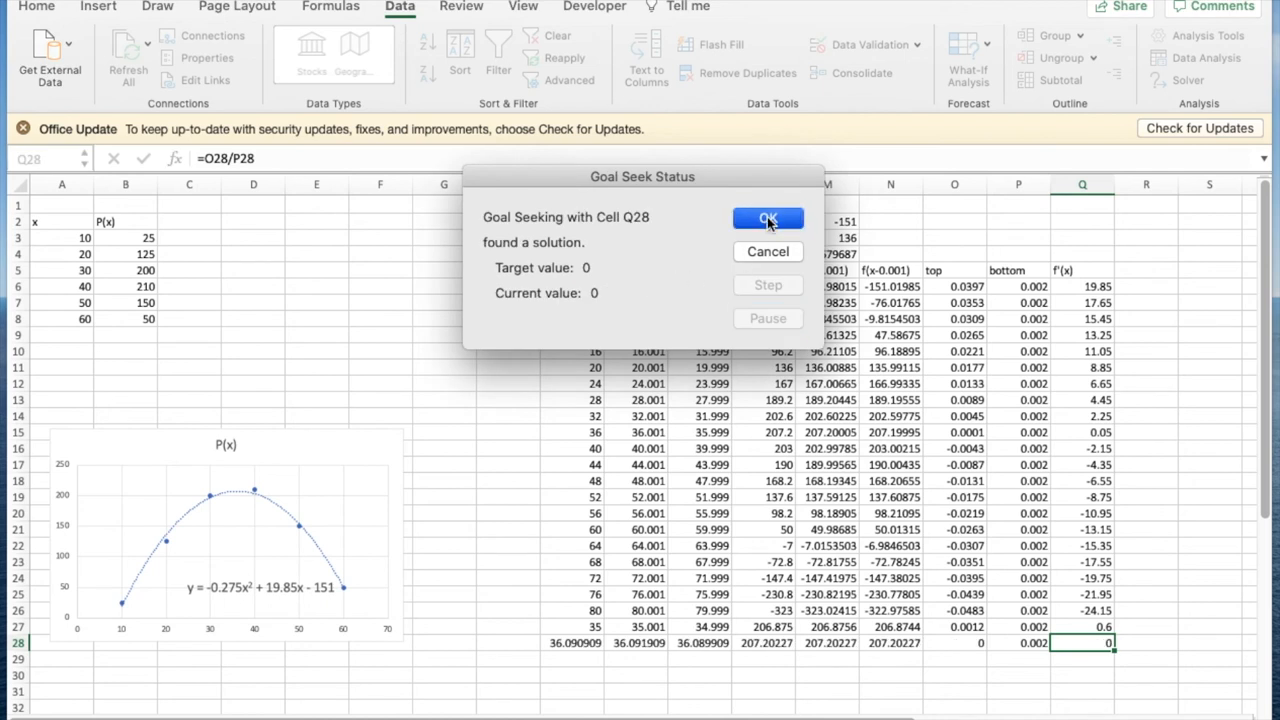
pyautogui.click(768, 218)
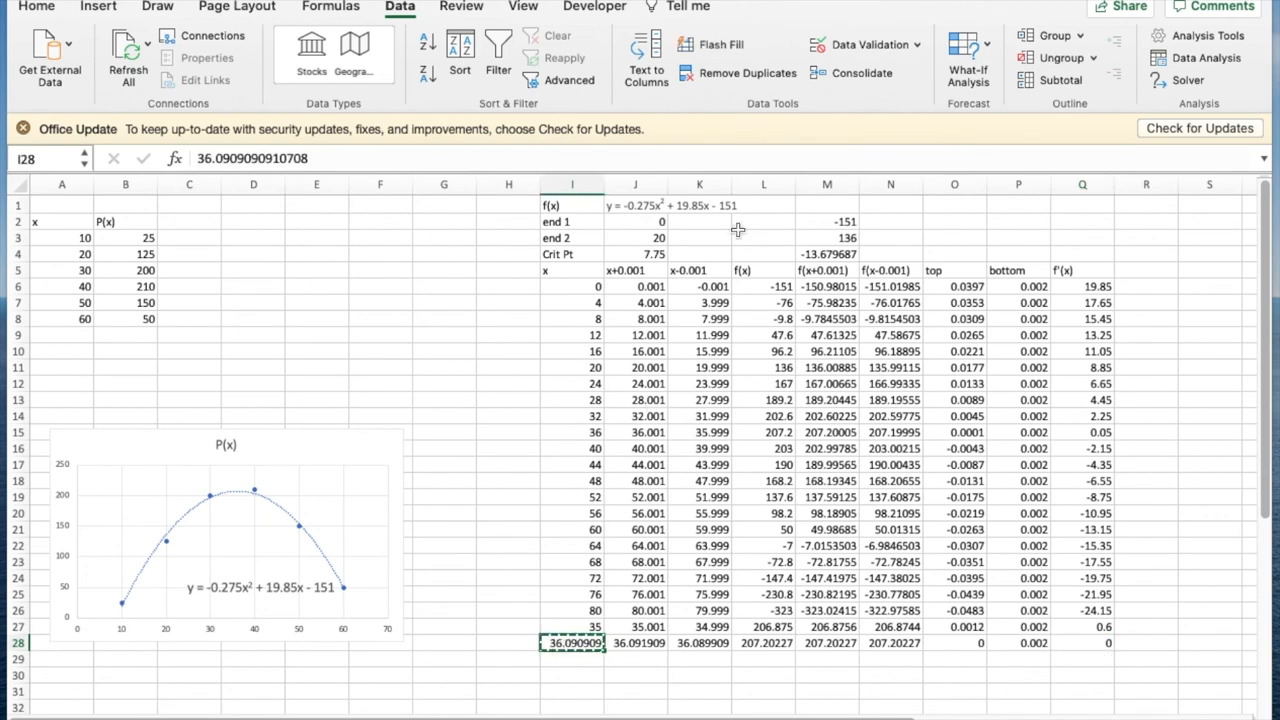
# Record critical point 36.09 with f value 207.2 beside the endpoint values
pyautogui.click(636, 254)
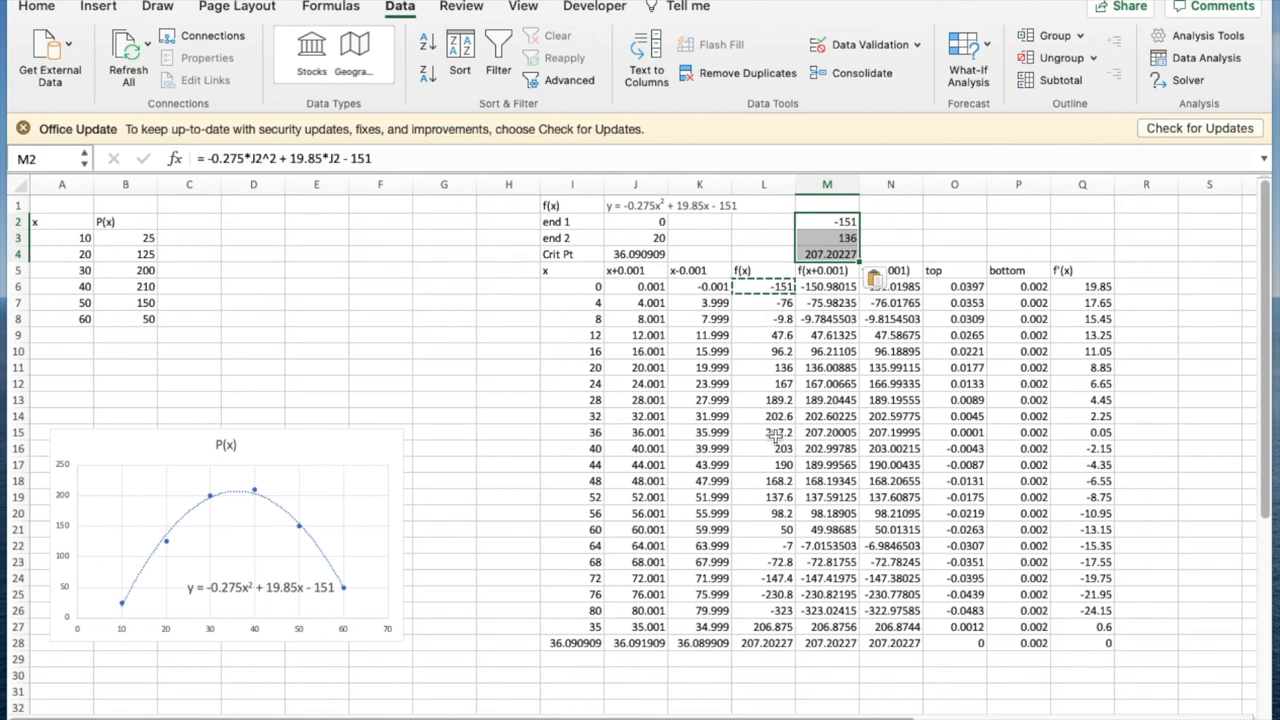
pyautogui.click(764, 432)
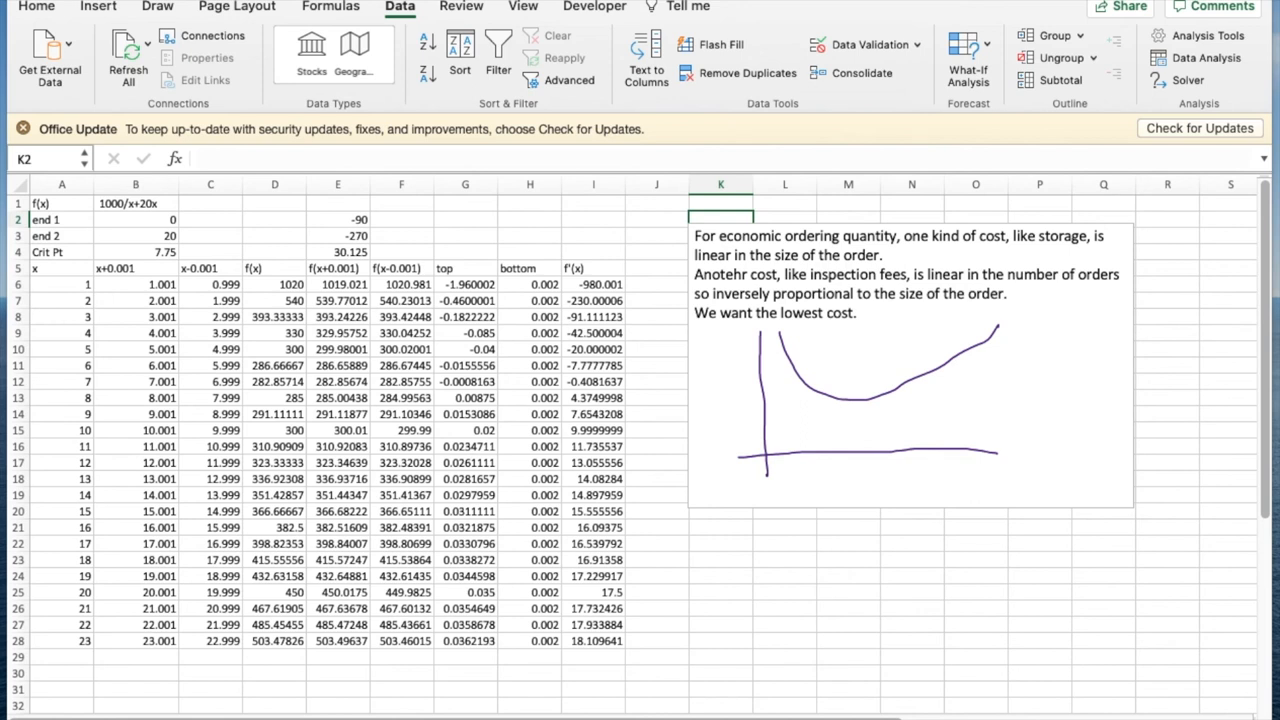
pyautogui.moveTo(840, 408)
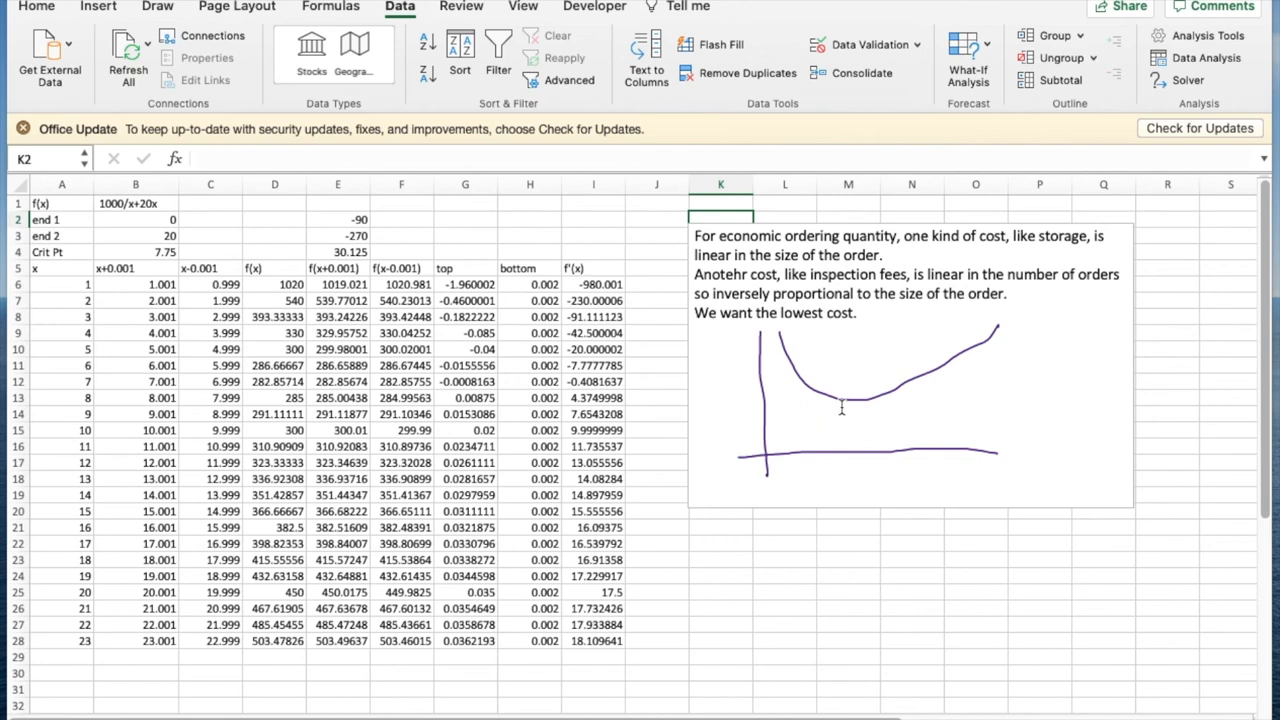
pyautogui.moveTo(788, 304)
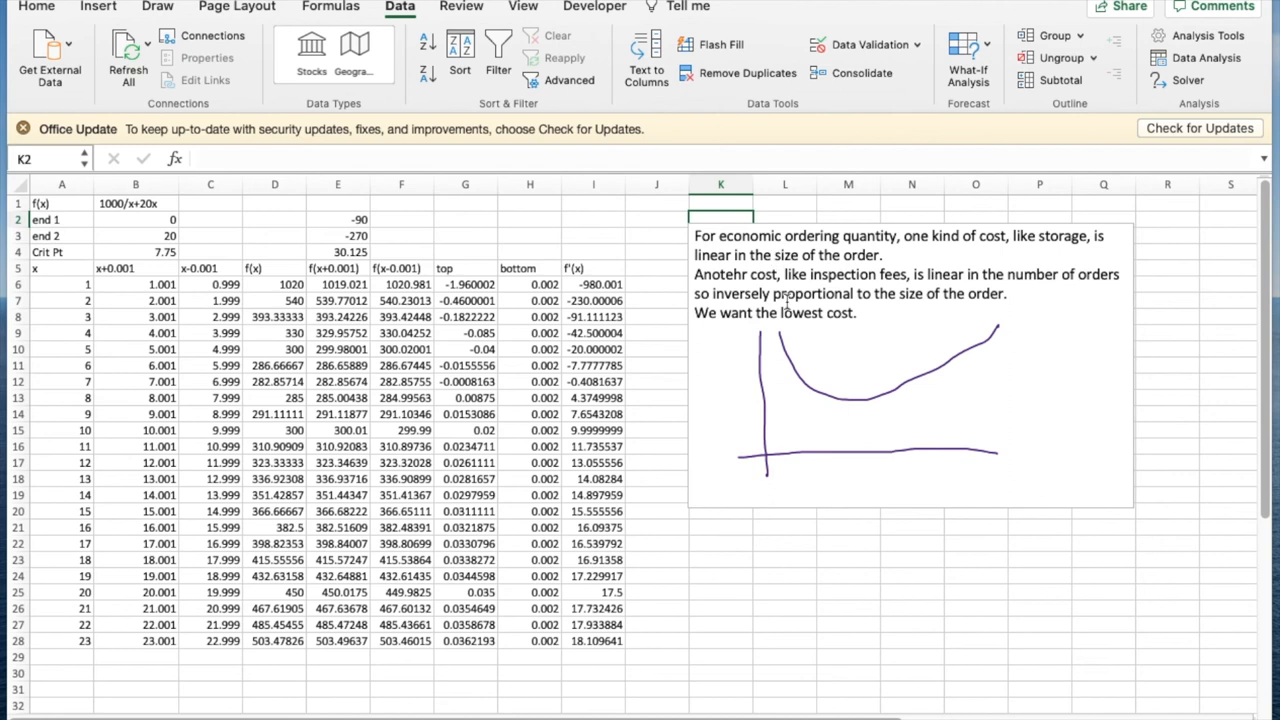
pyautogui.moveTo(996, 238)
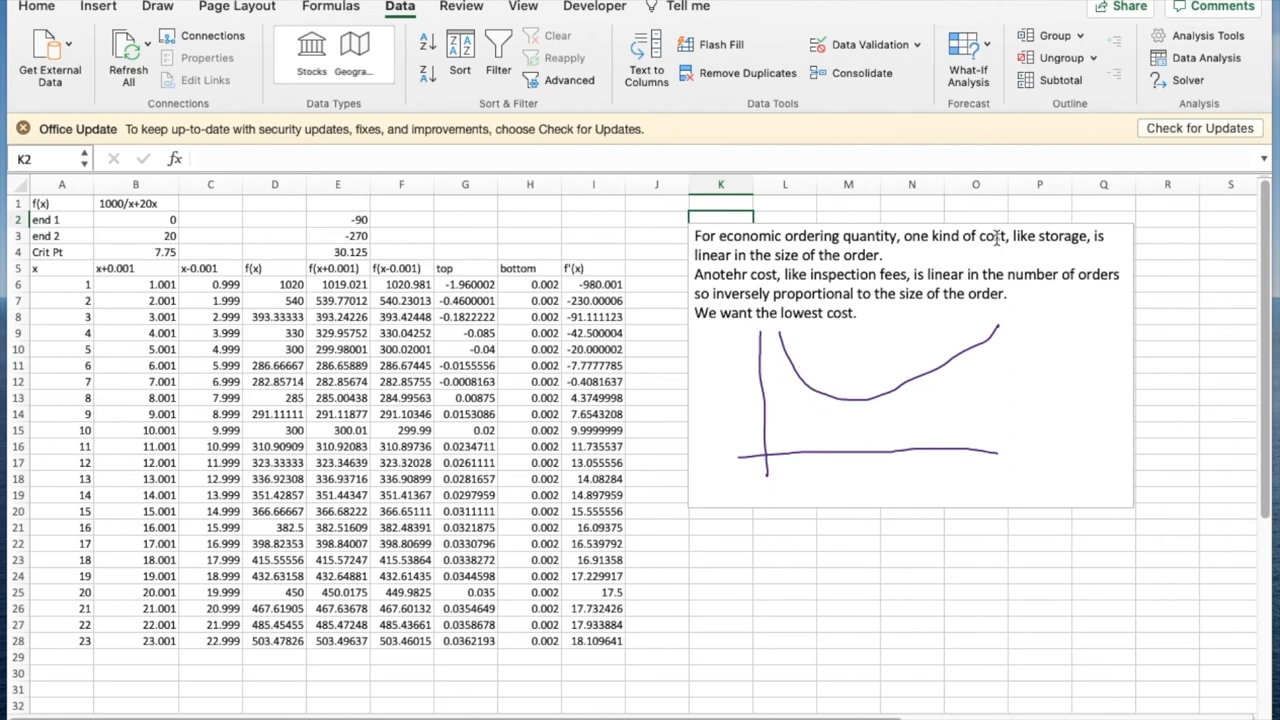
pyautogui.moveTo(806, 402)
pyautogui.write('h')
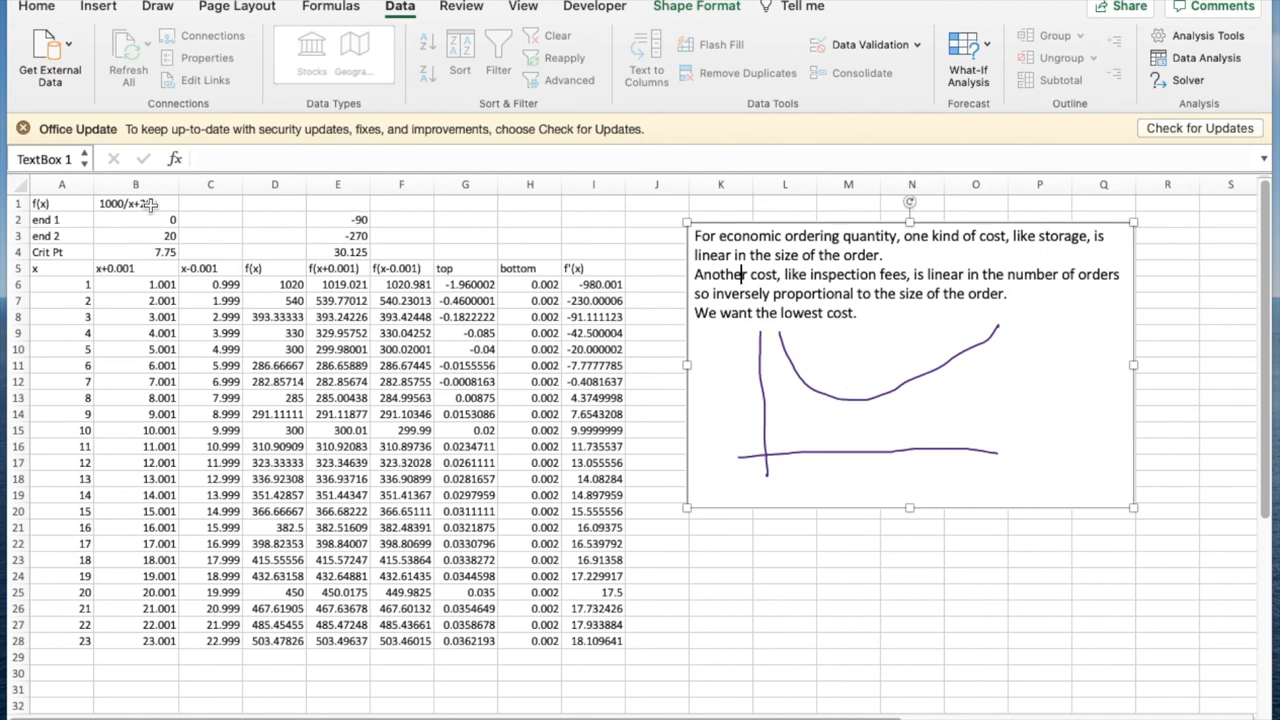
# Review the 1000/x+20x cost and derivative formulas, then copy the x = 7 row into row 28
pyautogui.click(136, 204)
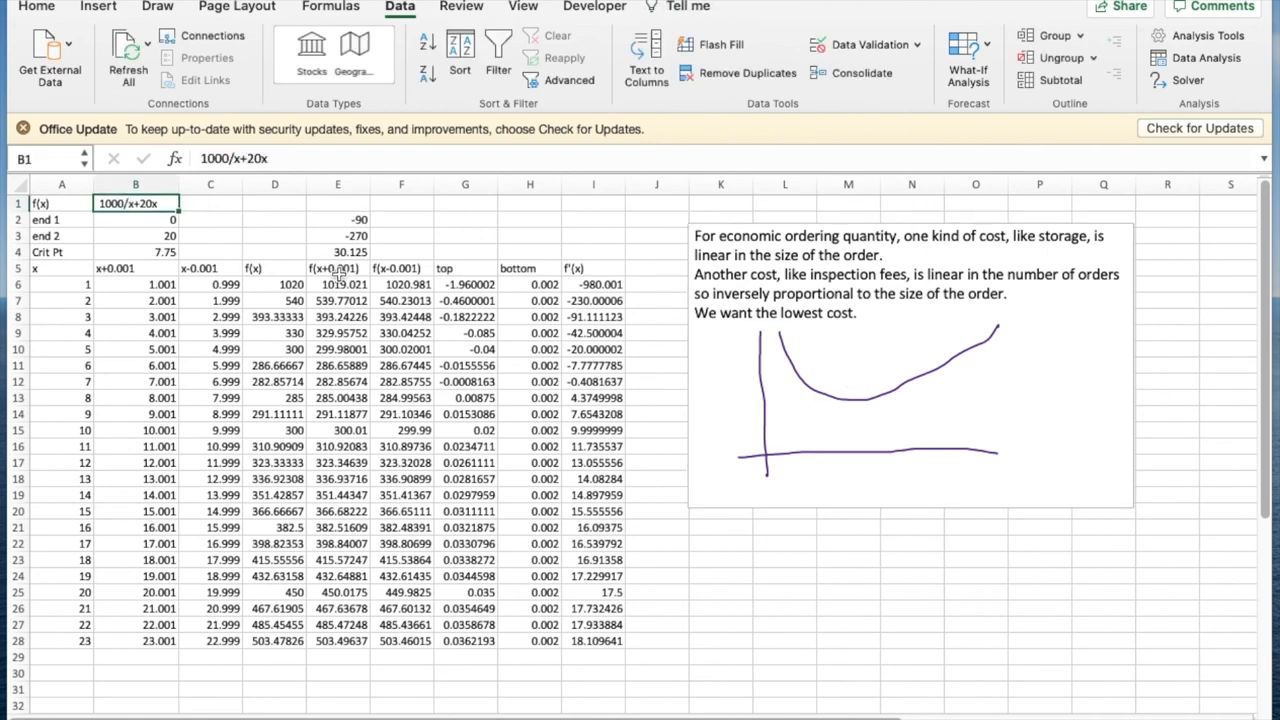
pyautogui.click(336, 284)
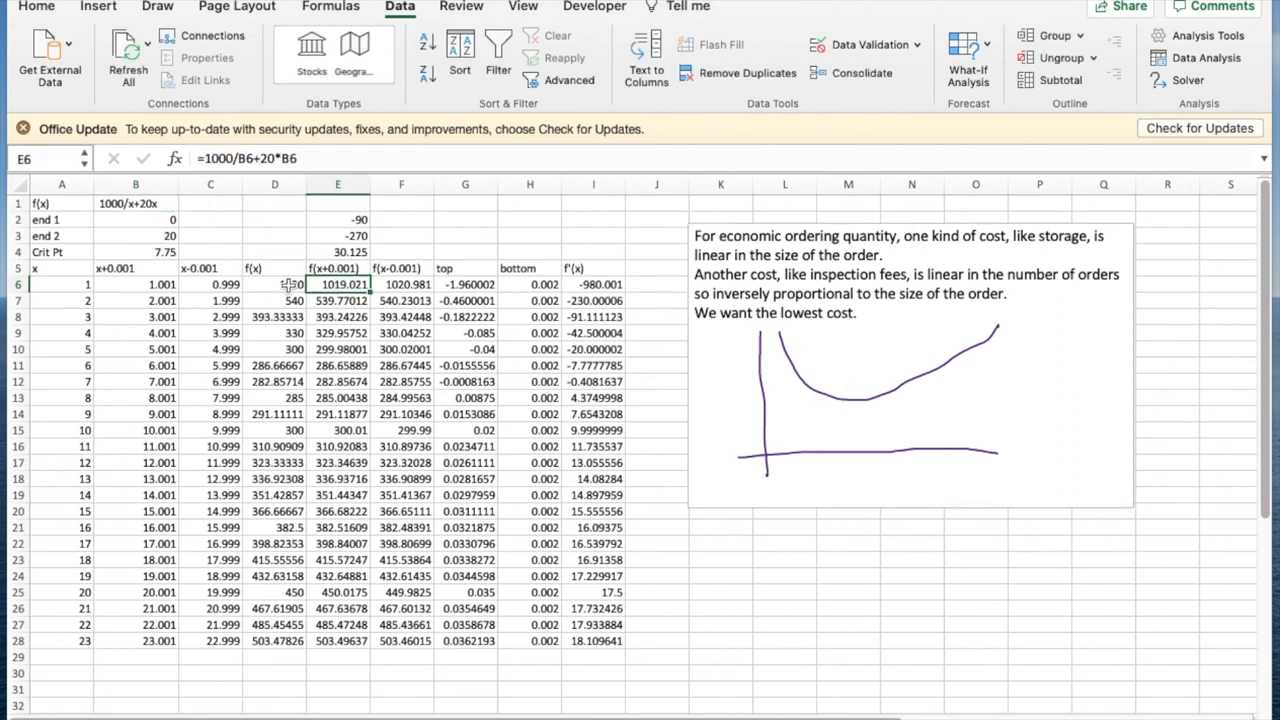
pyautogui.click(274, 284)
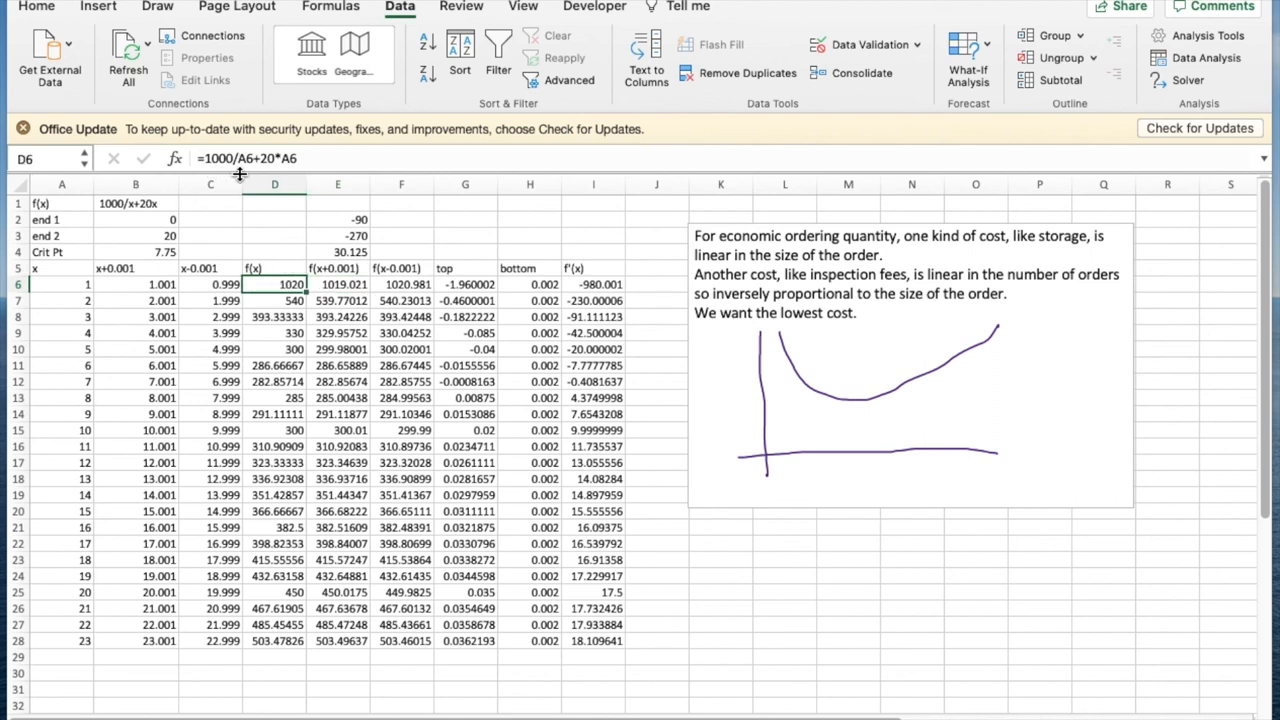
pyautogui.moveTo(308, 276)
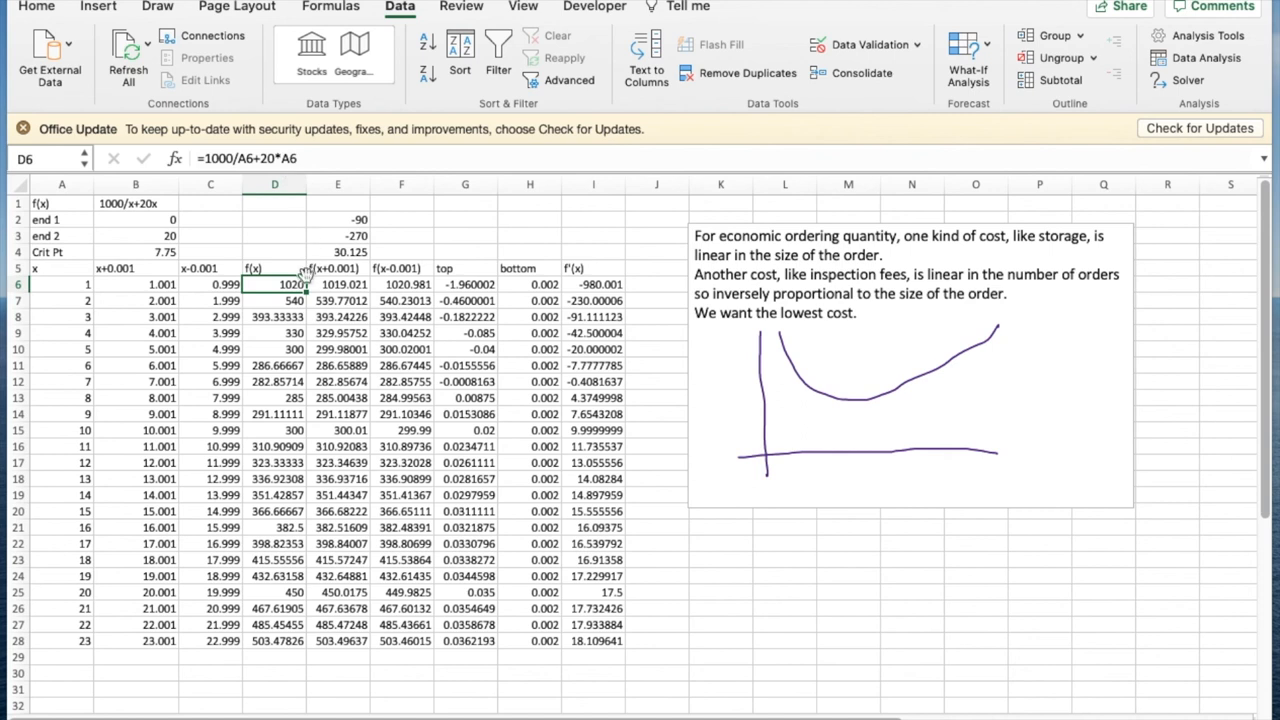
pyautogui.moveTo(816, 390)
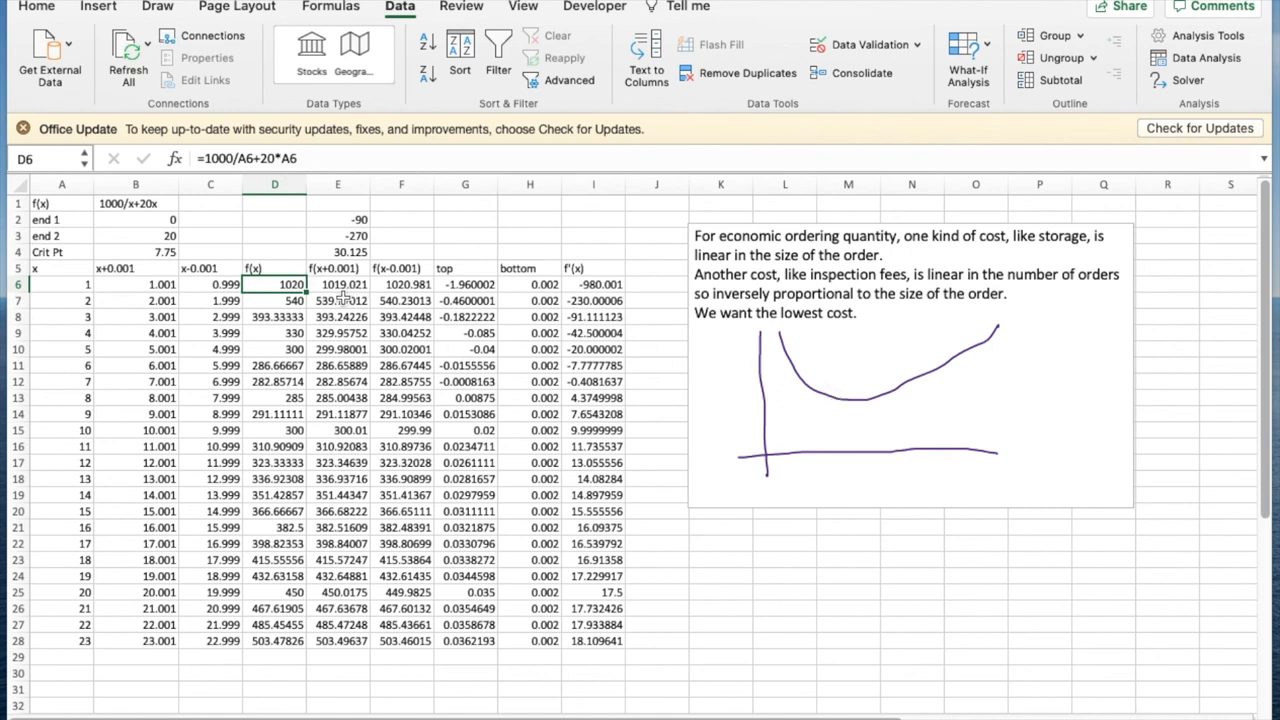
pyautogui.moveTo(278, 452)
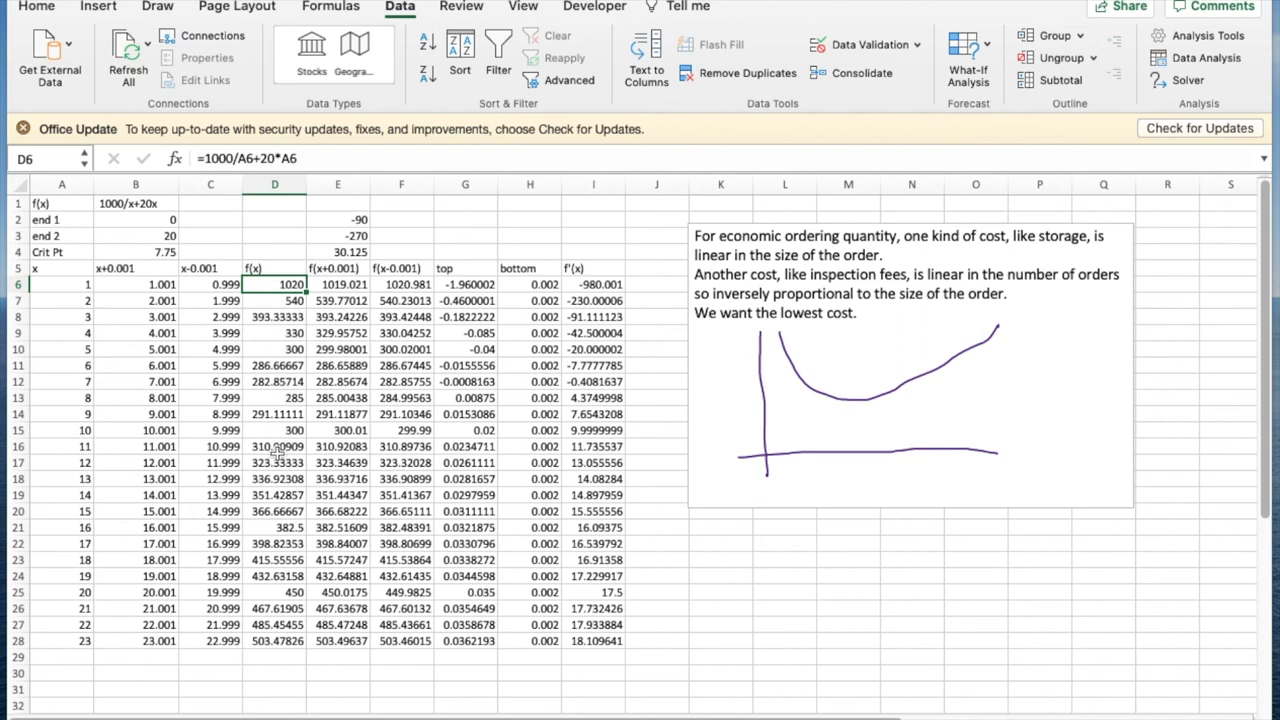
pyautogui.moveTo(272, 602)
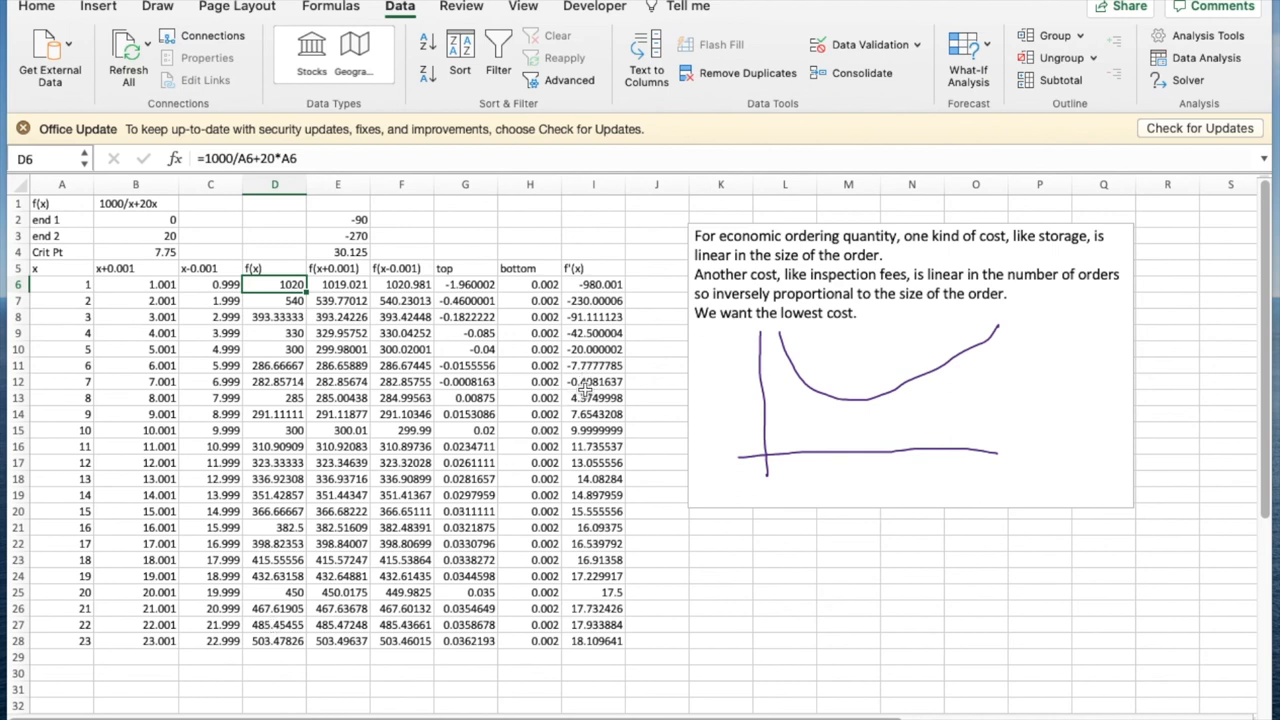
pyautogui.click(592, 380)
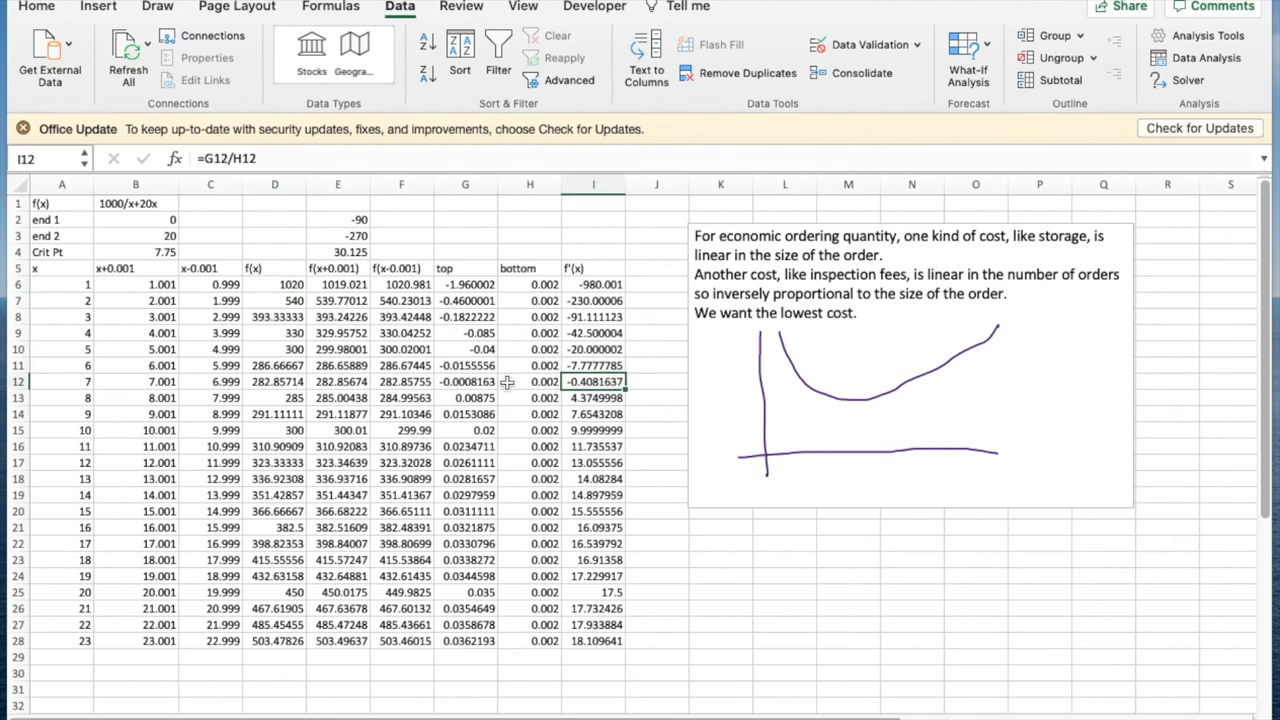
pyautogui.click(336, 380)
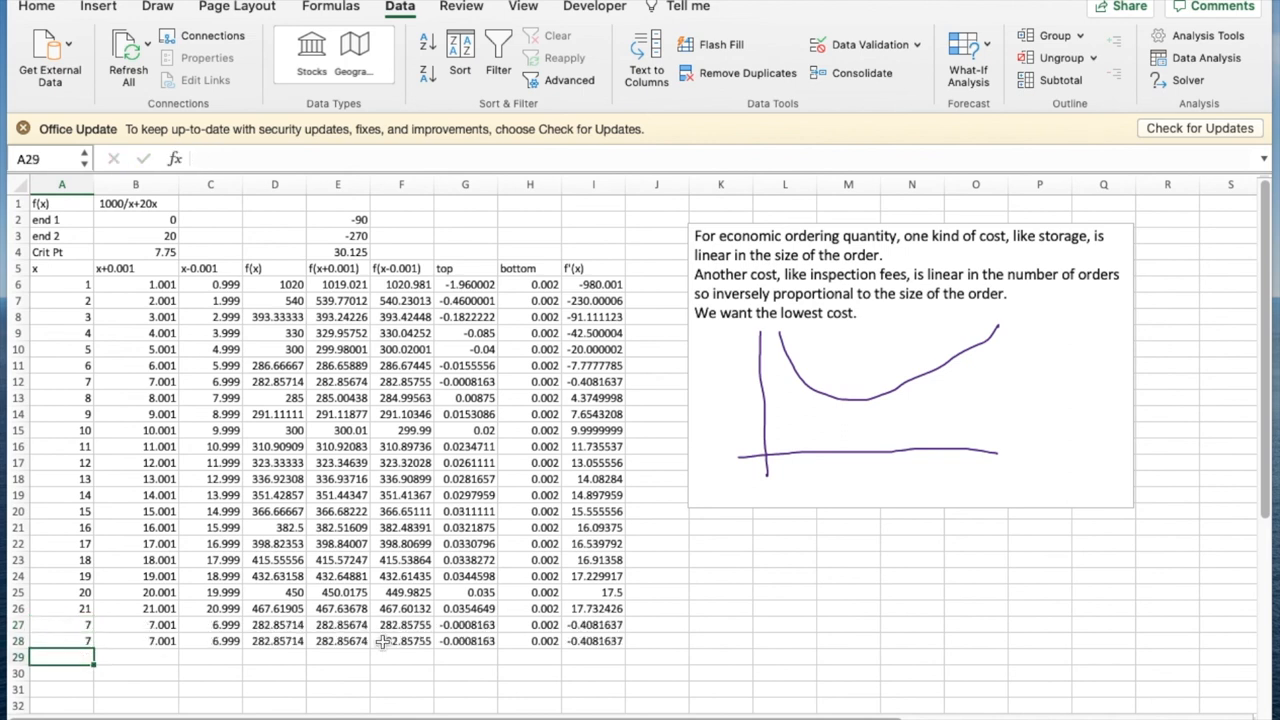
# Goal Seek I28 to 0 by changing A28, landing x at about 7.071
pyautogui.click(592, 640)
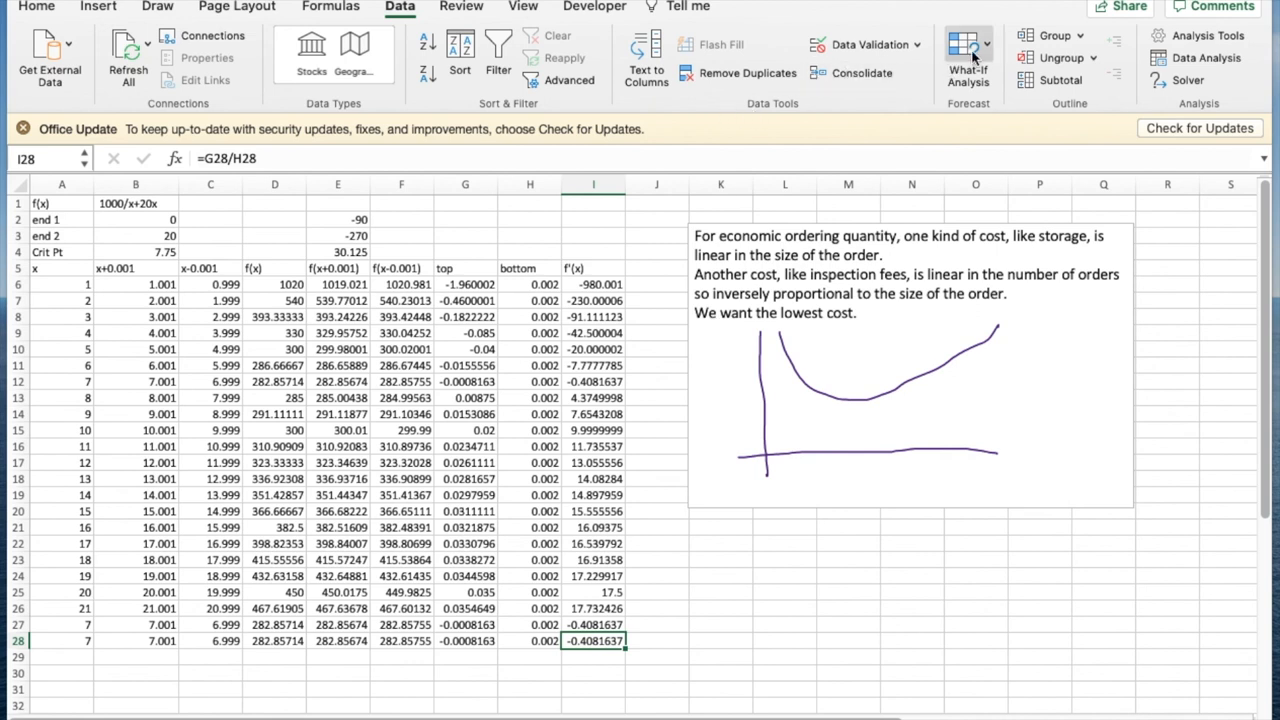
pyautogui.click(968, 56)
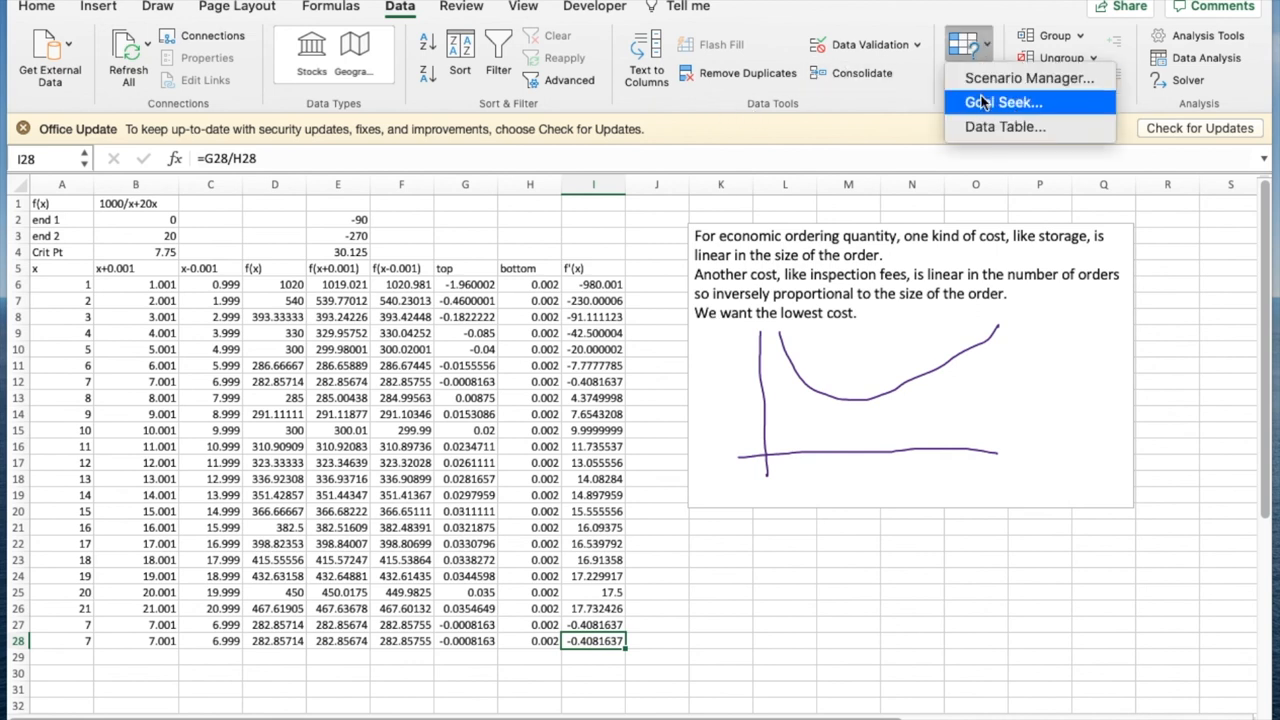
pyautogui.click(1000, 102)
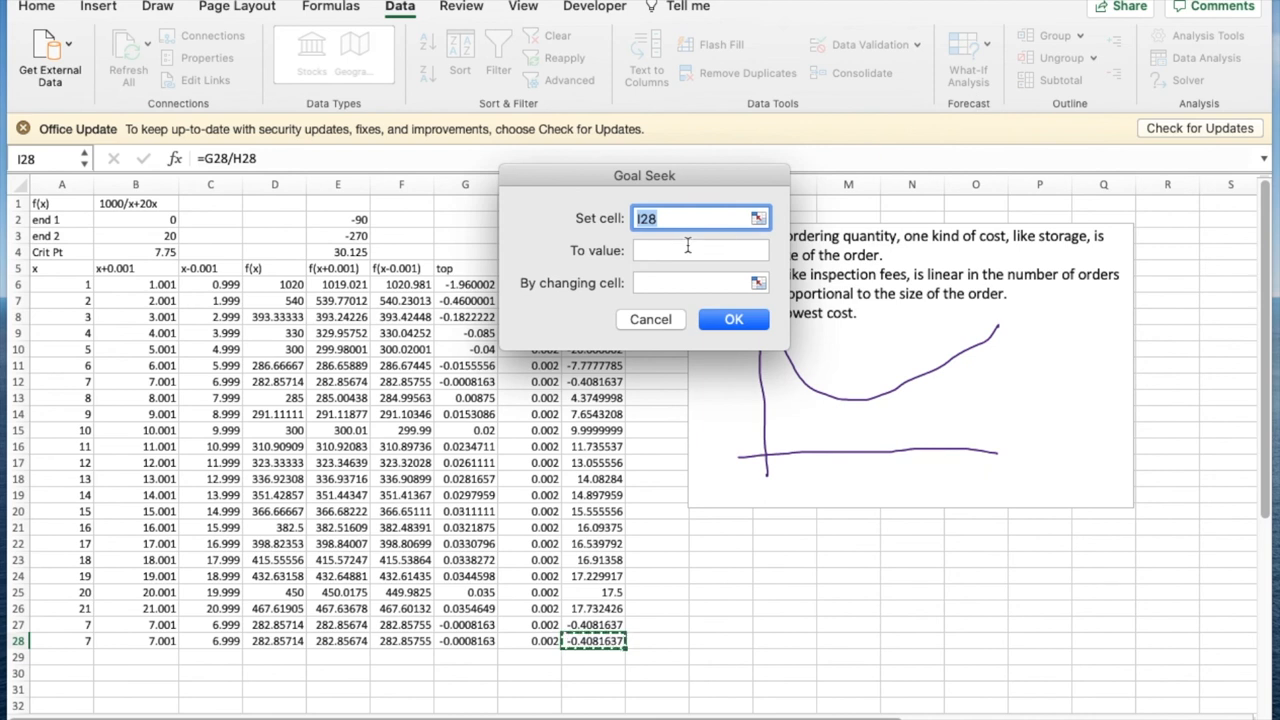
pyautogui.write('0')
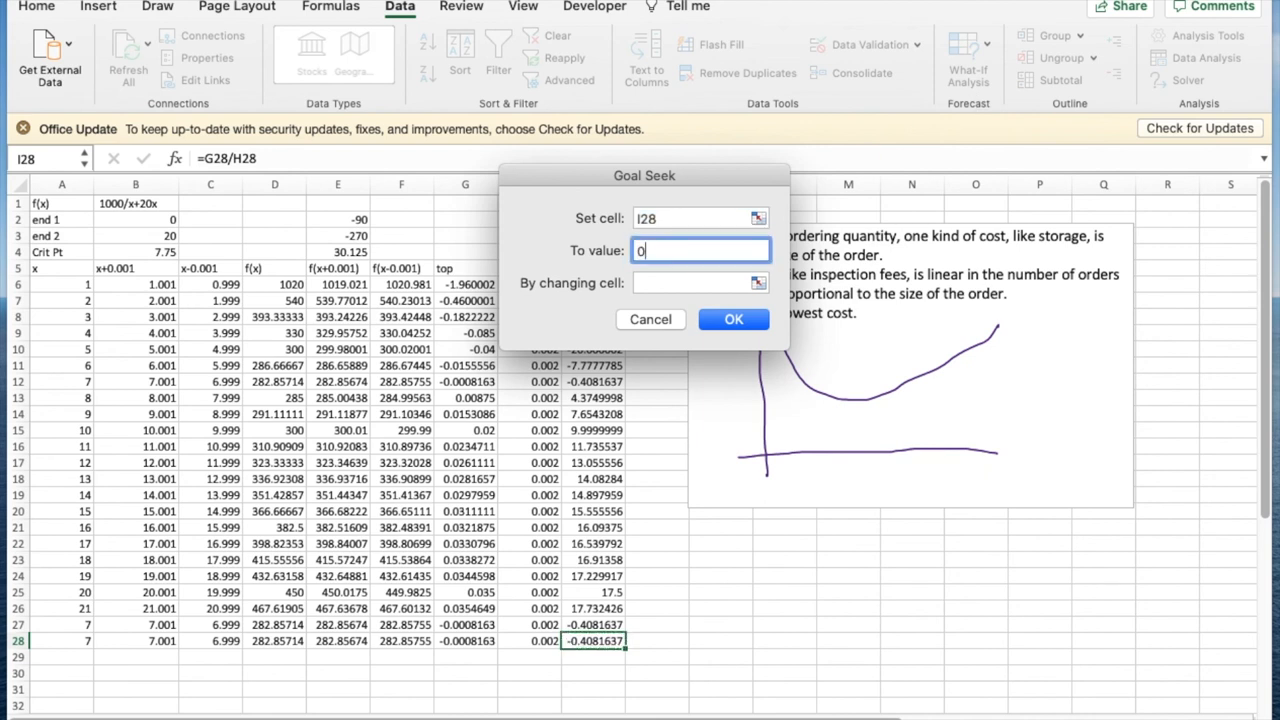
pyautogui.click(696, 282)
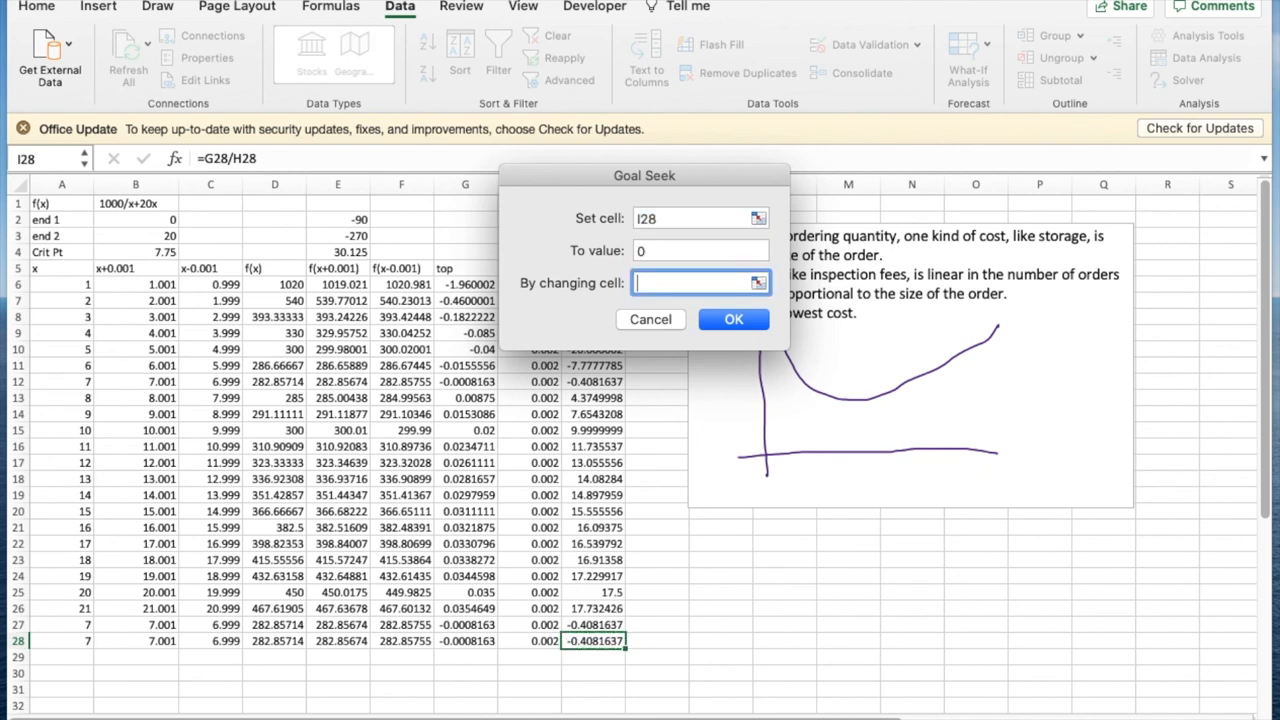
pyautogui.write('a2')
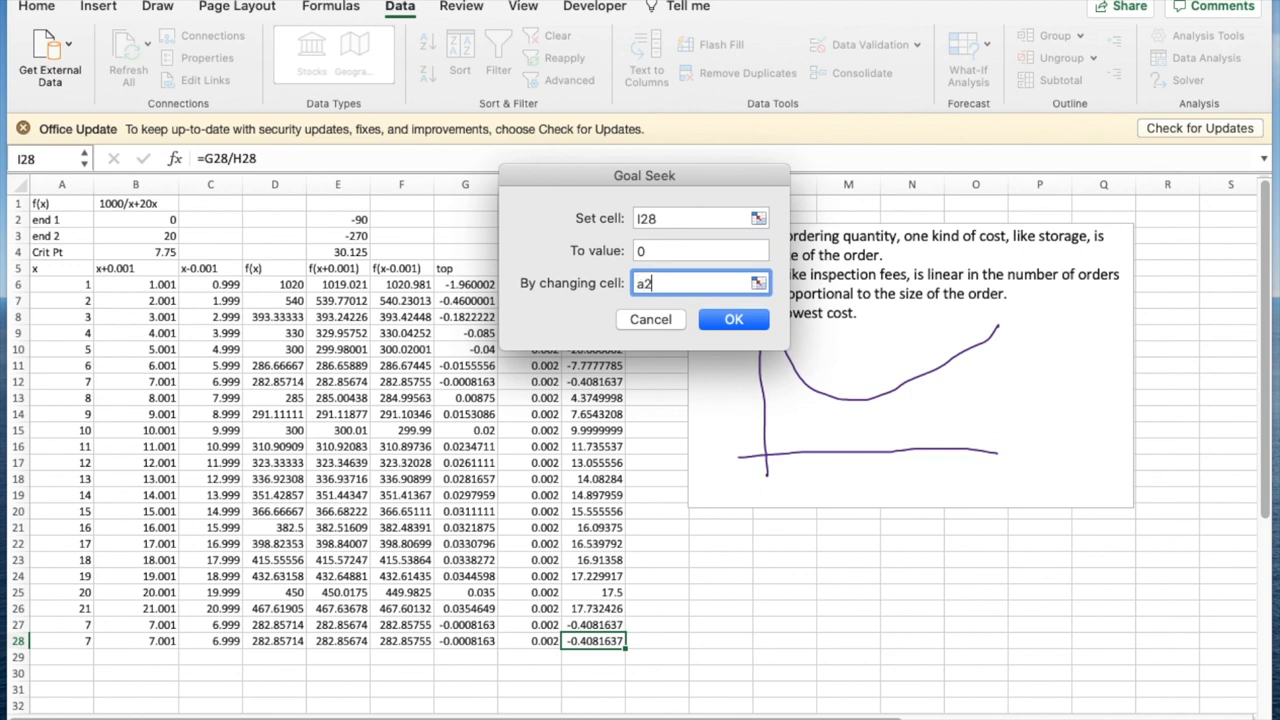
pyautogui.click(732, 320)
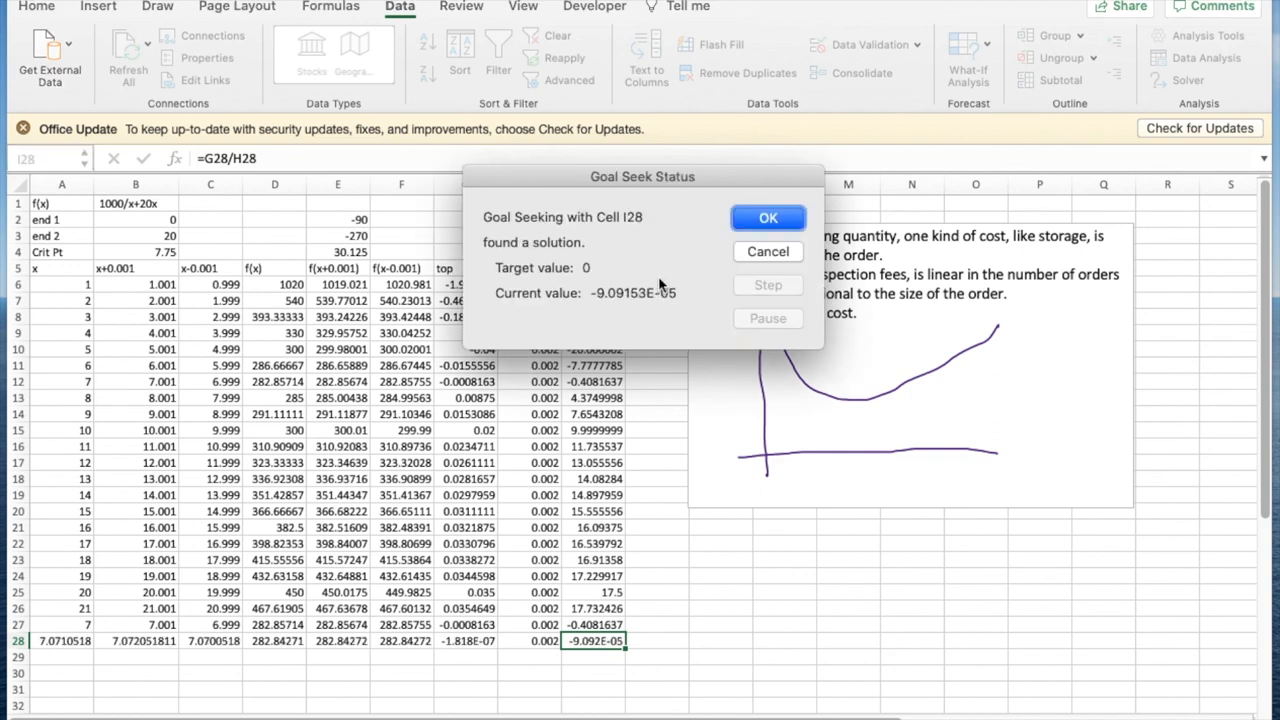
pyautogui.click(768, 218)
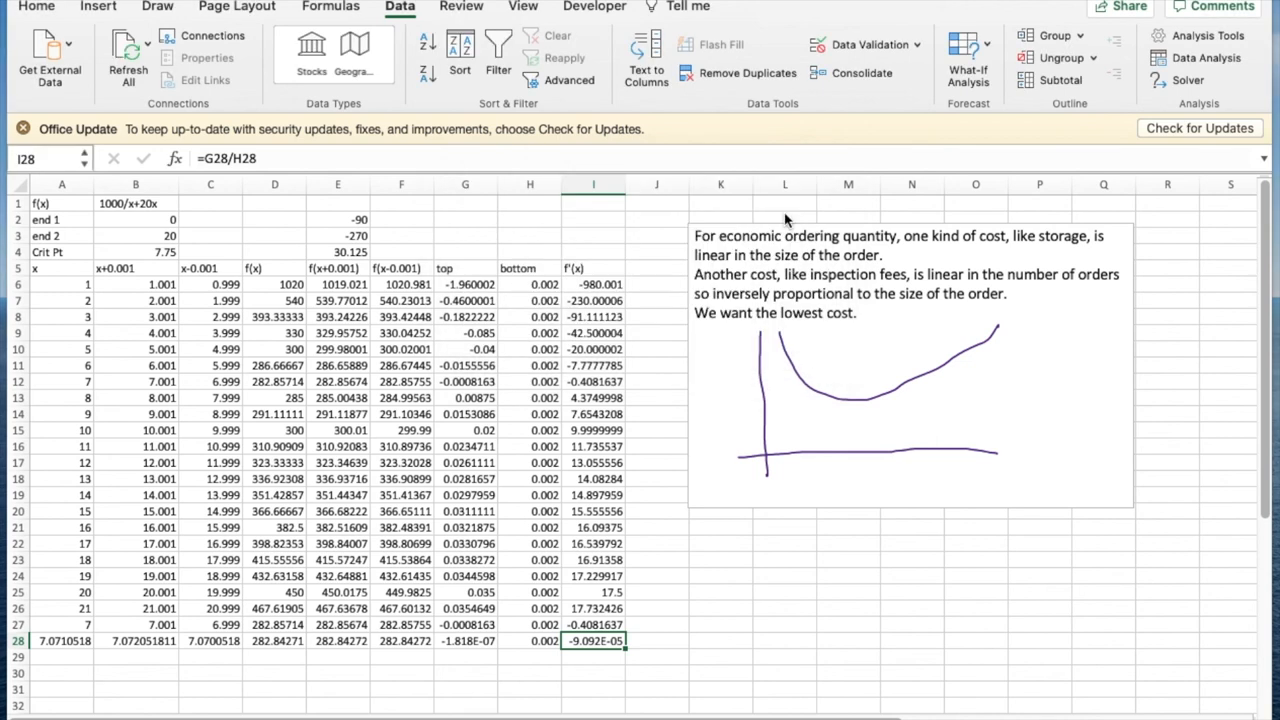
# Select the solved x value 7.071 in A28 to copy it
pyautogui.click(62, 640)
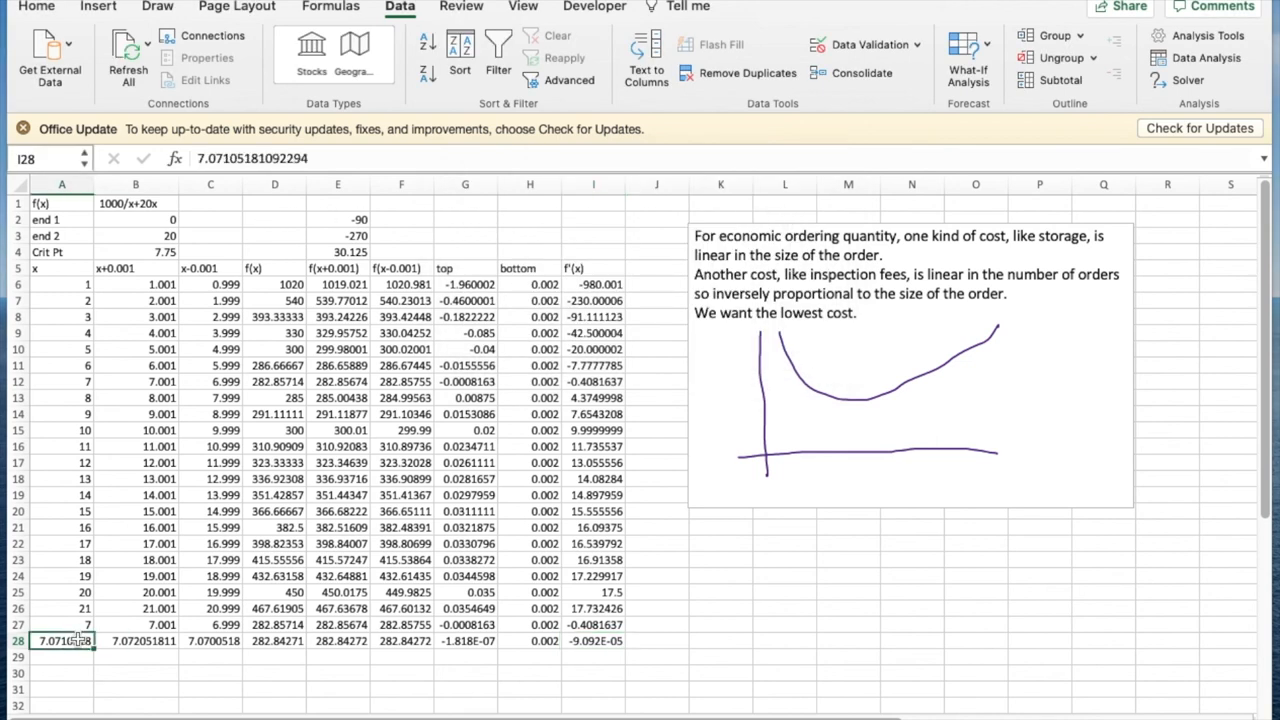
pyautogui.click(62, 640)
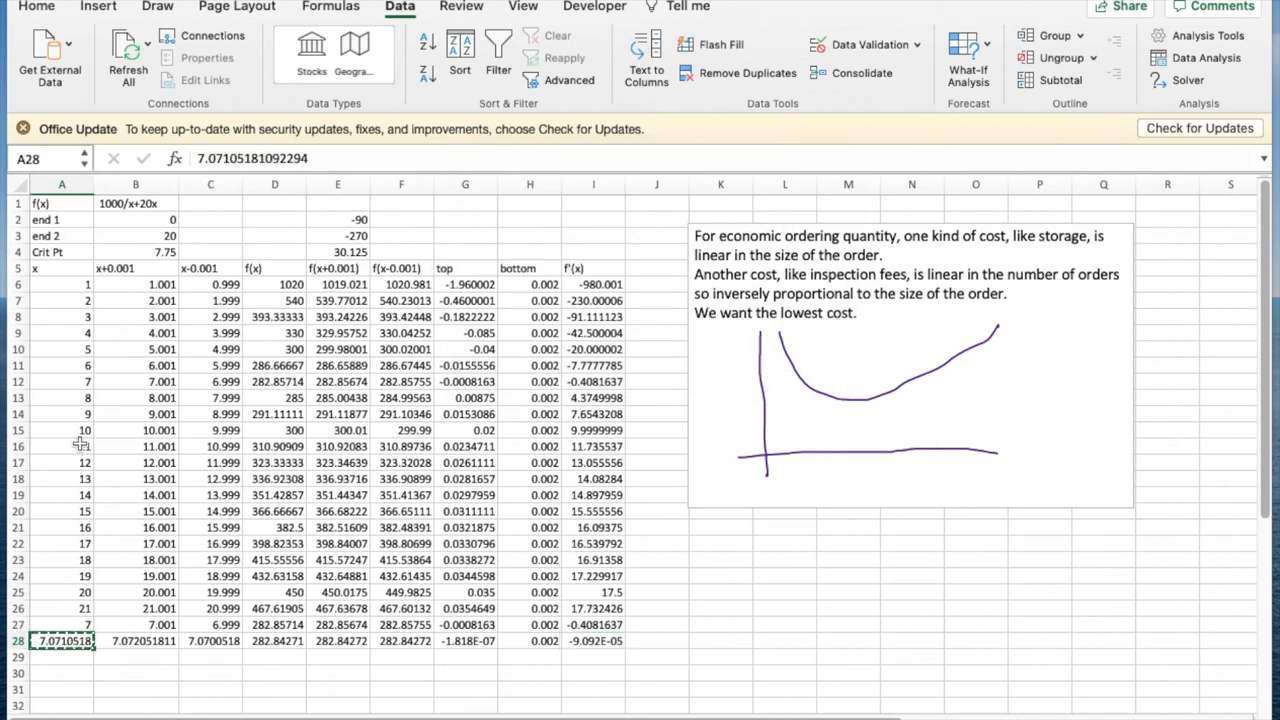
# Paste 7.071 as the Crit Pt and change endpoint 0 to 1, giving costs 1020, 450, 282.84
pyautogui.click(136, 252)
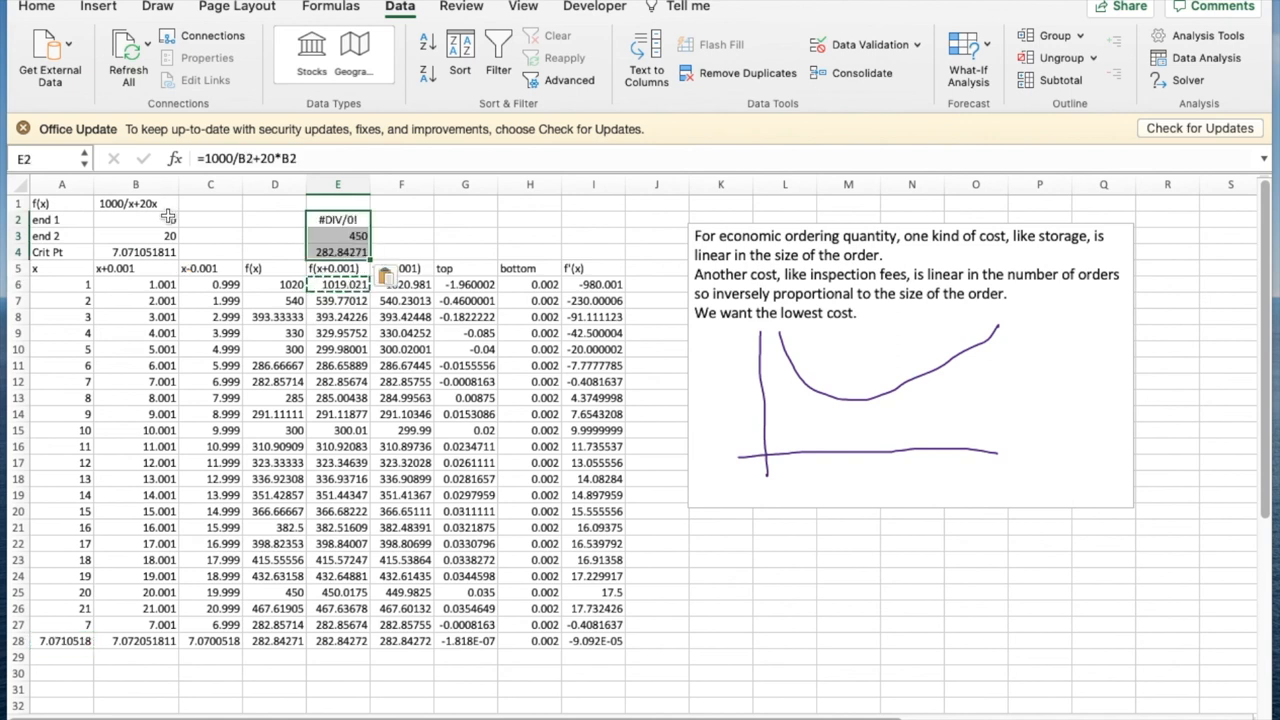
pyautogui.click(136, 218)
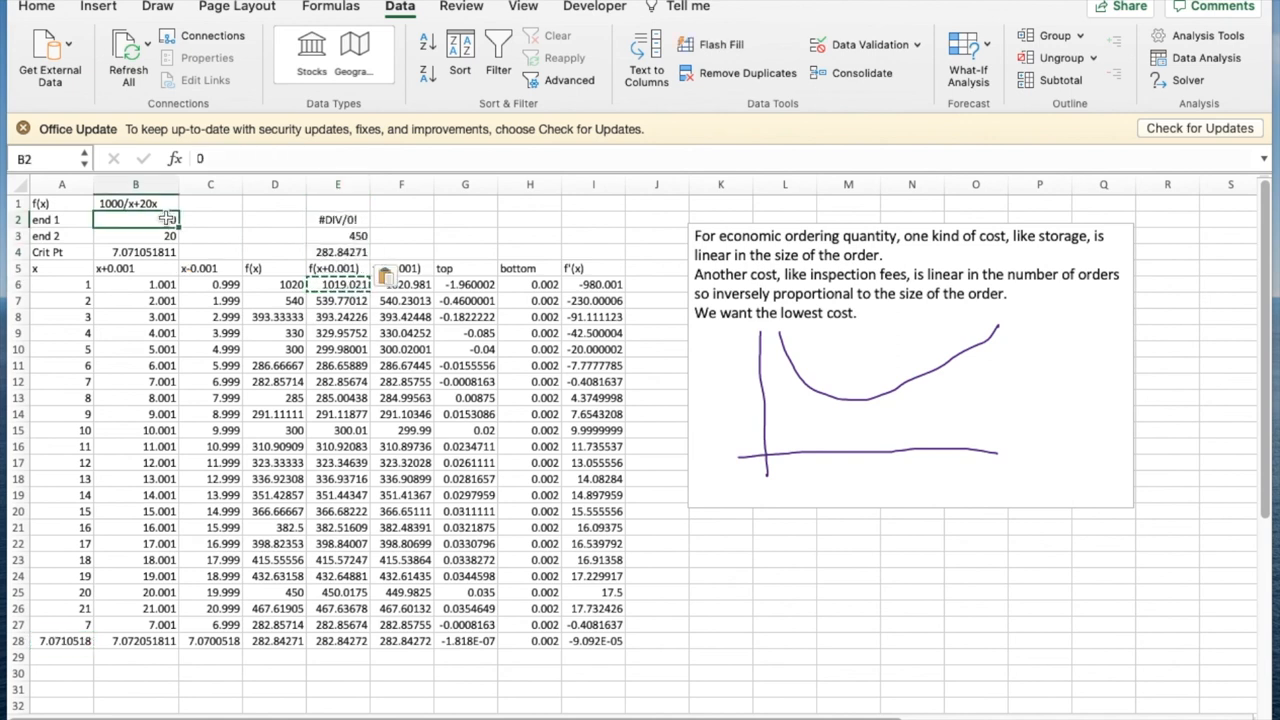
pyautogui.click(136, 236)
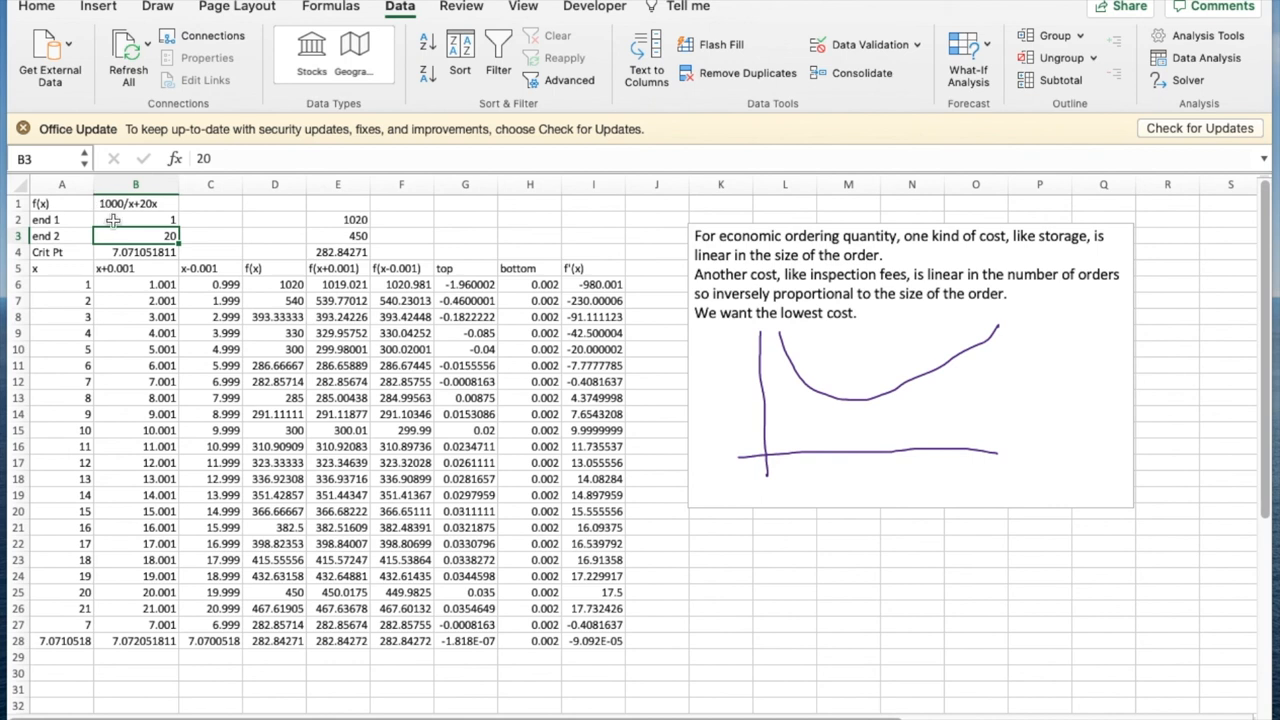
pyautogui.moveTo(234, 224)
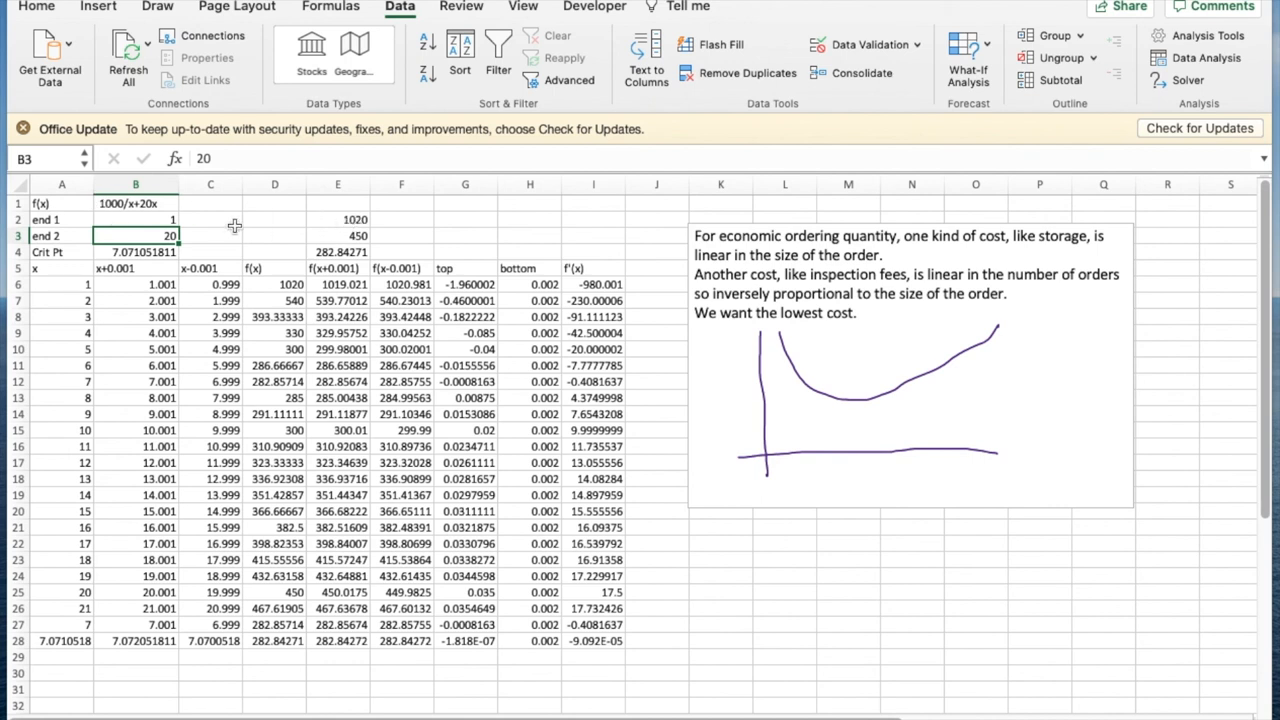
pyautogui.moveTo(356, 234)
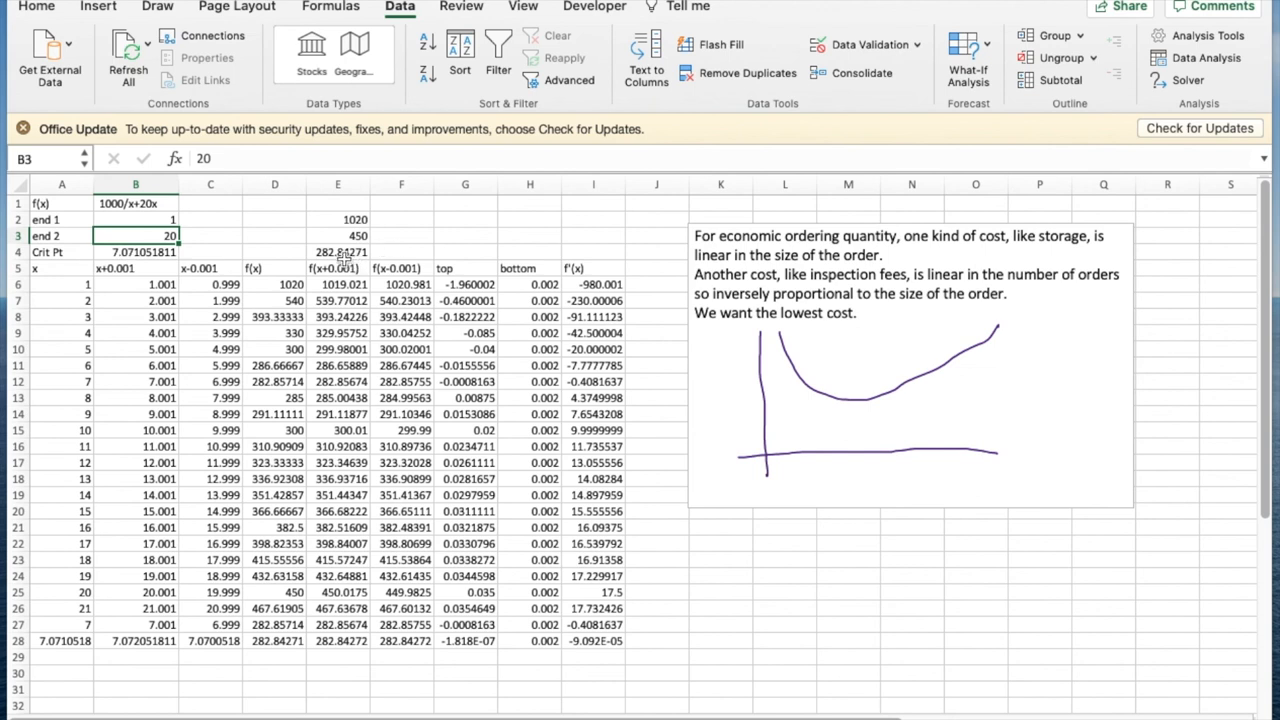
pyautogui.moveTo(336, 258)
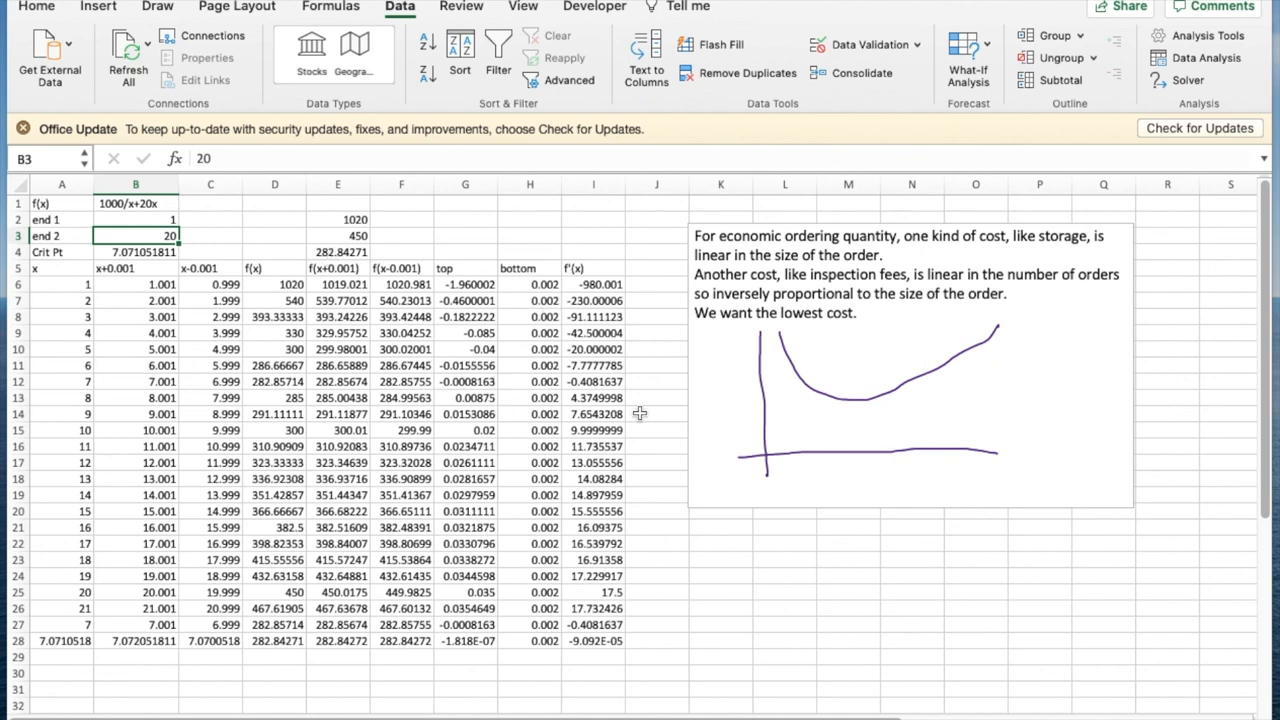
pyautogui.moveTo(632, 376)
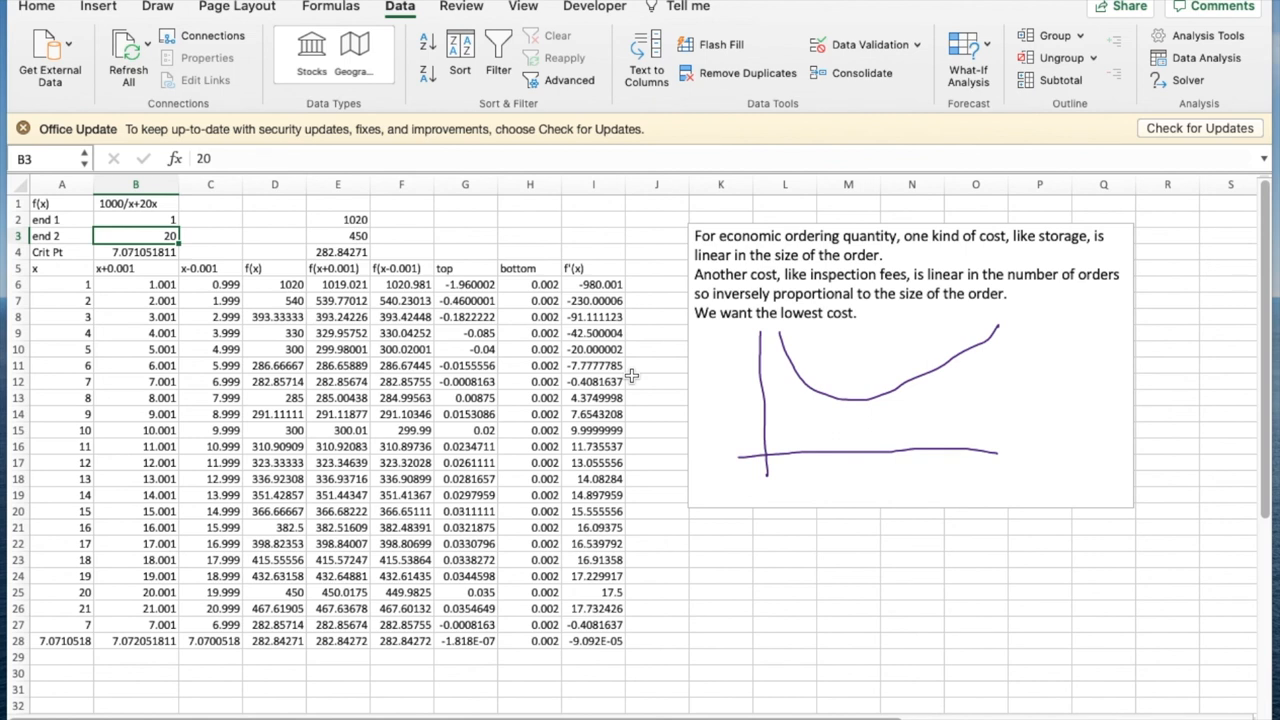
pyautogui.moveTo(176, 222)
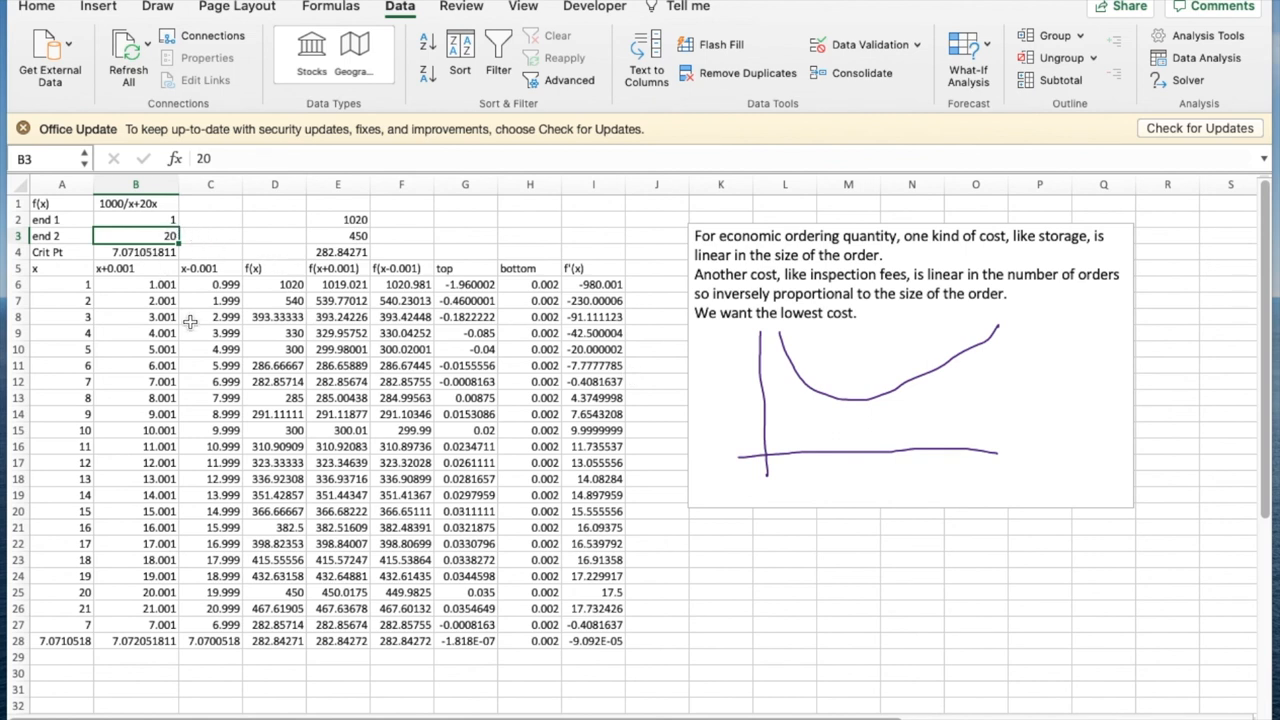
pyautogui.moveTo(404, 290)
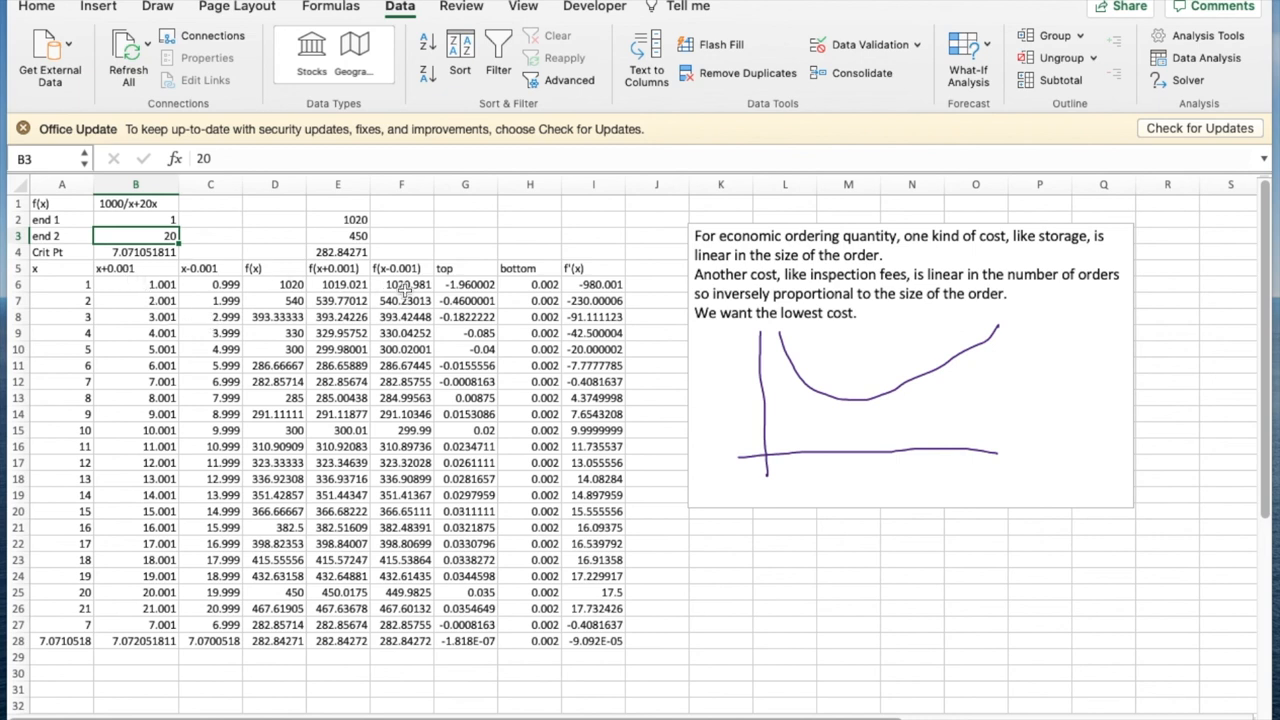